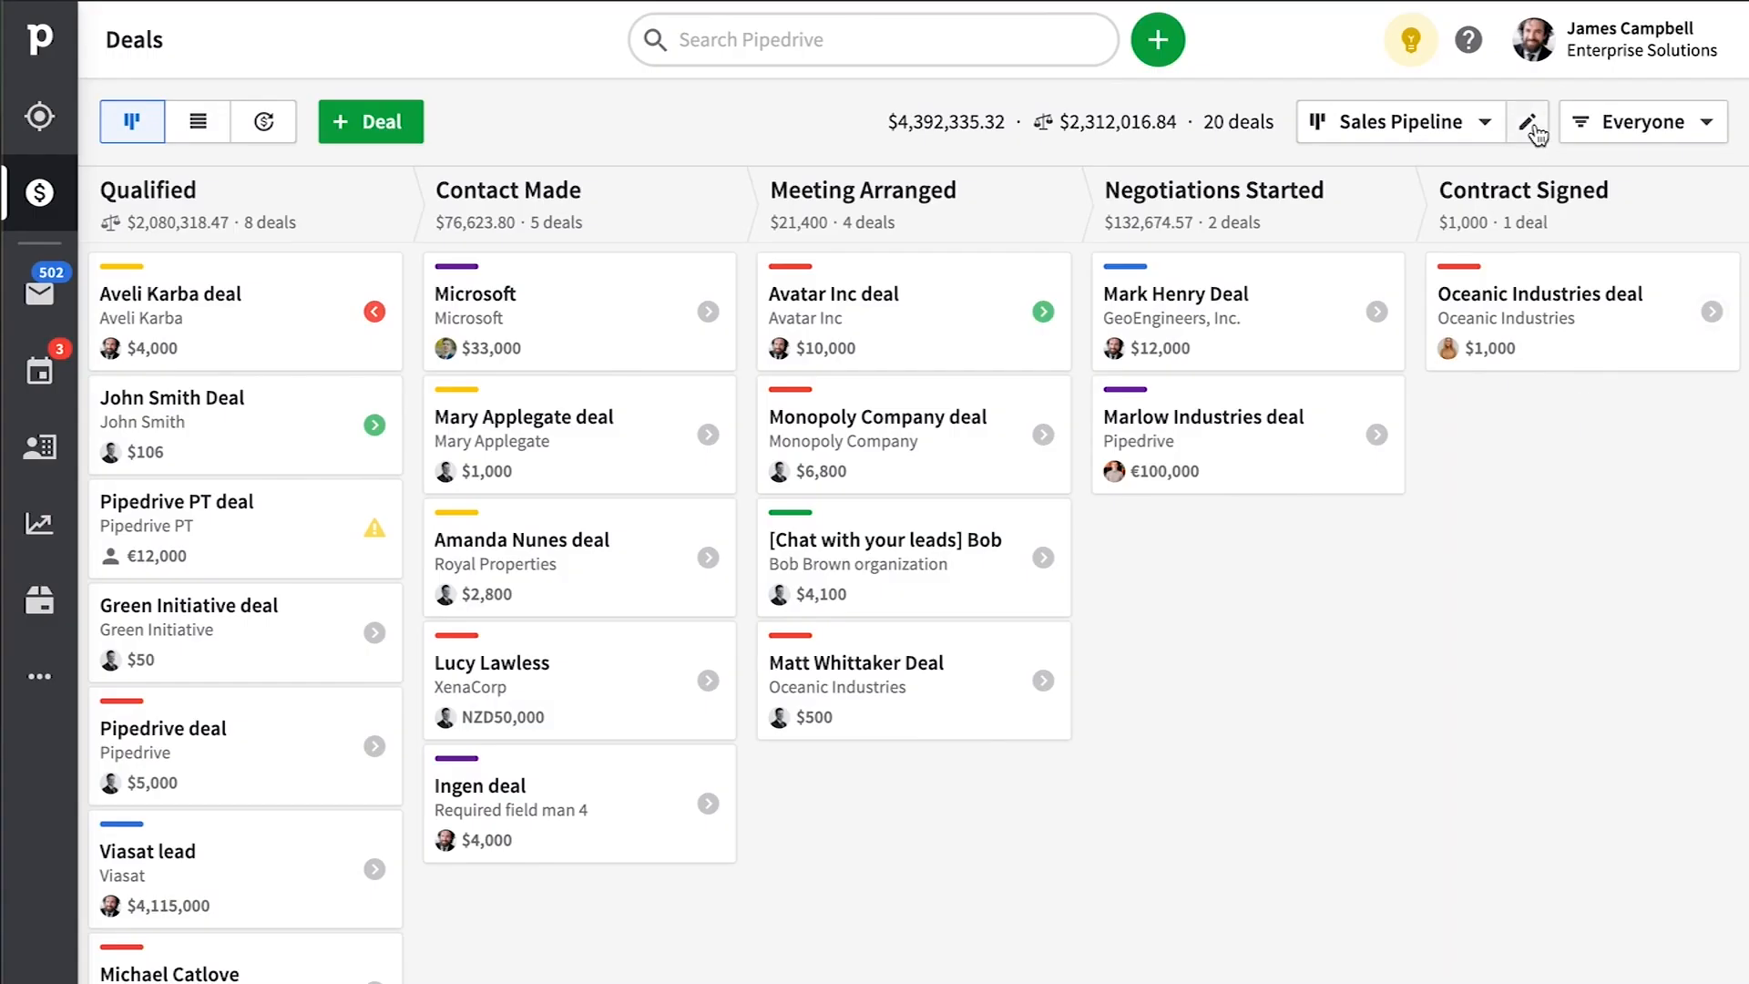
# Review the Sales Pipeline stage settings, then list the five existing pipelines over the deals board.
pyautogui.click(1527, 122)
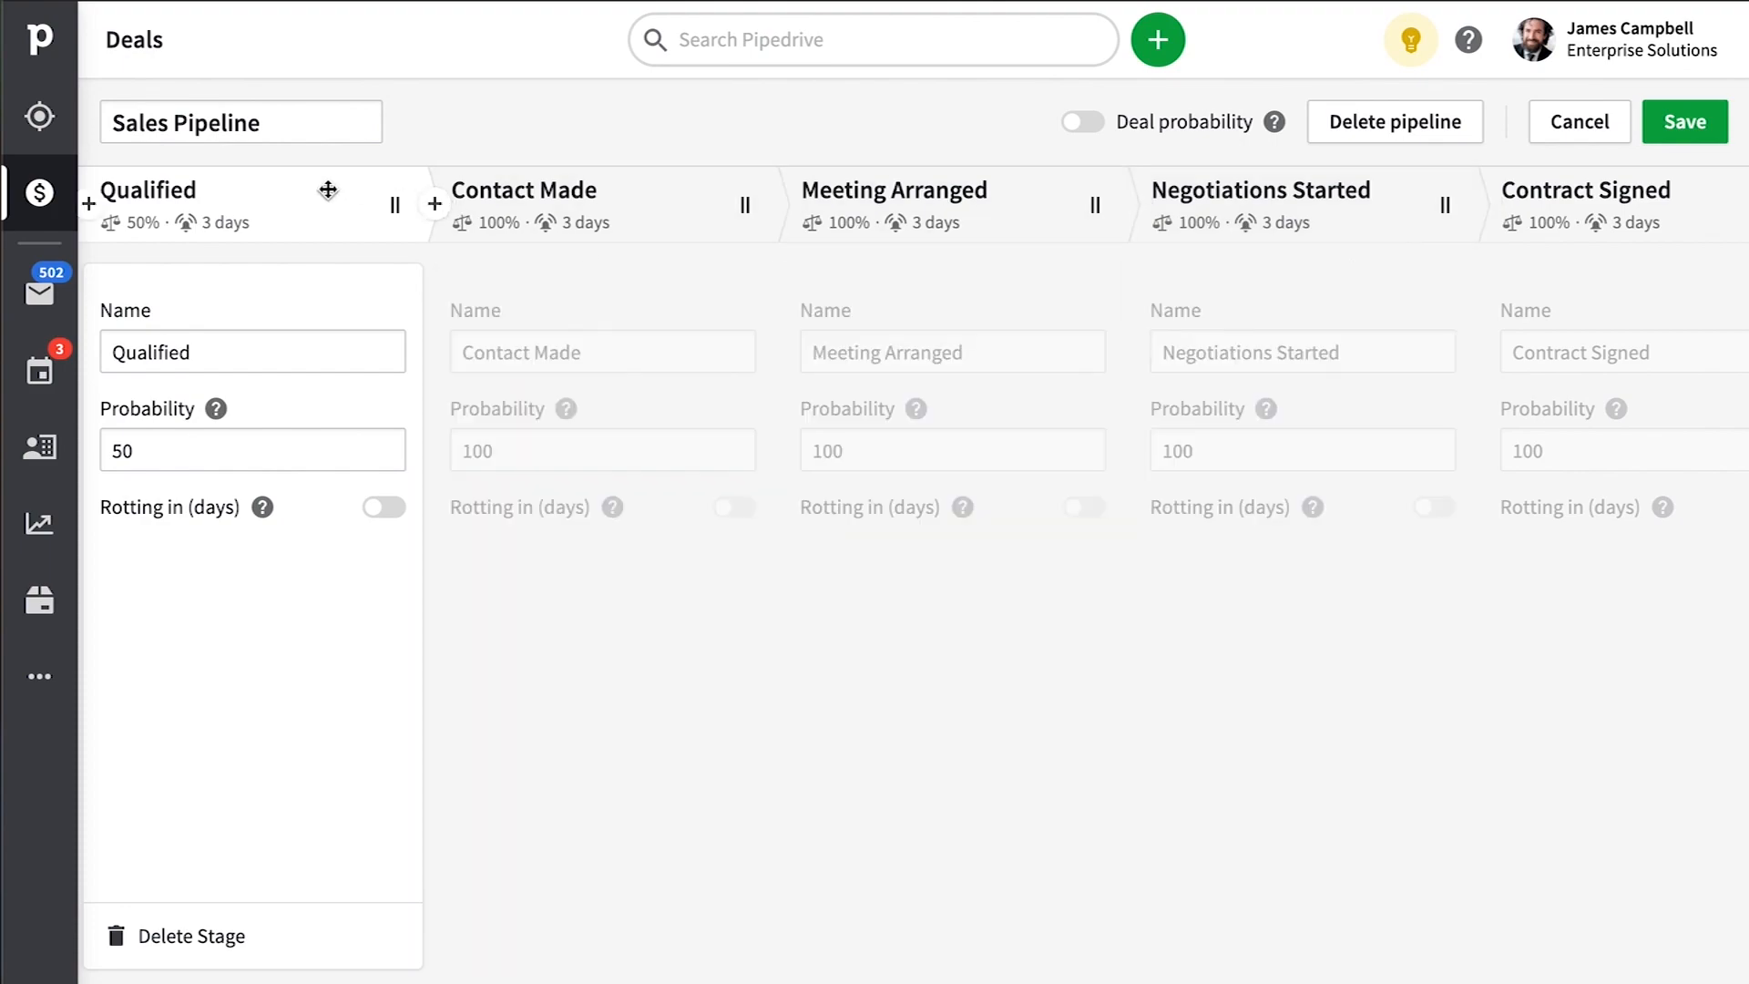
pyautogui.click(1577, 122)
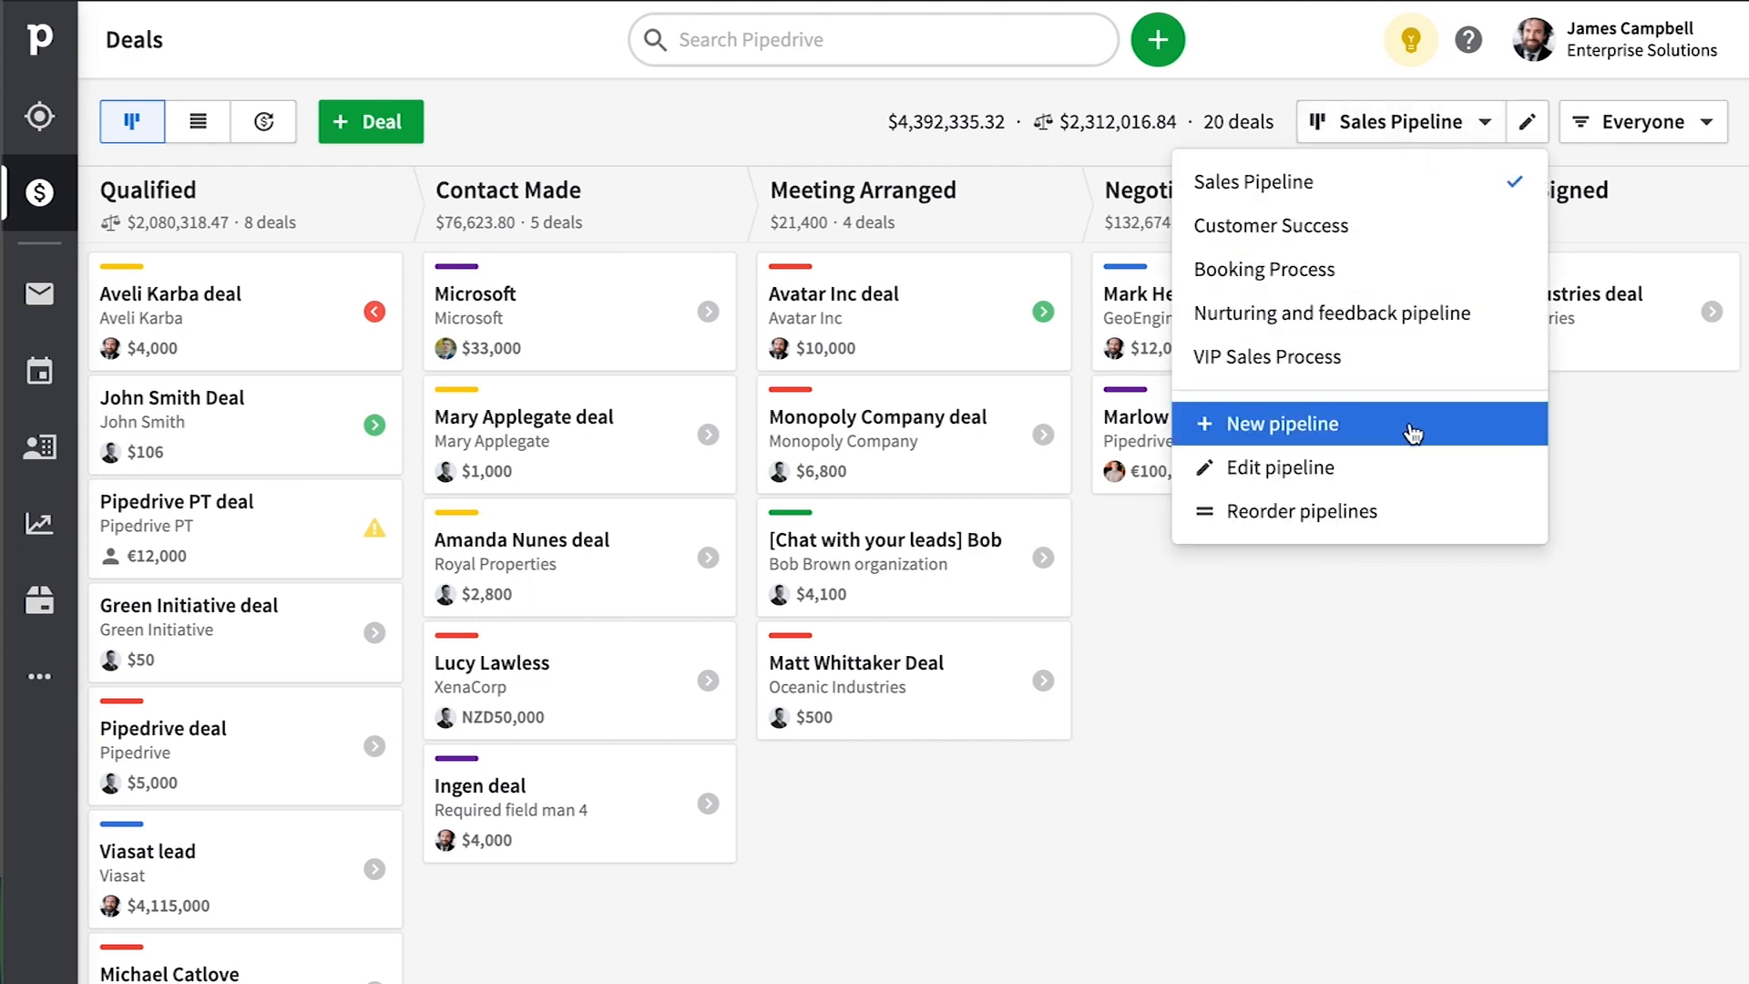
# Start a new pipeline and name its third stage 'Customer Not Engaged' before cancelling.
pyautogui.click(1279, 423)
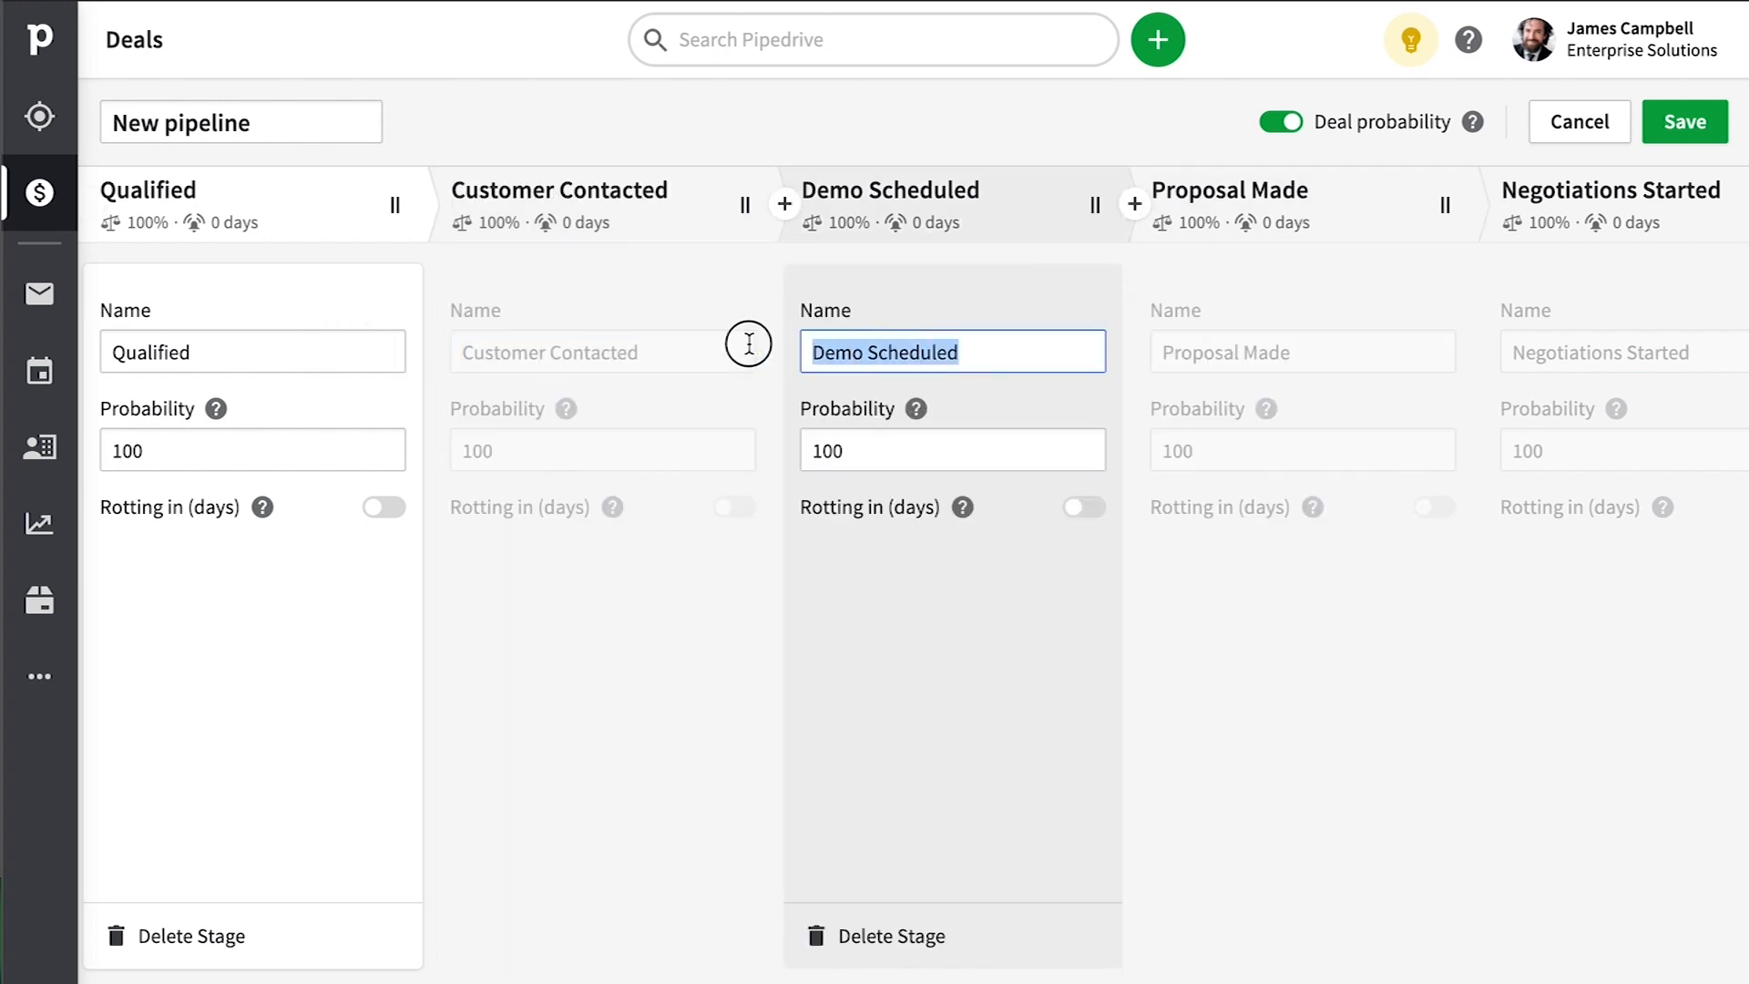
pyautogui.write('Customer')
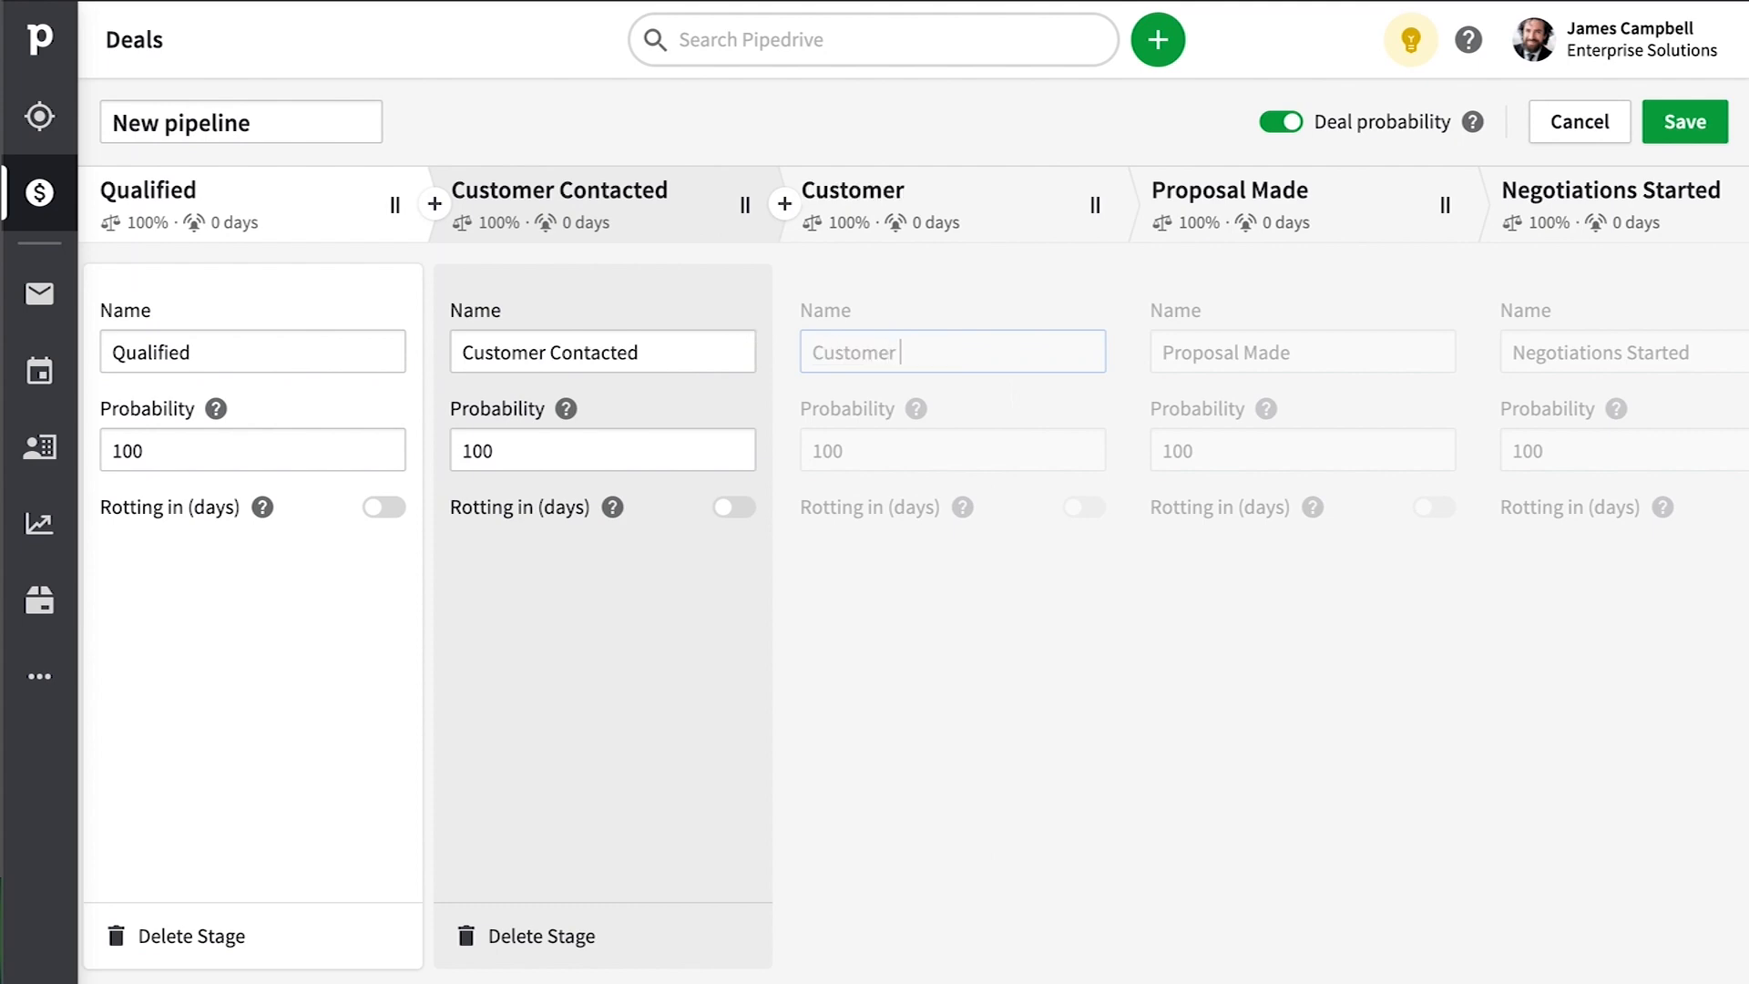
pyautogui.write('Not En')
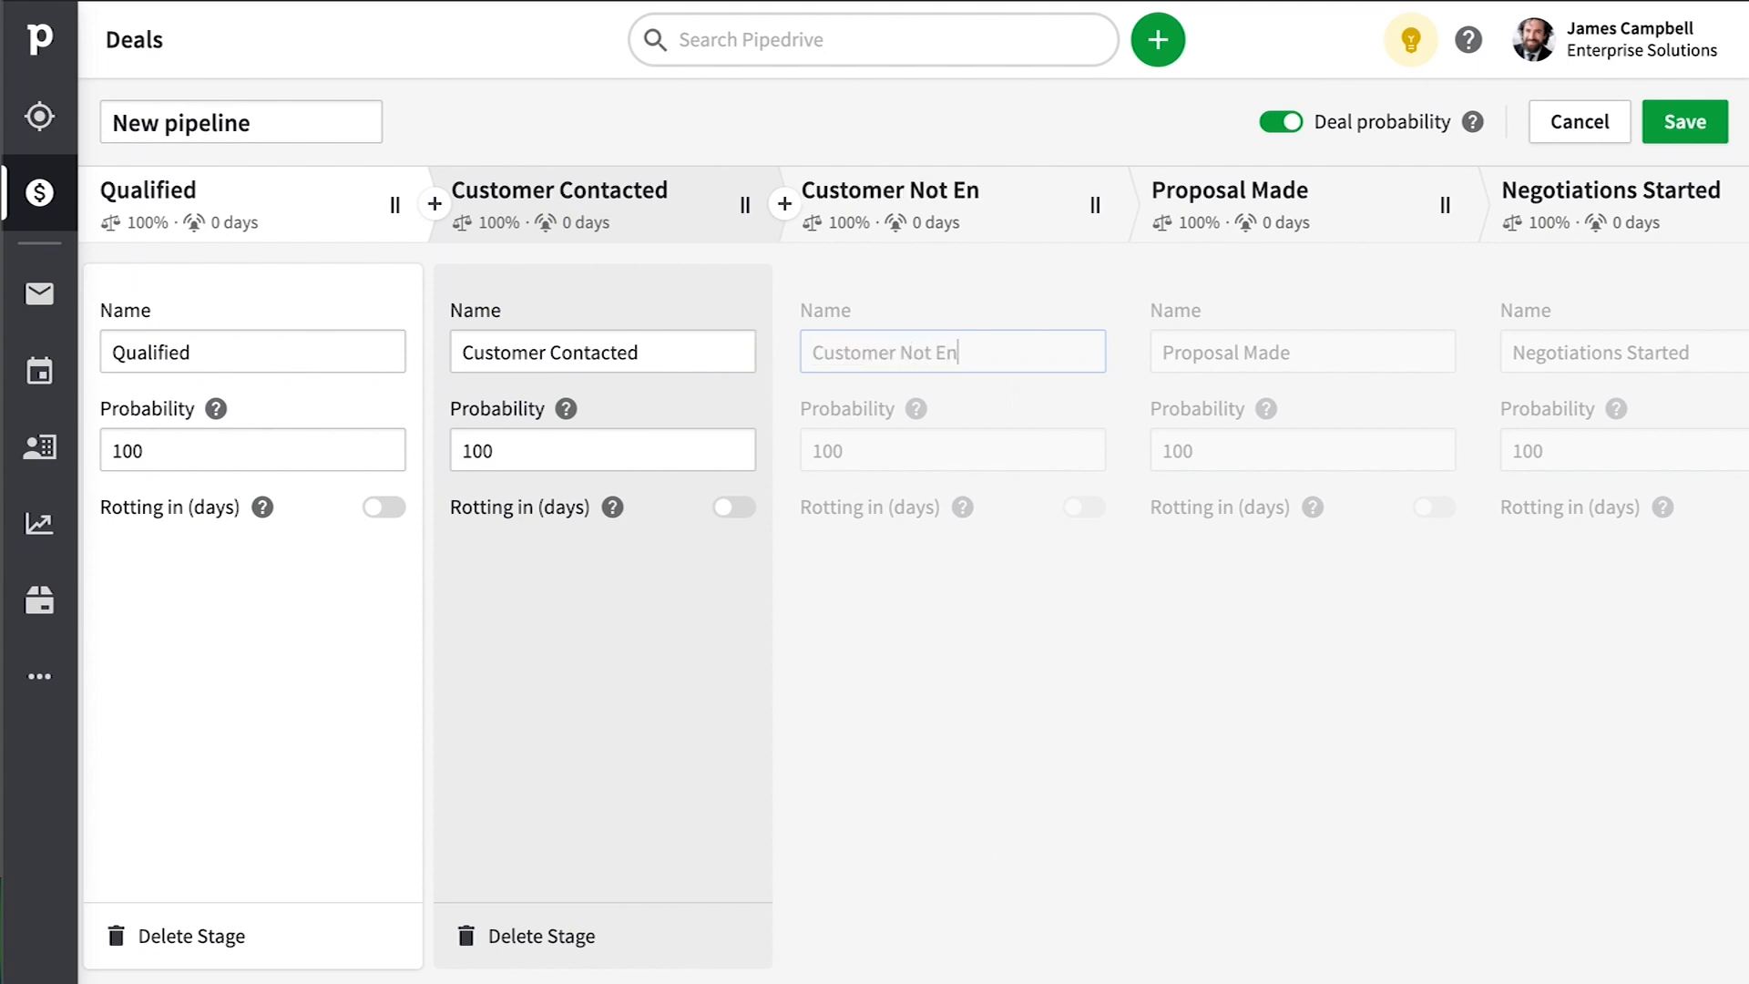
pyautogui.write('gaged')
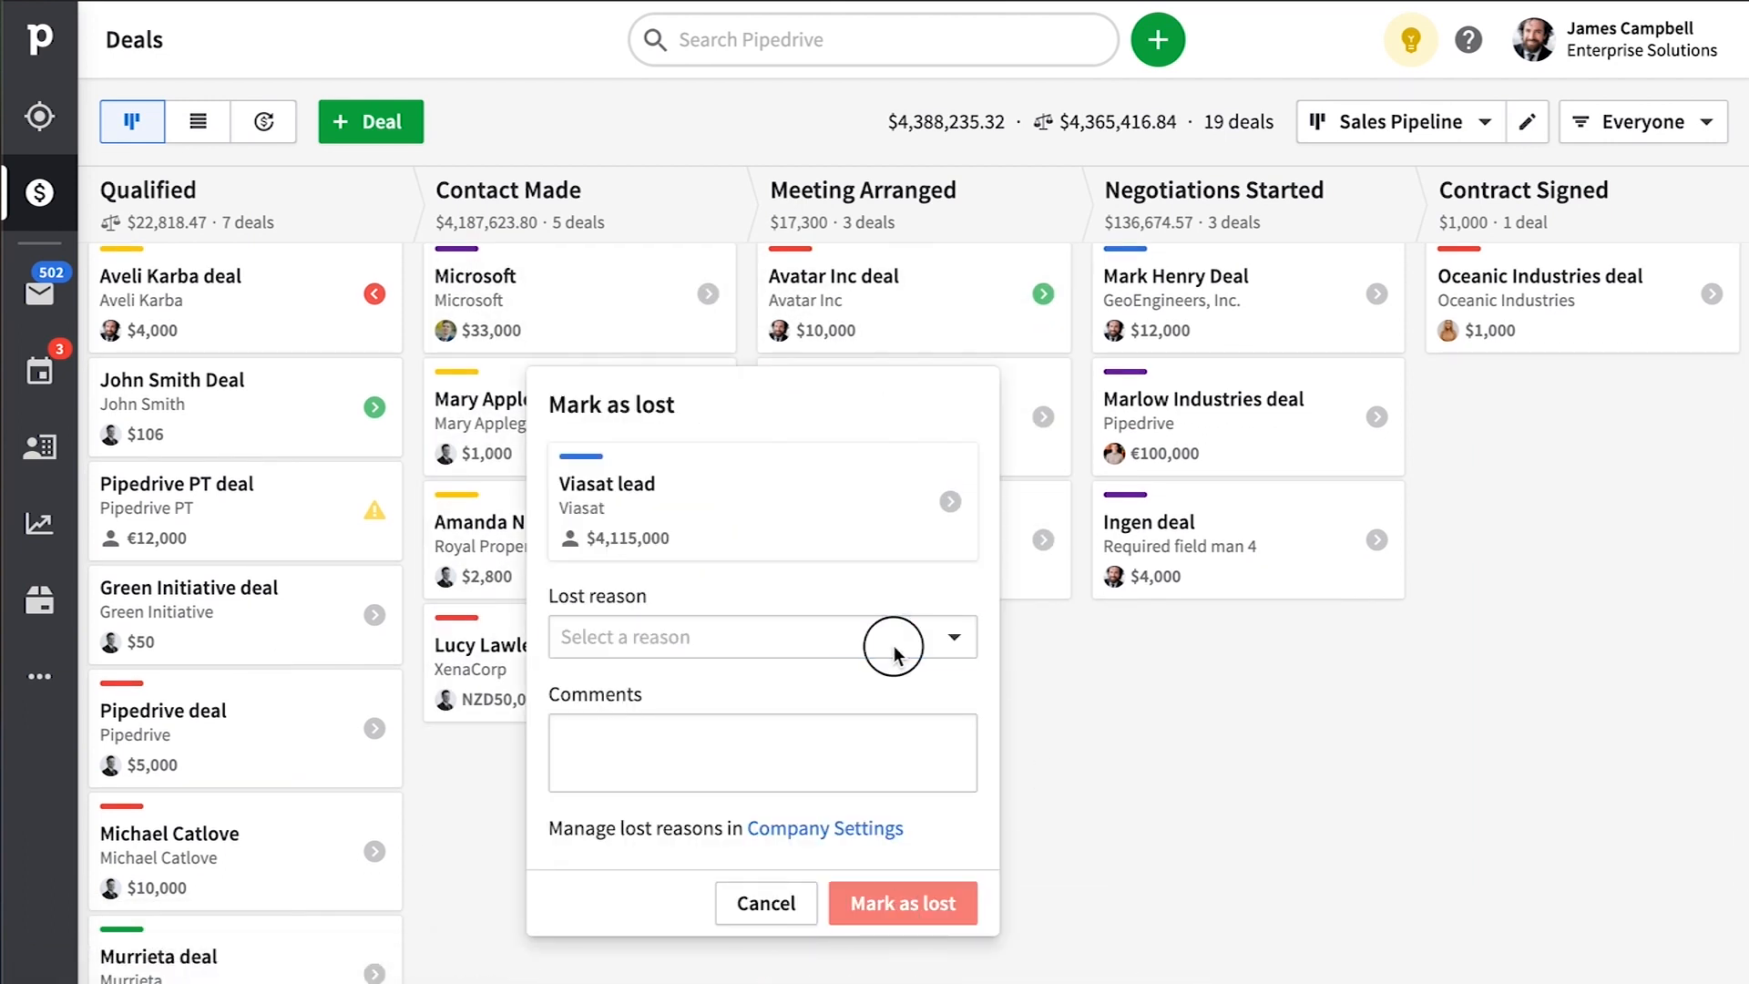
# Pick No Response as the lost reason and review the six company lost reasons in settings.
pyautogui.click(761, 637)
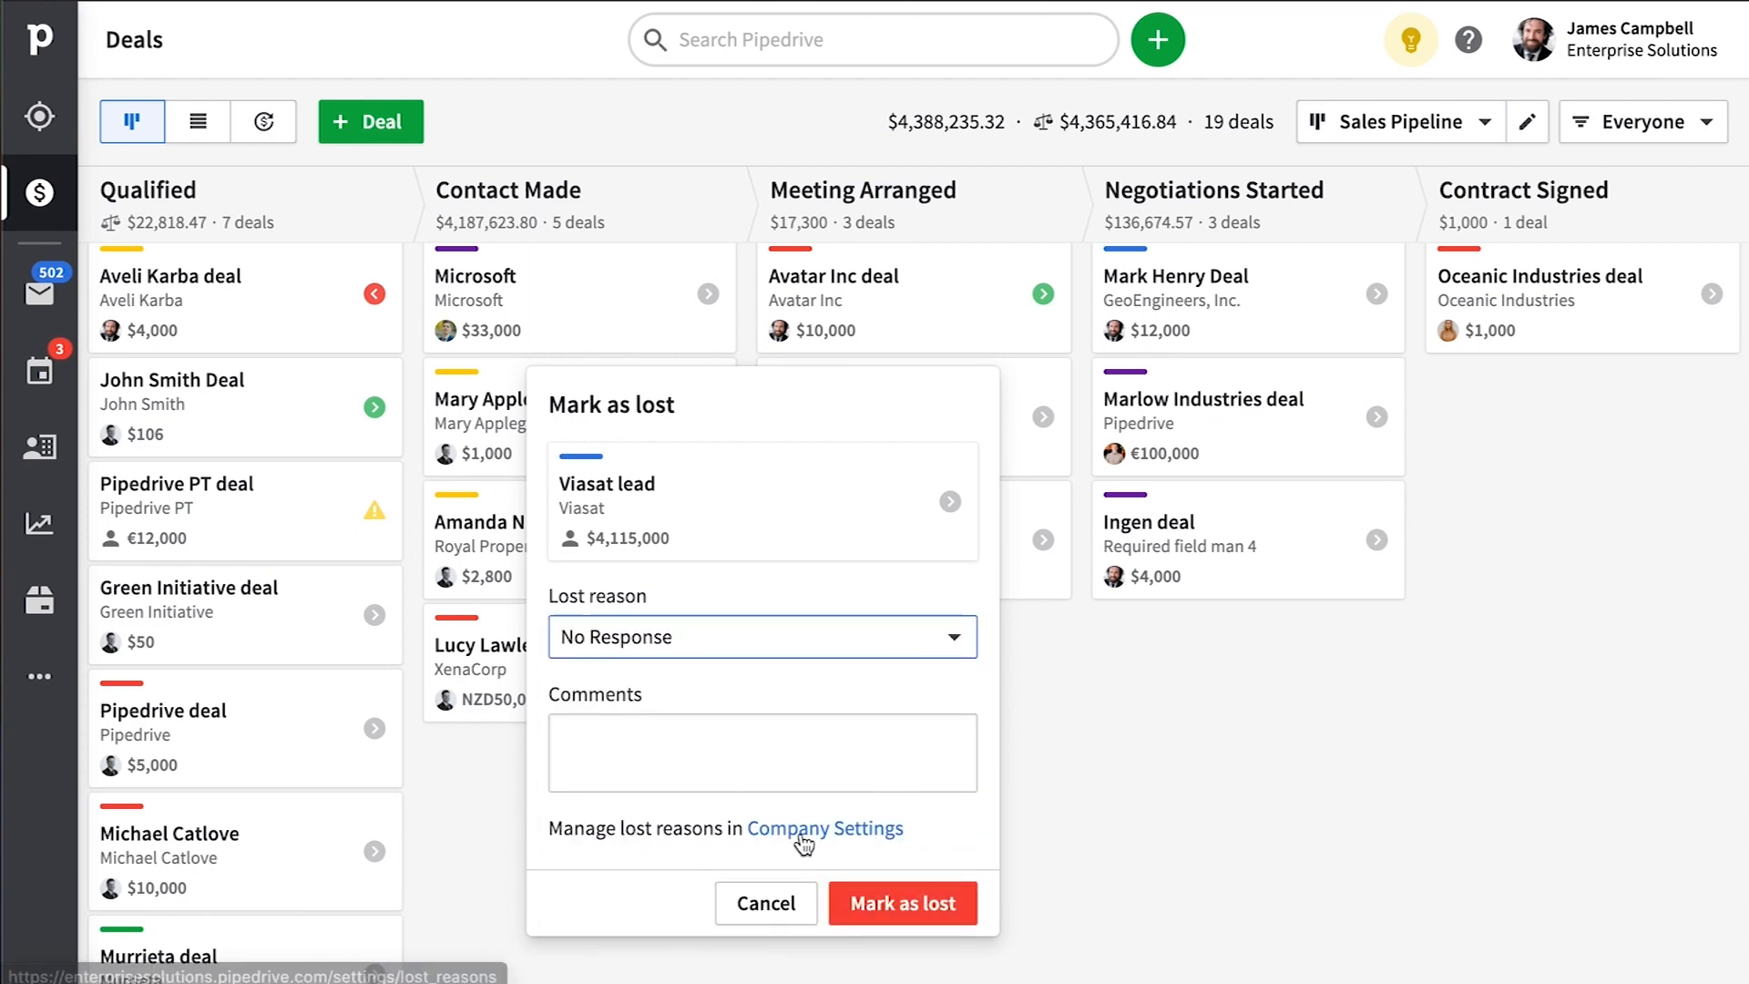
pyautogui.click(824, 827)
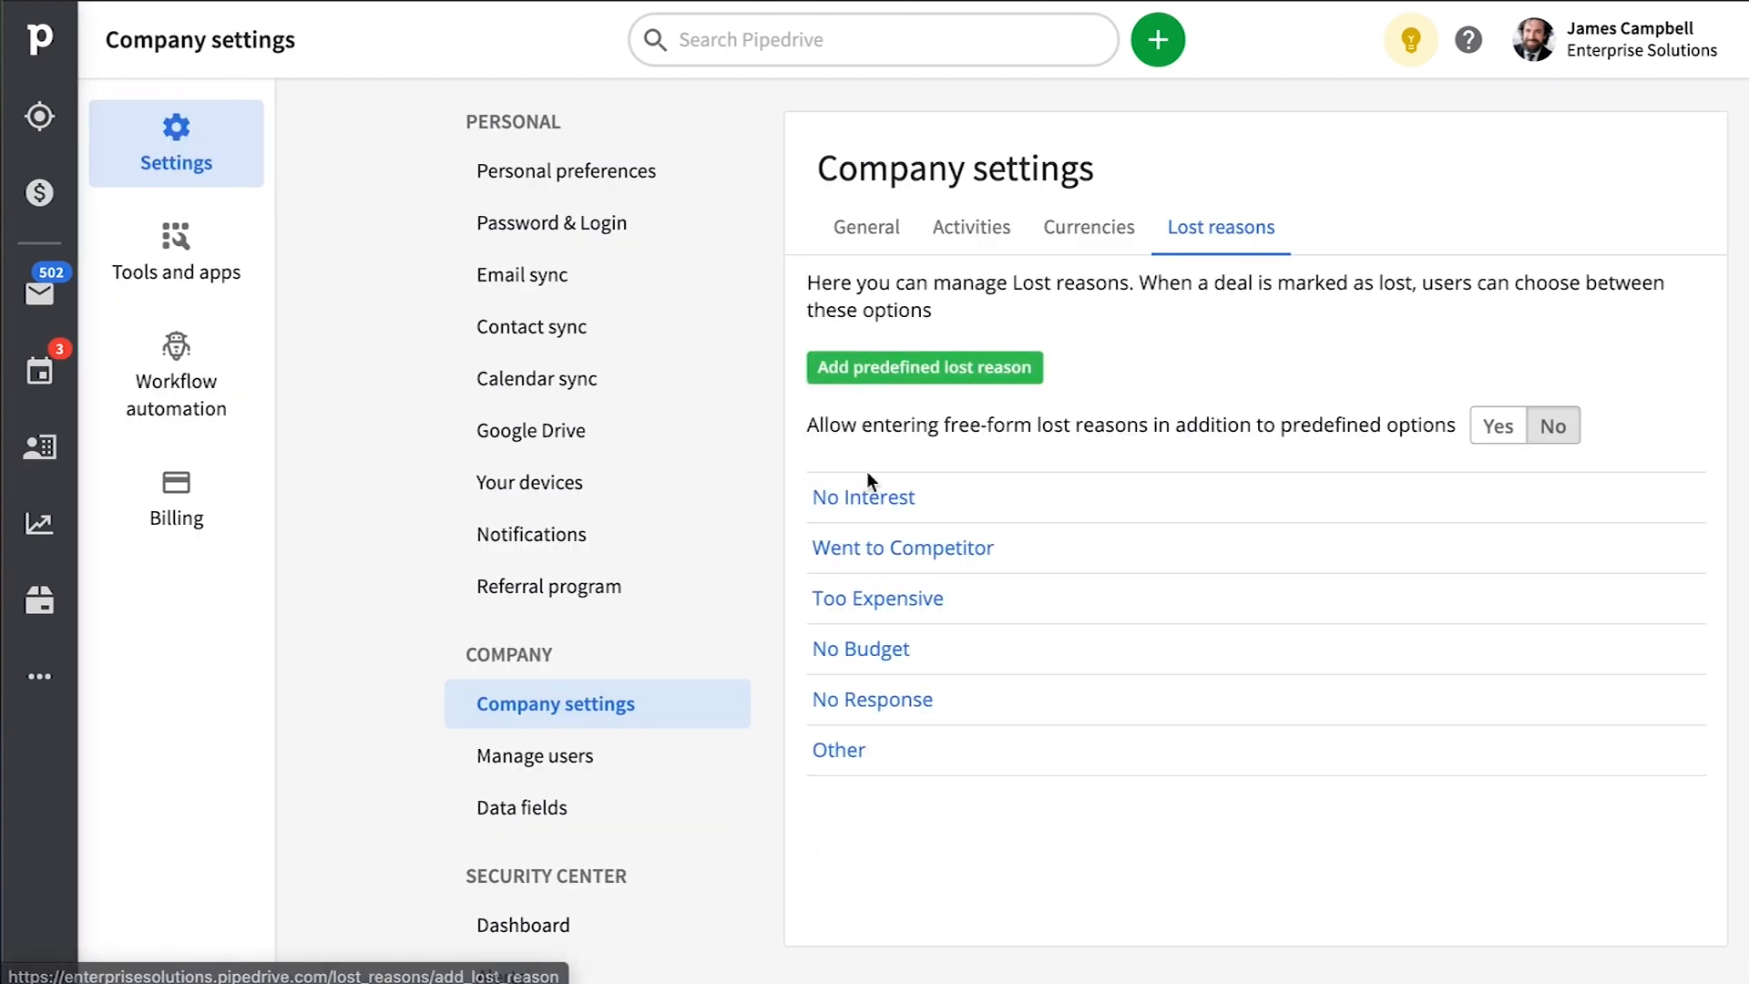
pyautogui.click(924, 366)
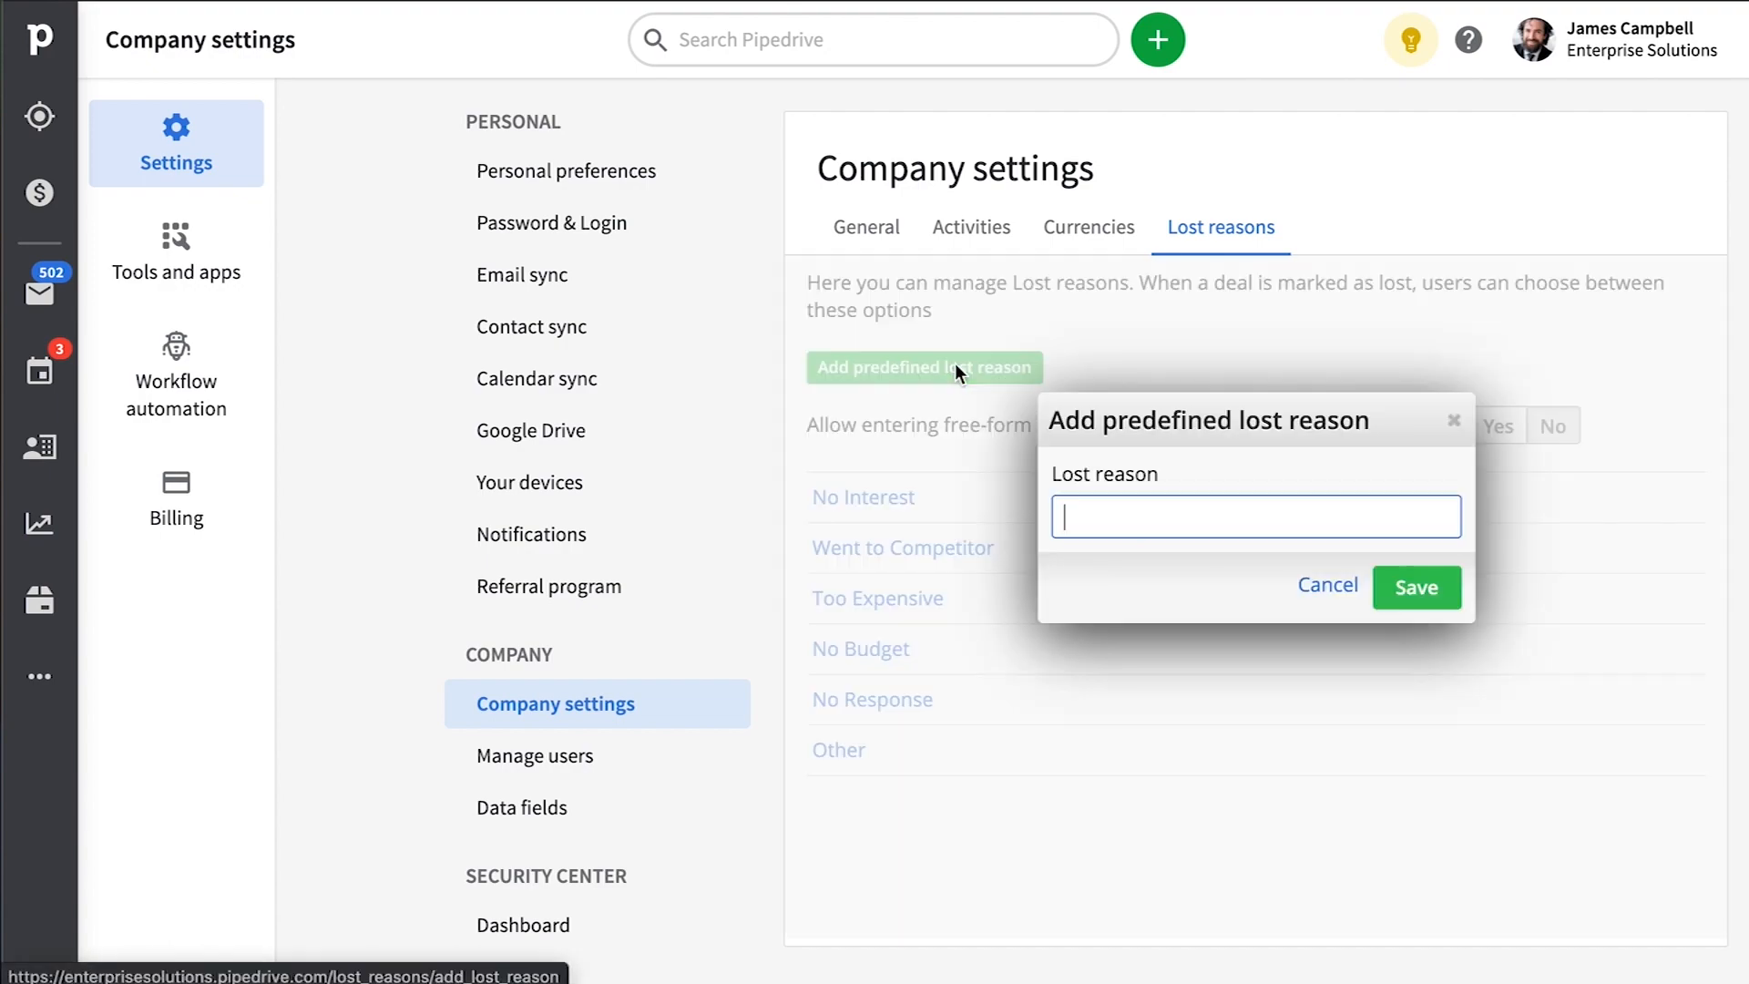
# Return to the deals board and filter deals by their Lost reason.
pyautogui.click(38, 194)
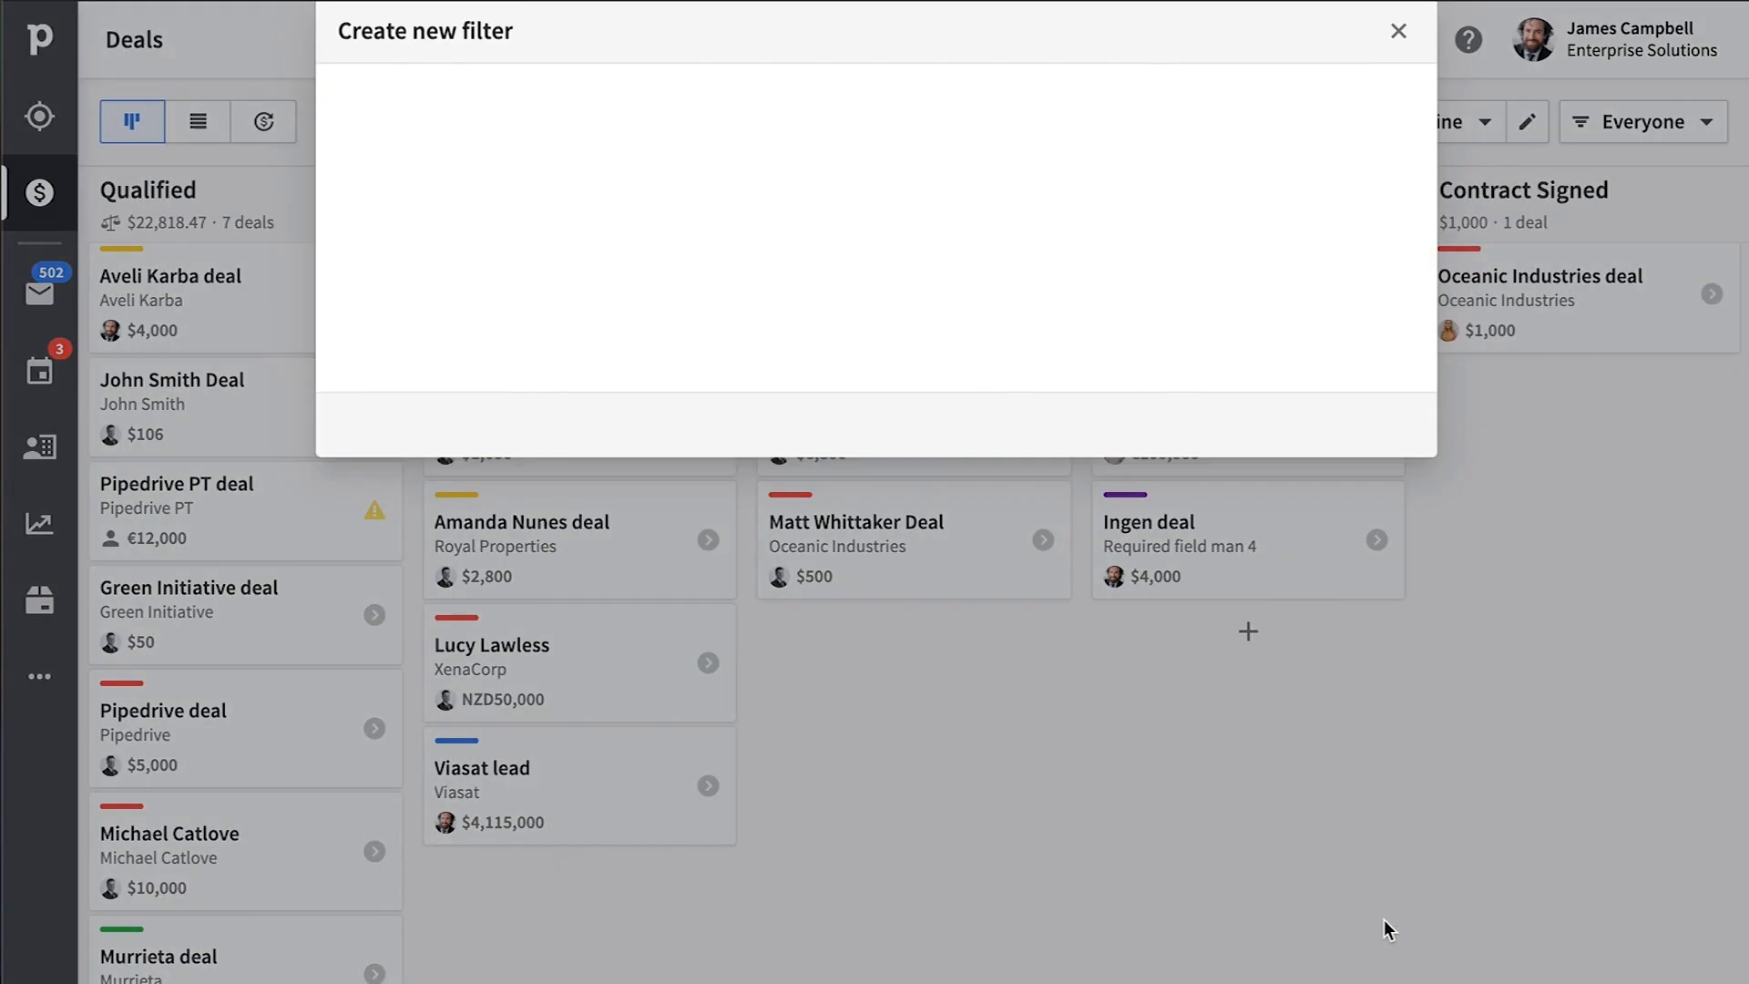
pyautogui.write('lost')
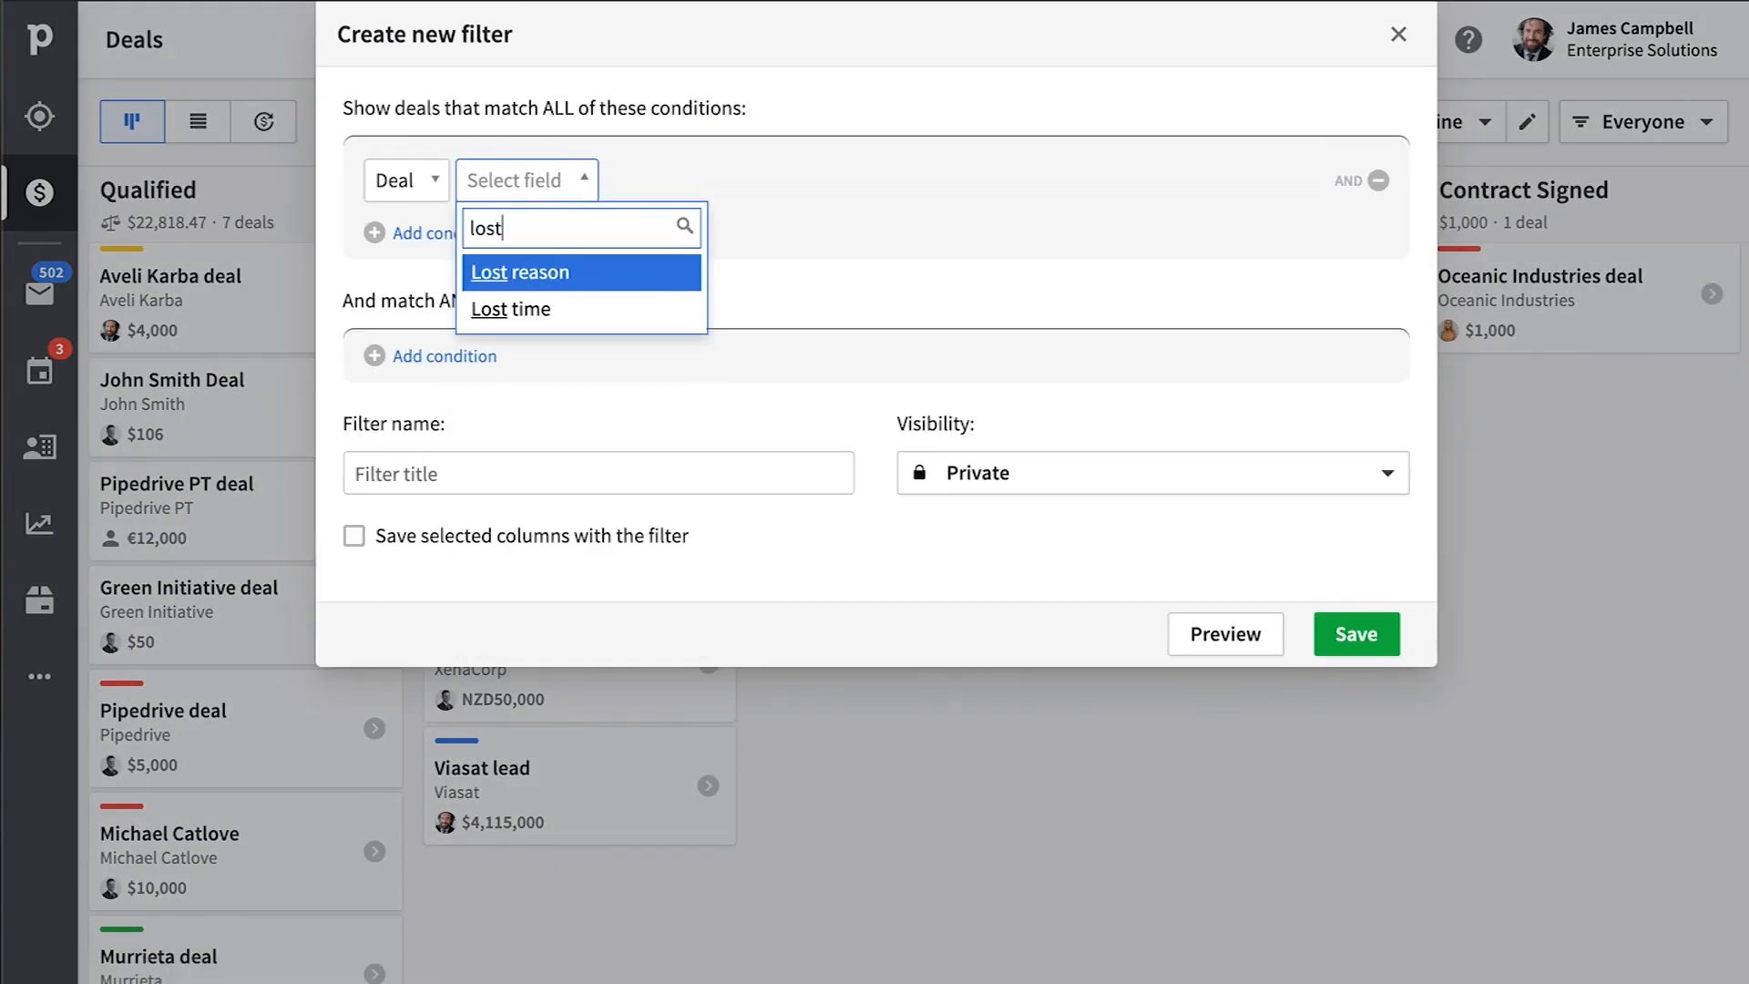
pyautogui.click(519, 271)
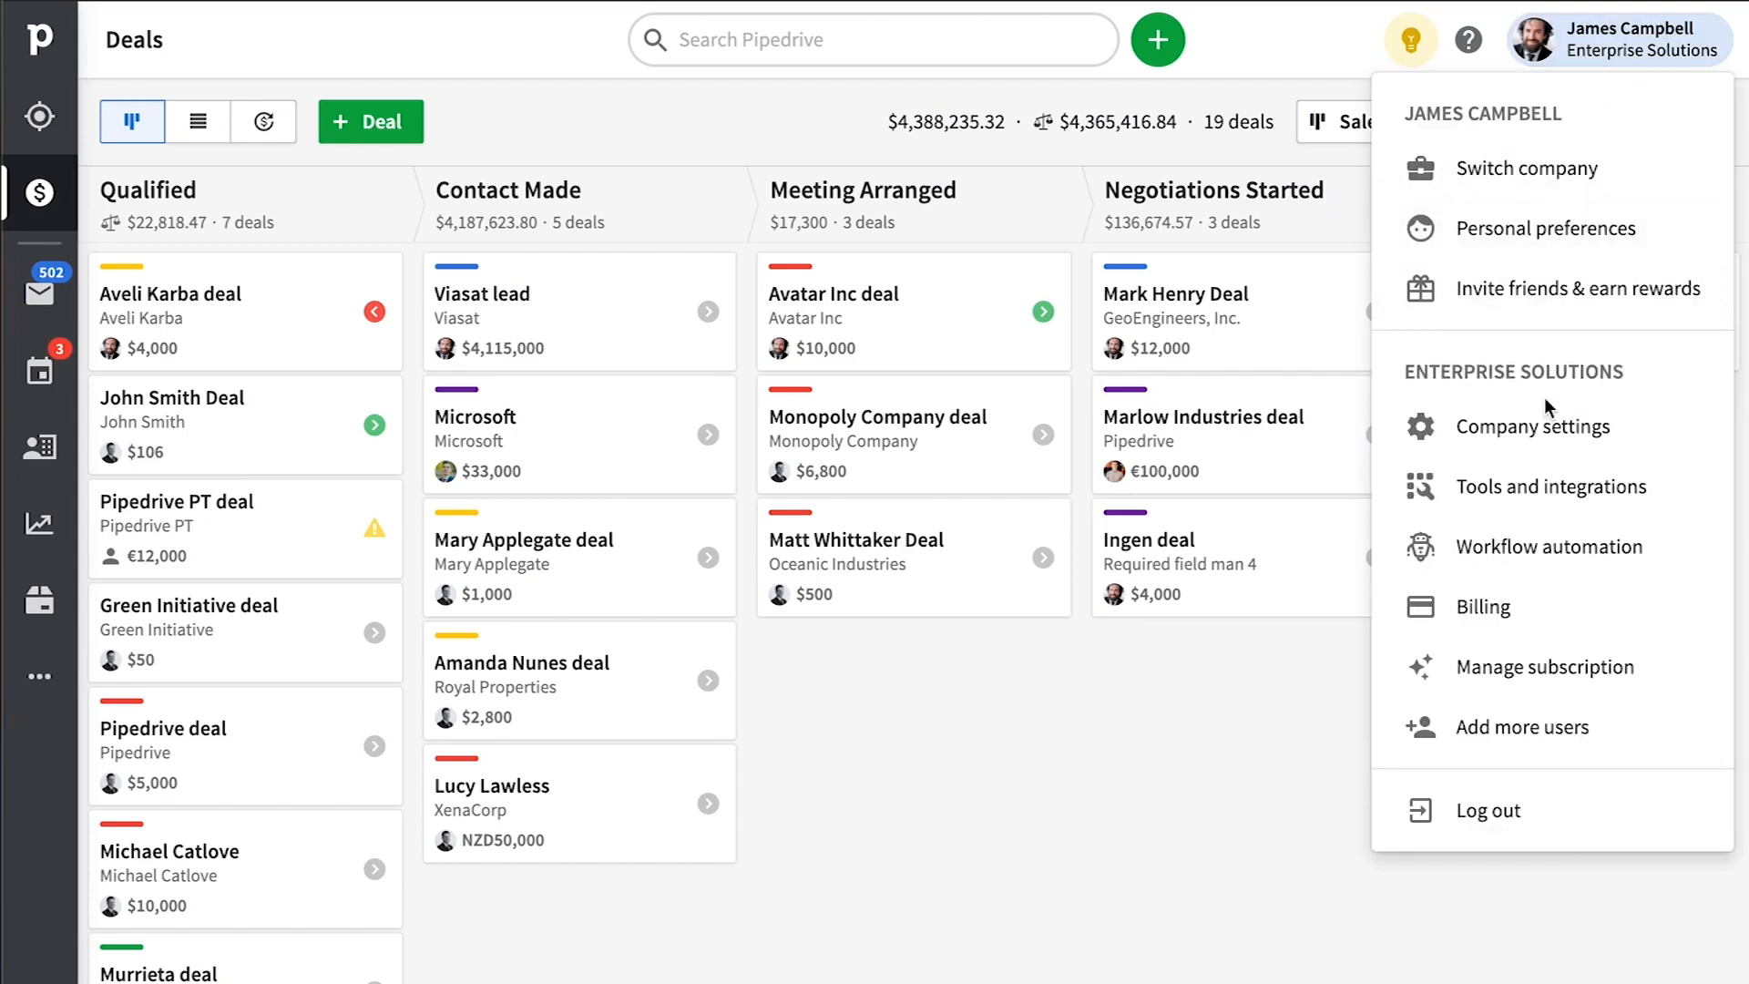
# Make the organization Industry data field appear in Add lead and Add deal views and save it.
pyautogui.click(1534, 426)
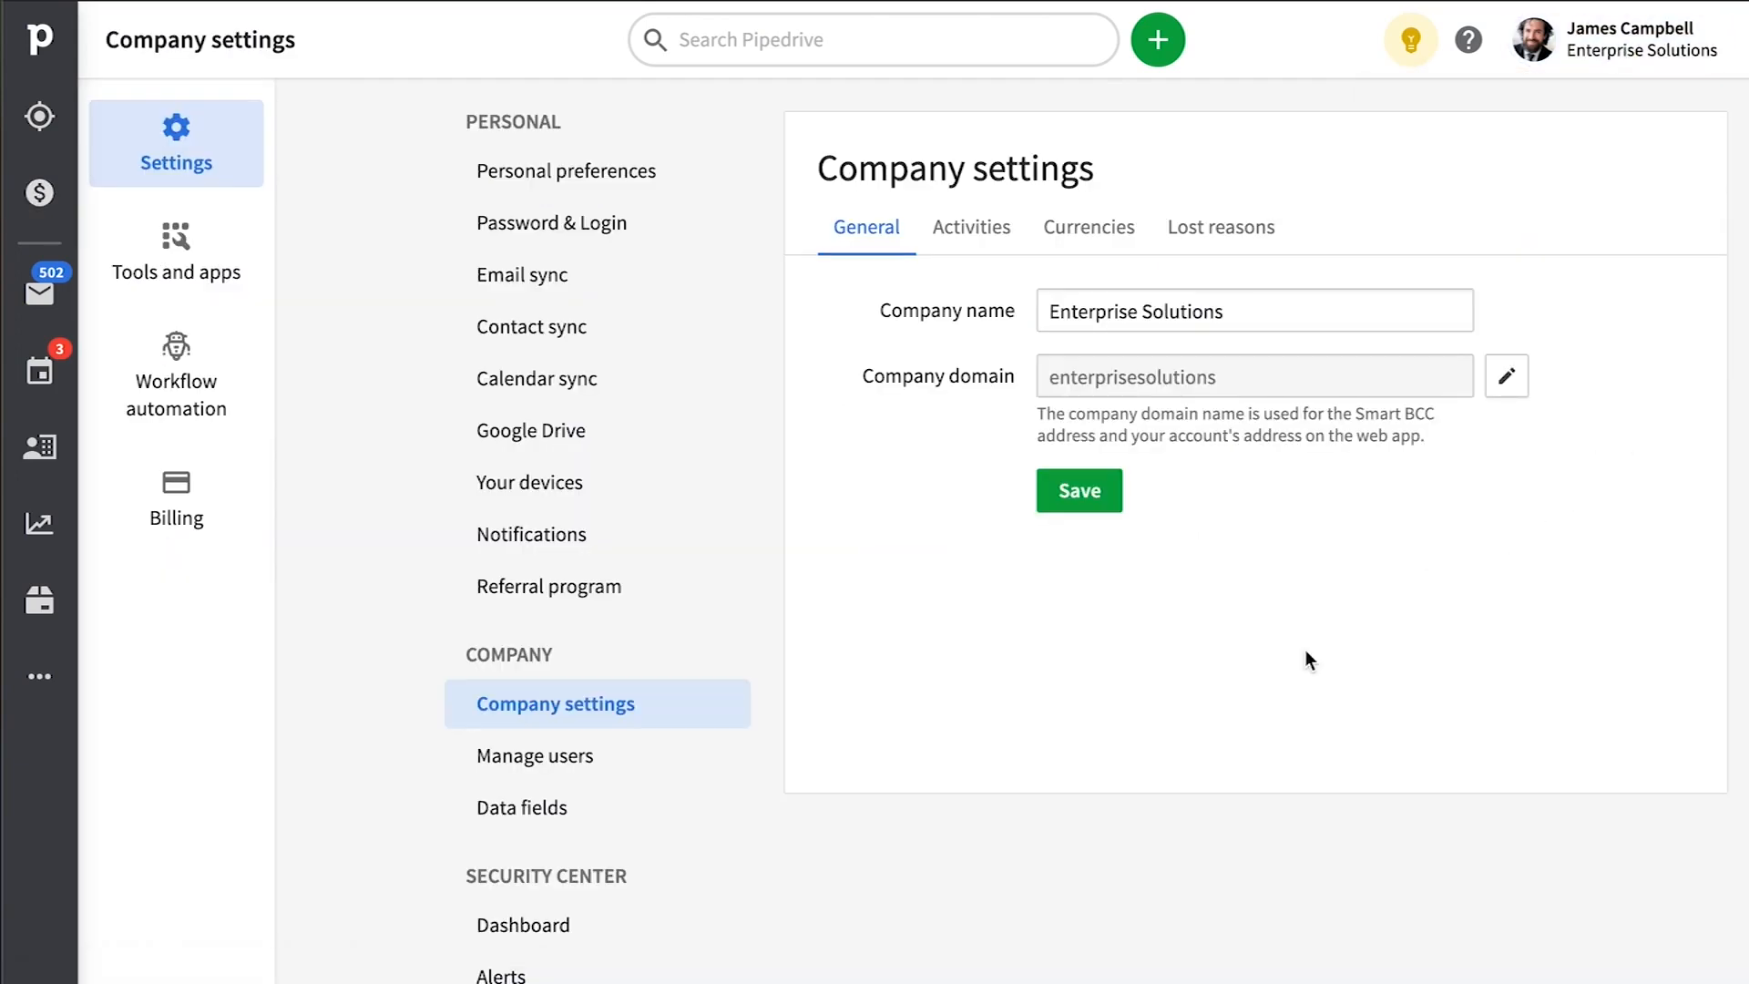
pyautogui.click(521, 807)
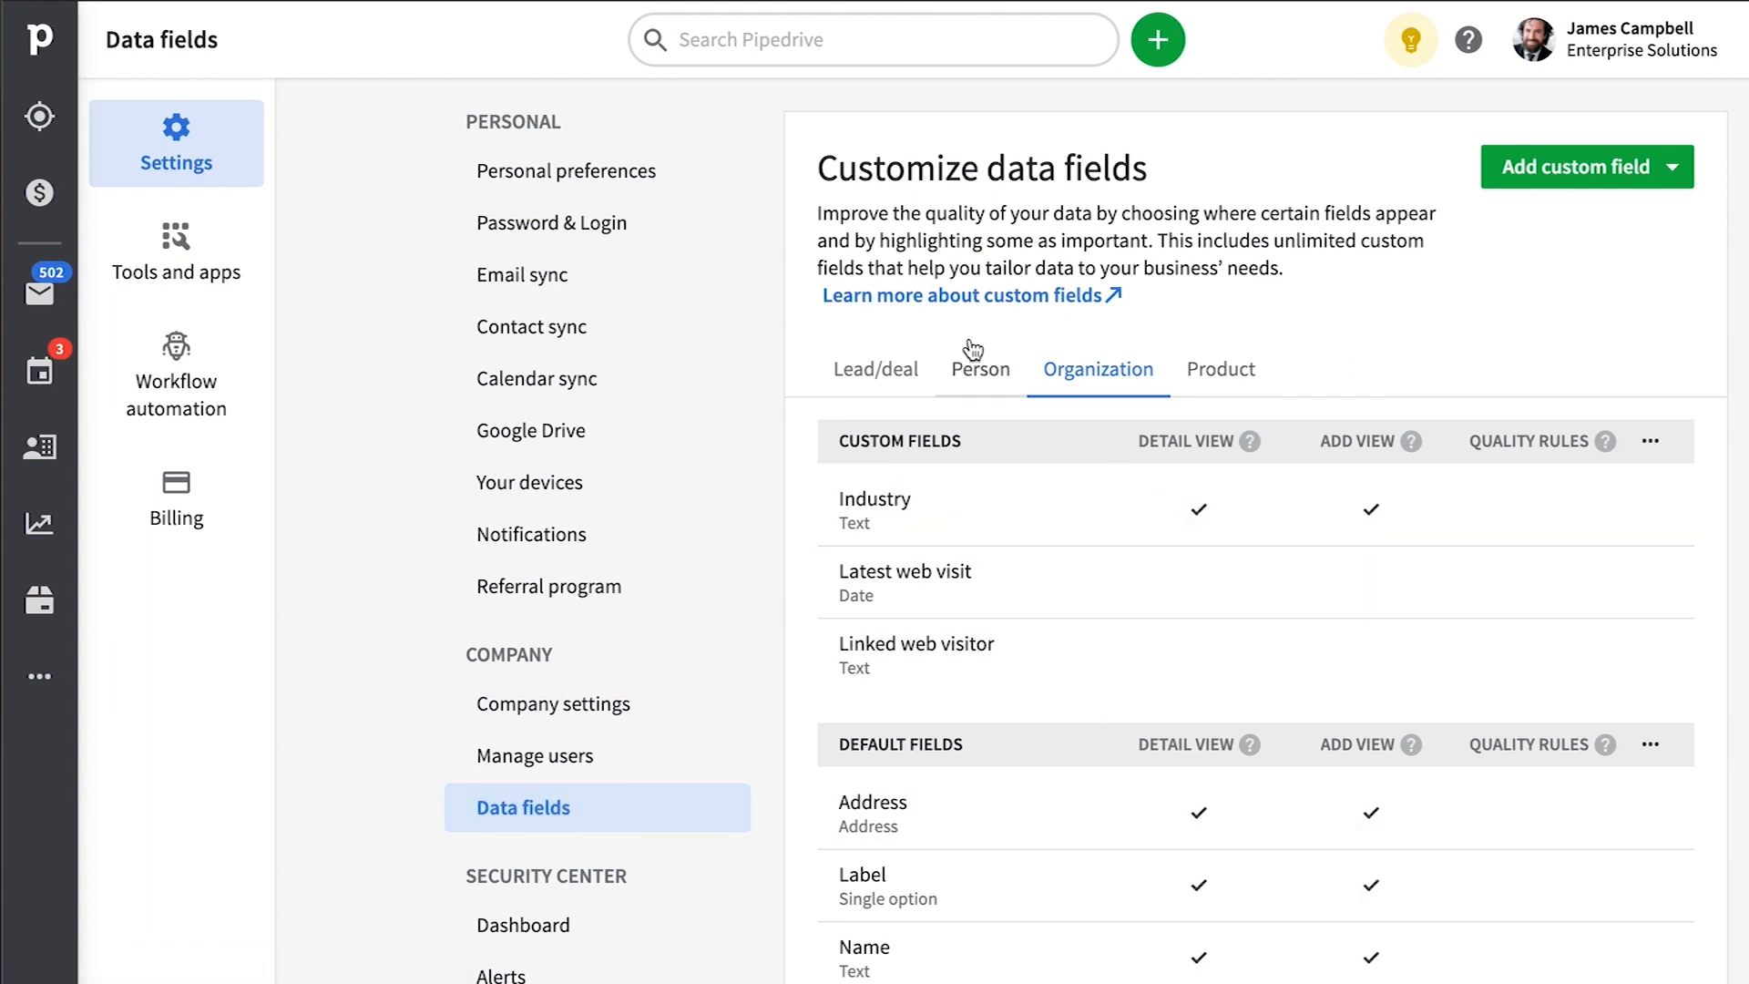
pyautogui.moveTo(940, 332)
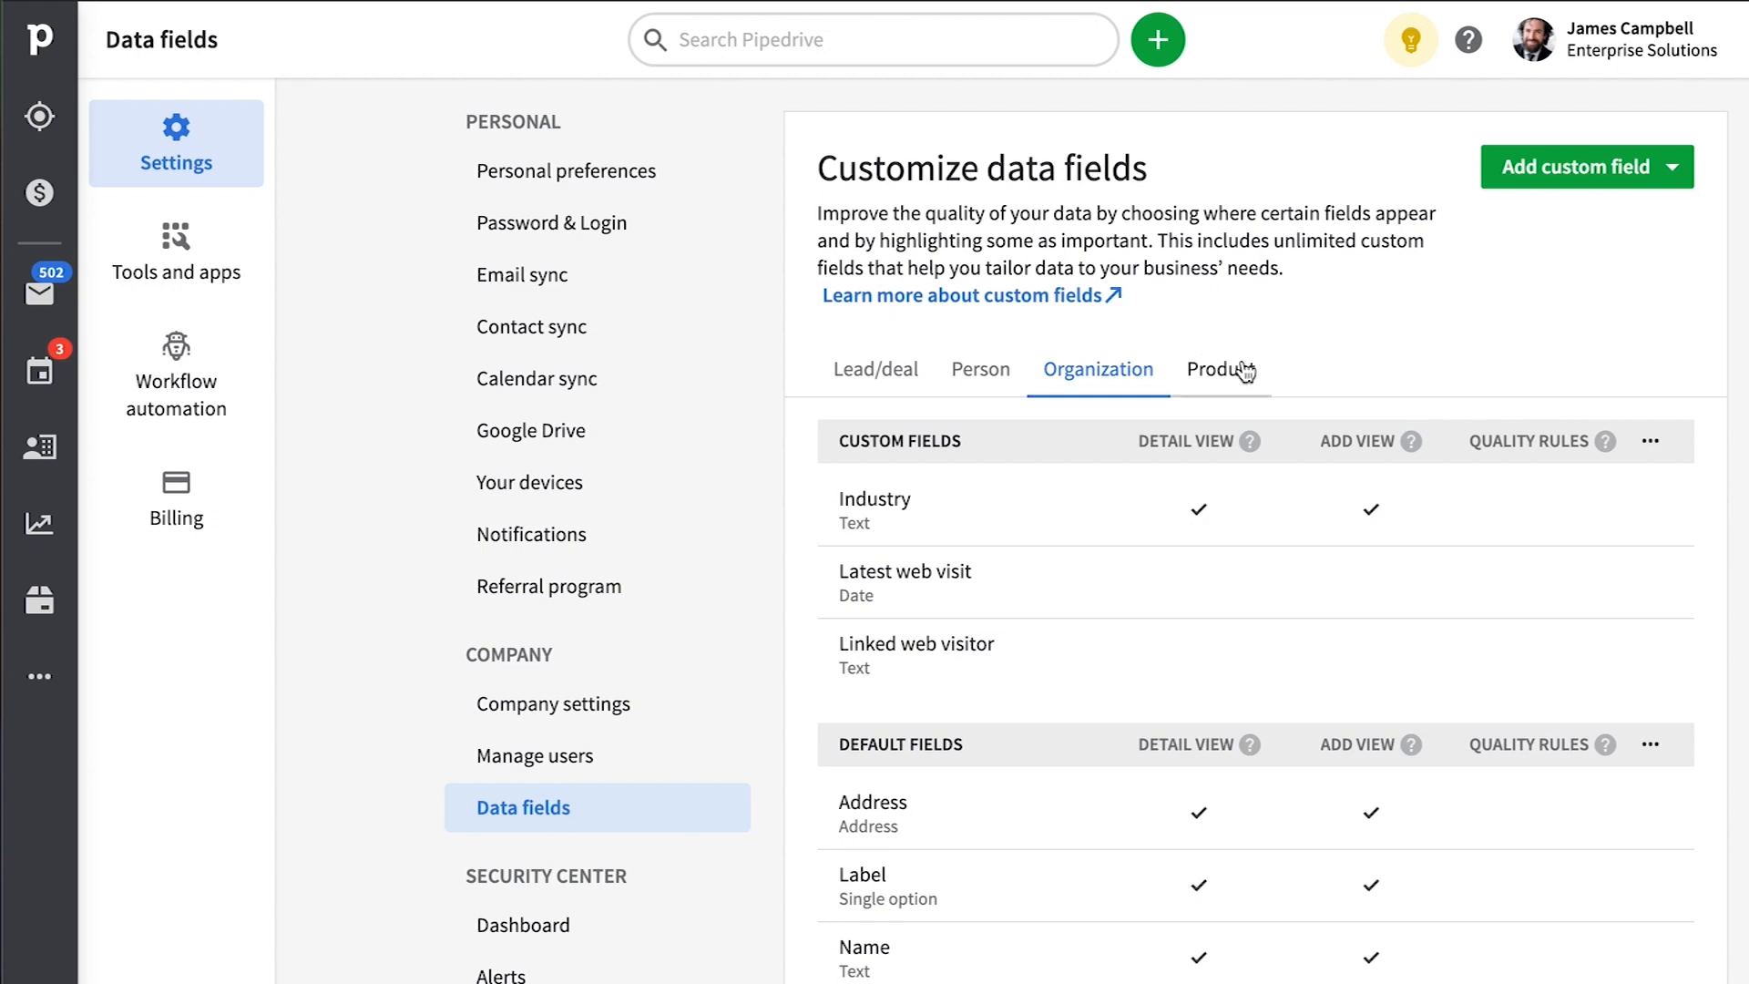
pyautogui.moveTo(1095, 441)
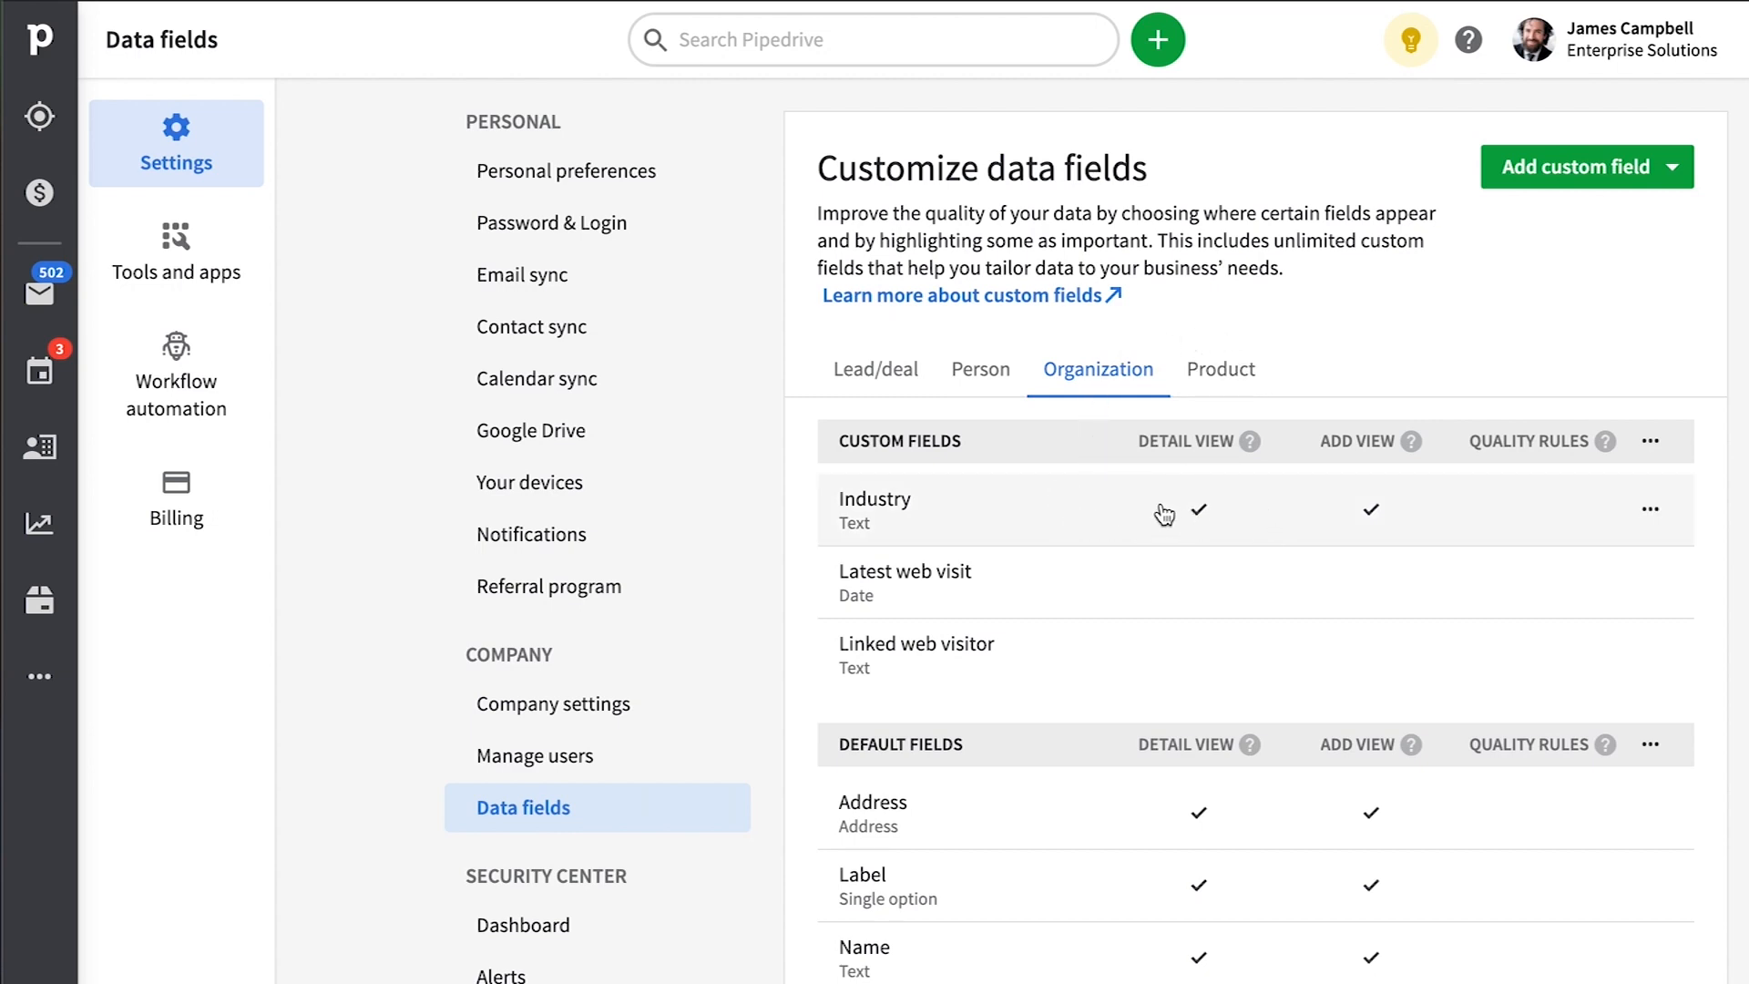
pyautogui.click(1164, 510)
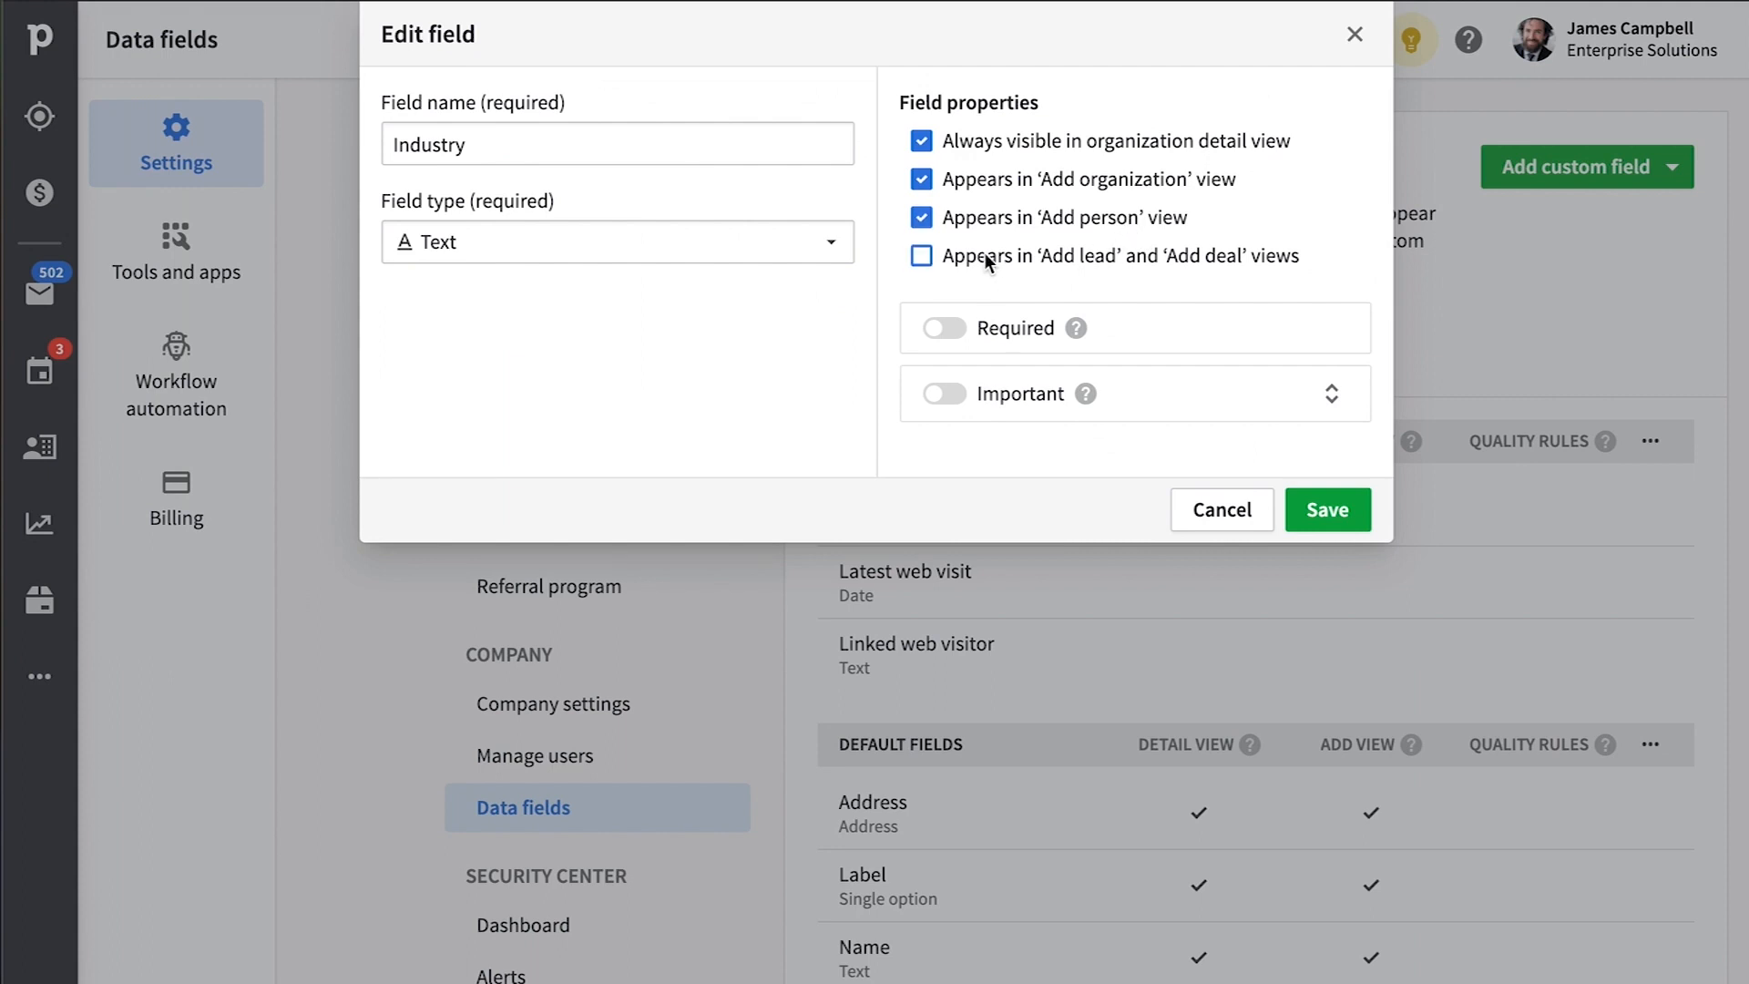
pyautogui.click(921, 255)
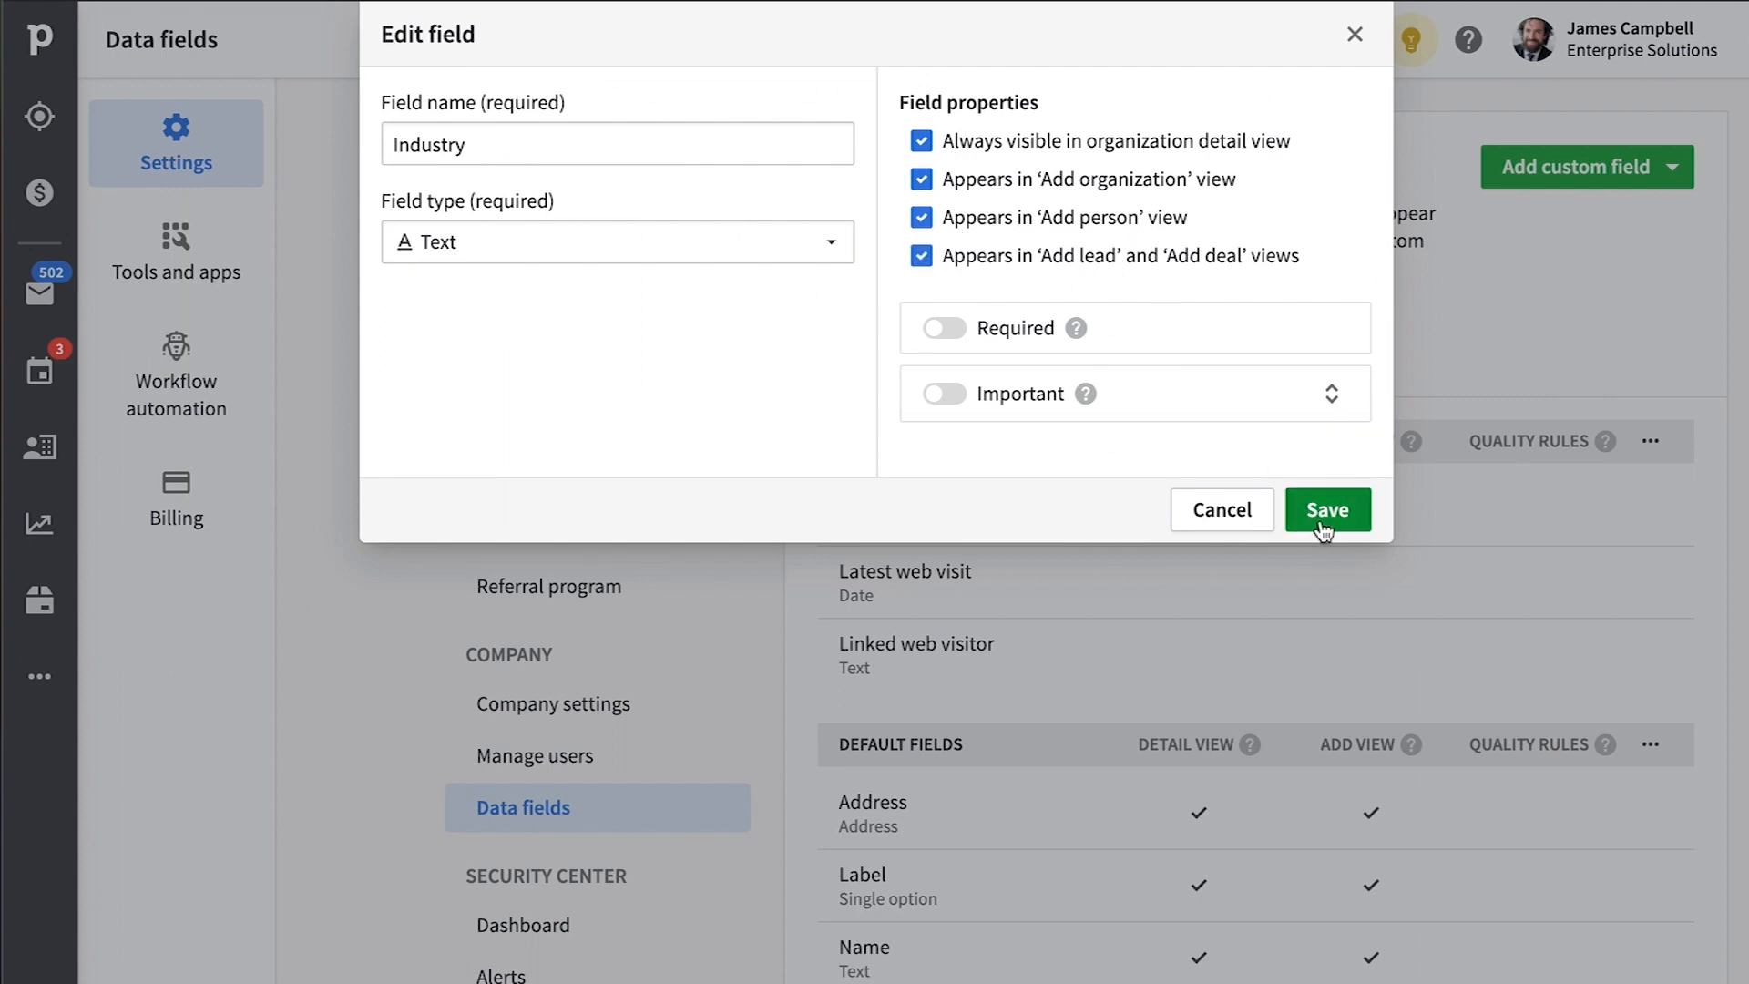
pyautogui.click(1324, 510)
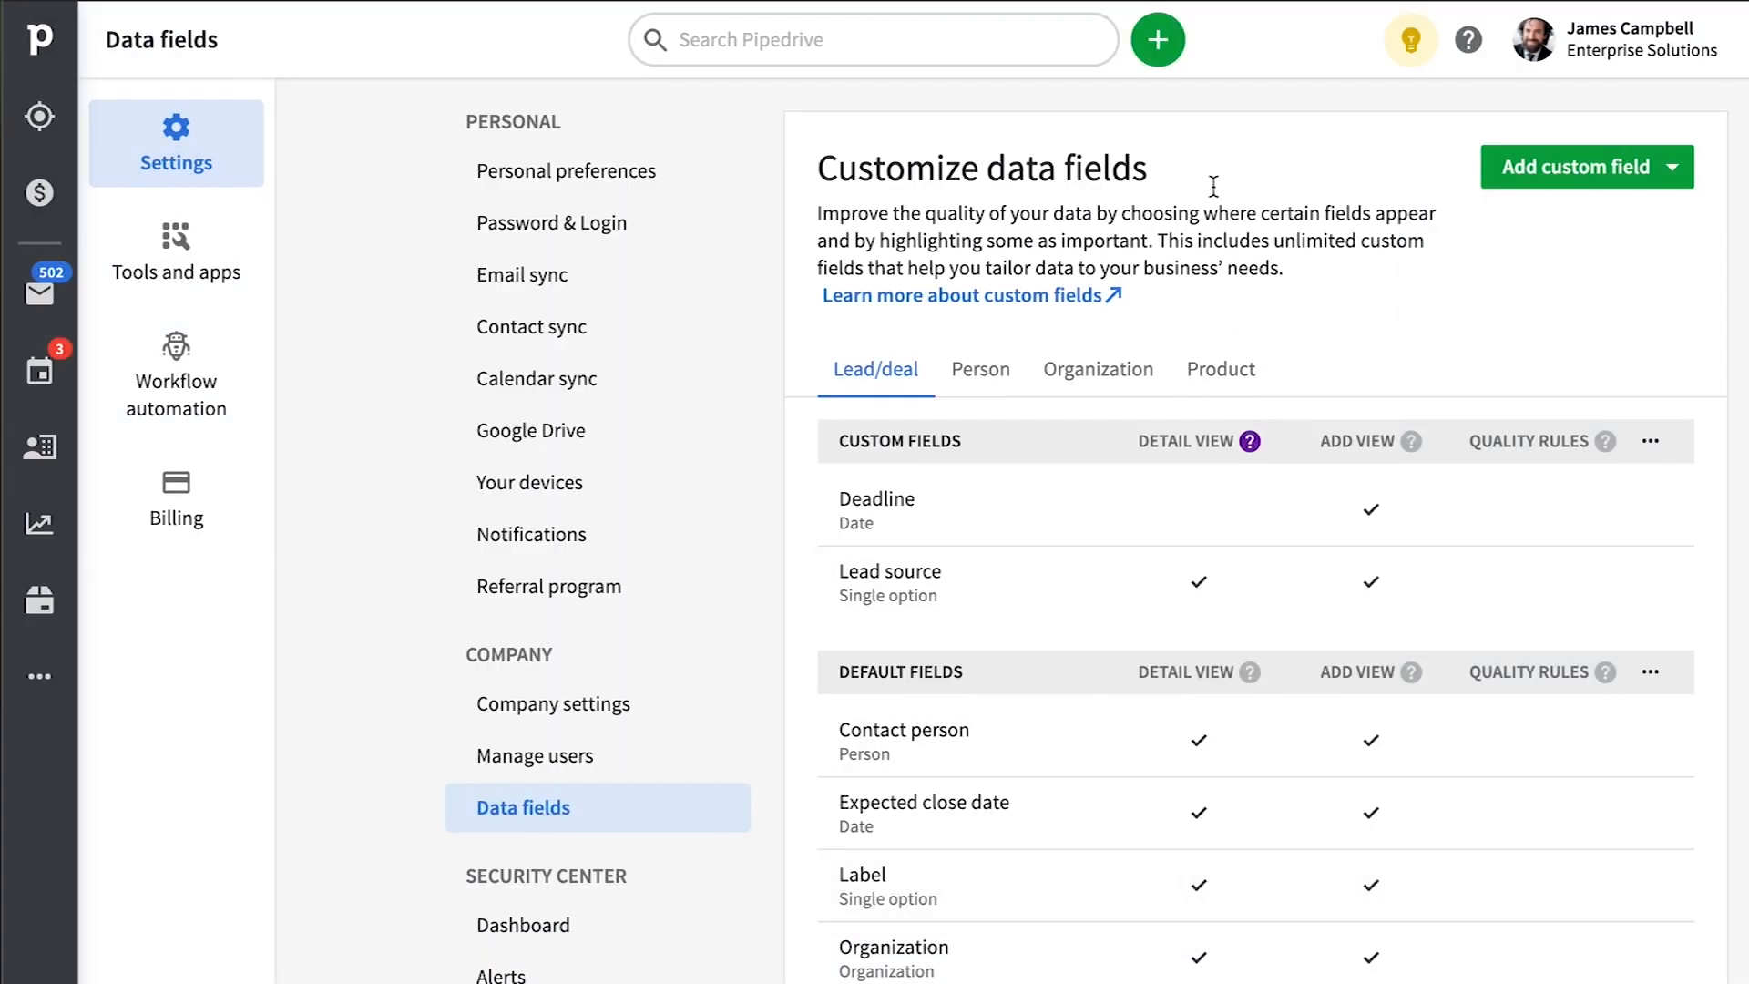
# Start adding a new deal and choose LinkedIn as its Lead source.
pyautogui.click(1157, 40)
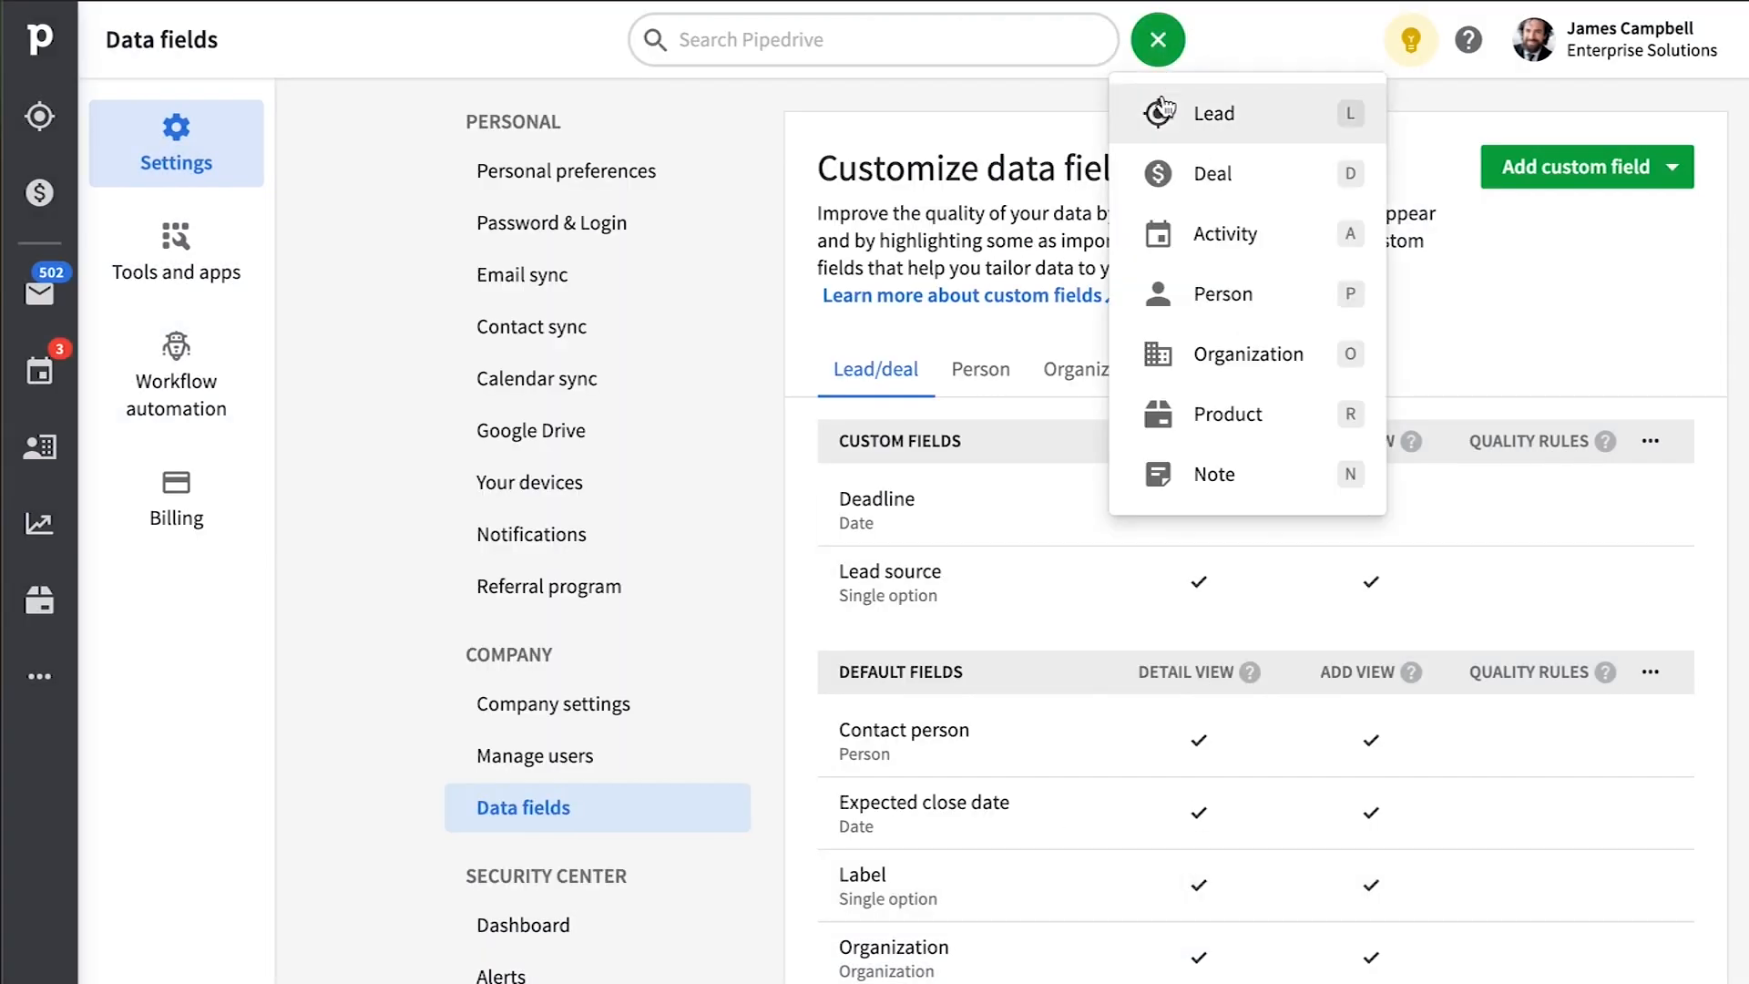
pyautogui.click(1213, 173)
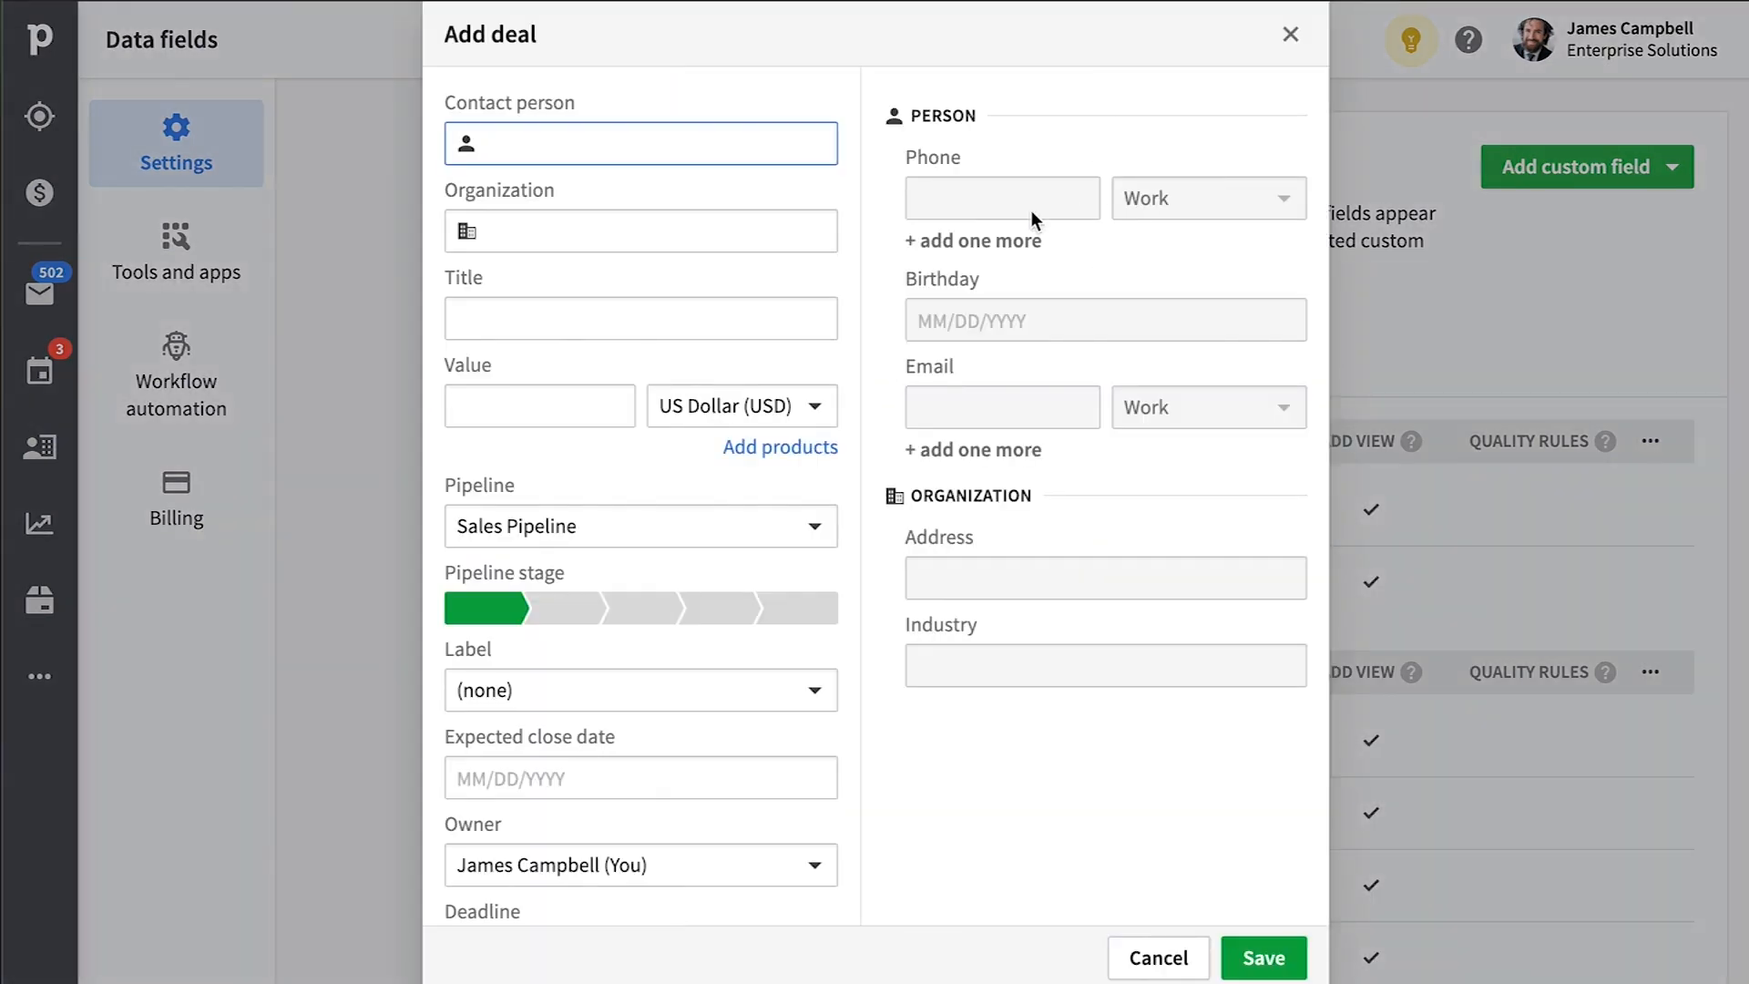
pyautogui.scroll(-3)
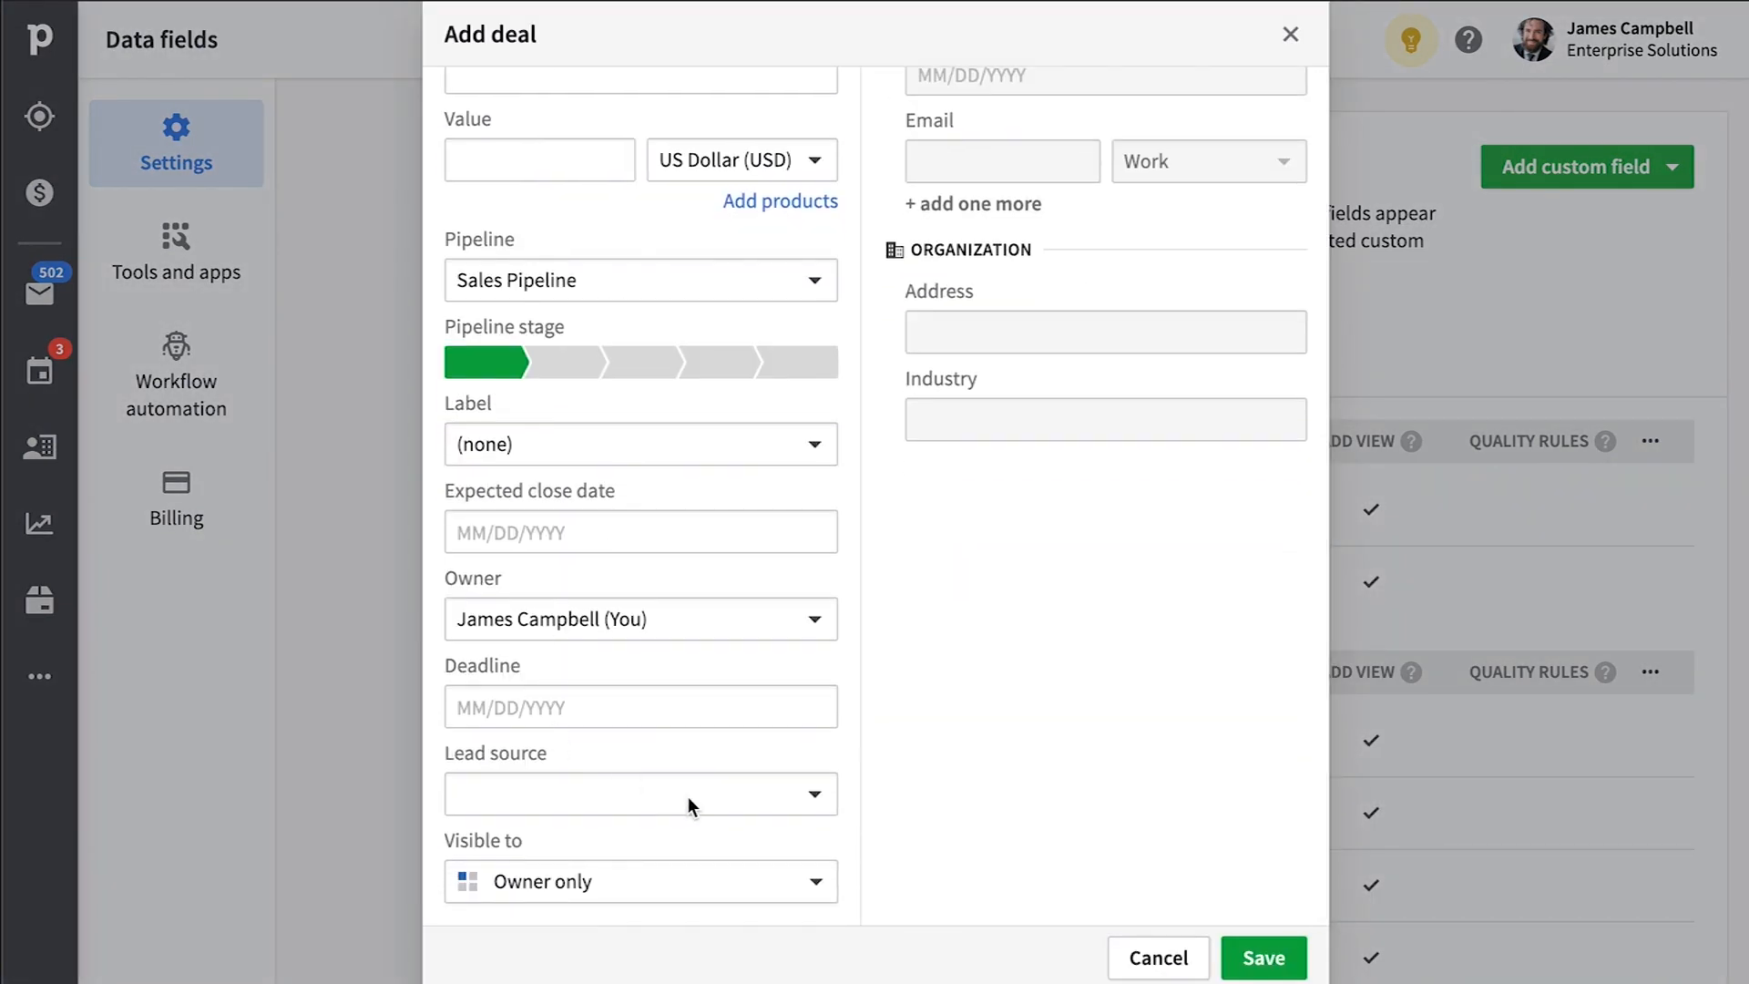
pyautogui.click(640, 793)
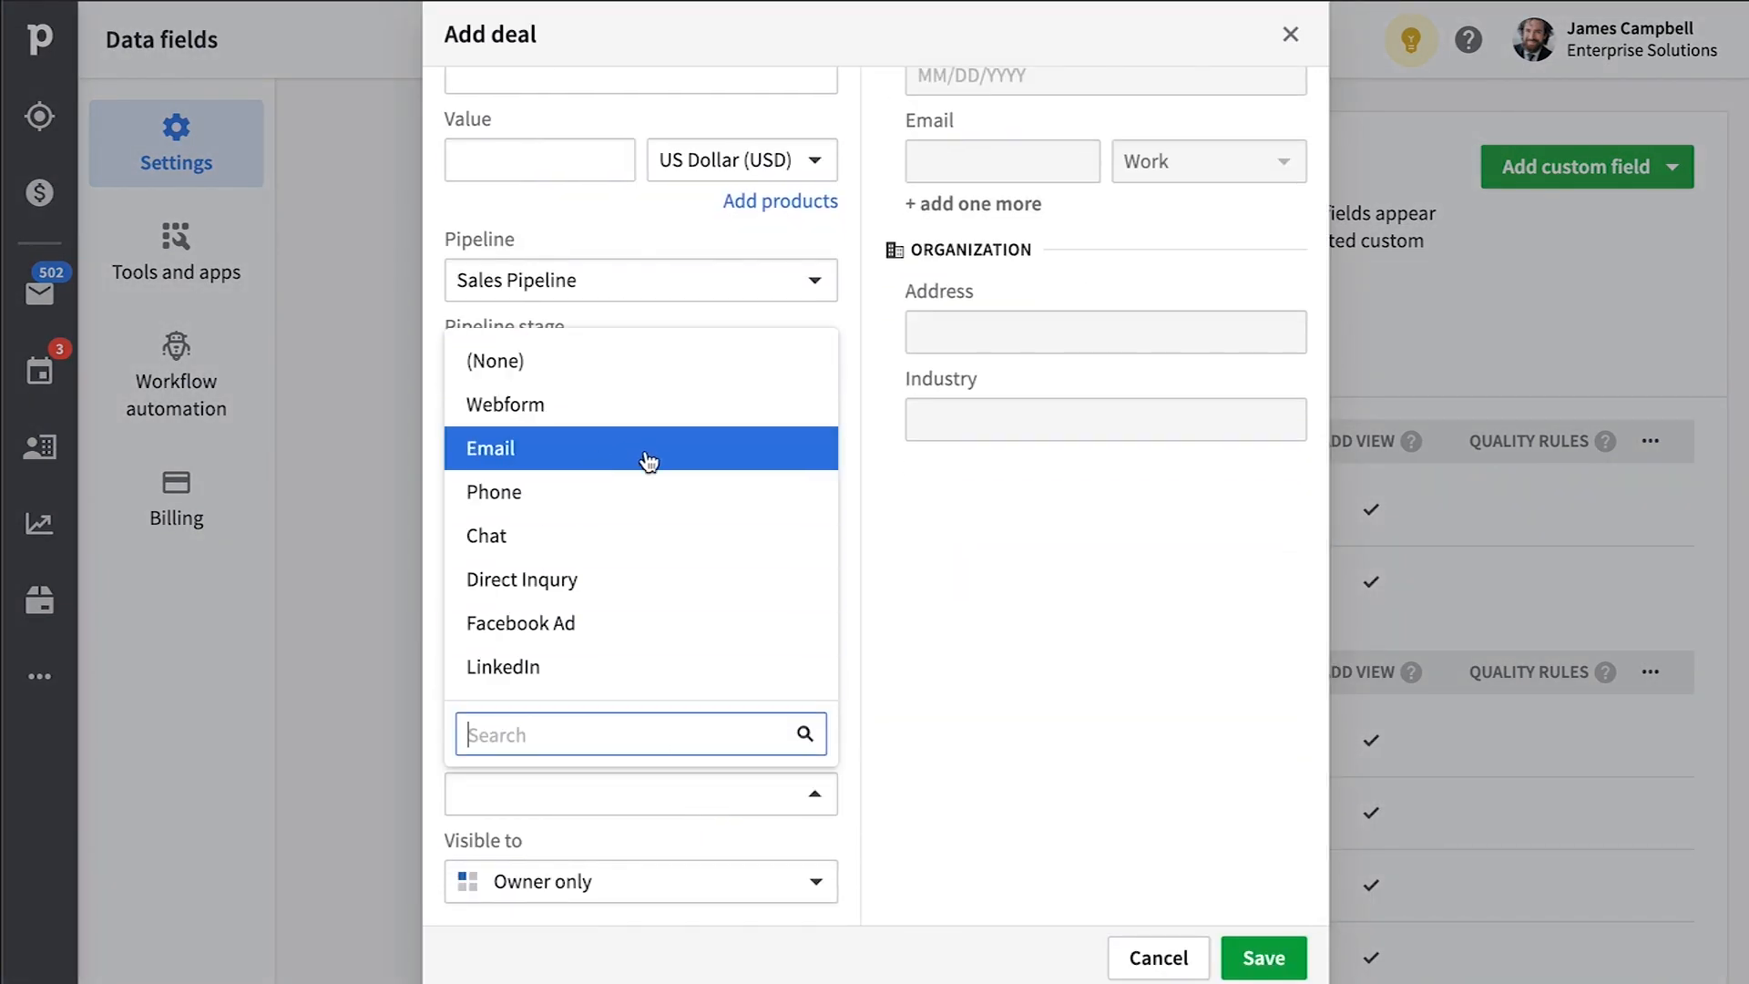
pyautogui.moveTo(630, 666)
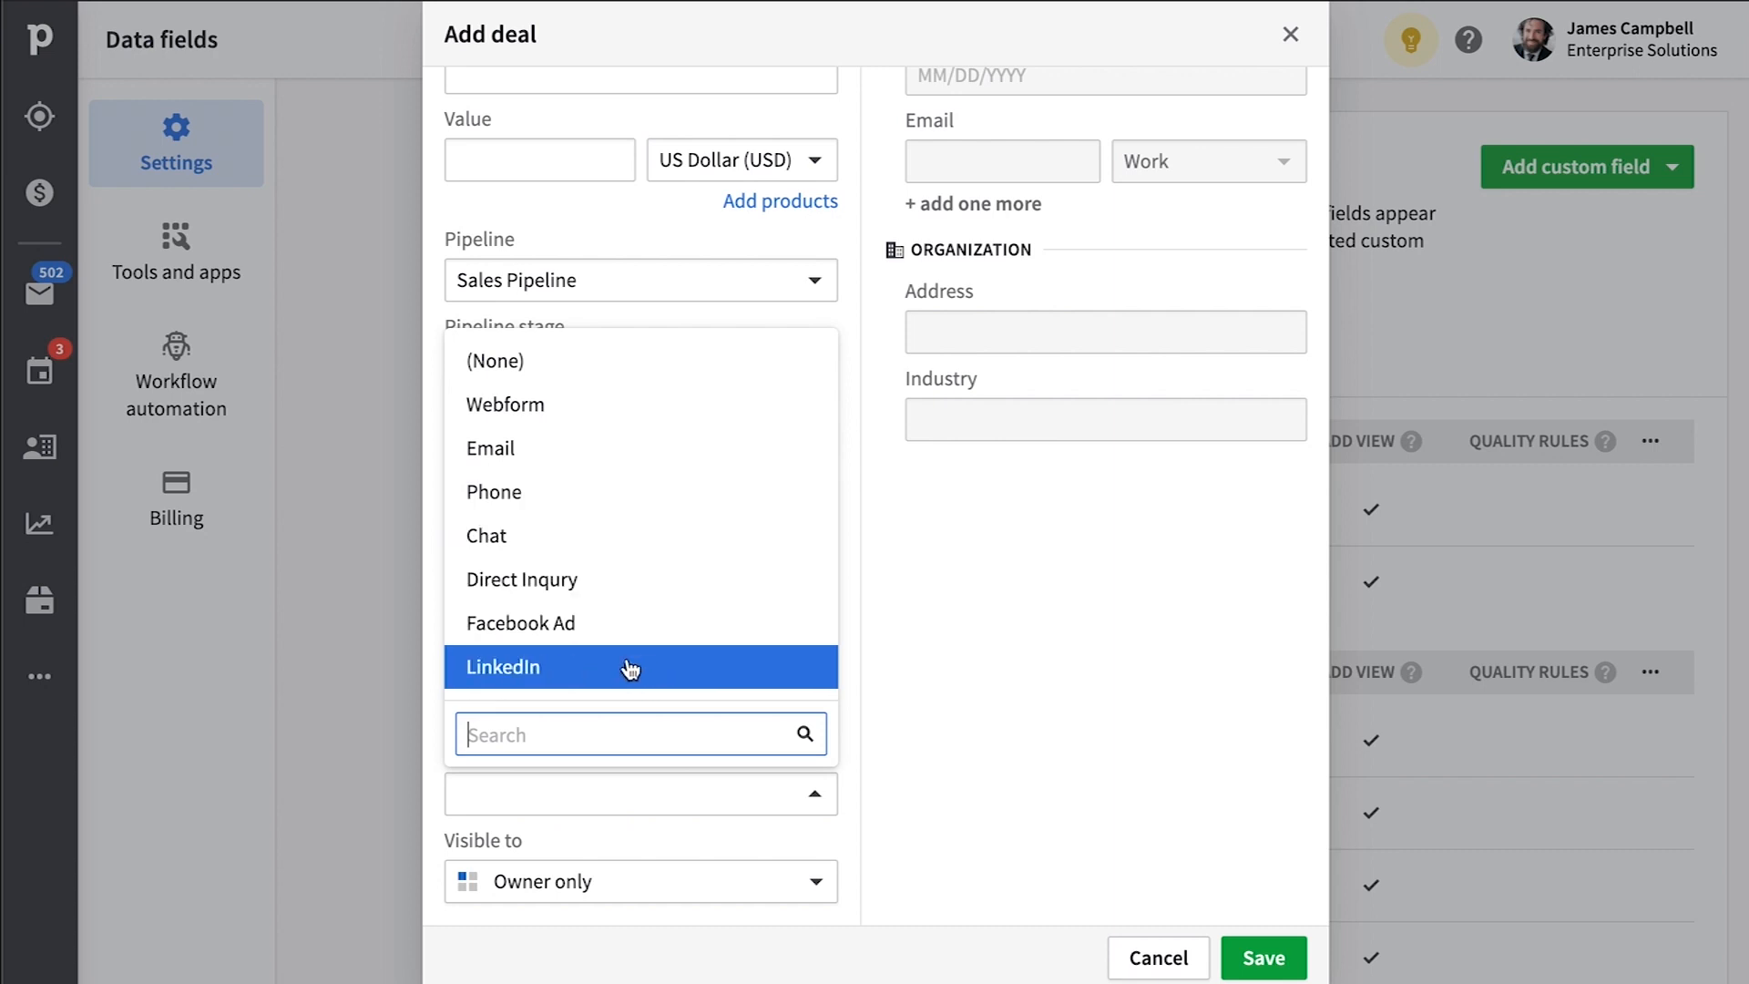
pyautogui.click(501, 667)
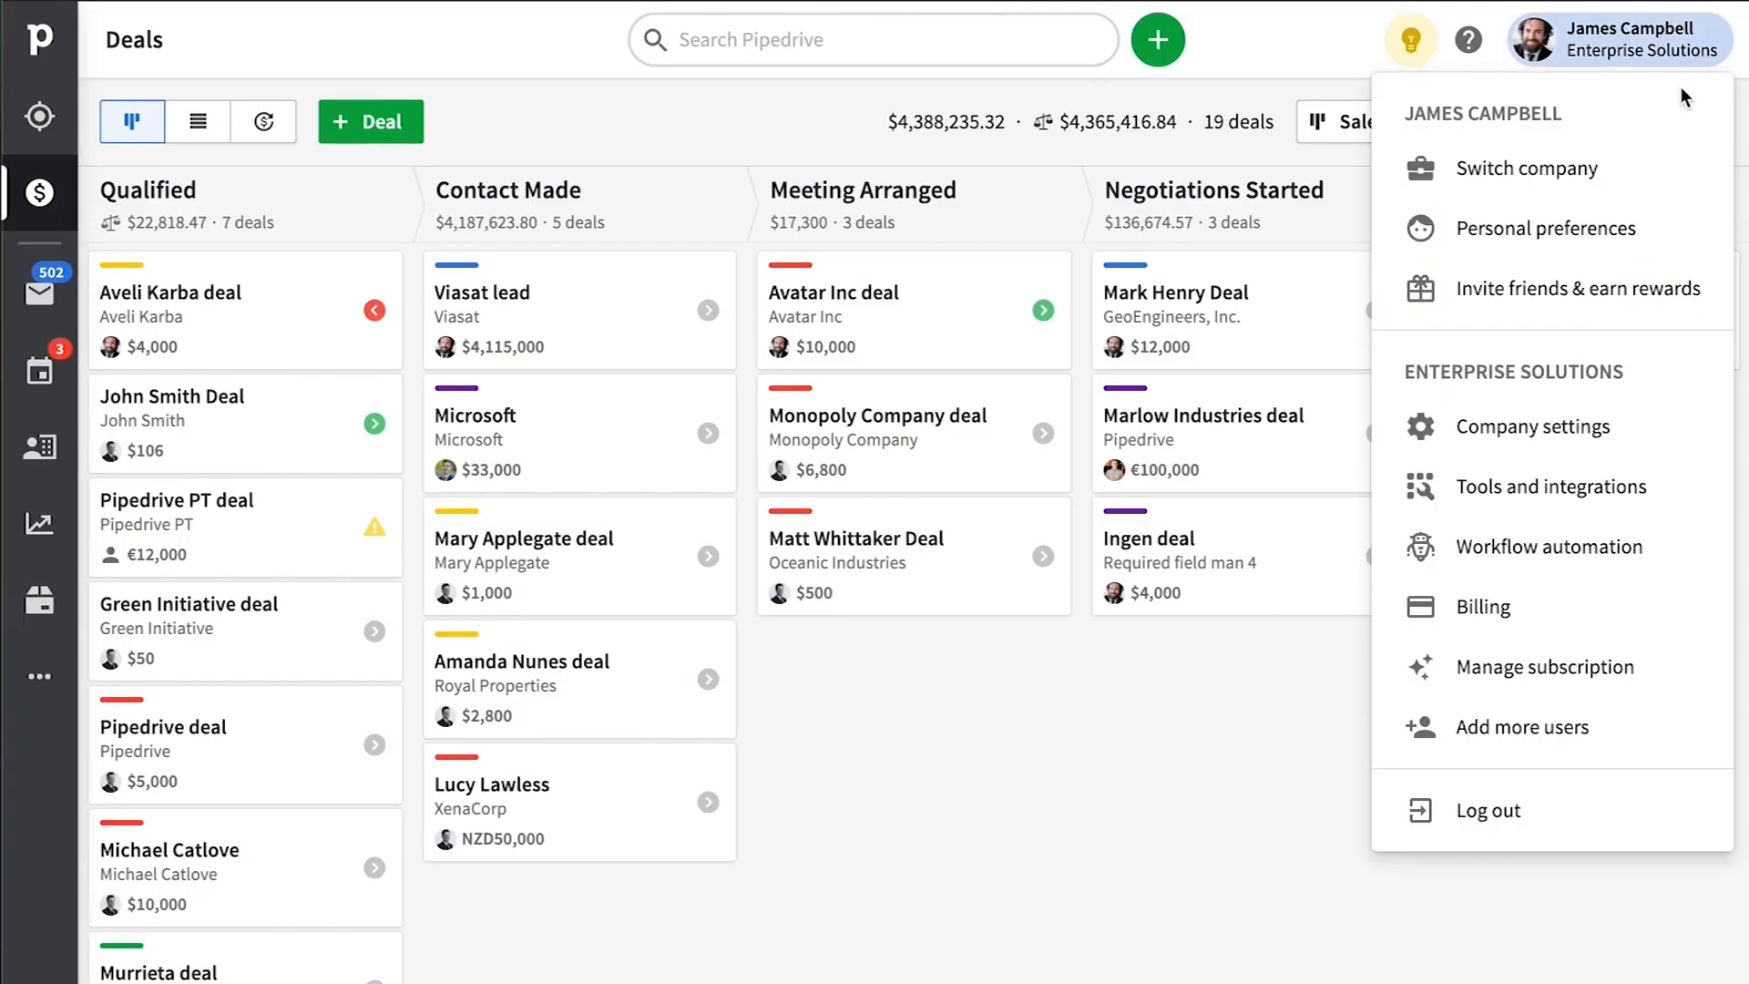
pyautogui.click(1534, 427)
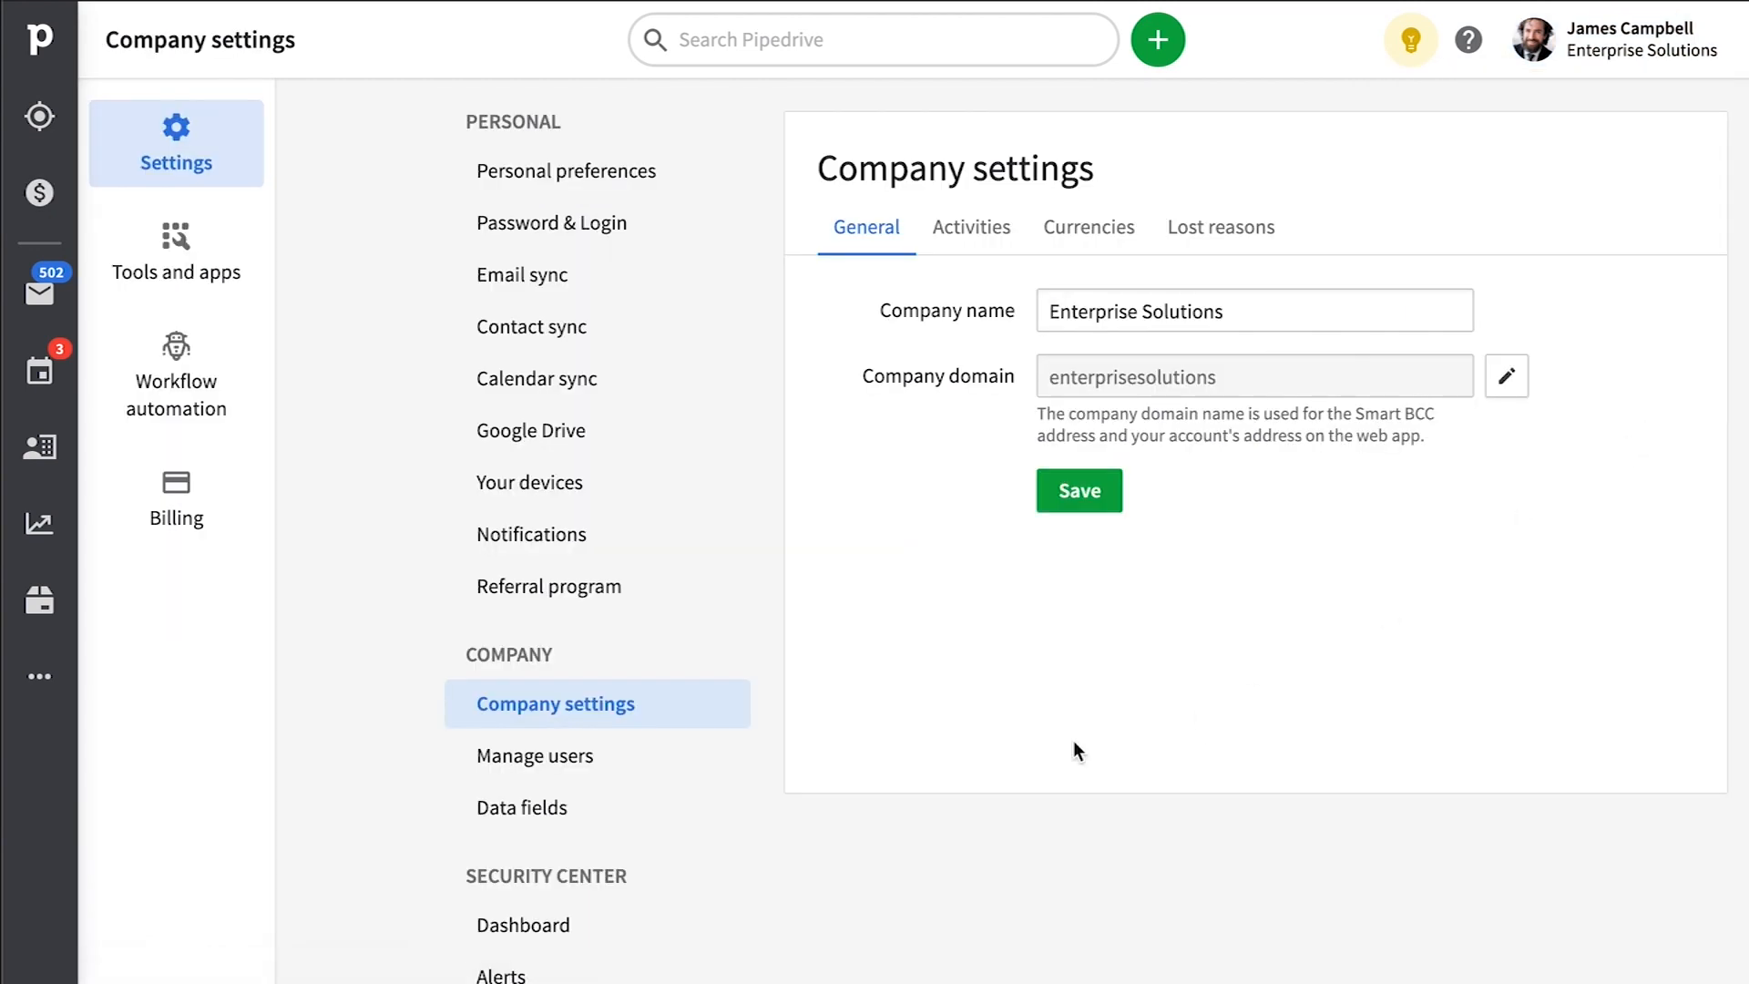
pyautogui.click(536, 754)
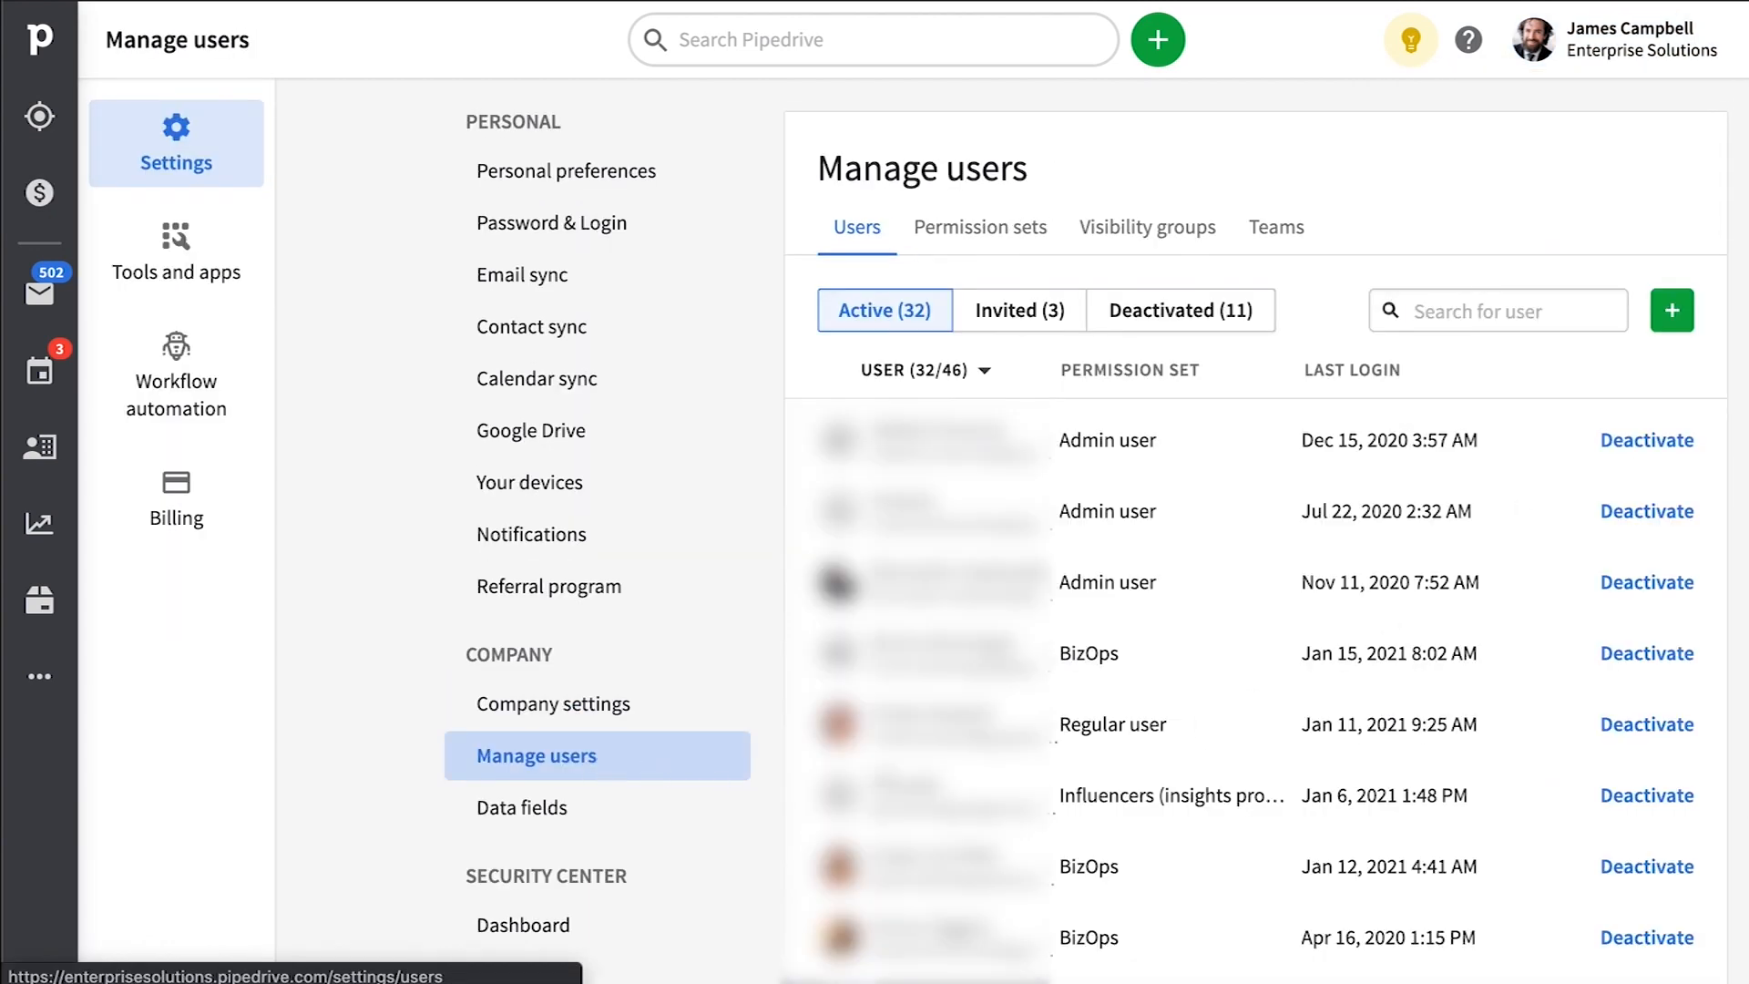
pyautogui.click(1671, 310)
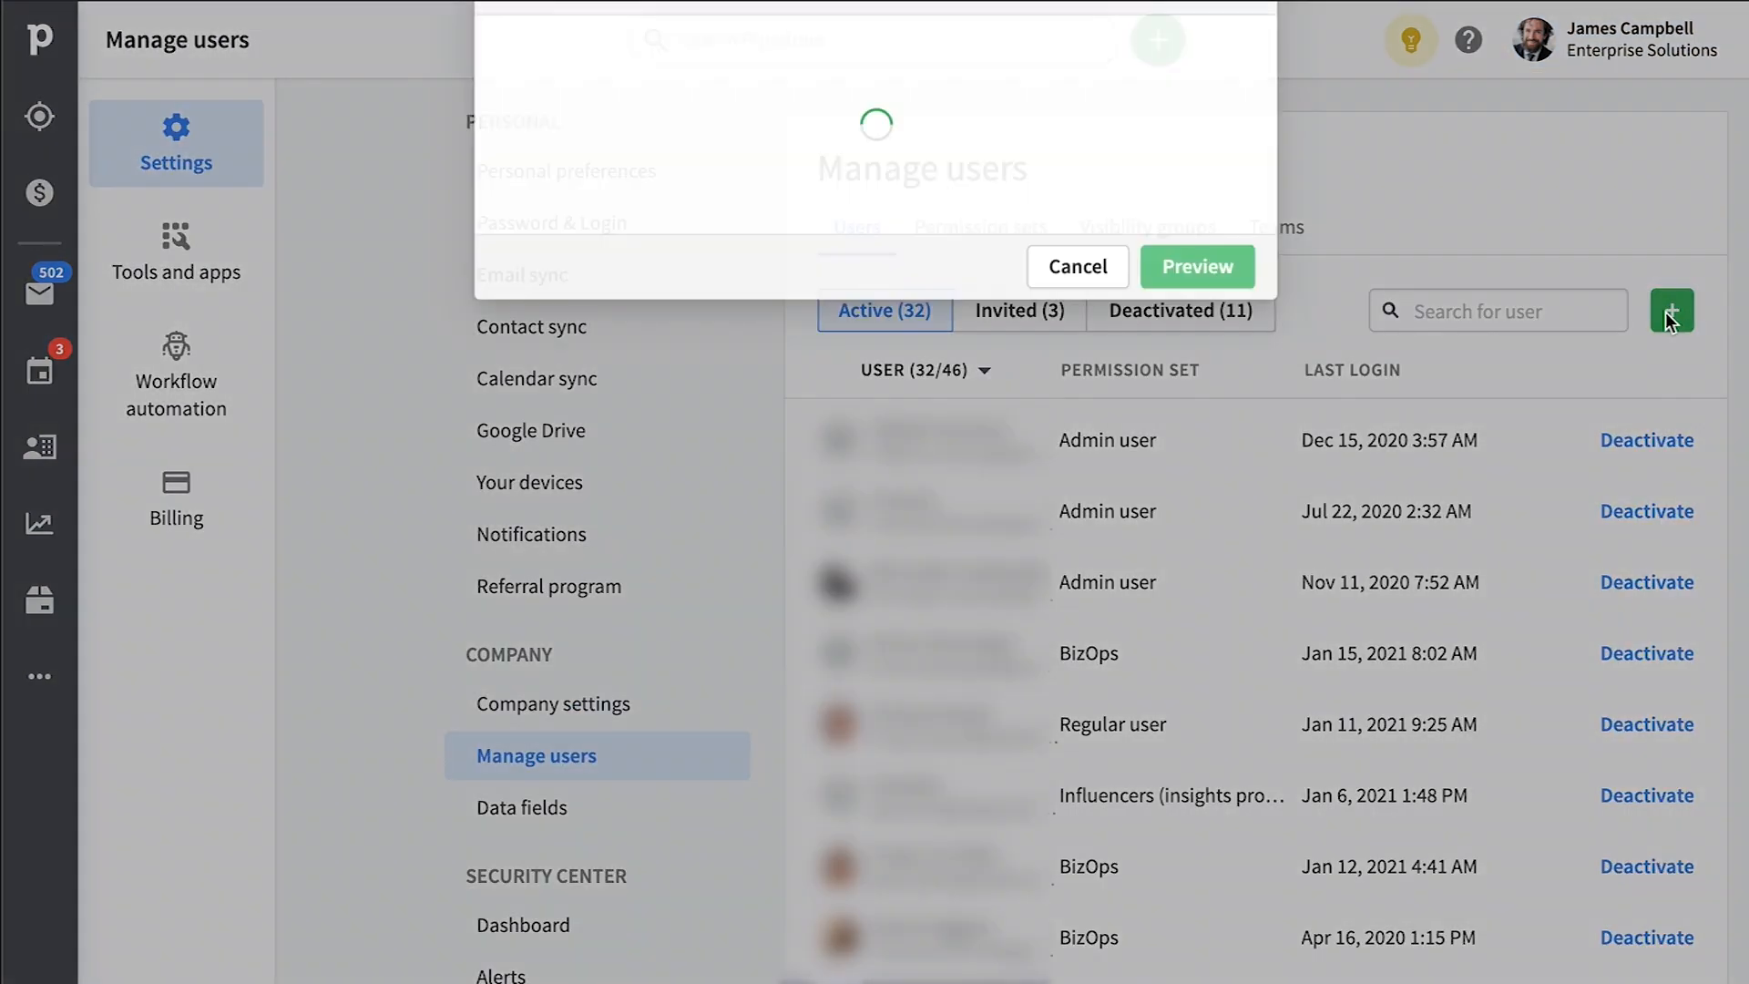
pyautogui.click(1670, 310)
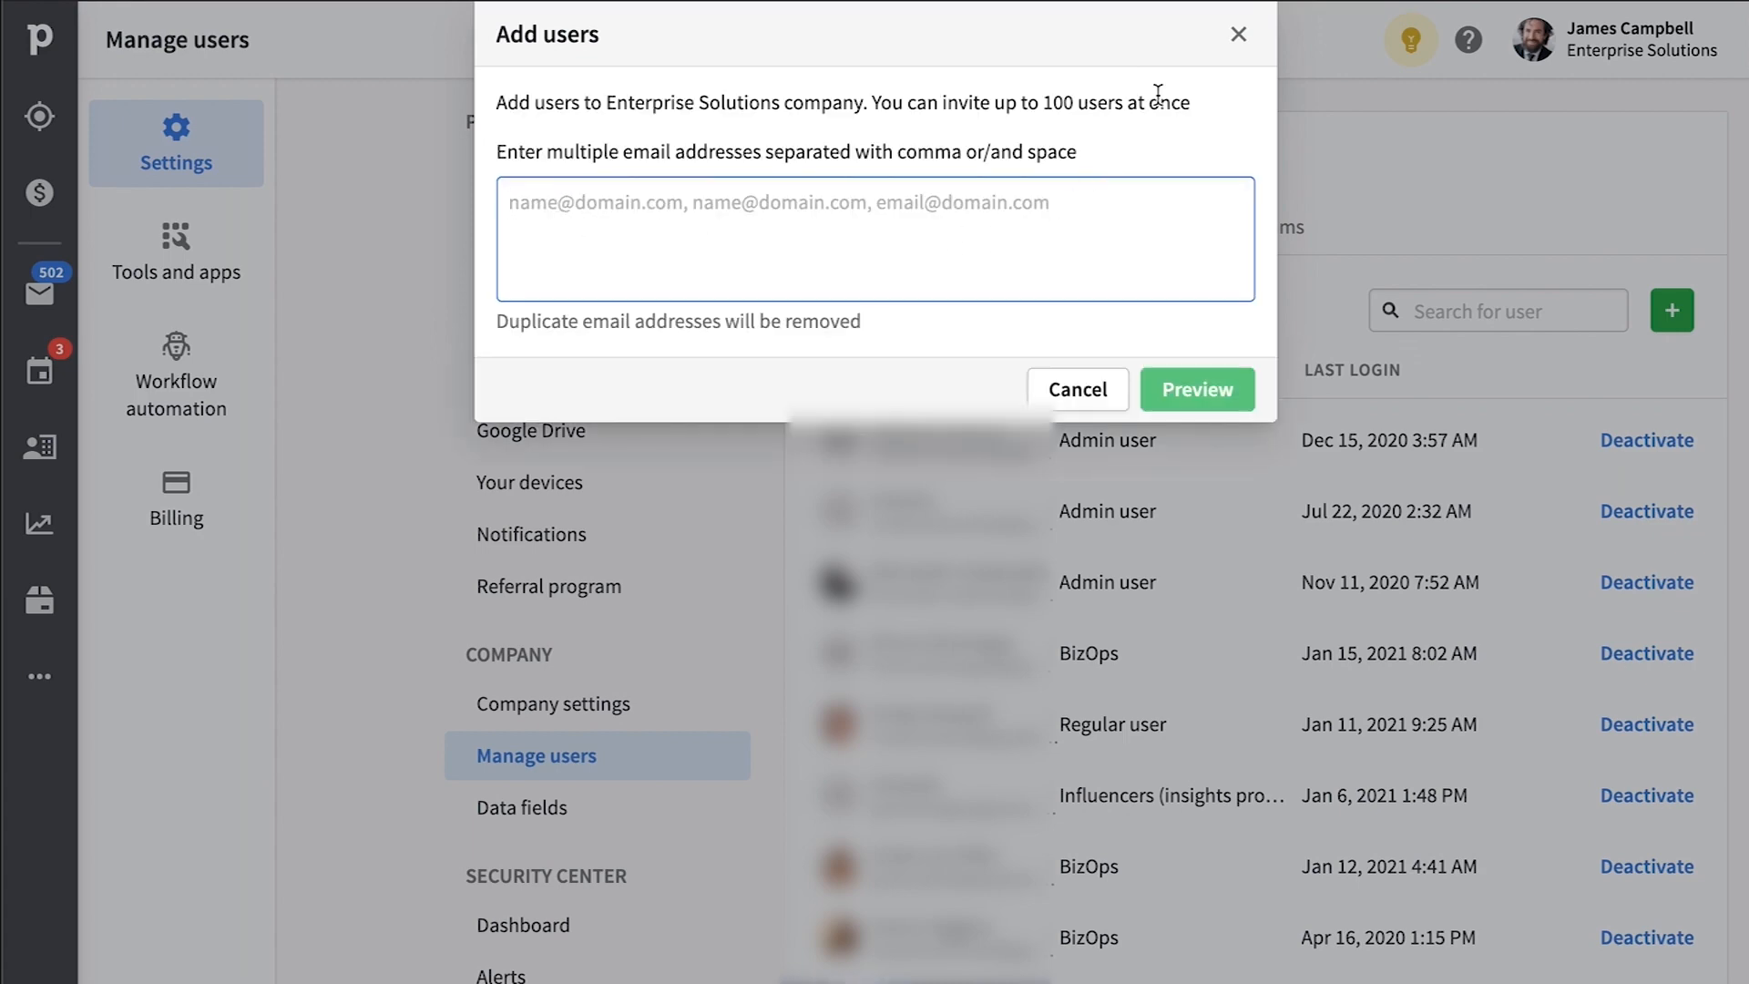
pyautogui.click(1239, 34)
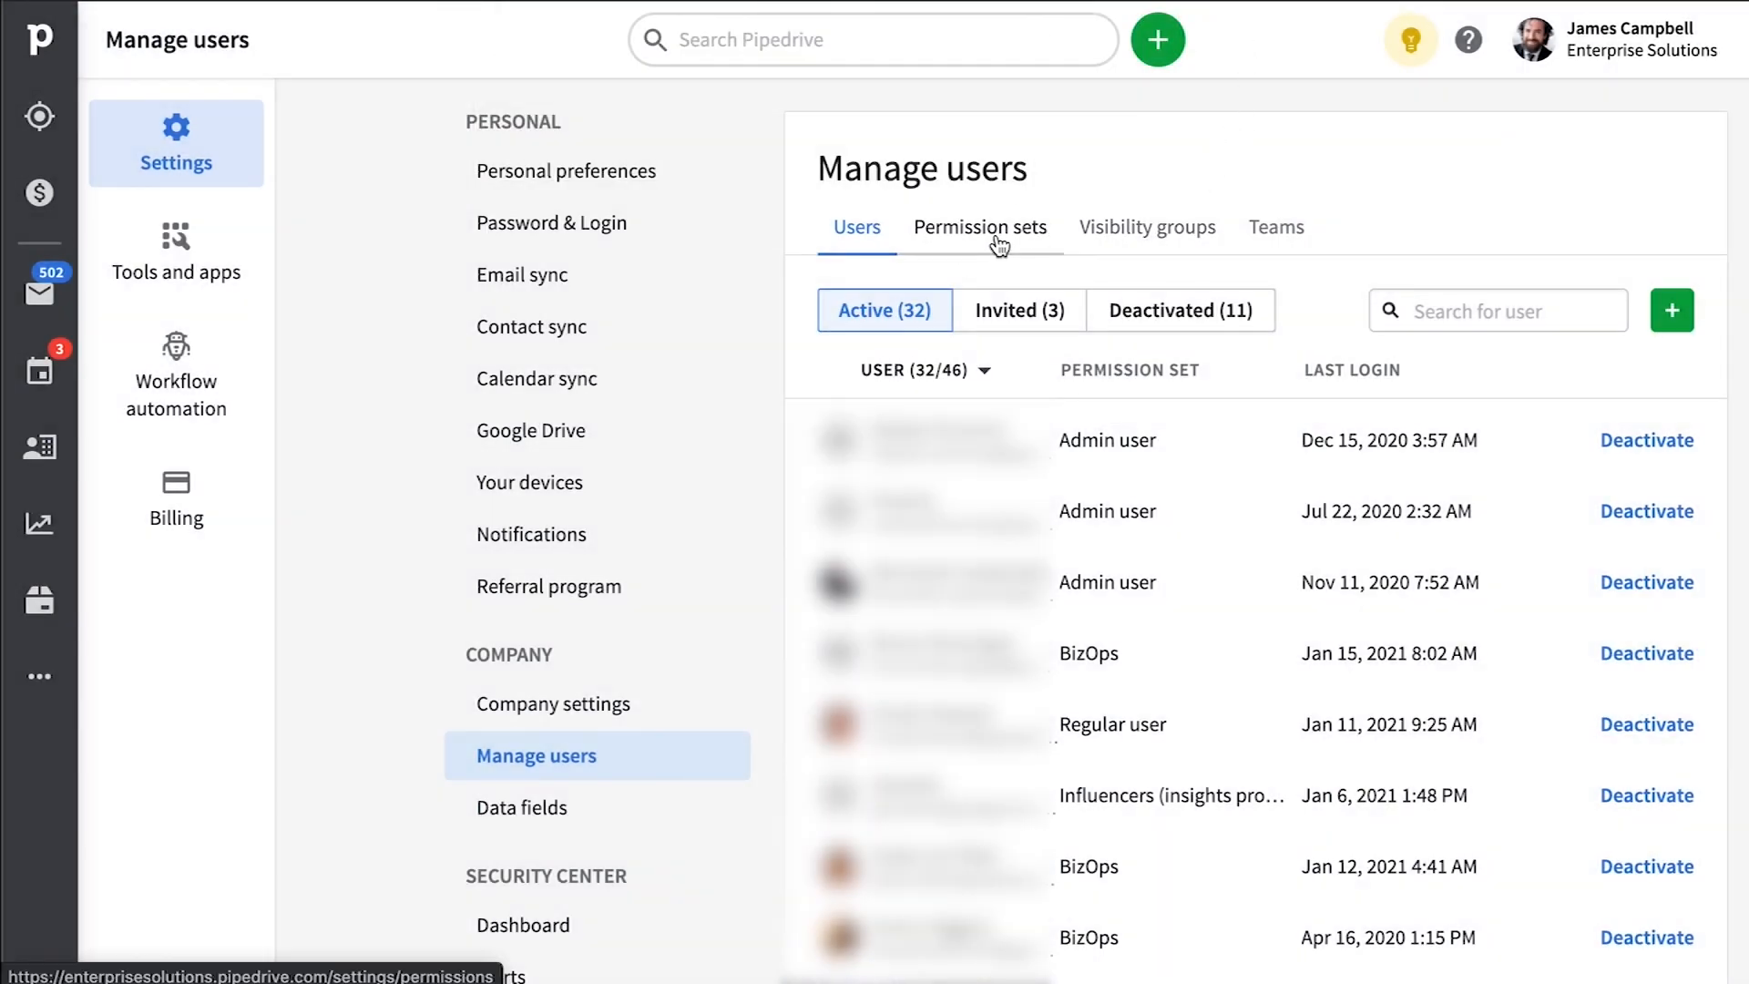
pyautogui.click(980, 226)
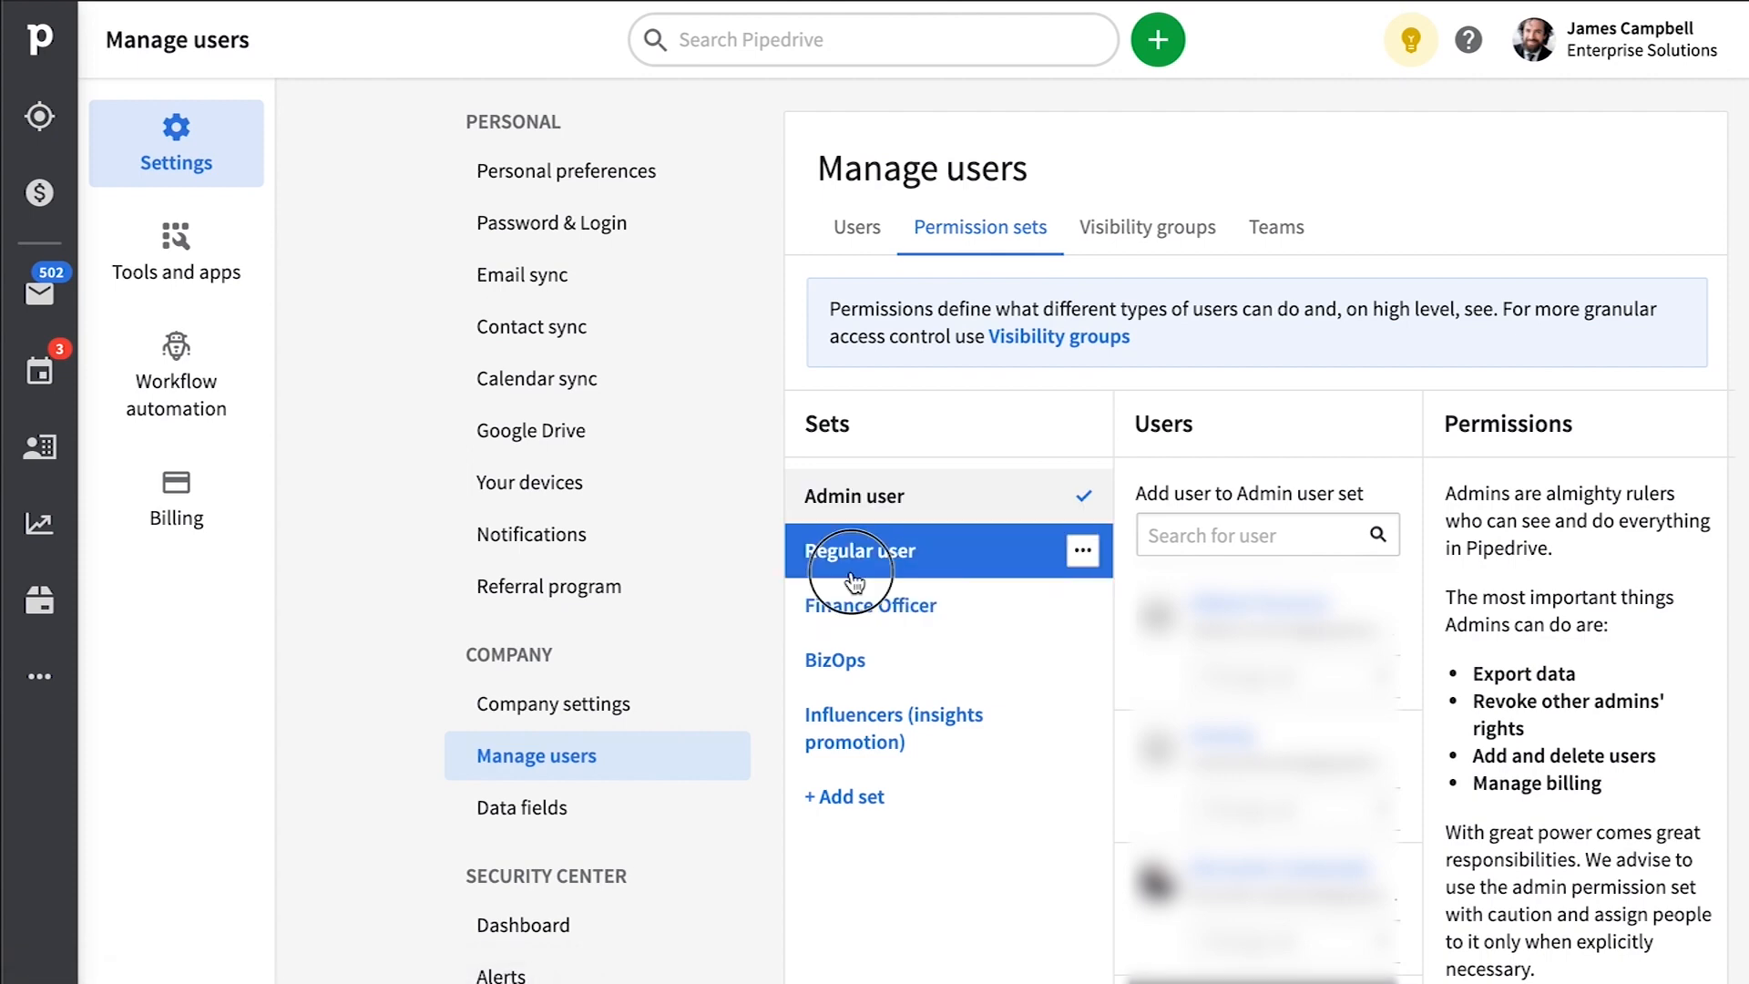
pyautogui.click(858, 550)
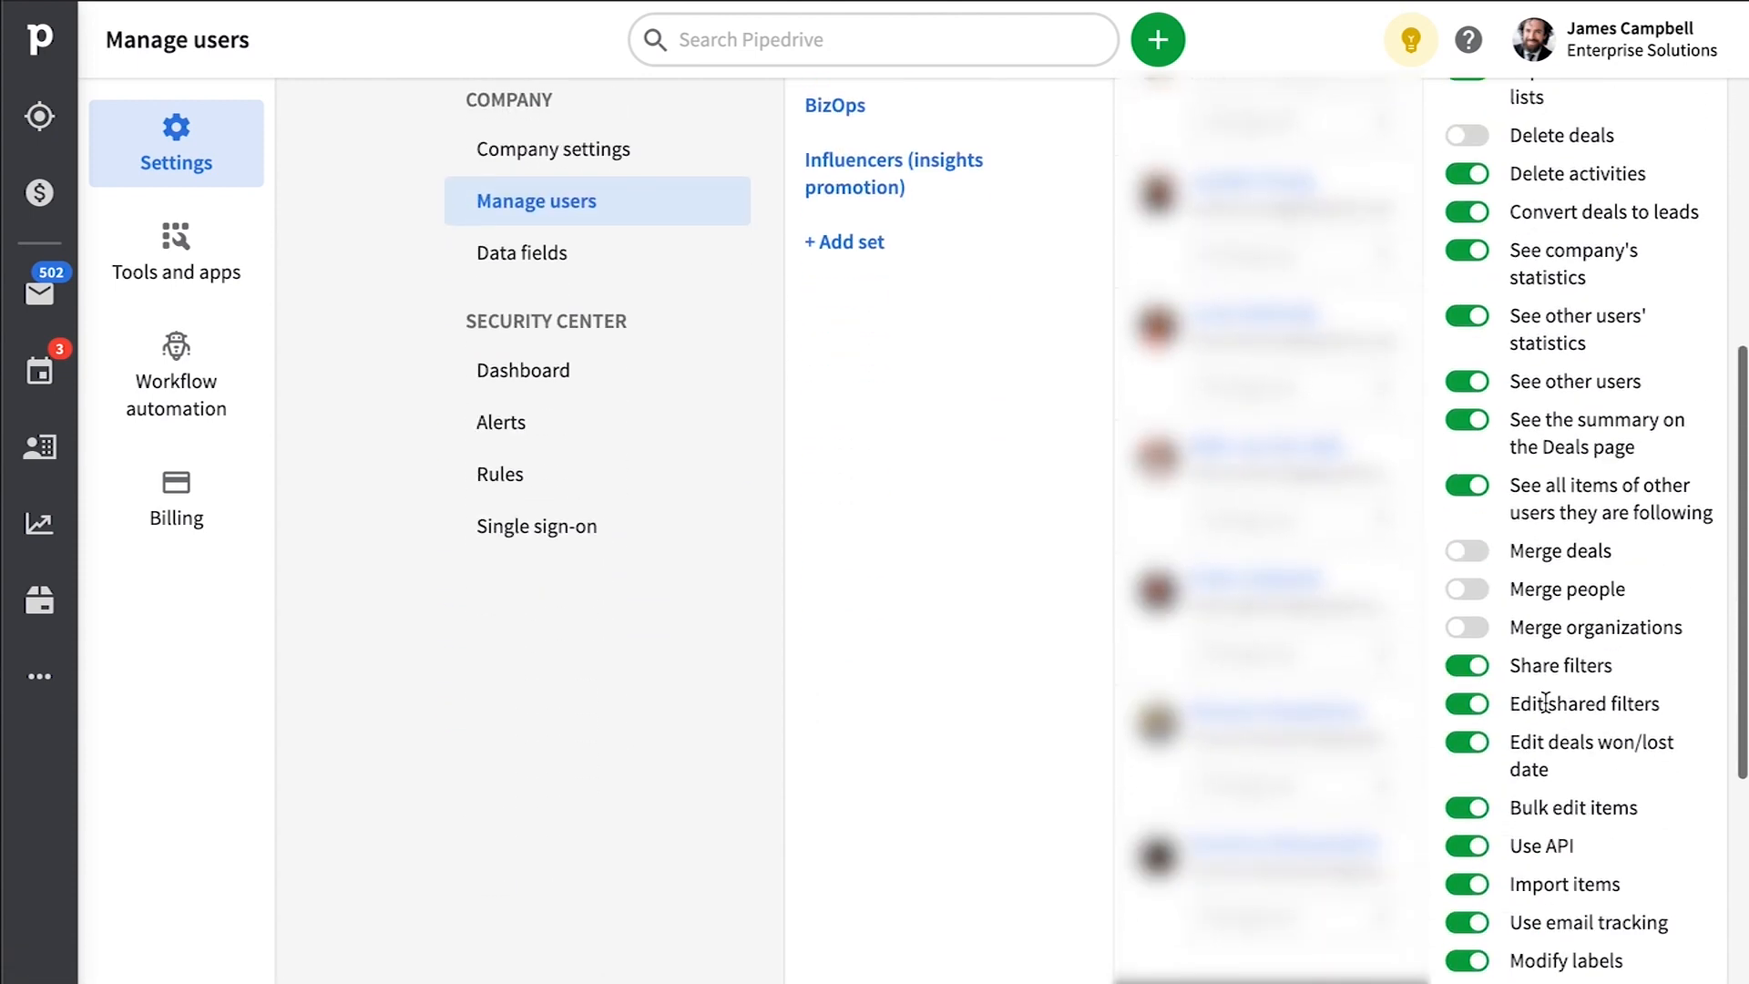
pyautogui.scroll(-3)
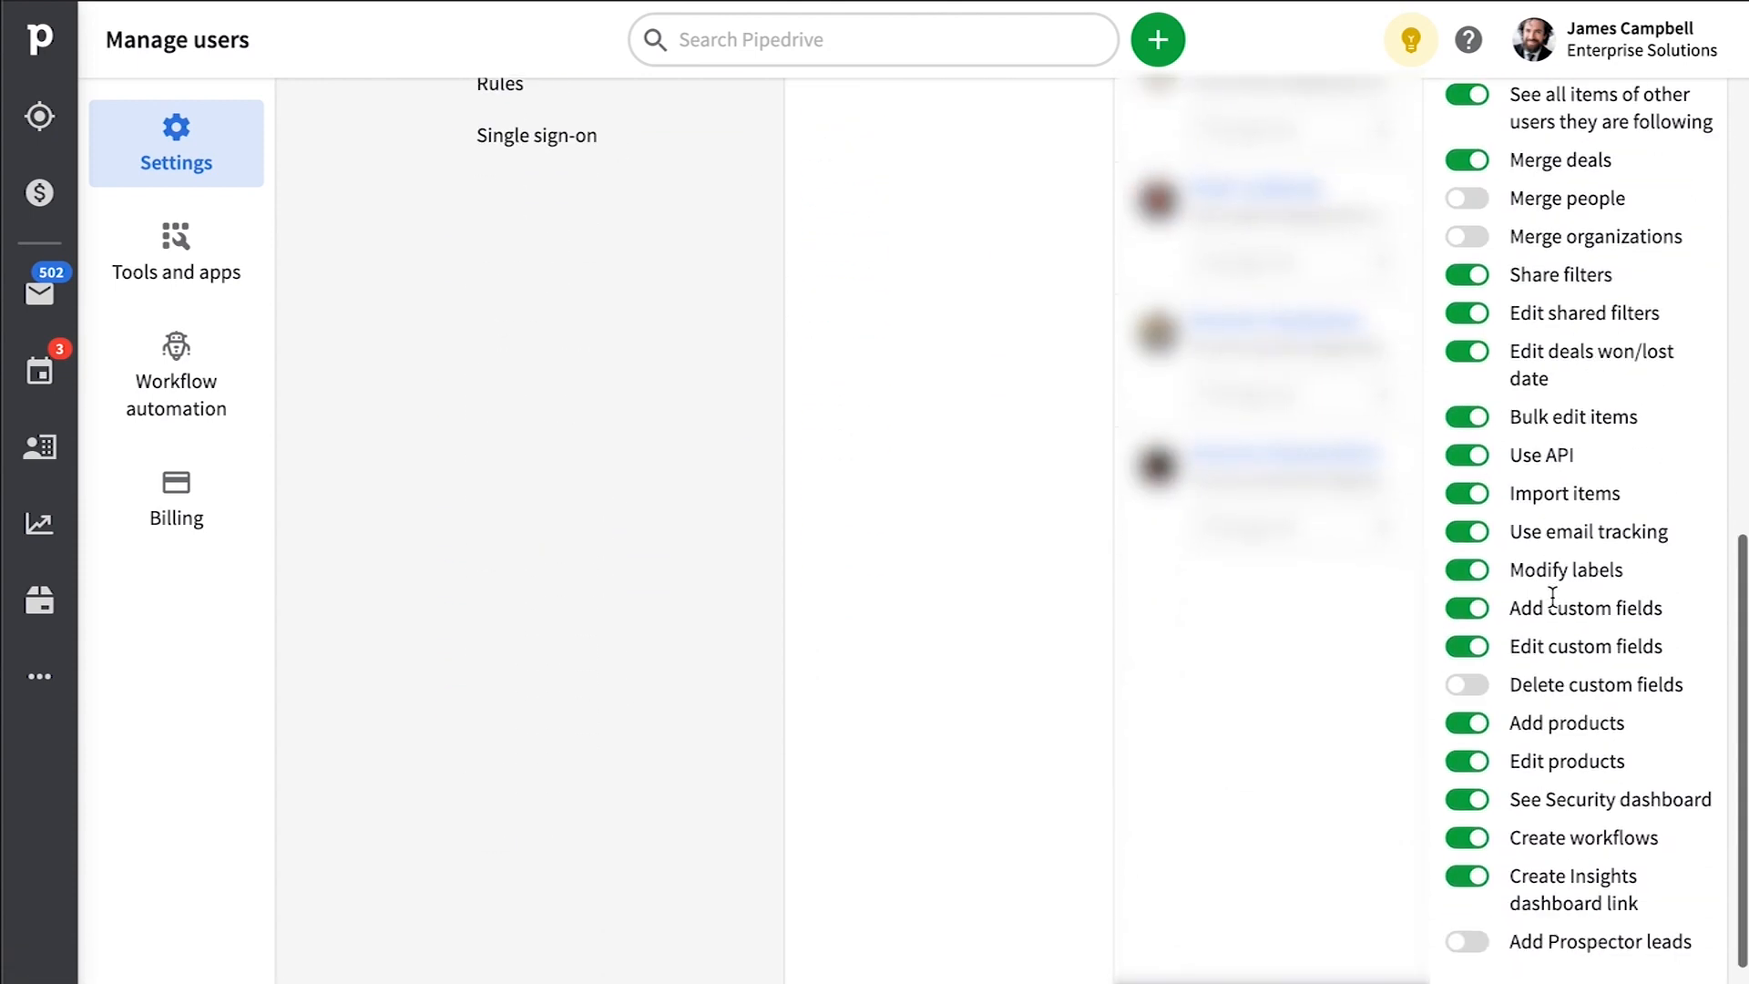
pyautogui.click(38, 193)
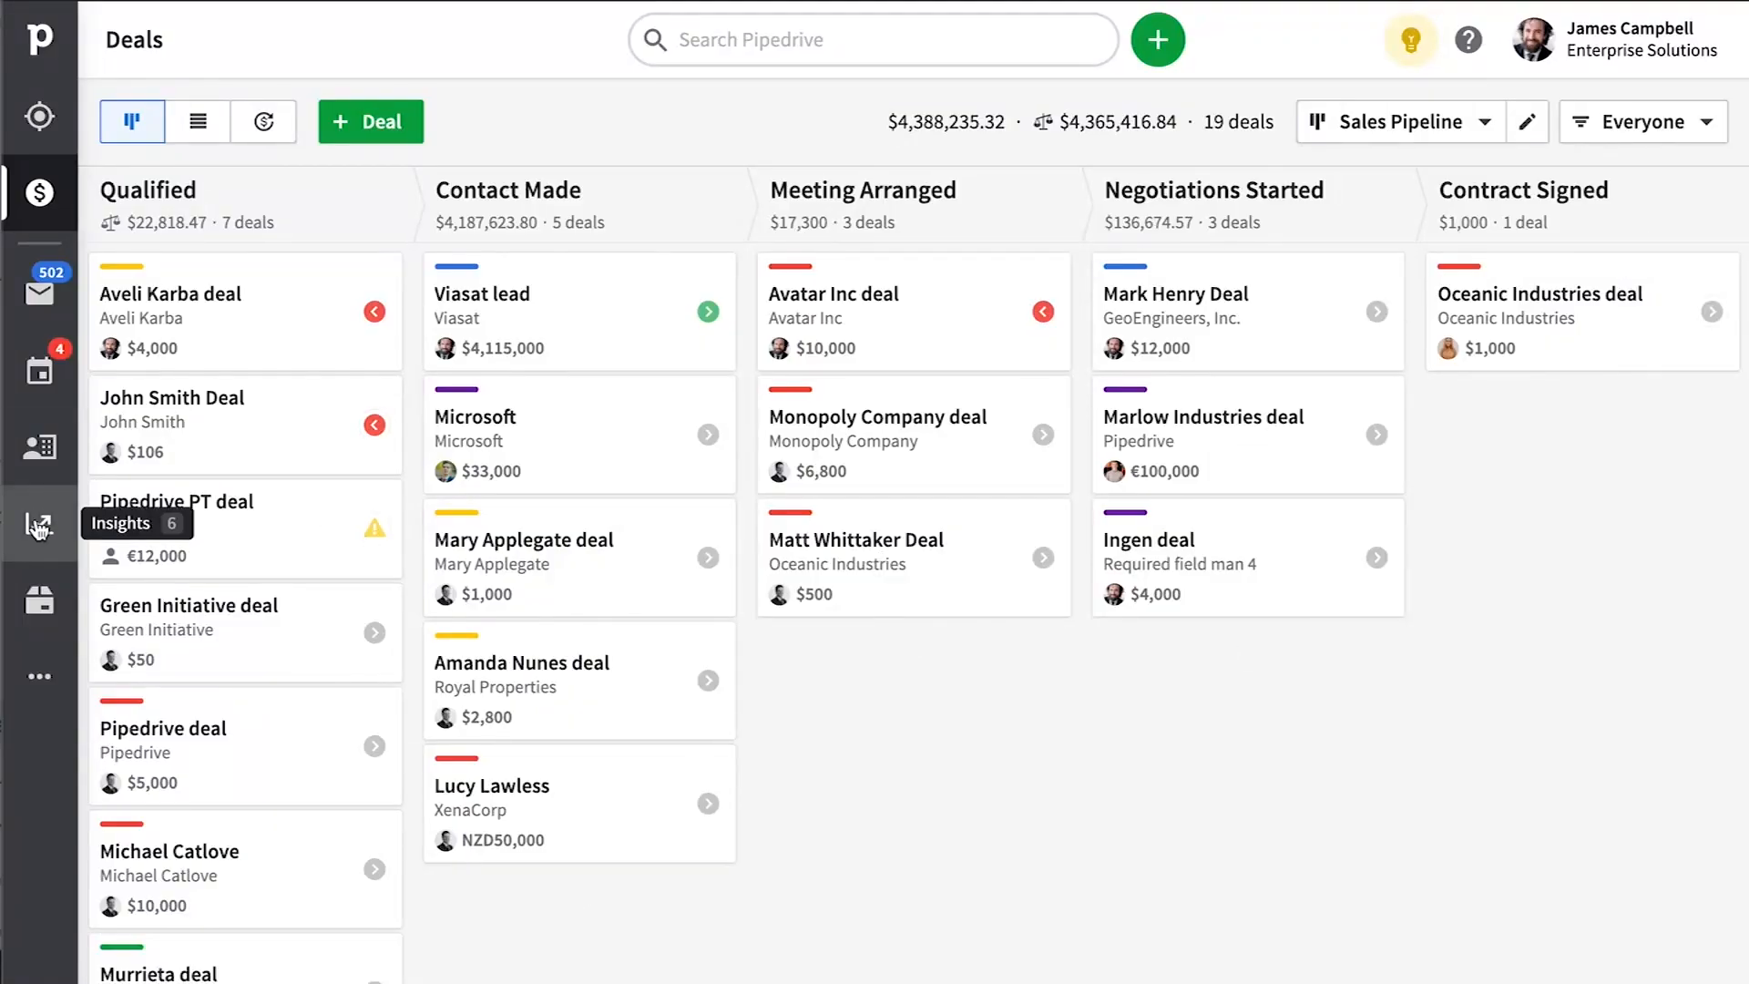
# Open Insights and select the Deals won by user report for won Sales Pipeline deals last quarter.
pyautogui.click(38, 524)
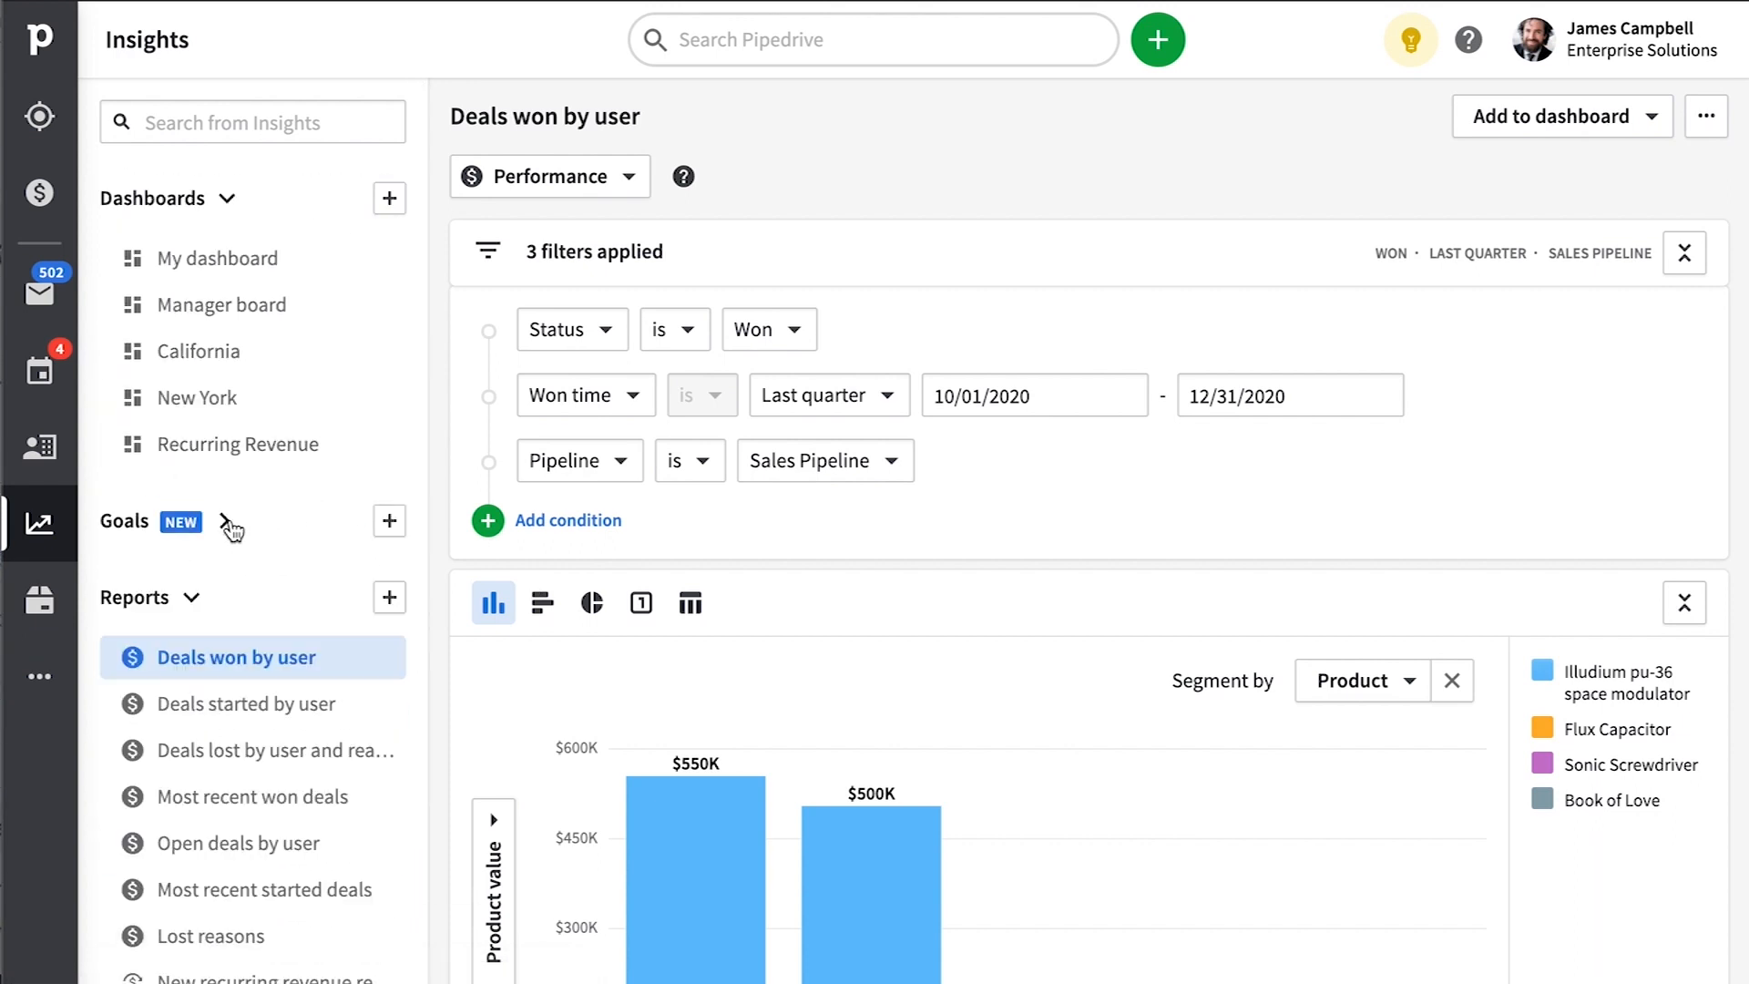
pyautogui.click(192, 597)
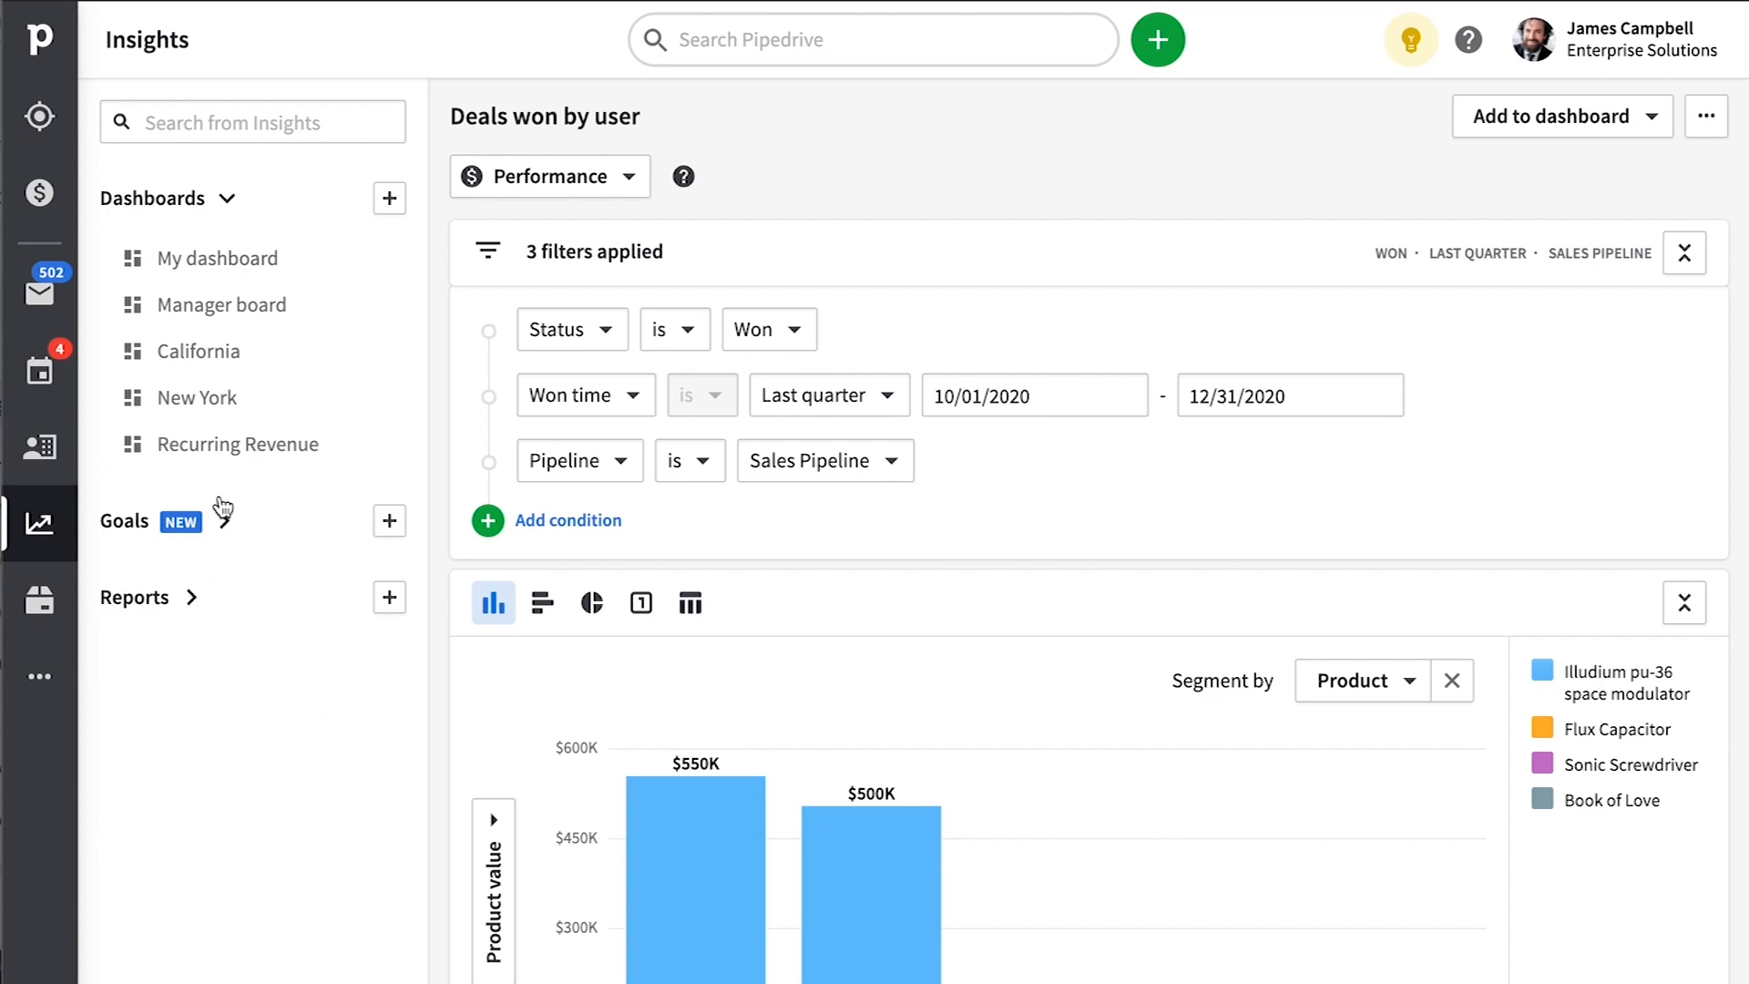
pyautogui.click(228, 199)
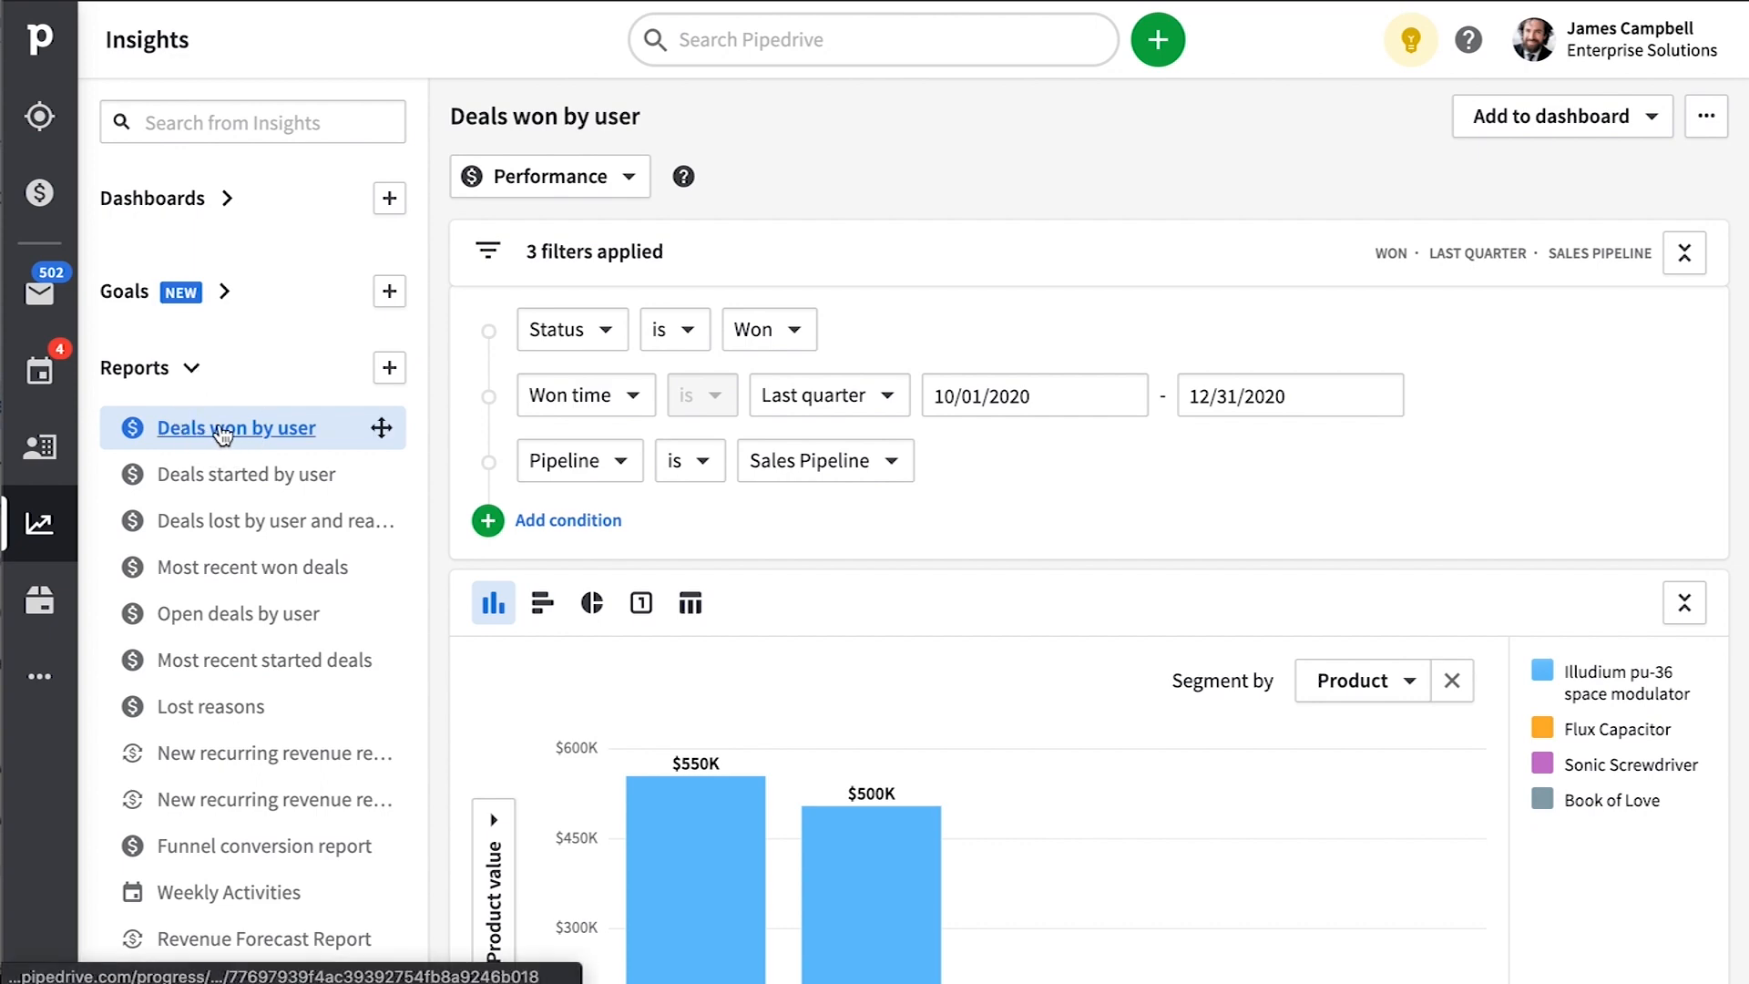
pyautogui.click(390, 368)
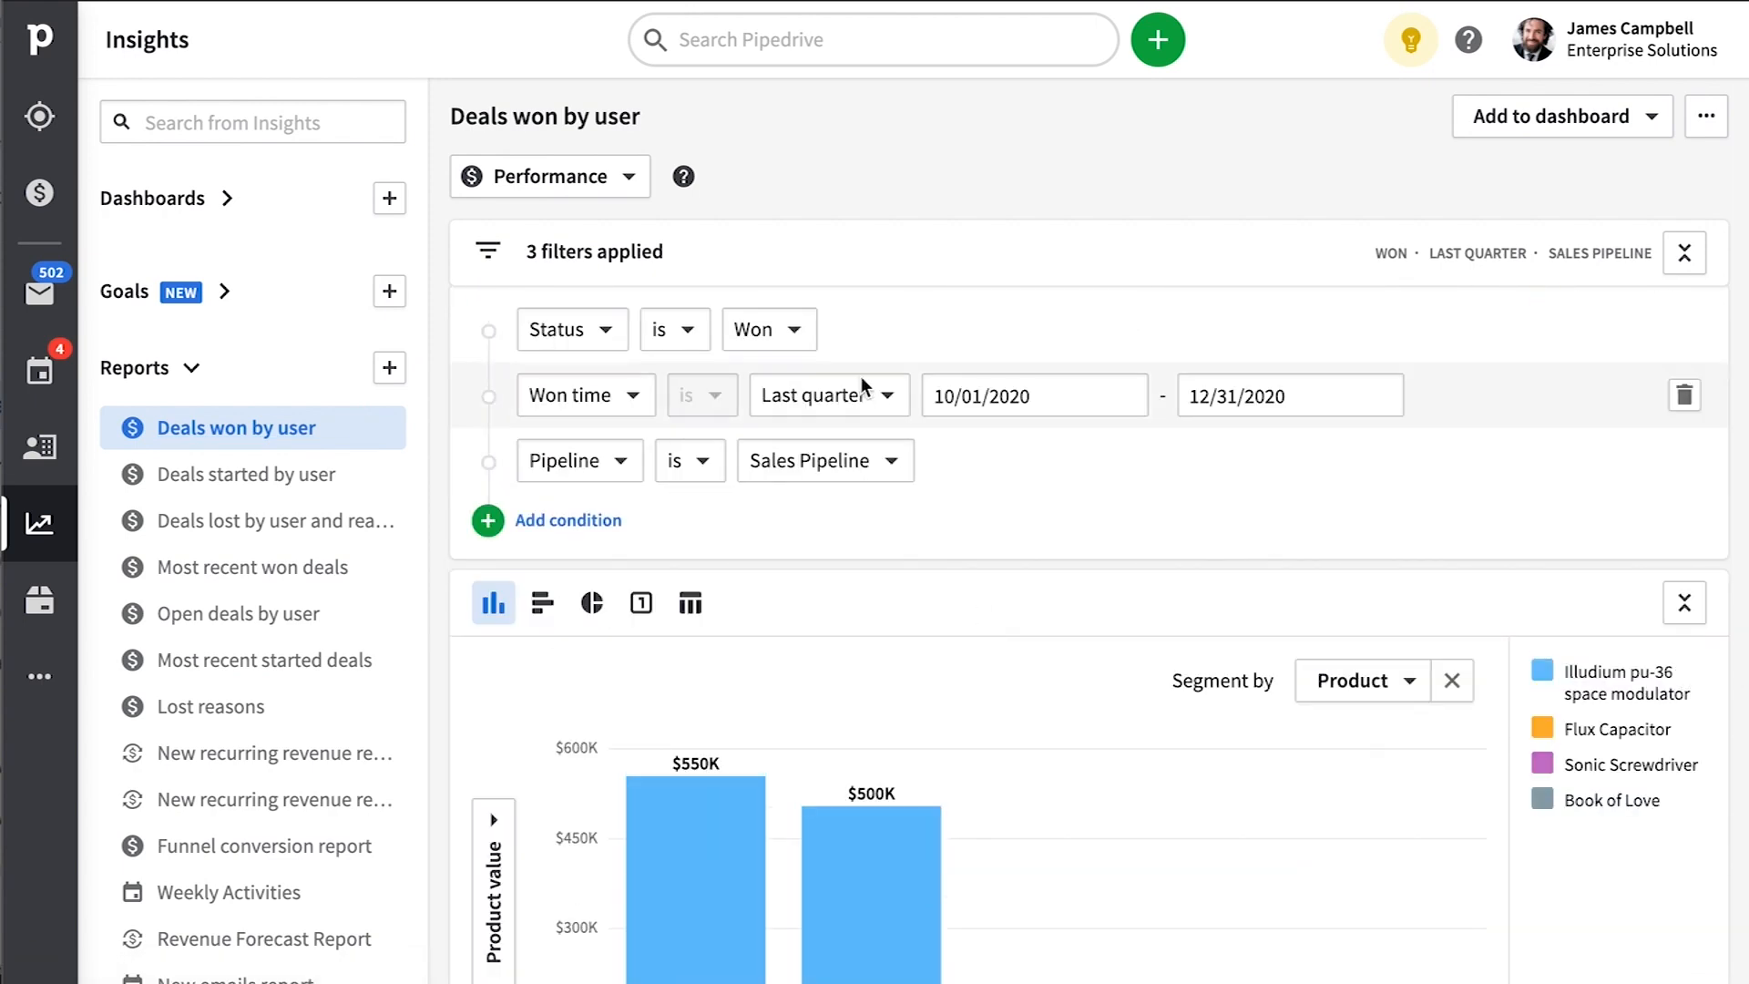
# Set Won time to Last year, group by Lead source, and save as new report 'My new dashboard'.
pyautogui.click(815, 394)
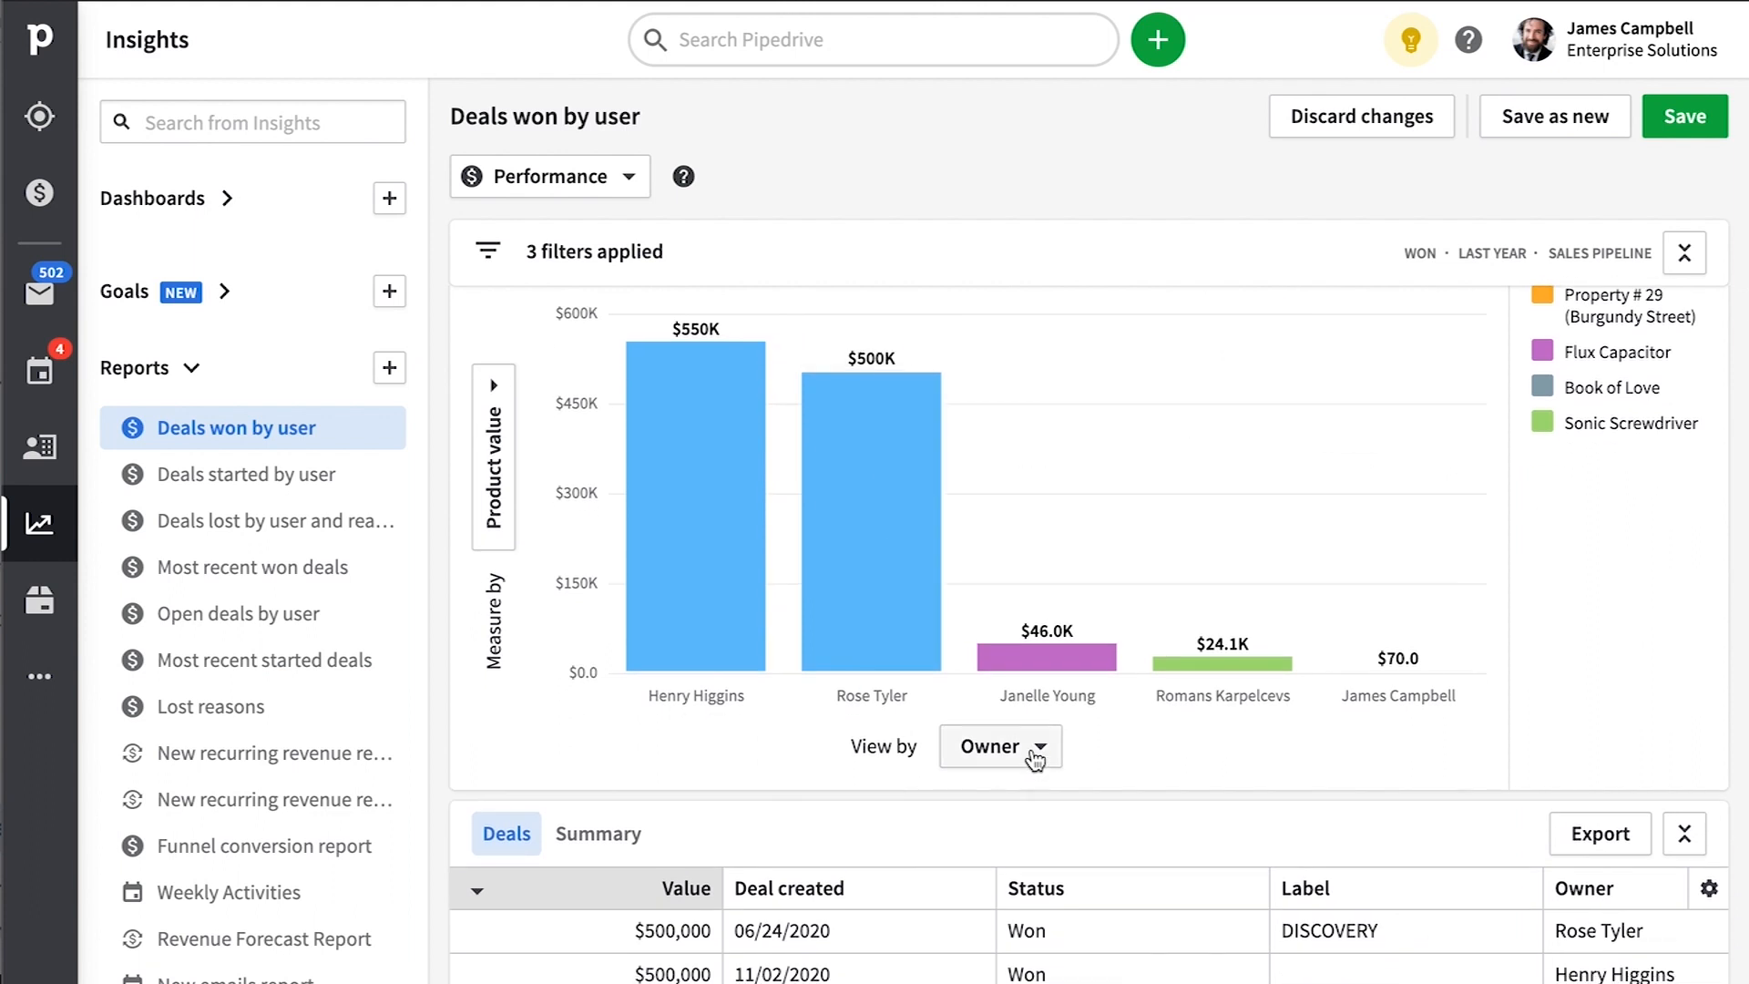
pyautogui.click(996, 745)
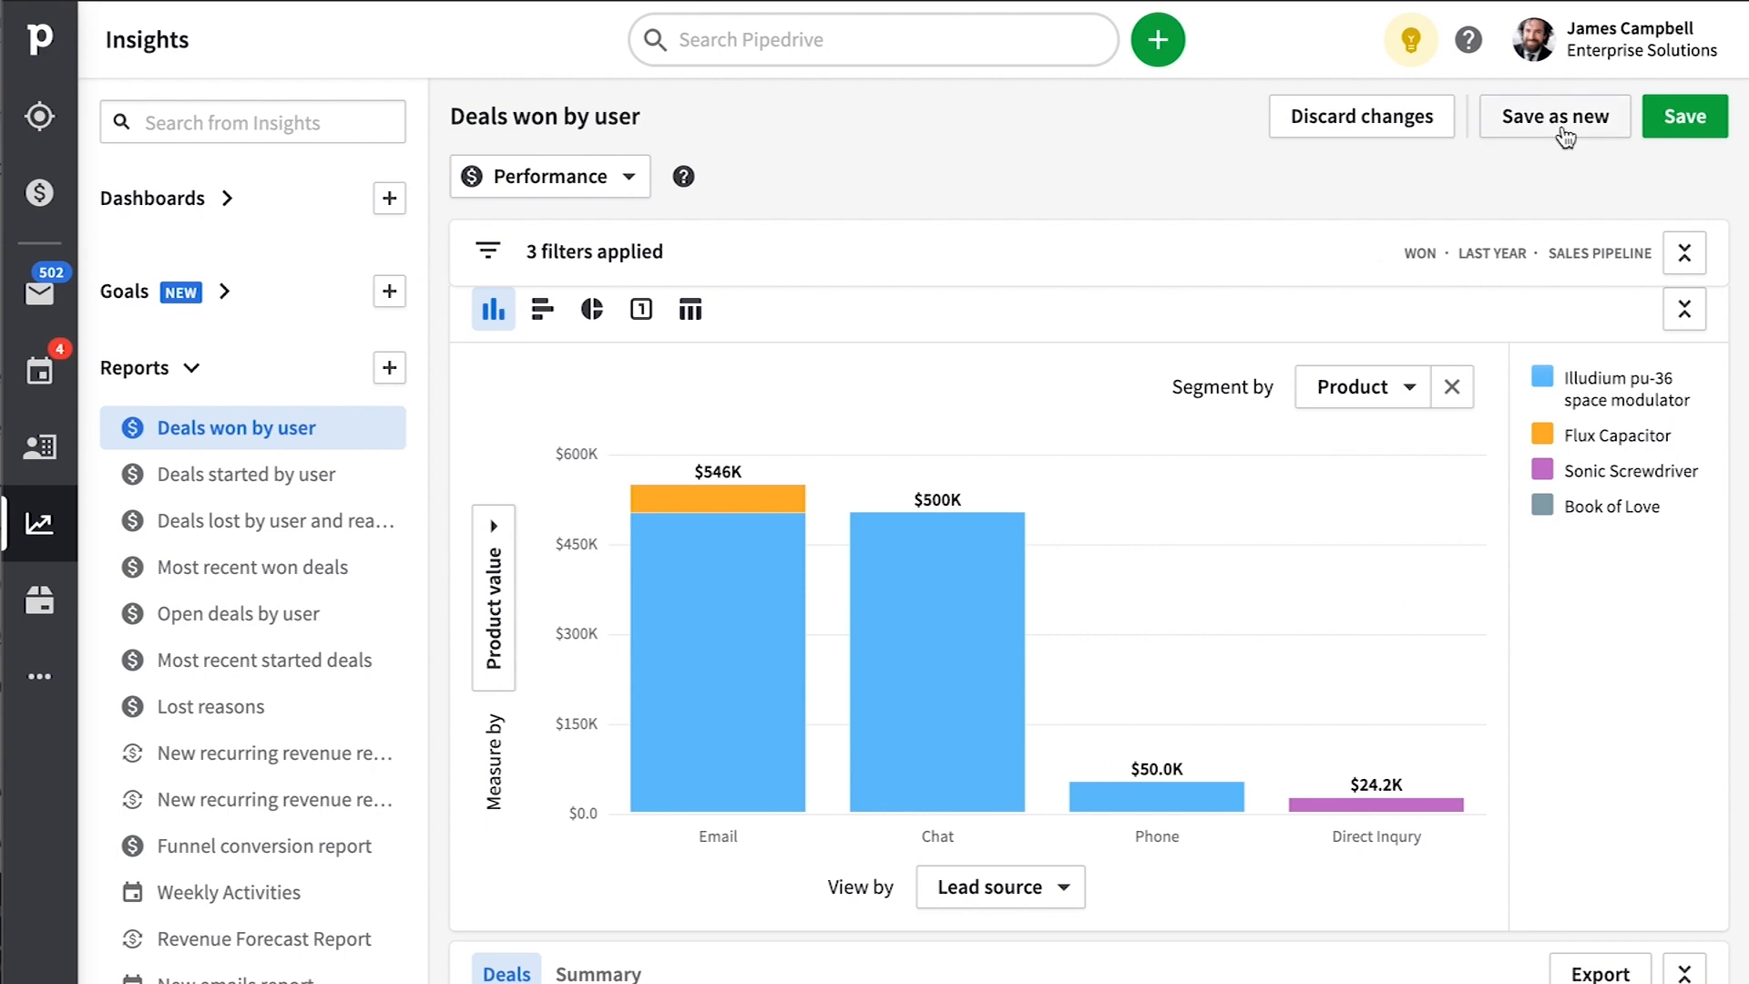
pyautogui.click(1554, 117)
pyautogui.write('My new dashboard')
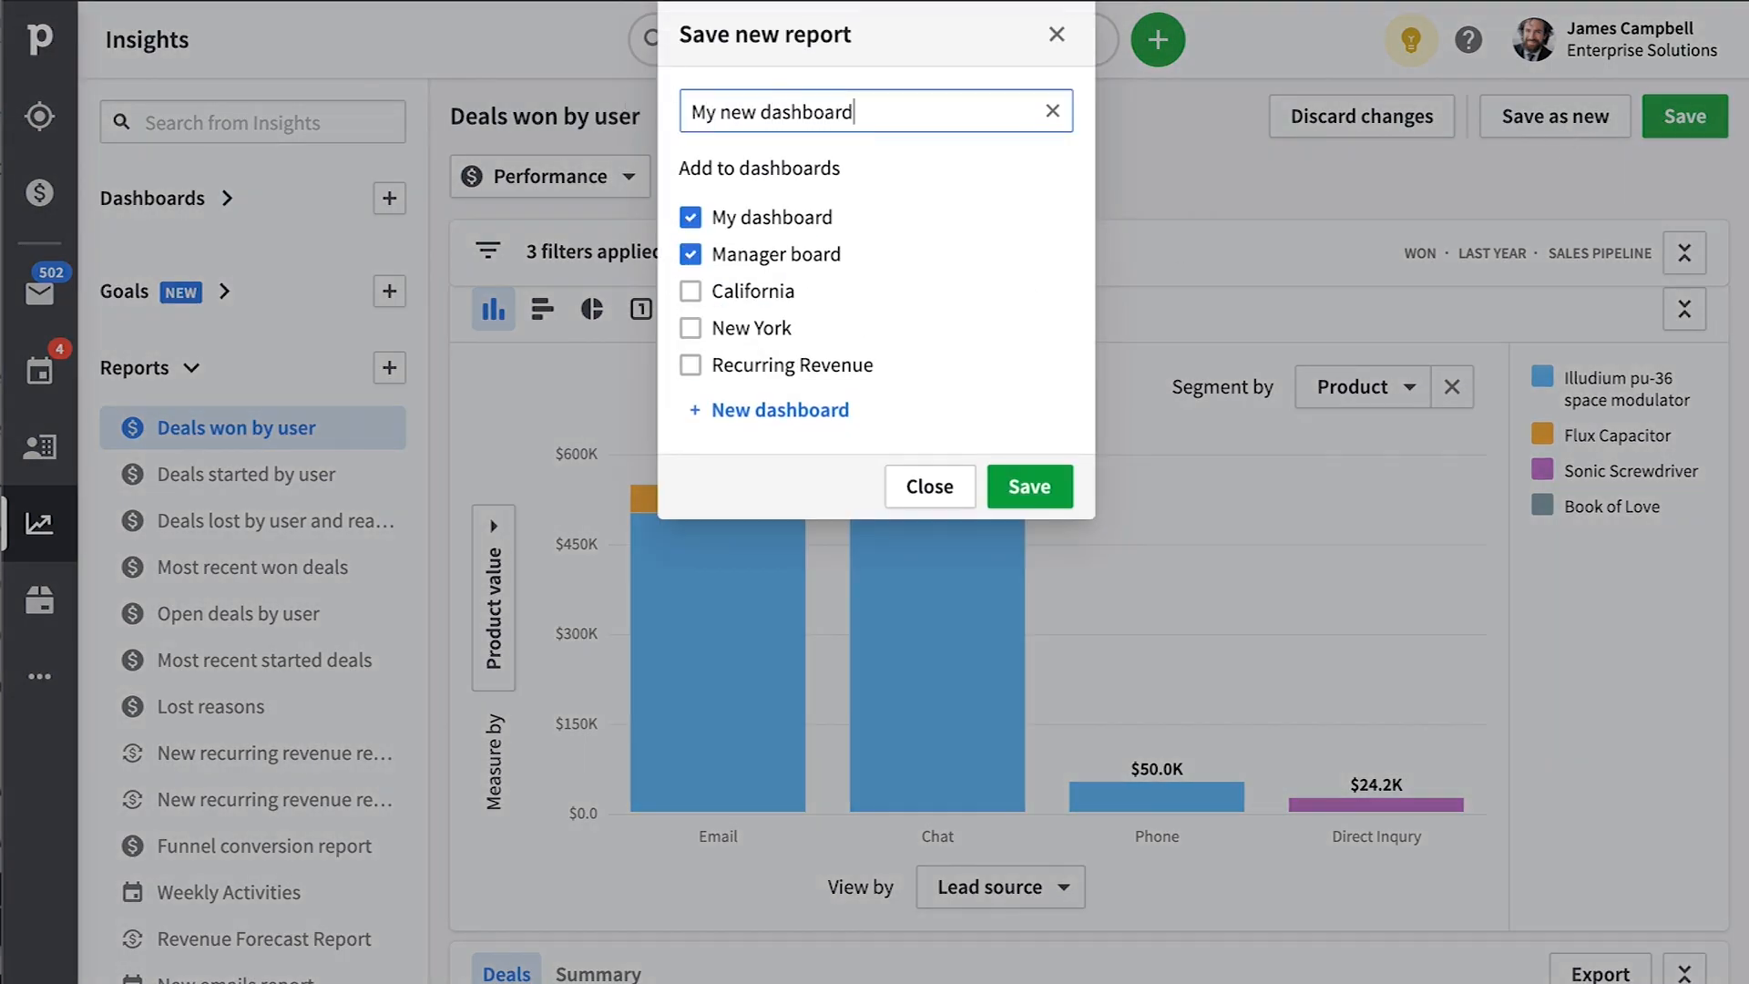
pyautogui.click(1028, 486)
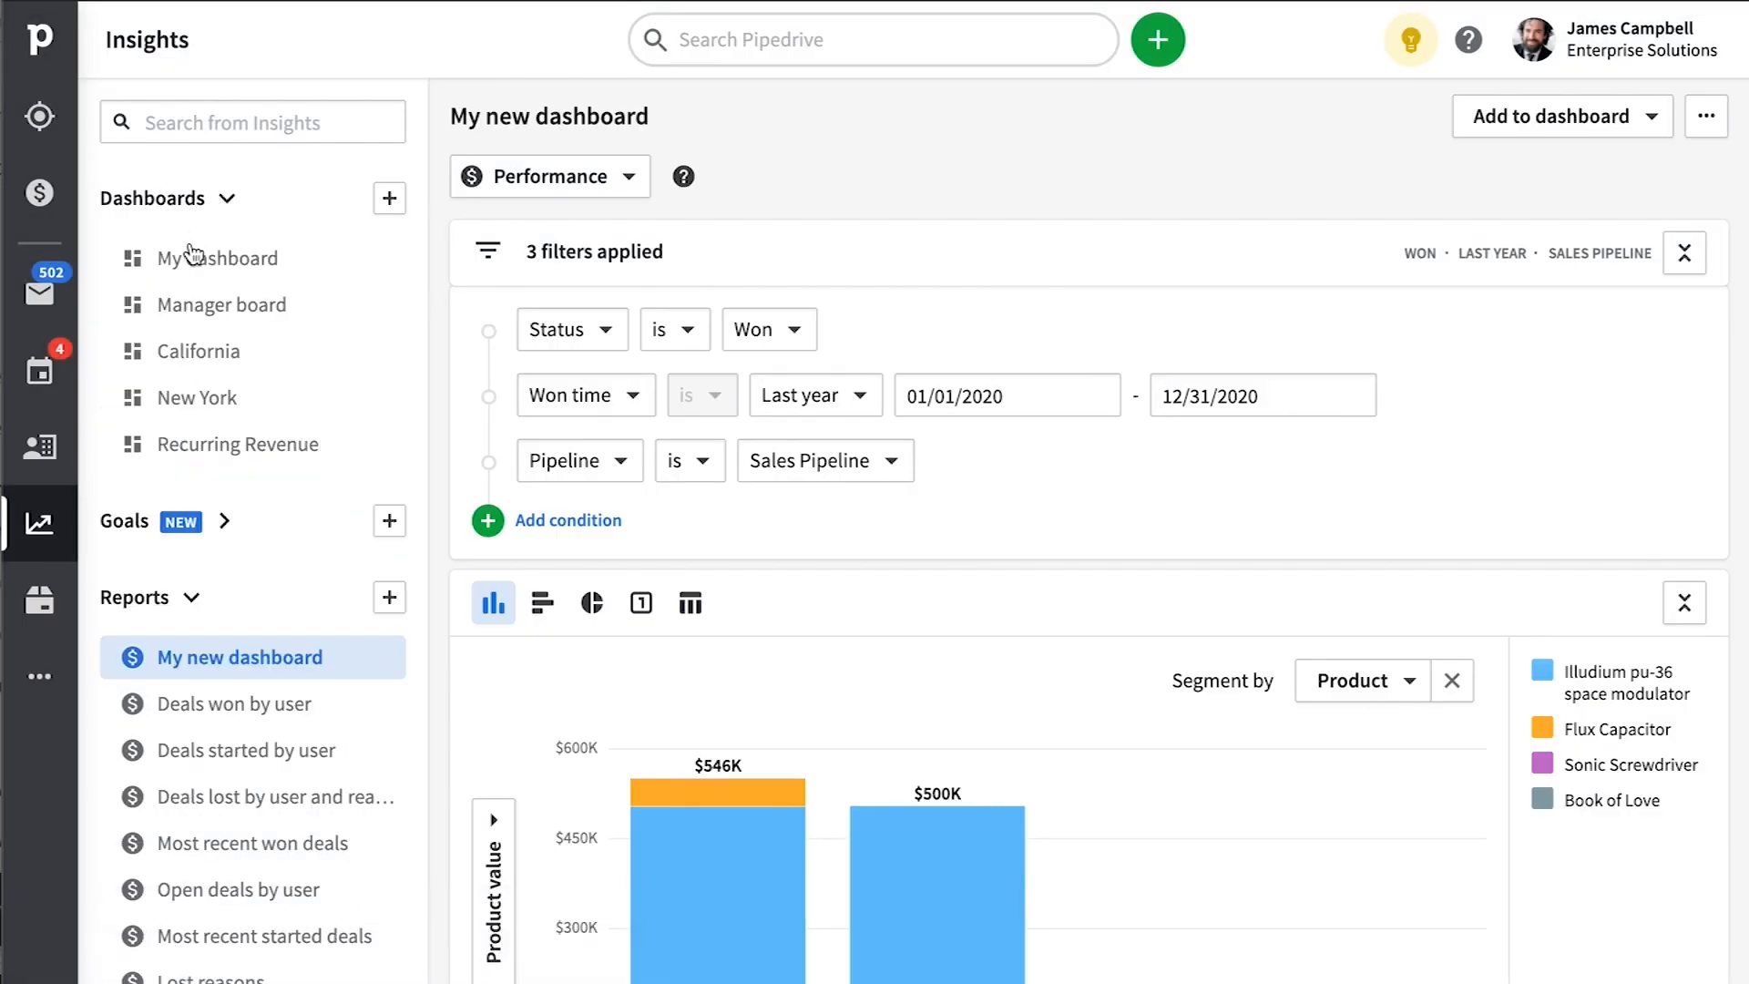
pyautogui.click(1549, 116)
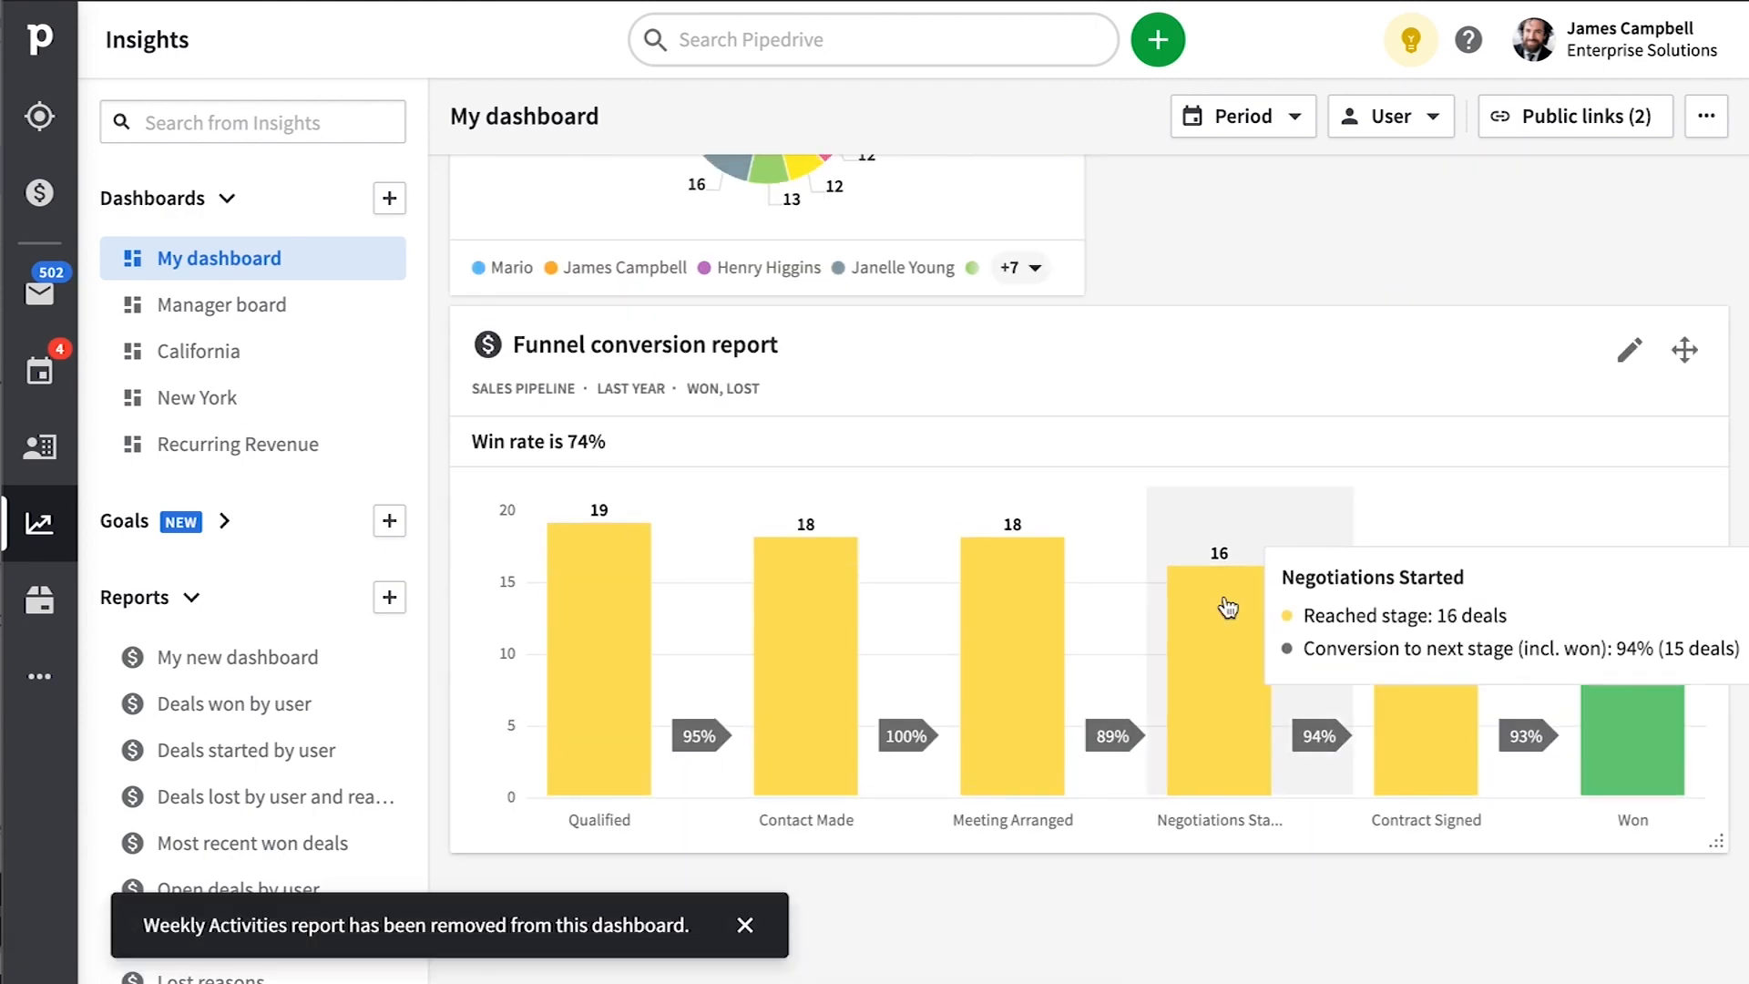
pyautogui.click(1388, 116)
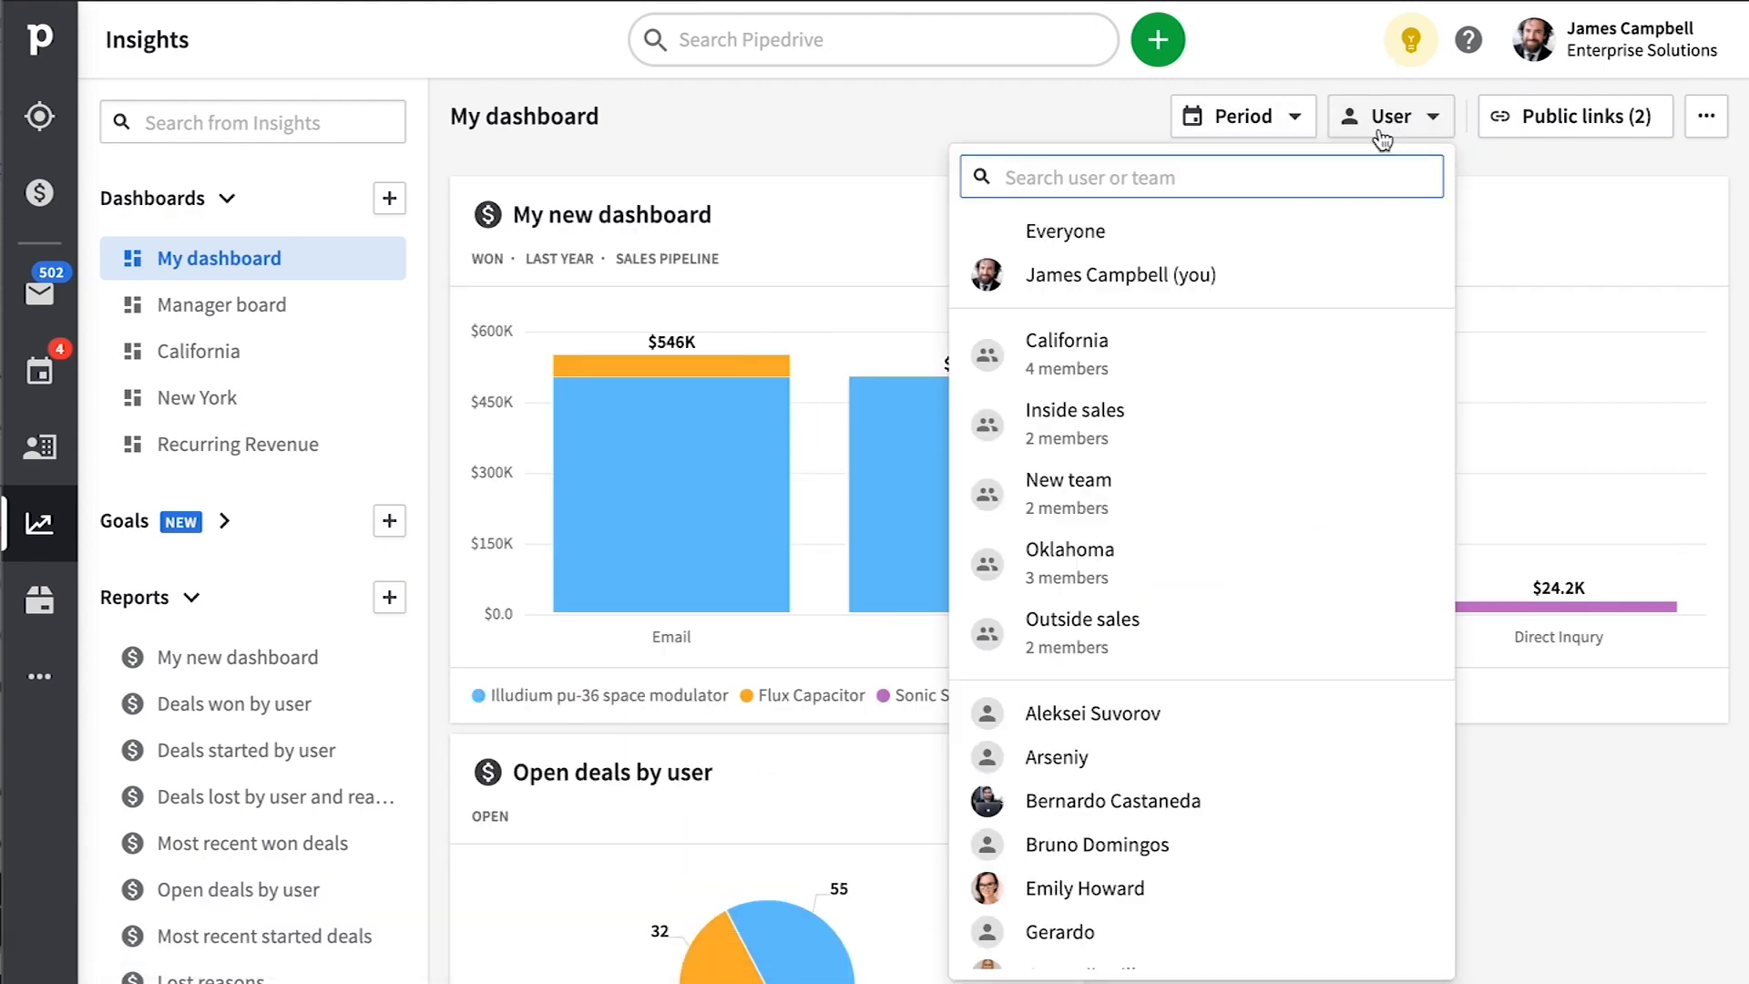
pyautogui.click(1120, 276)
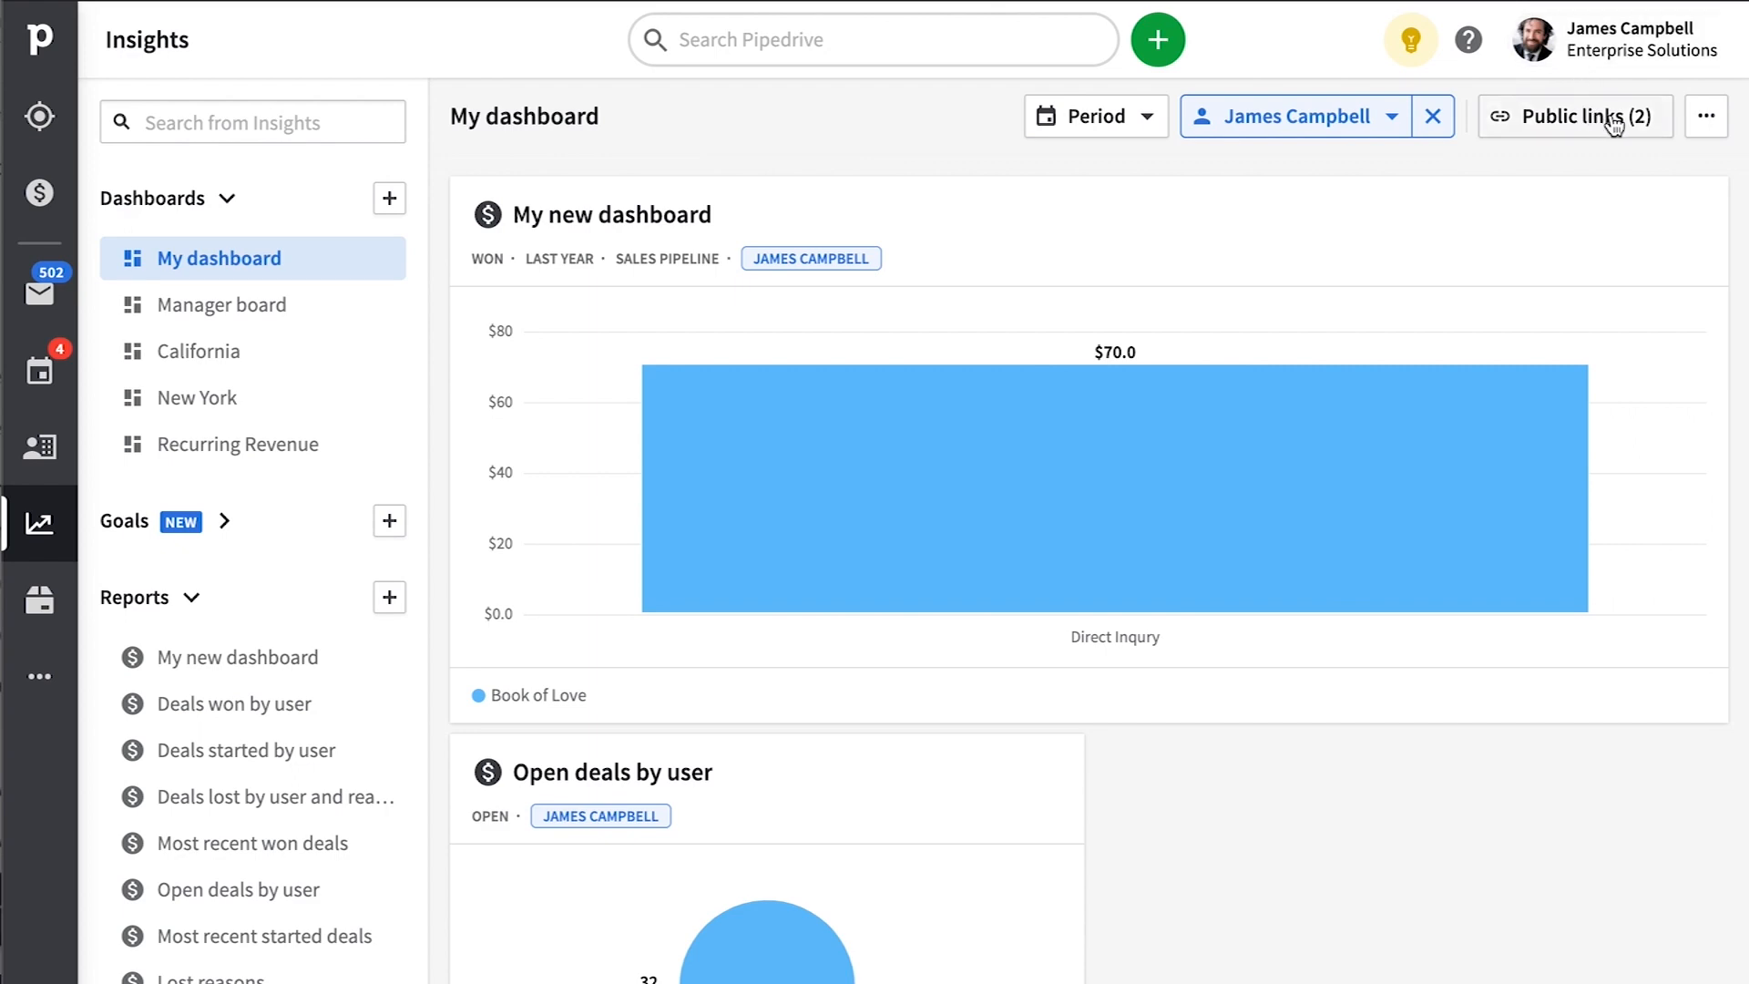
# Delete the 'Shared with Katy' public link from My dashboard and save a renamed new link.
pyautogui.click(1574, 116)
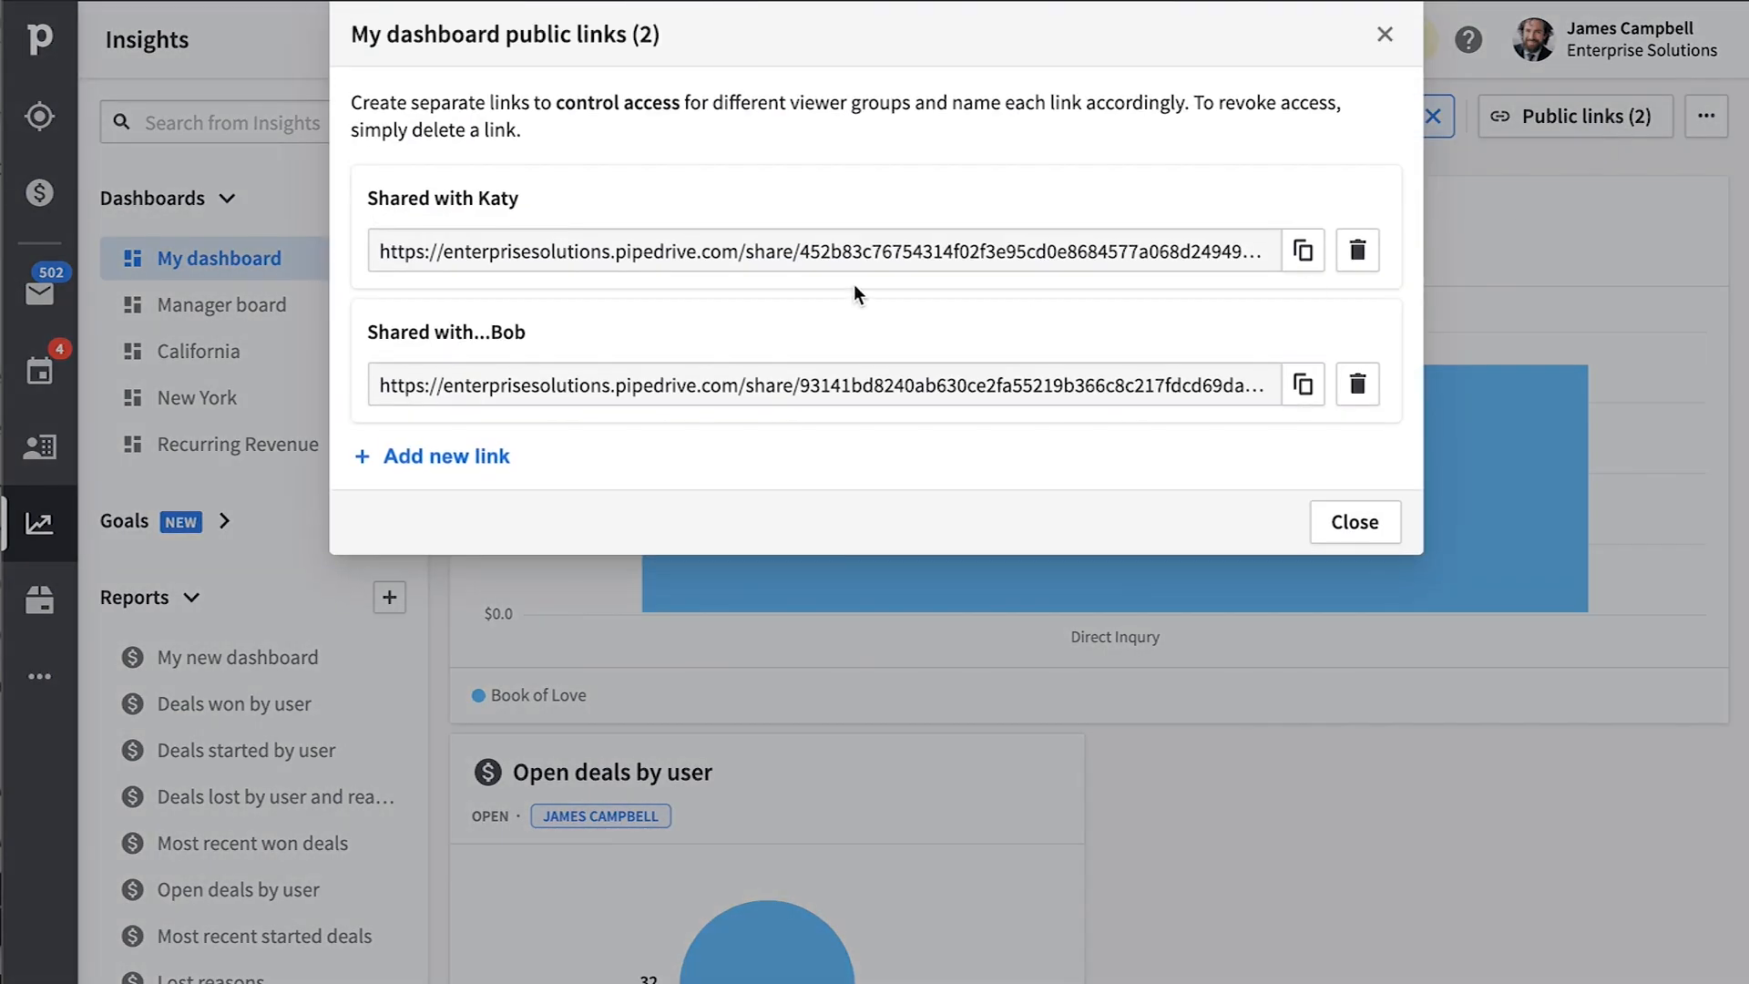
pyautogui.click(1356, 250)
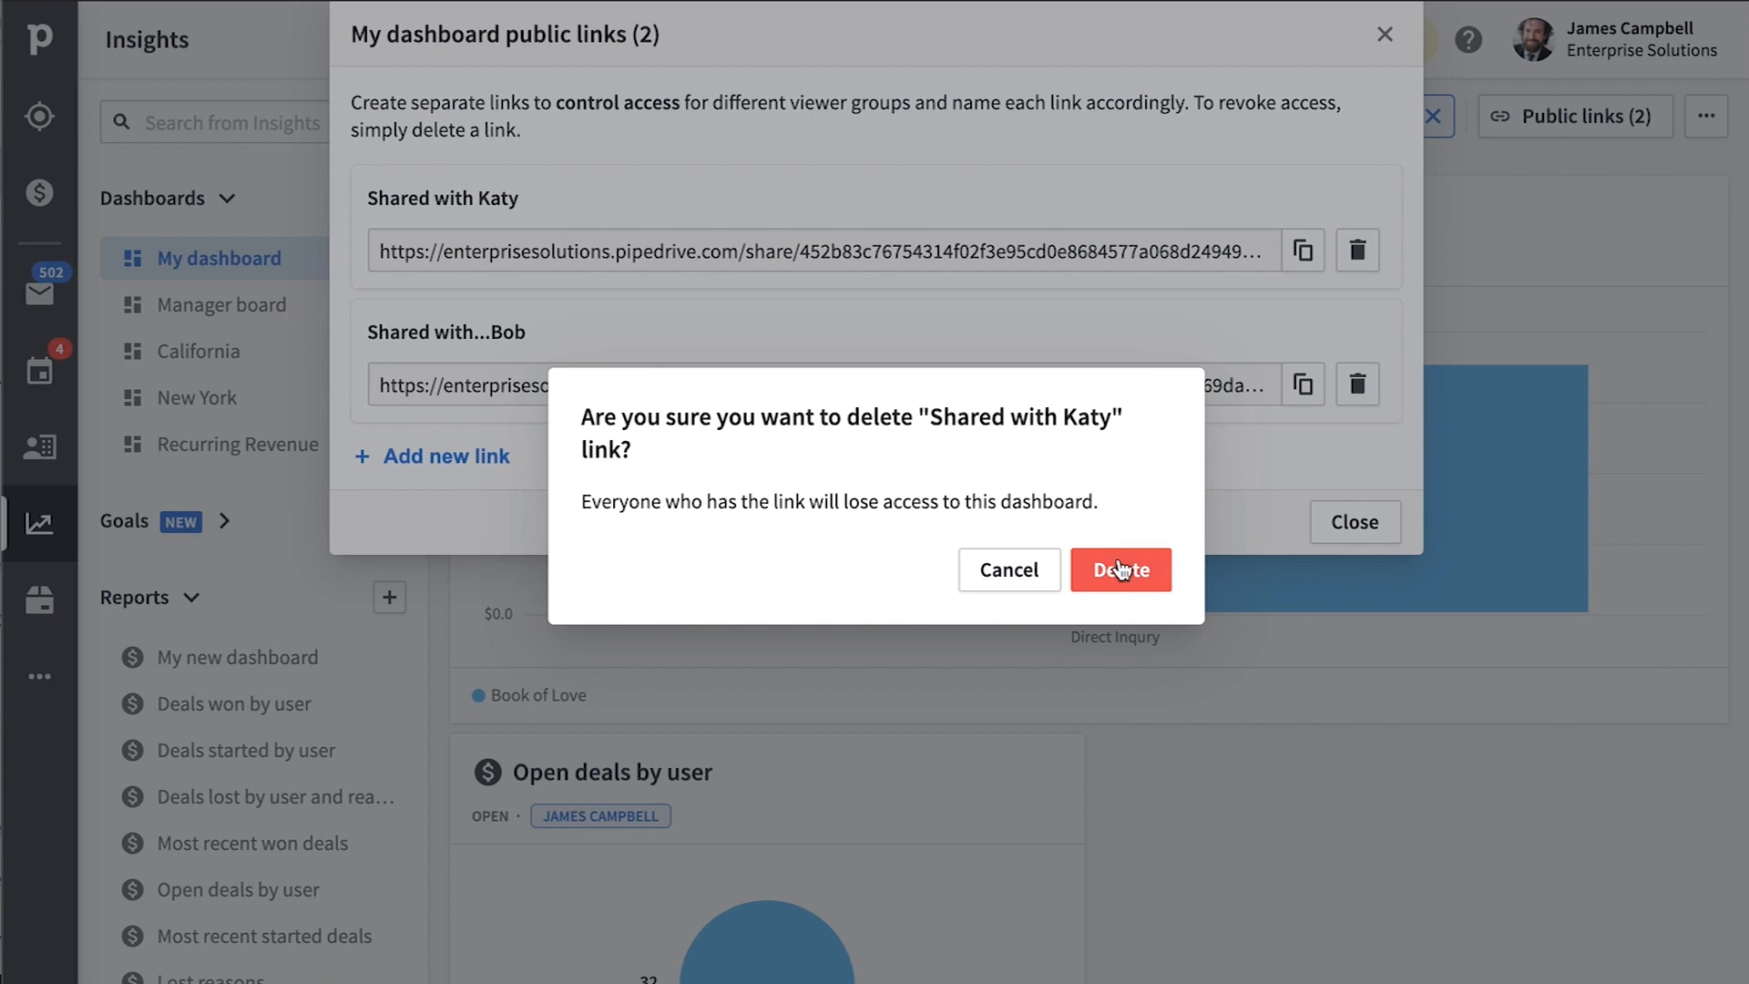
pyautogui.click(1121, 571)
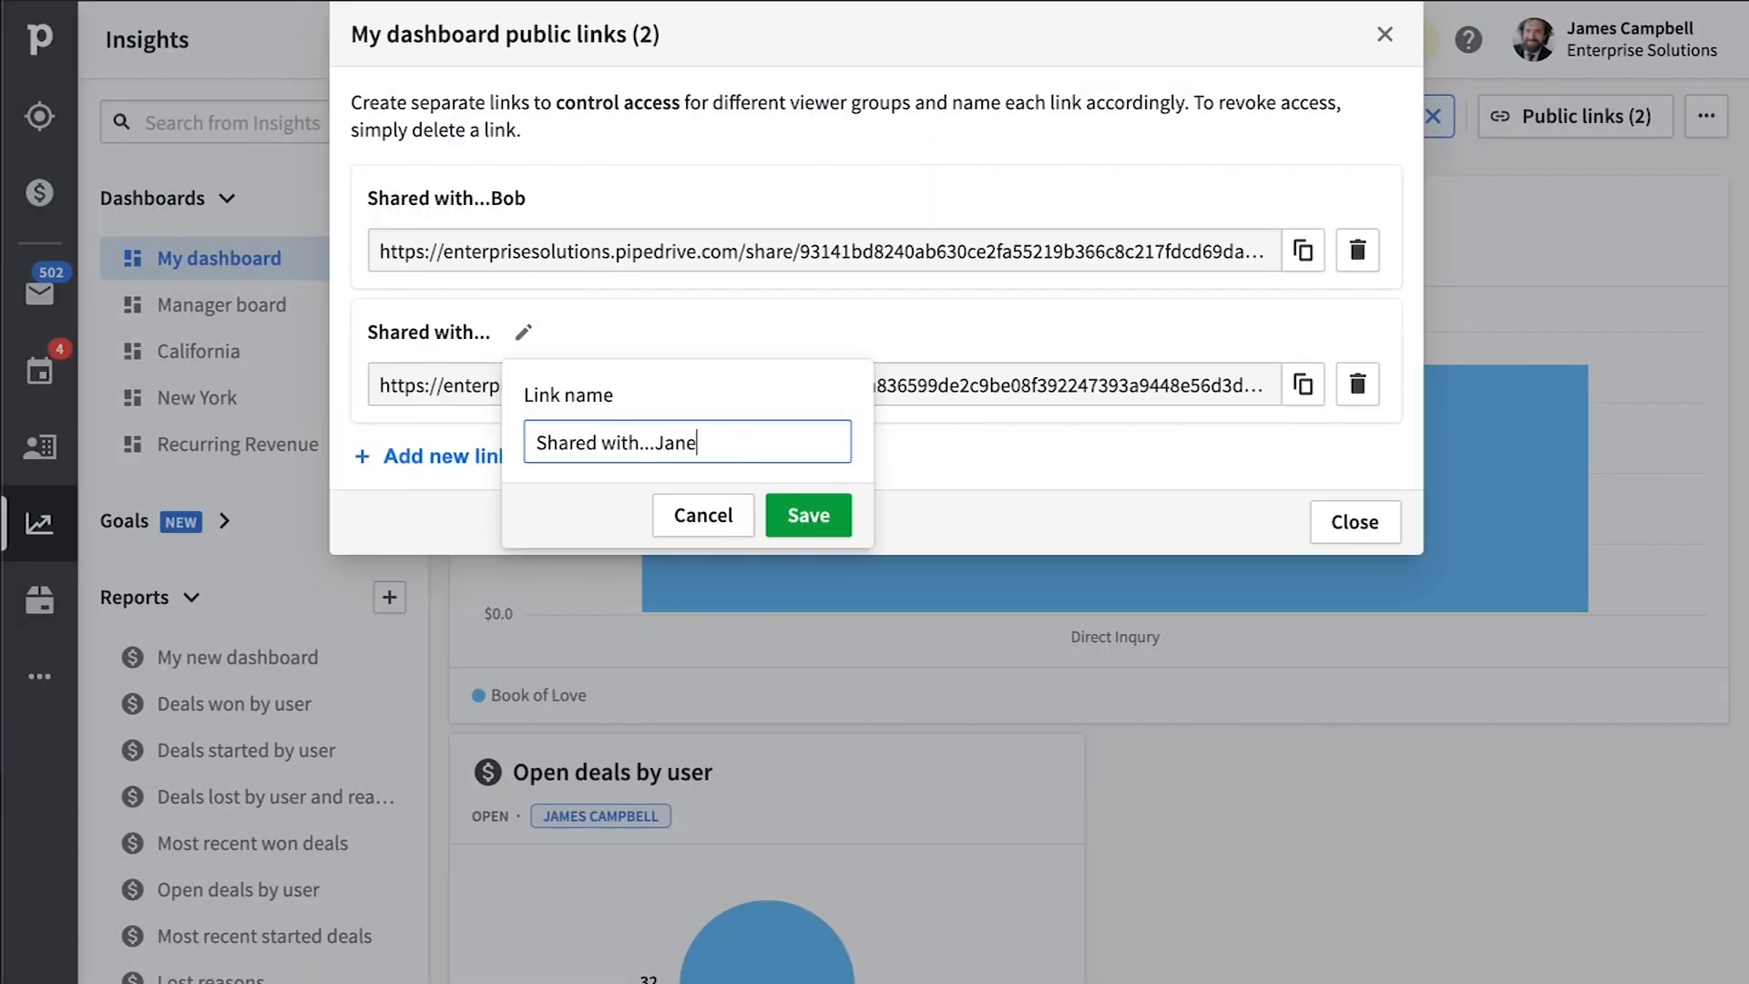
pyautogui.click(807, 514)
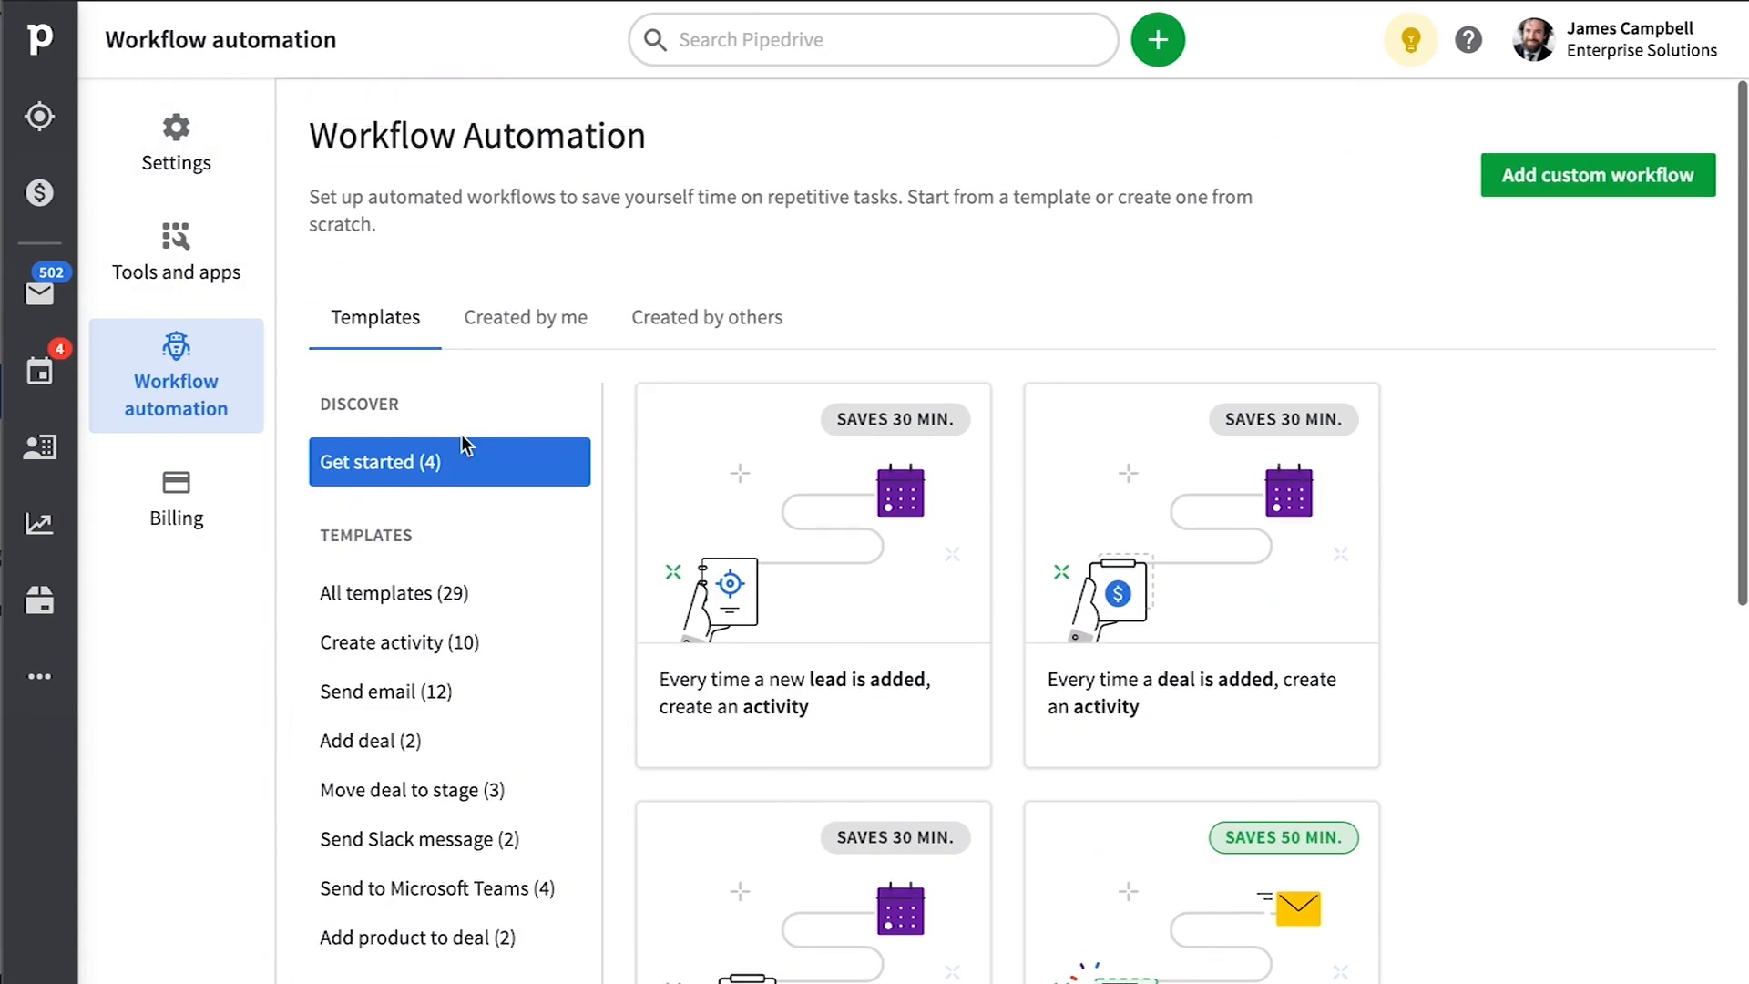
# Browse the Send email workflow templates, then return to the Sales Pipeline deals board.
pyautogui.click(386, 690)
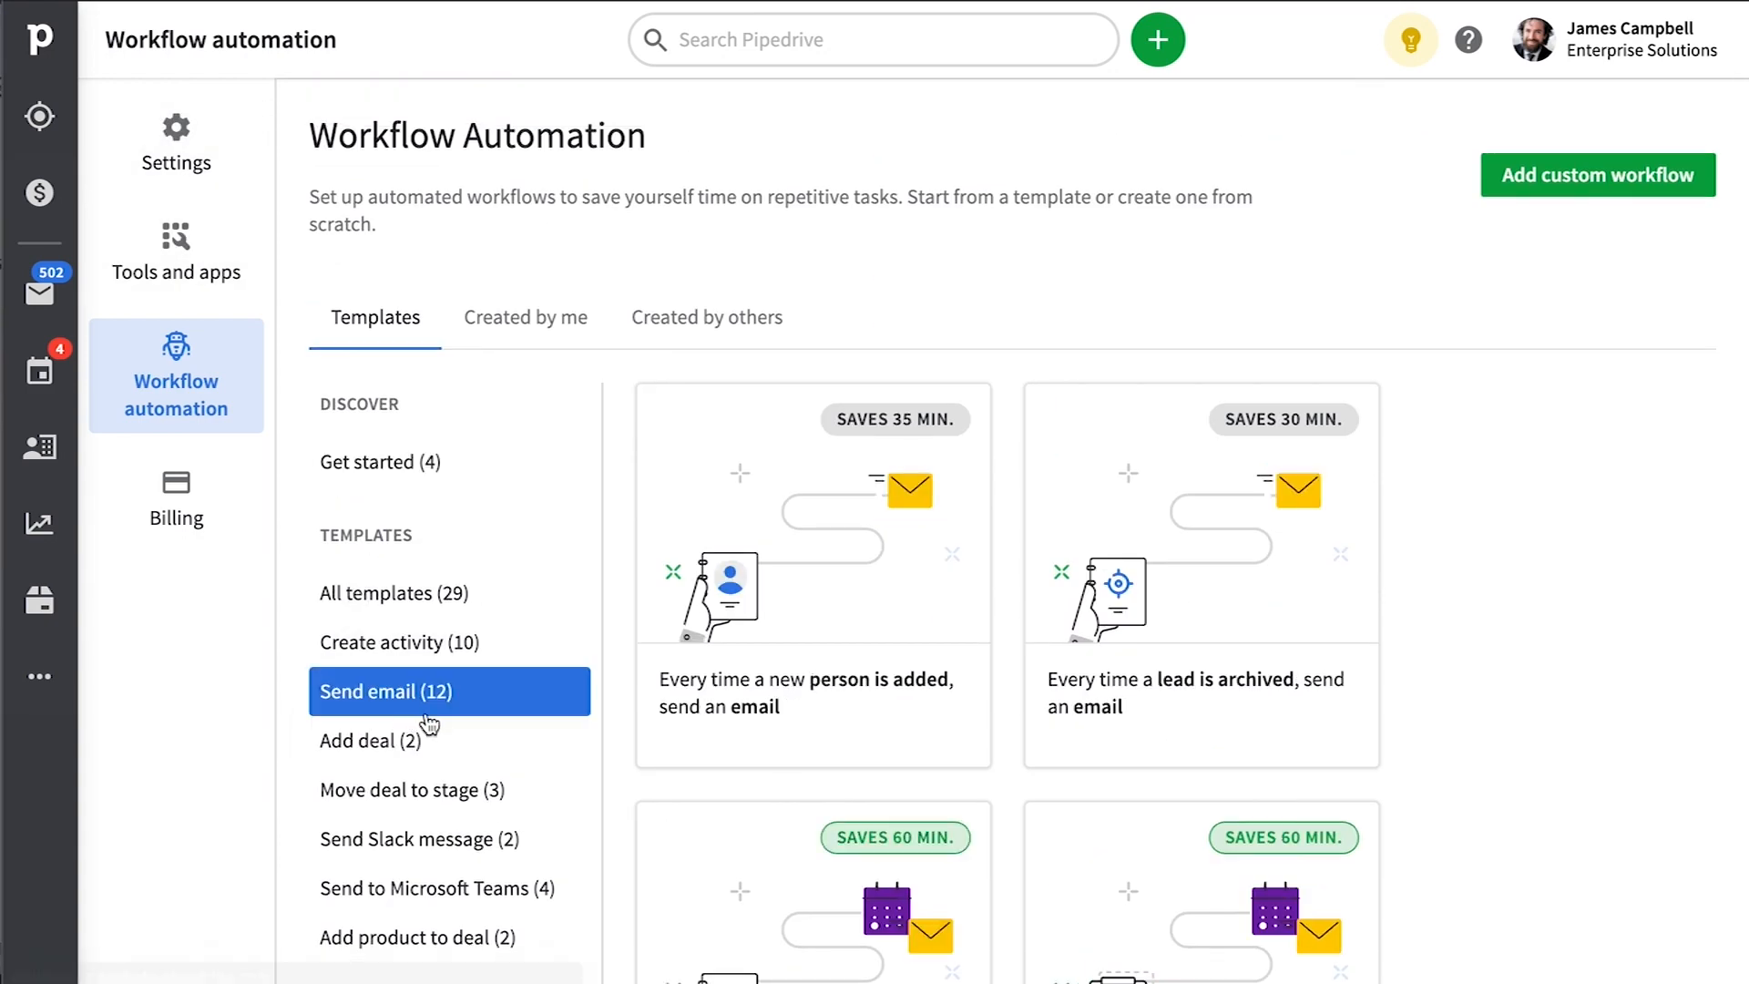
pyautogui.scroll(-3)
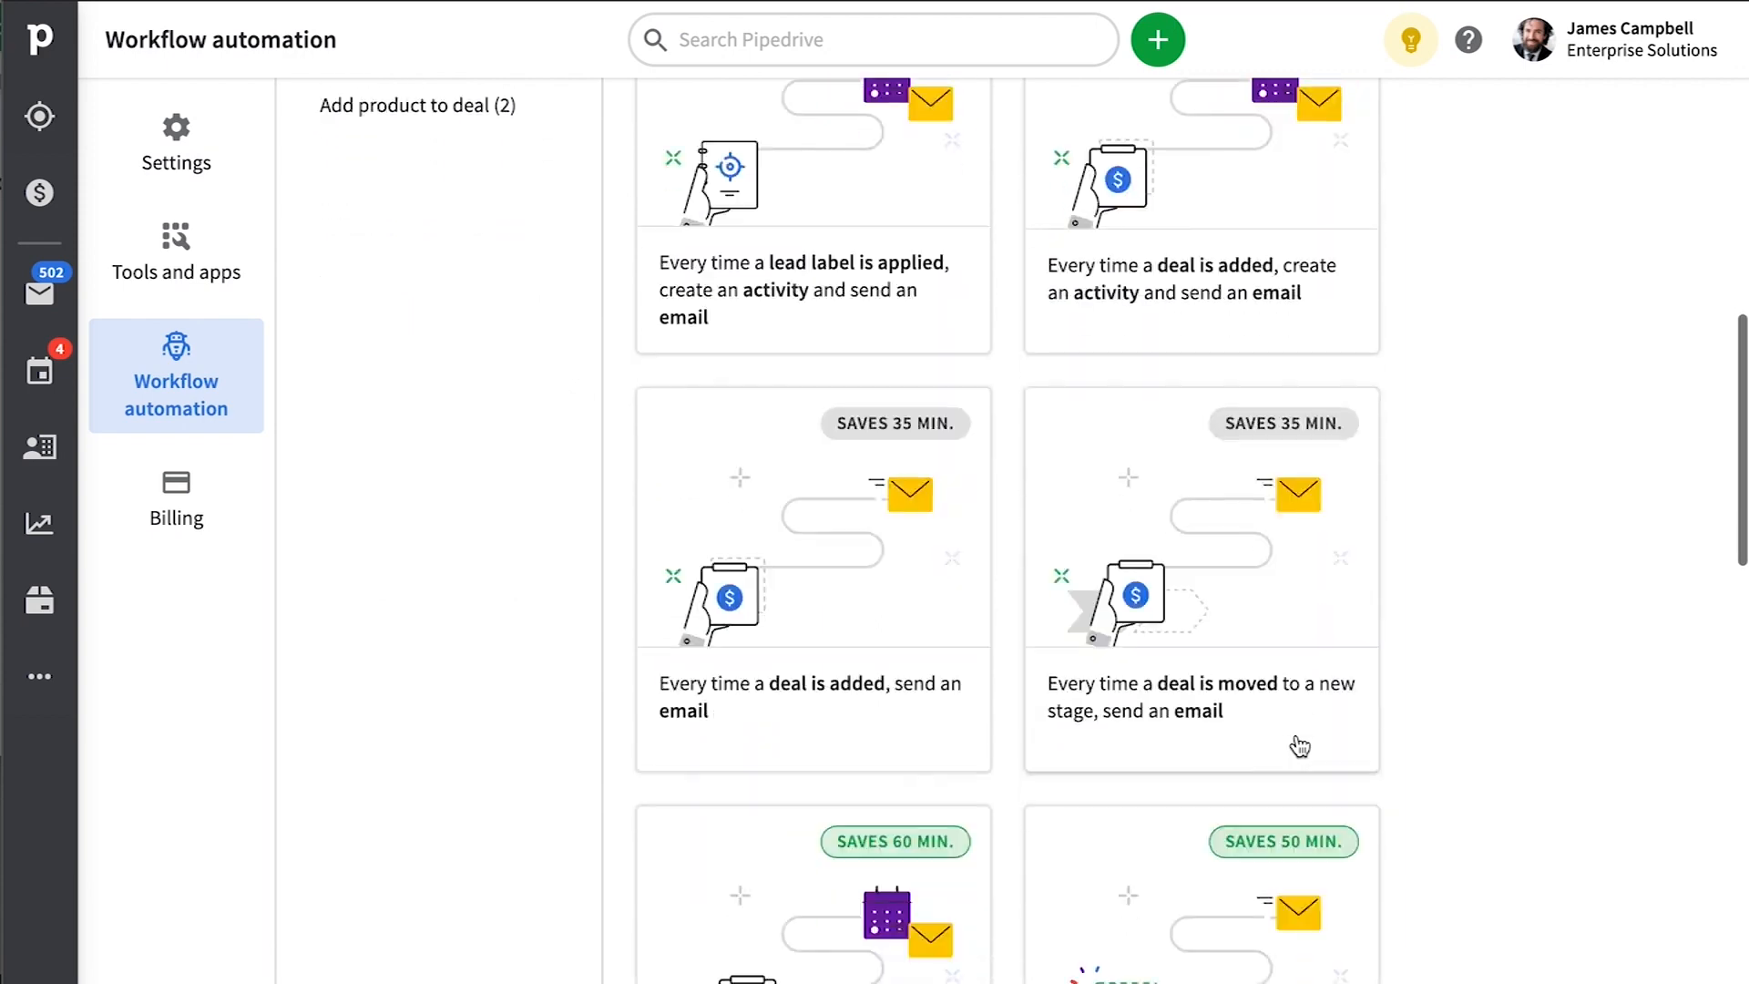
pyautogui.scroll(-3)
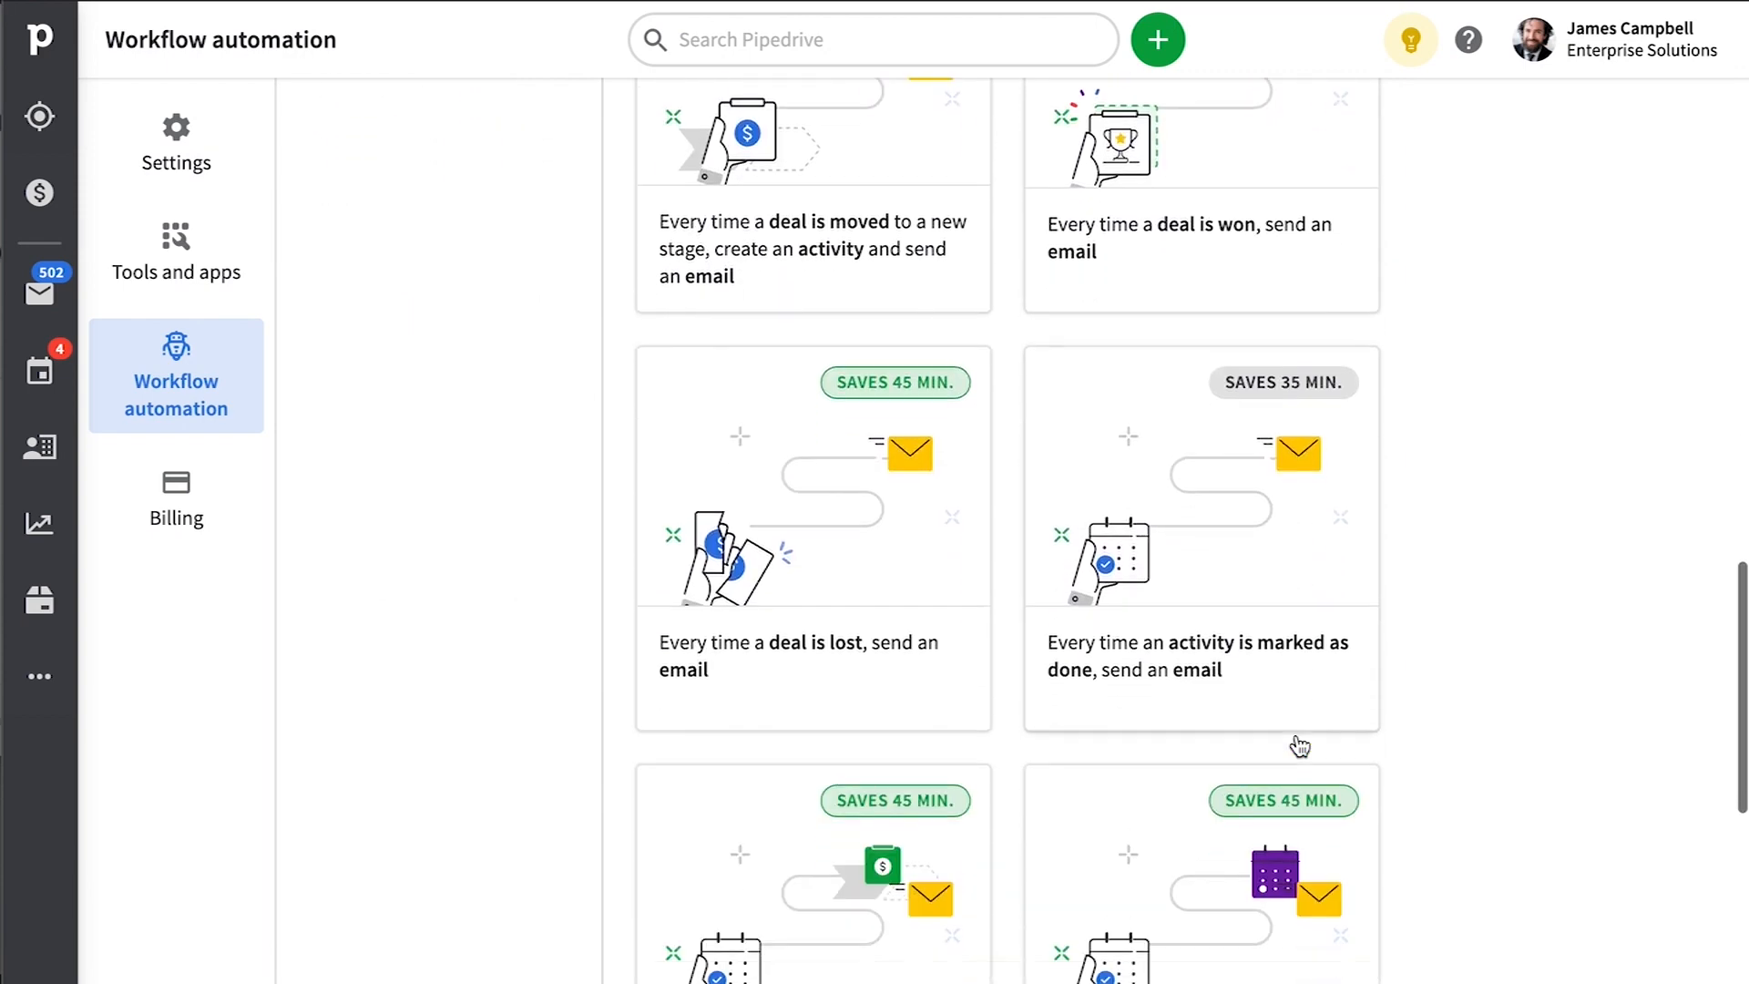
pyautogui.scroll(-3)
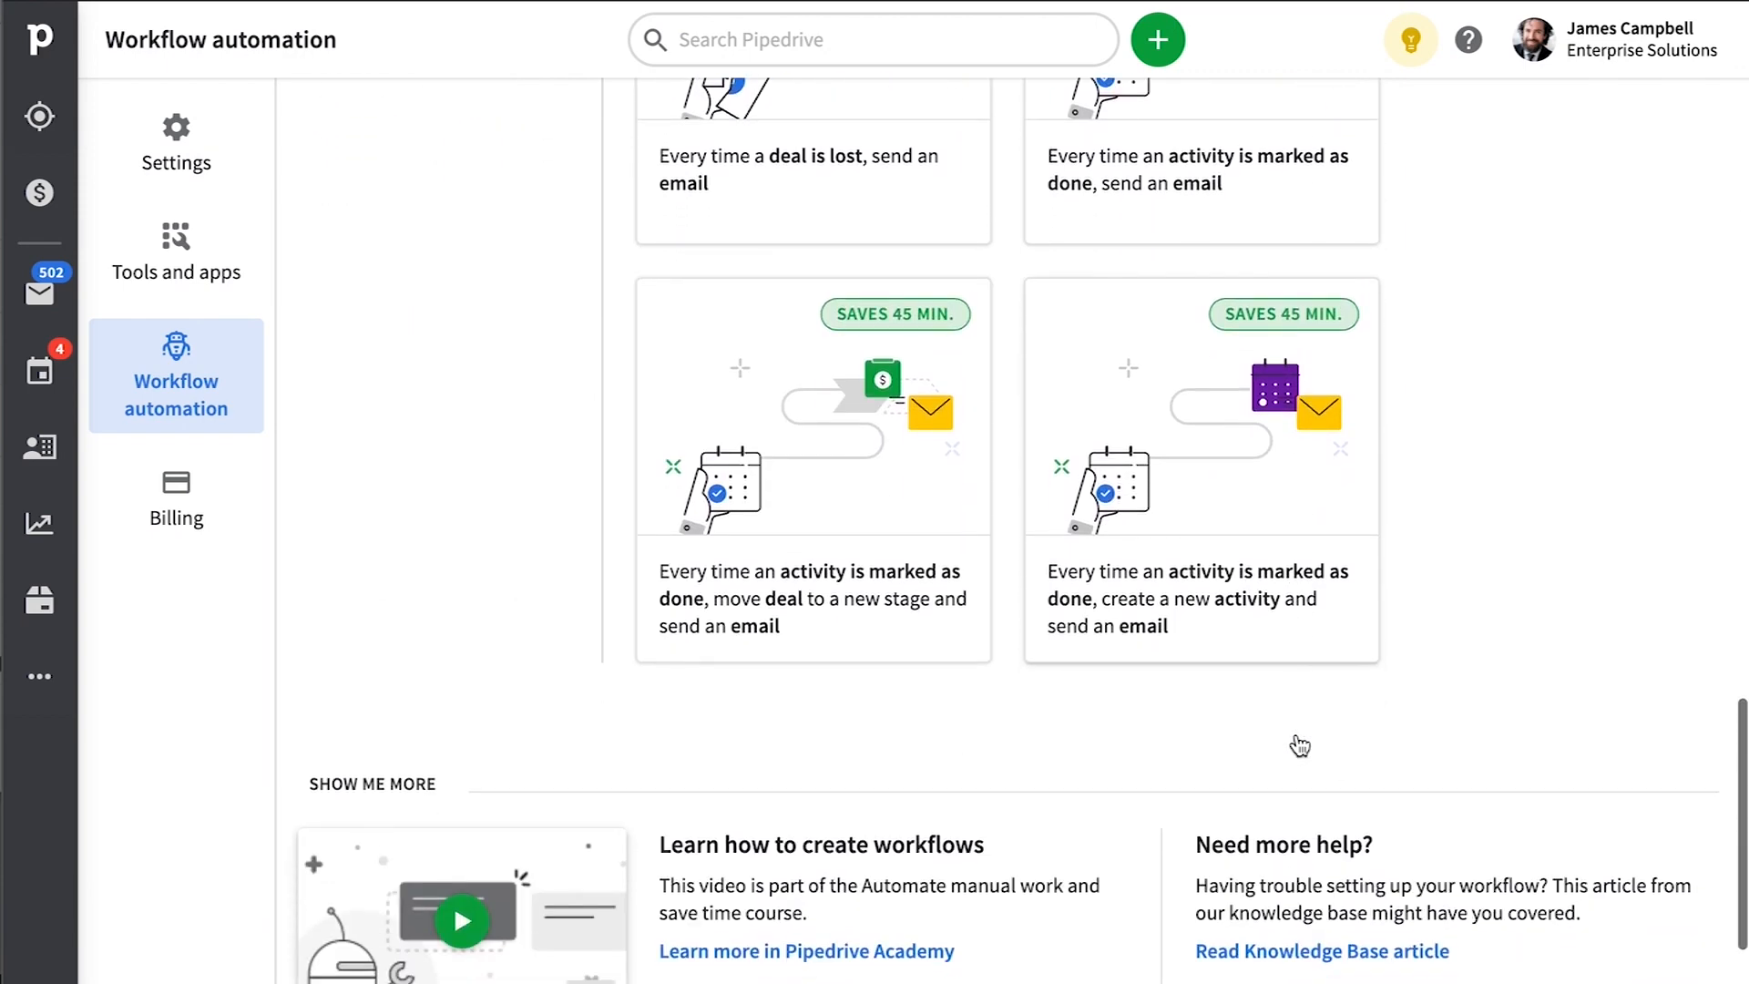
pyautogui.click(38, 191)
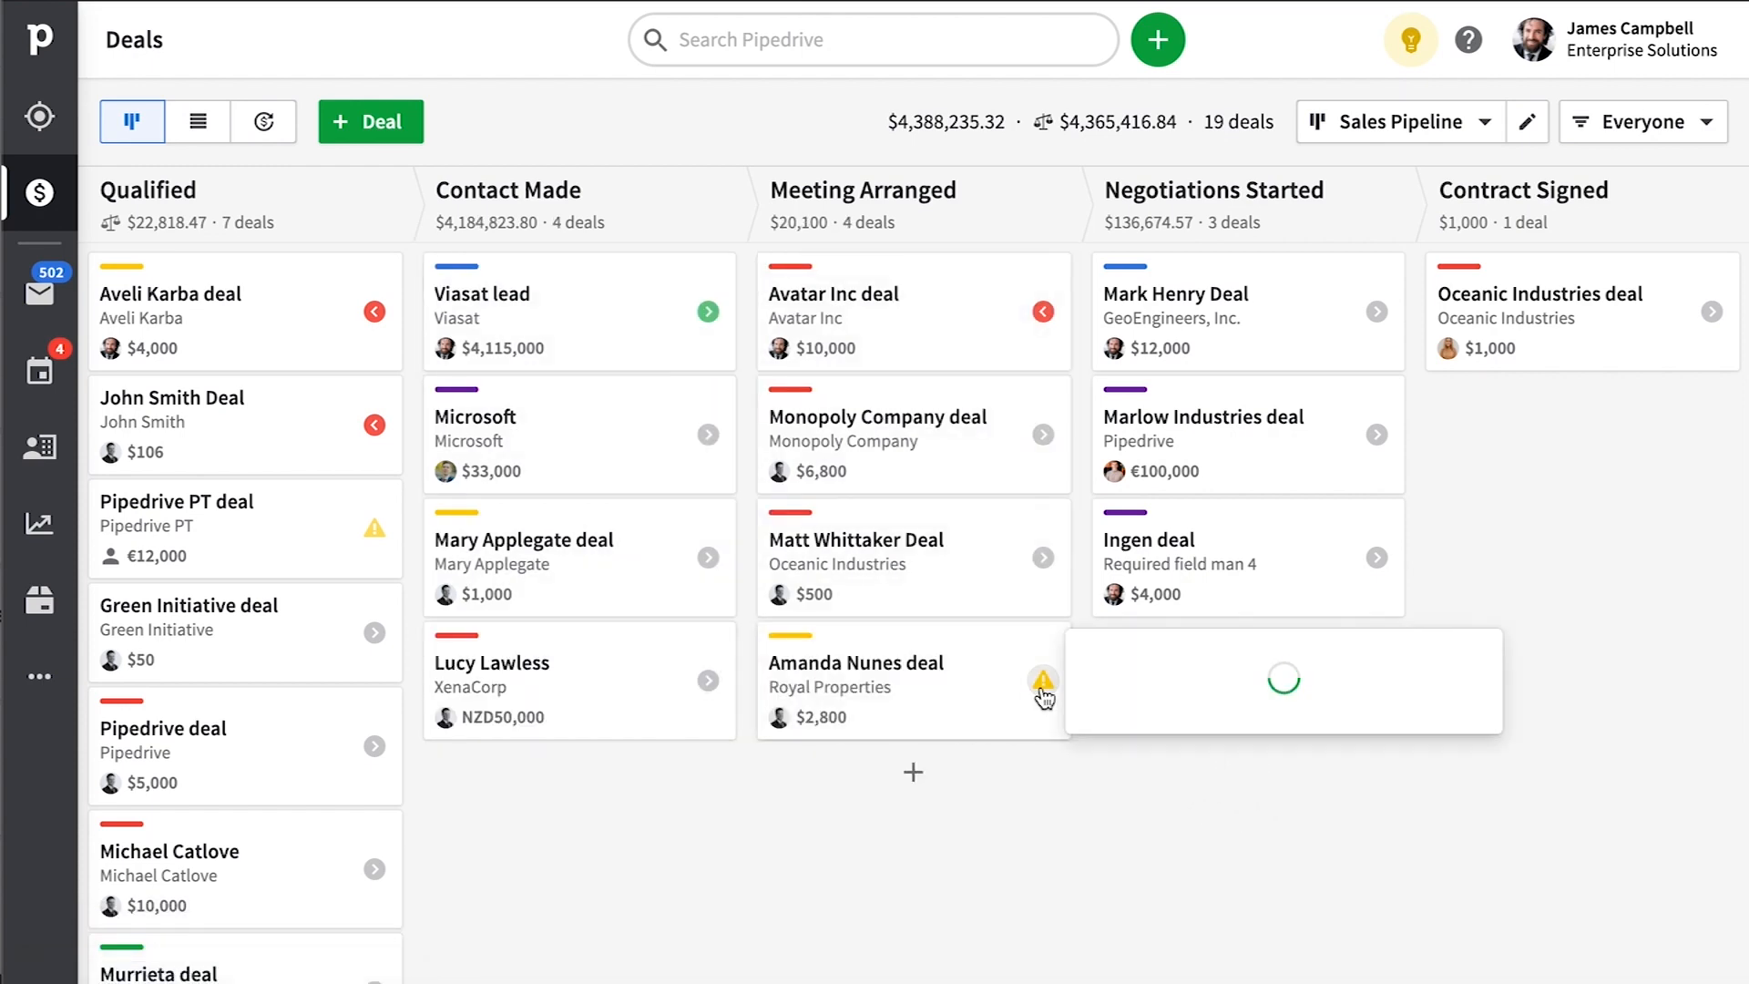
# Schedule an activity from the Amanda Nunes deal card's warning icon, then return to Workflow automation templates.
pyautogui.click(1043, 682)
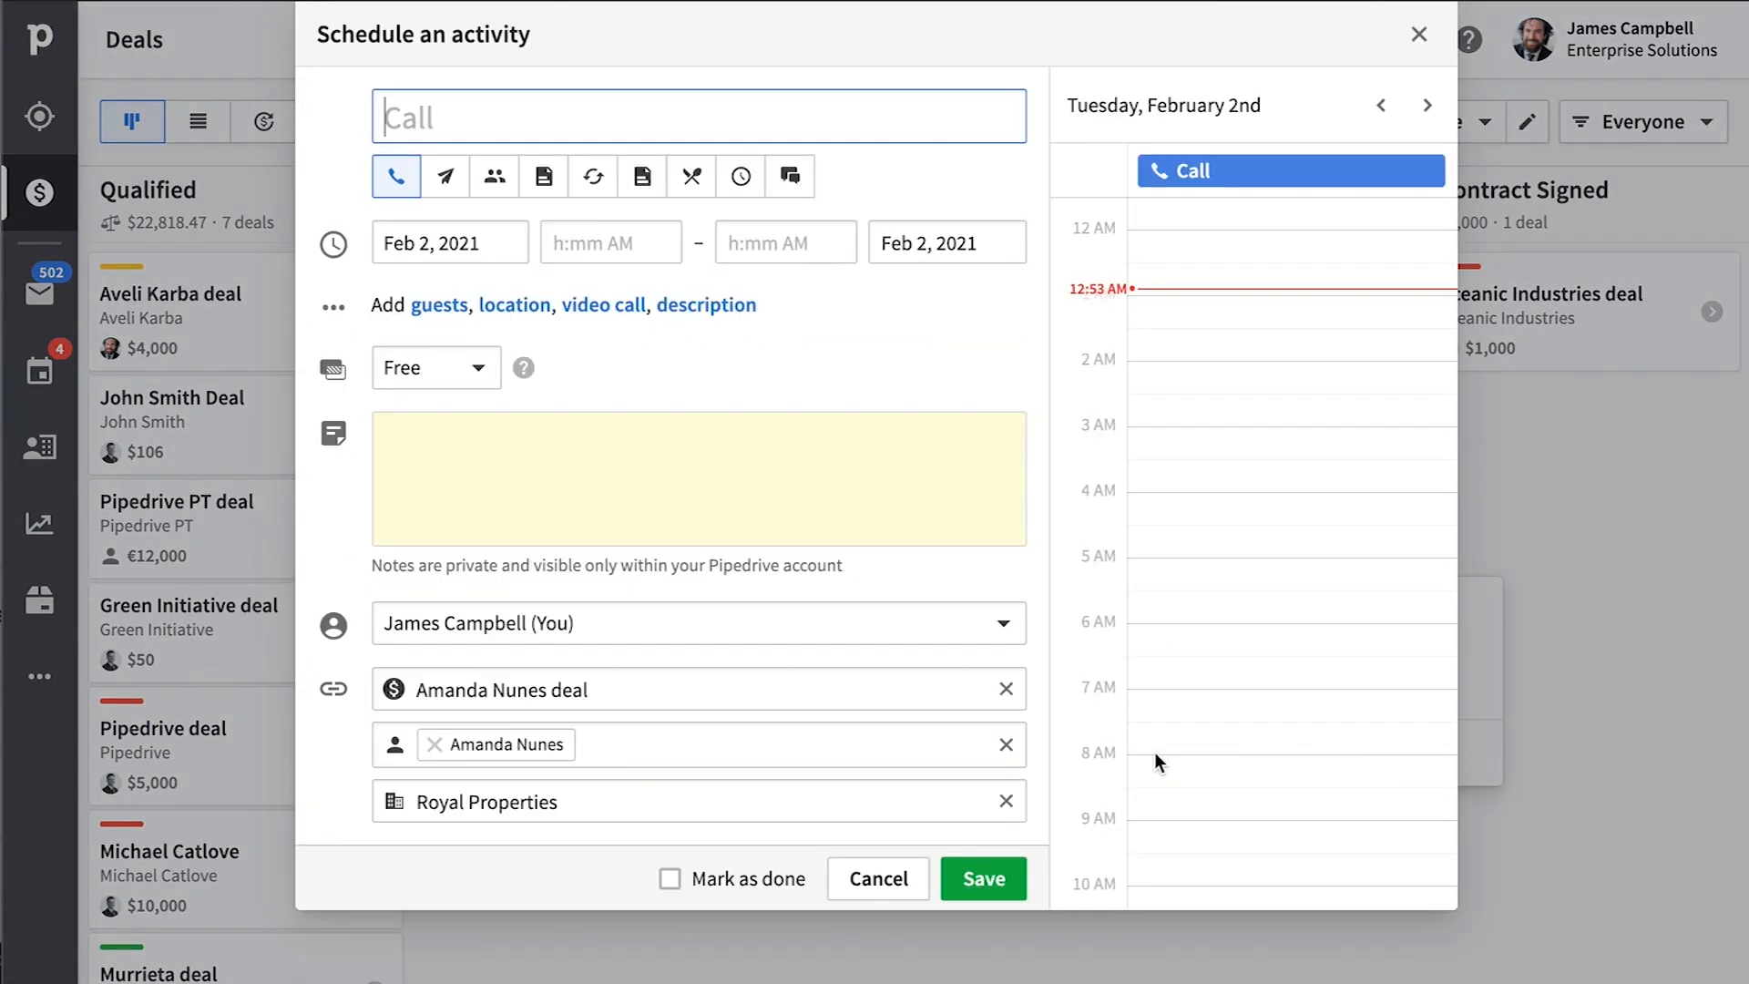
pyautogui.click(444, 176)
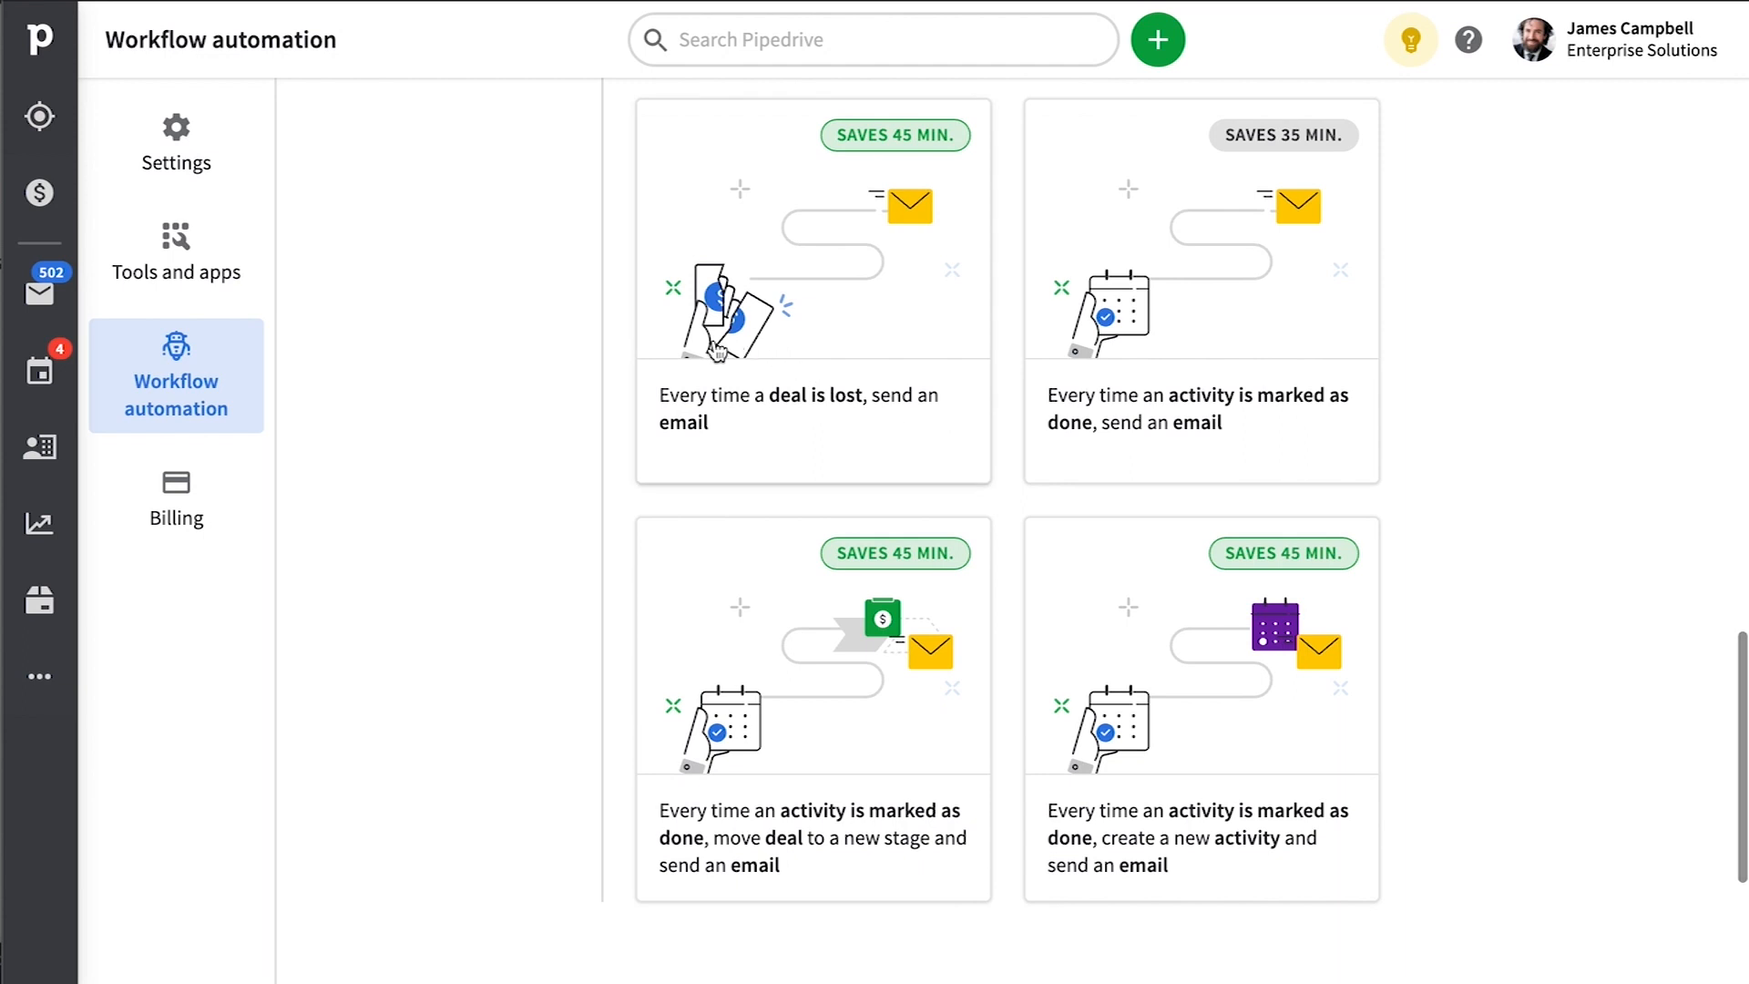
# Set up the 'deal is lost, send an email' template with Sales Pipeline trigger, Deal contact person email recipient and a saved template.
pyautogui.click(813, 290)
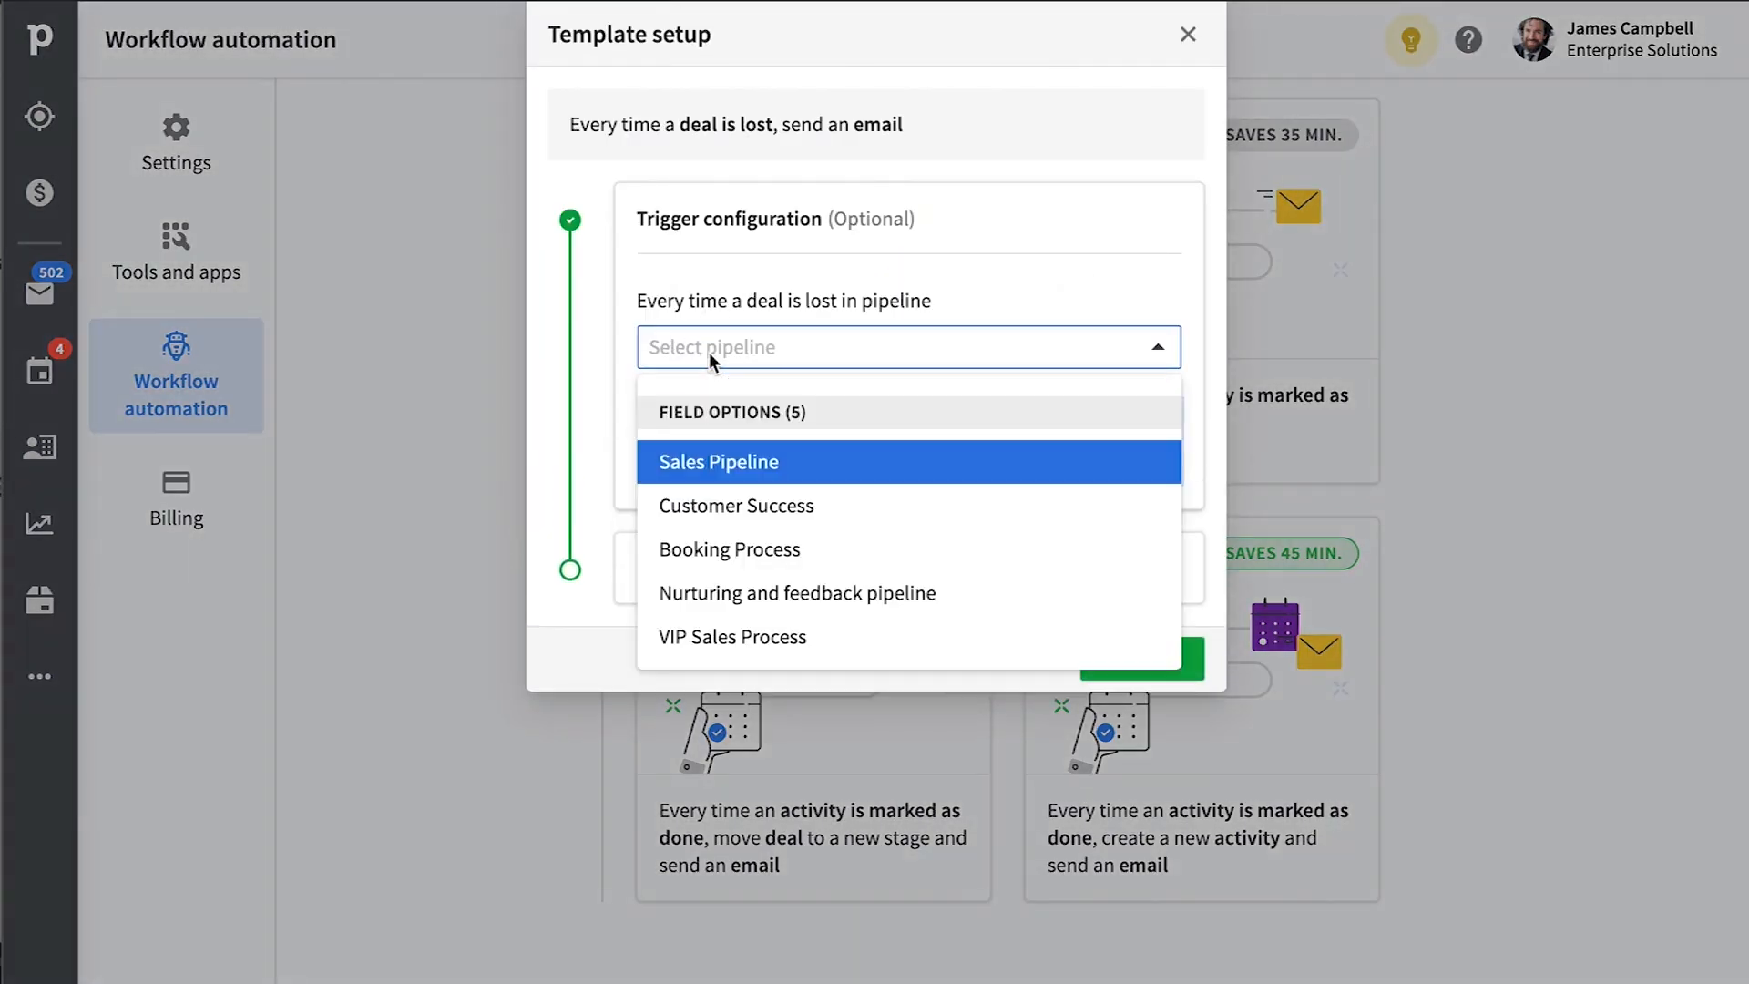
pyautogui.moveTo(862, 476)
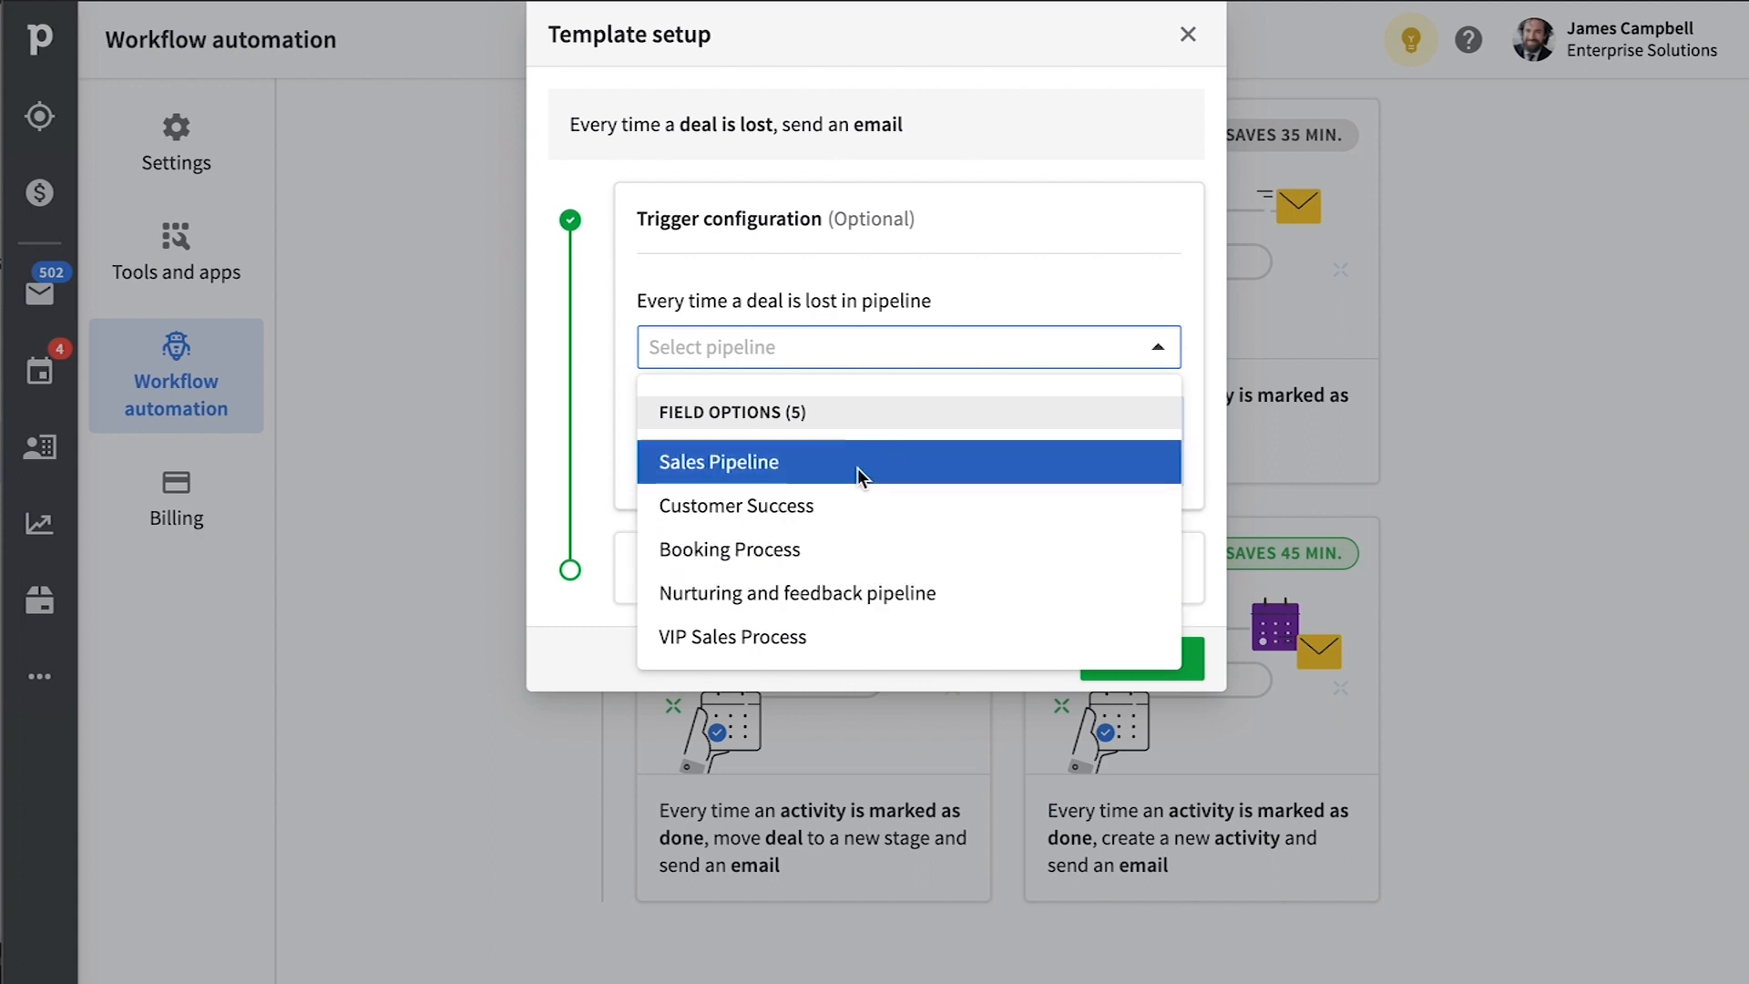
pyautogui.click(720, 461)
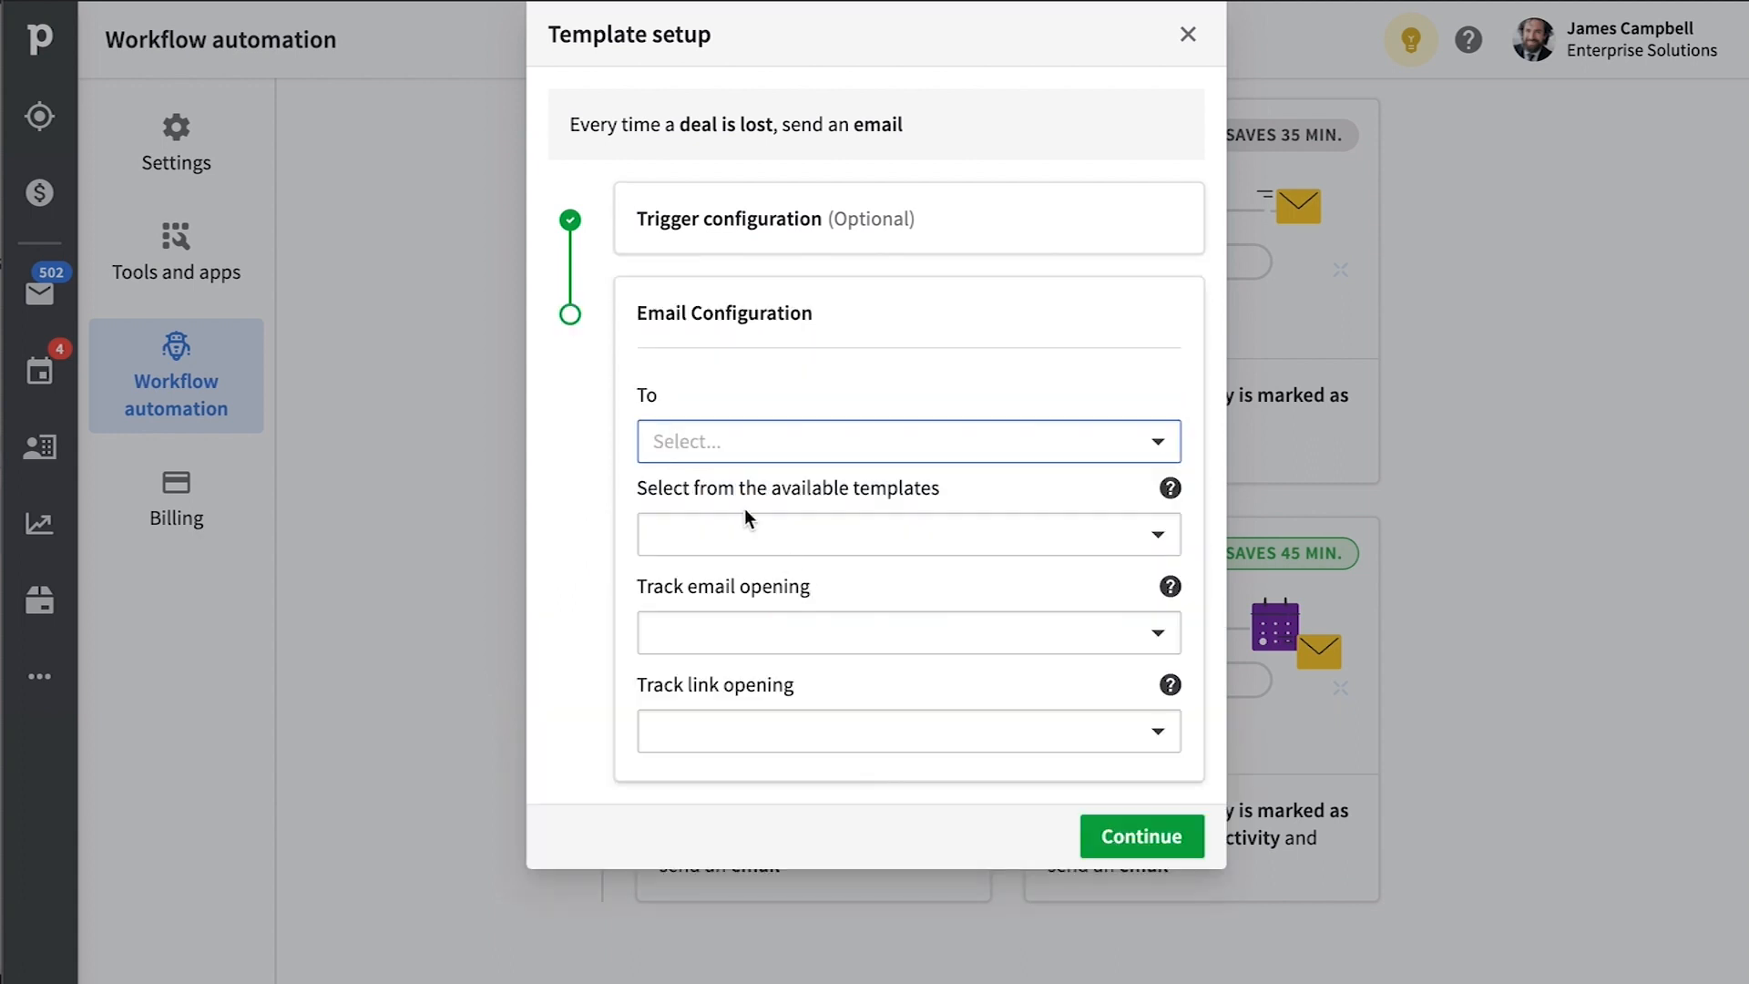
pyautogui.click(907, 440)
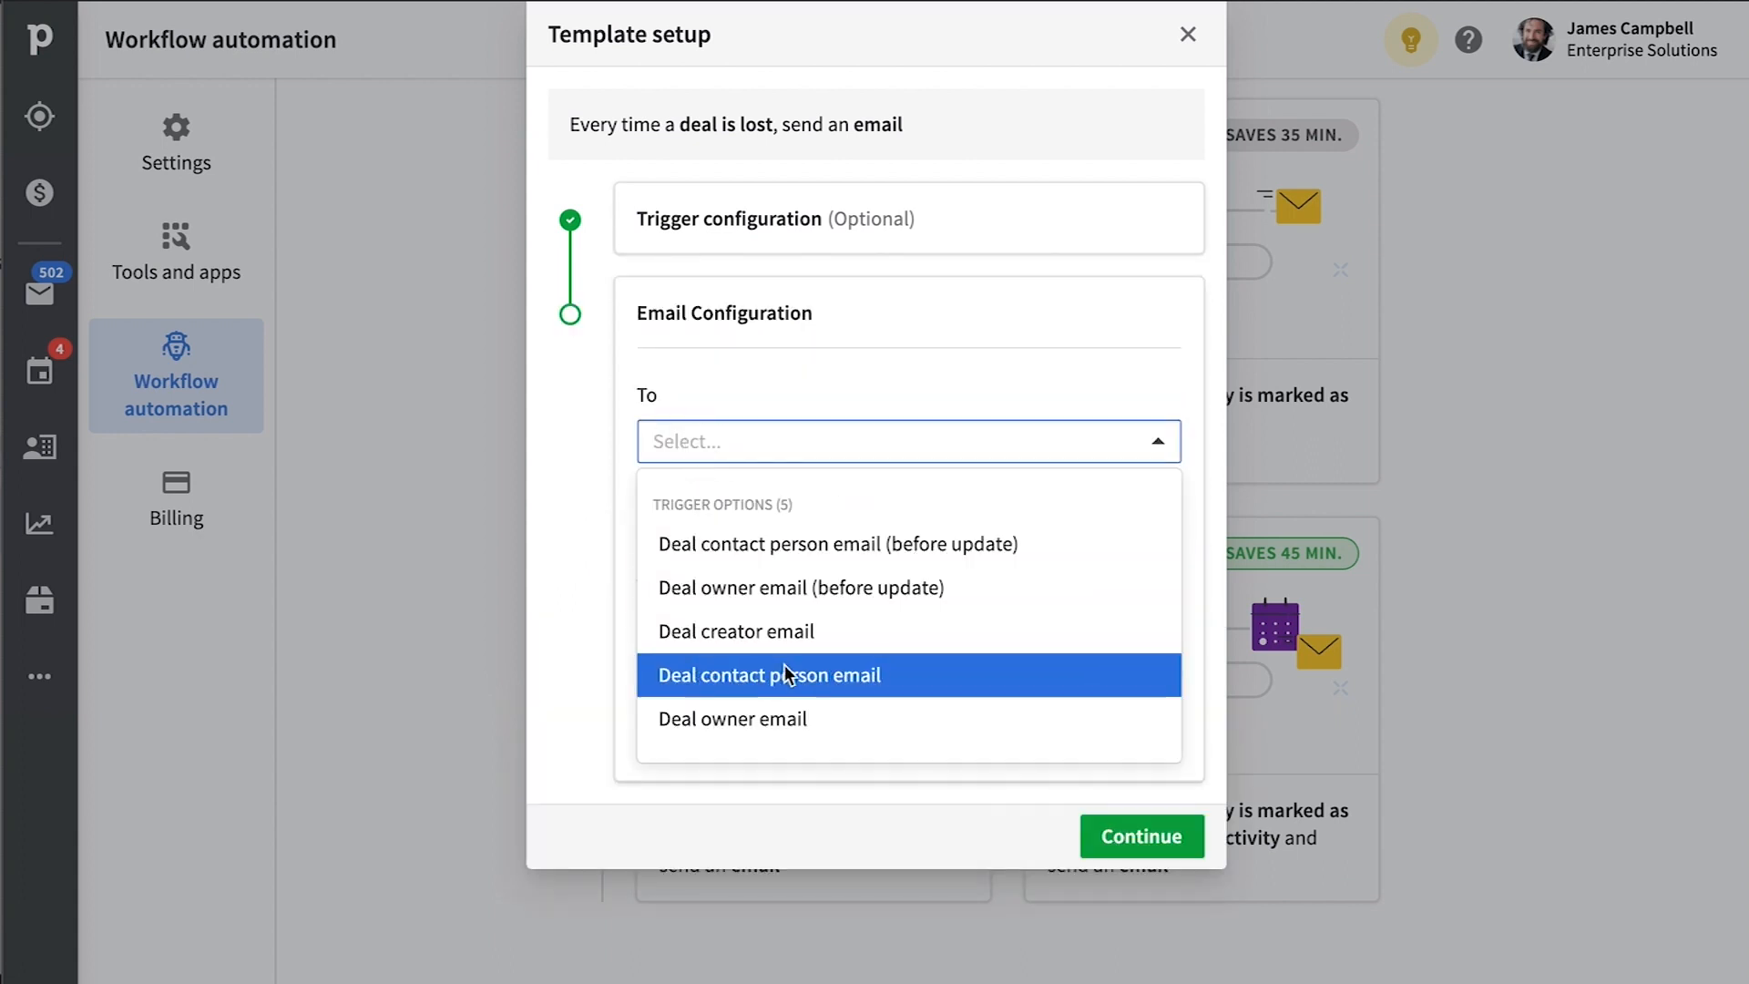
pyautogui.click(768, 674)
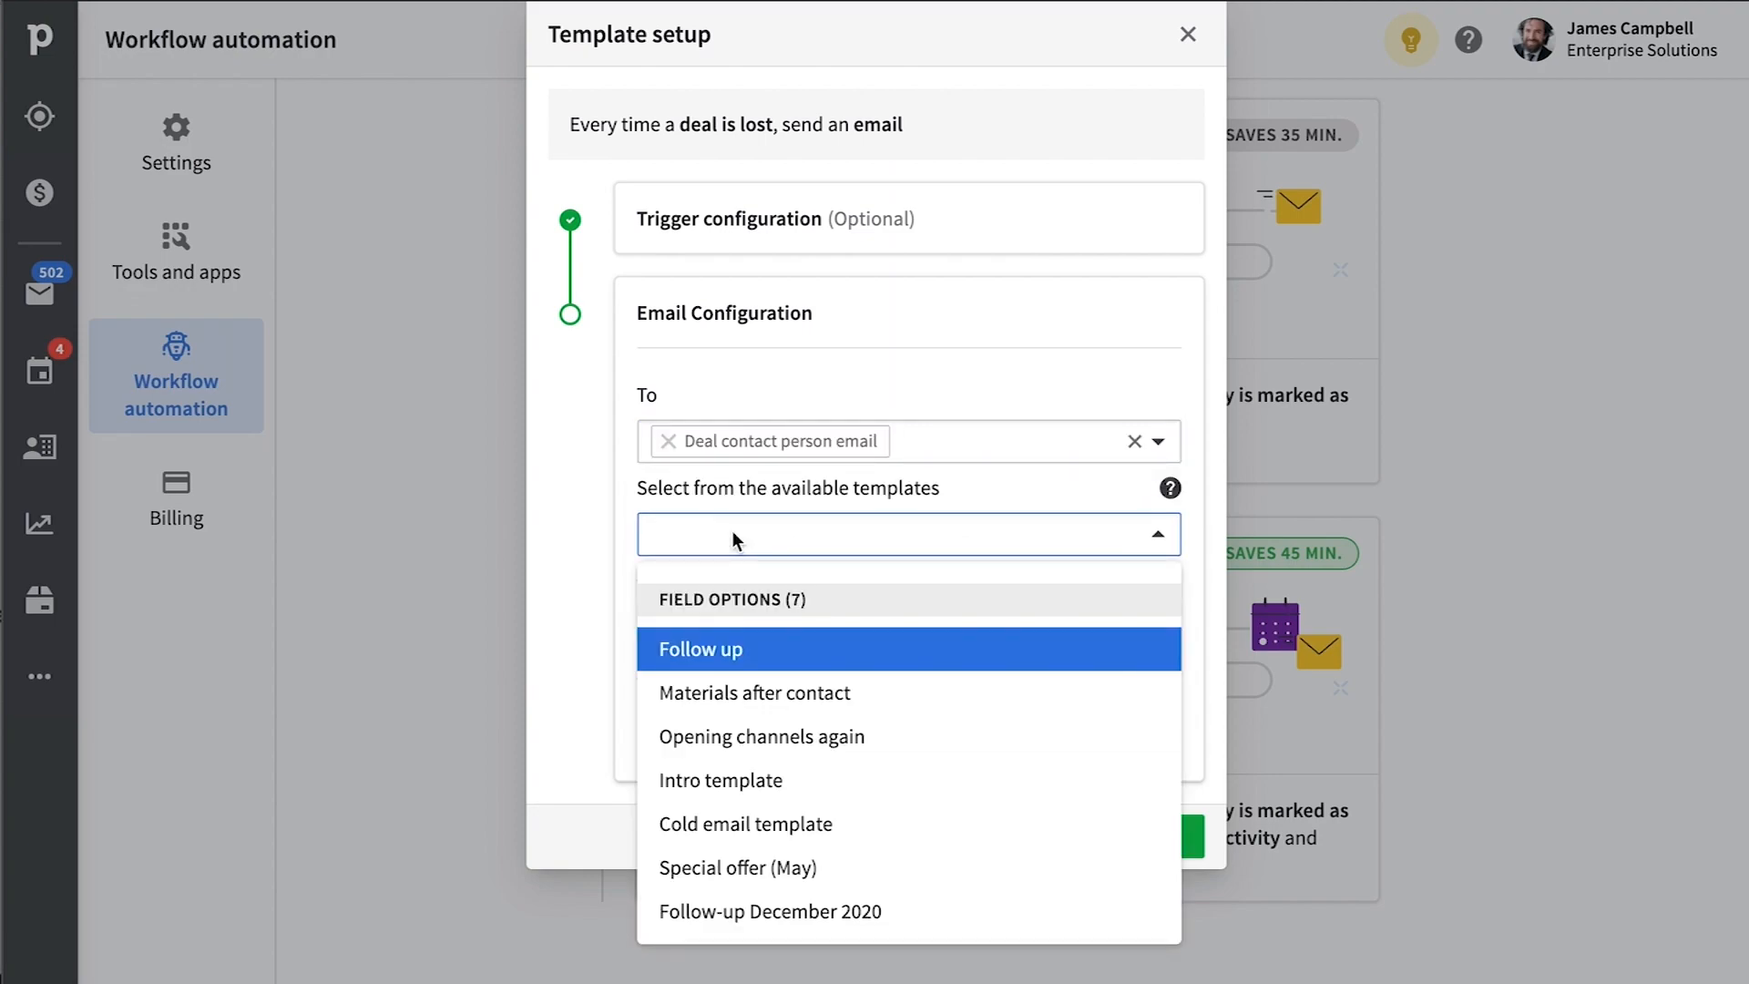
pyautogui.click(1186, 34)
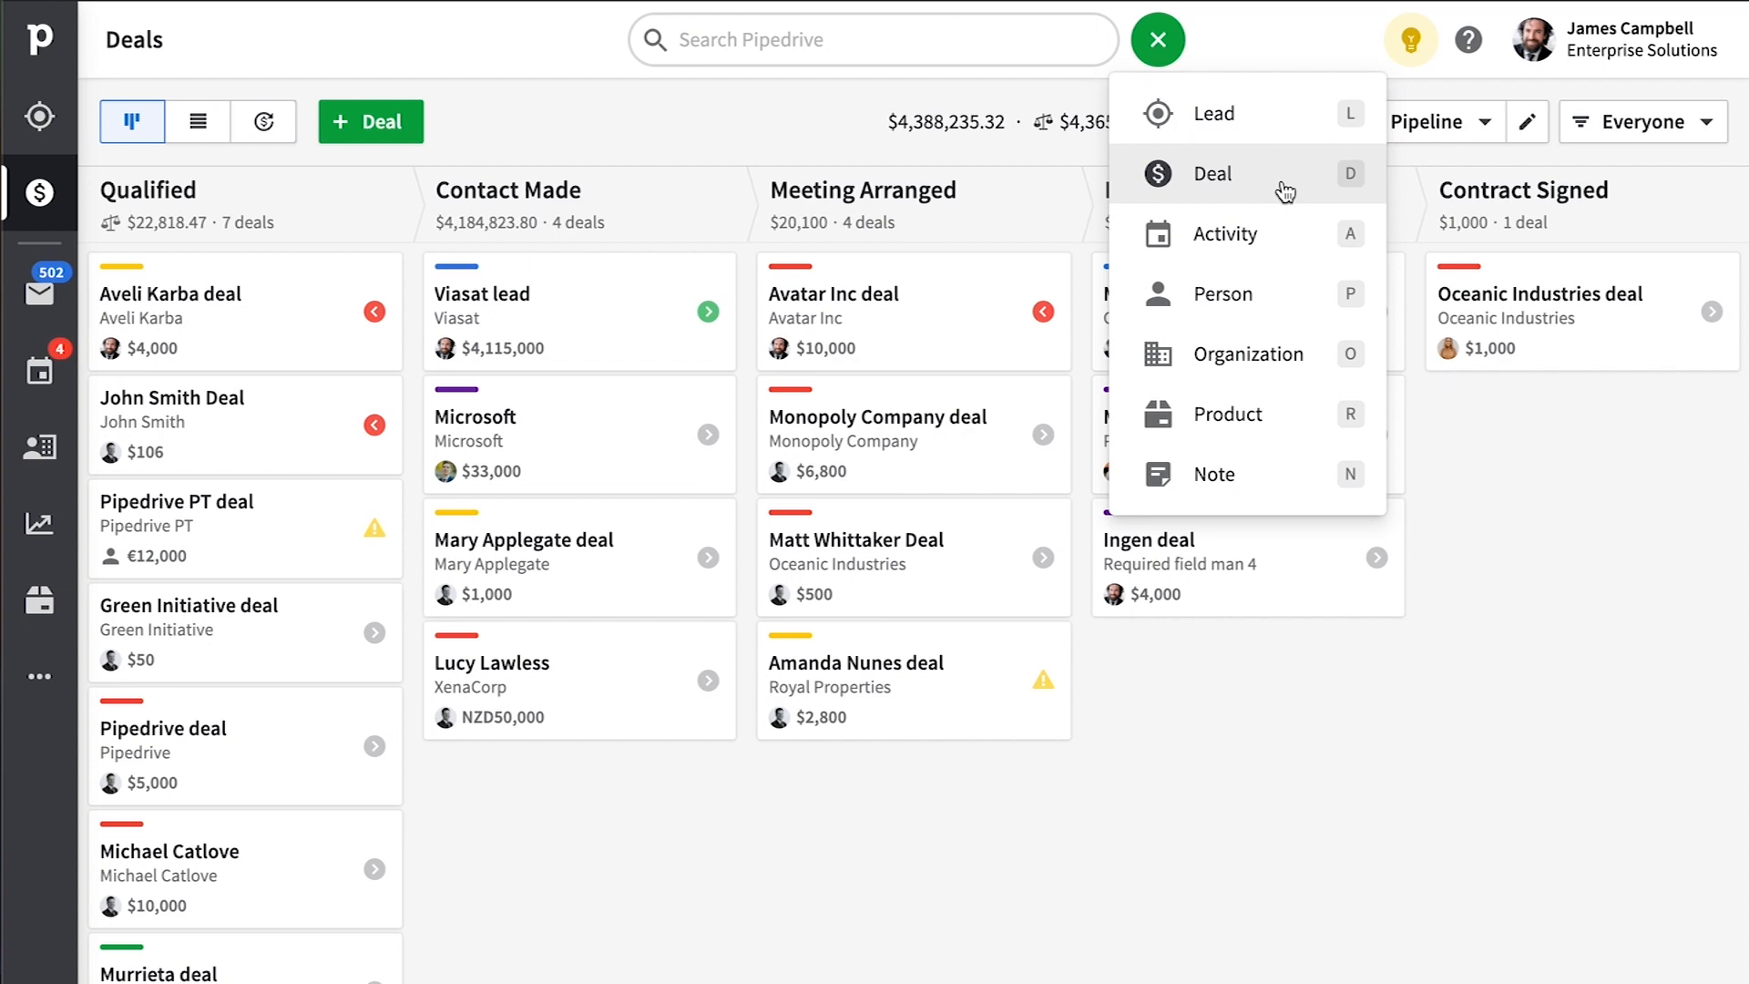
pyautogui.click(1157, 40)
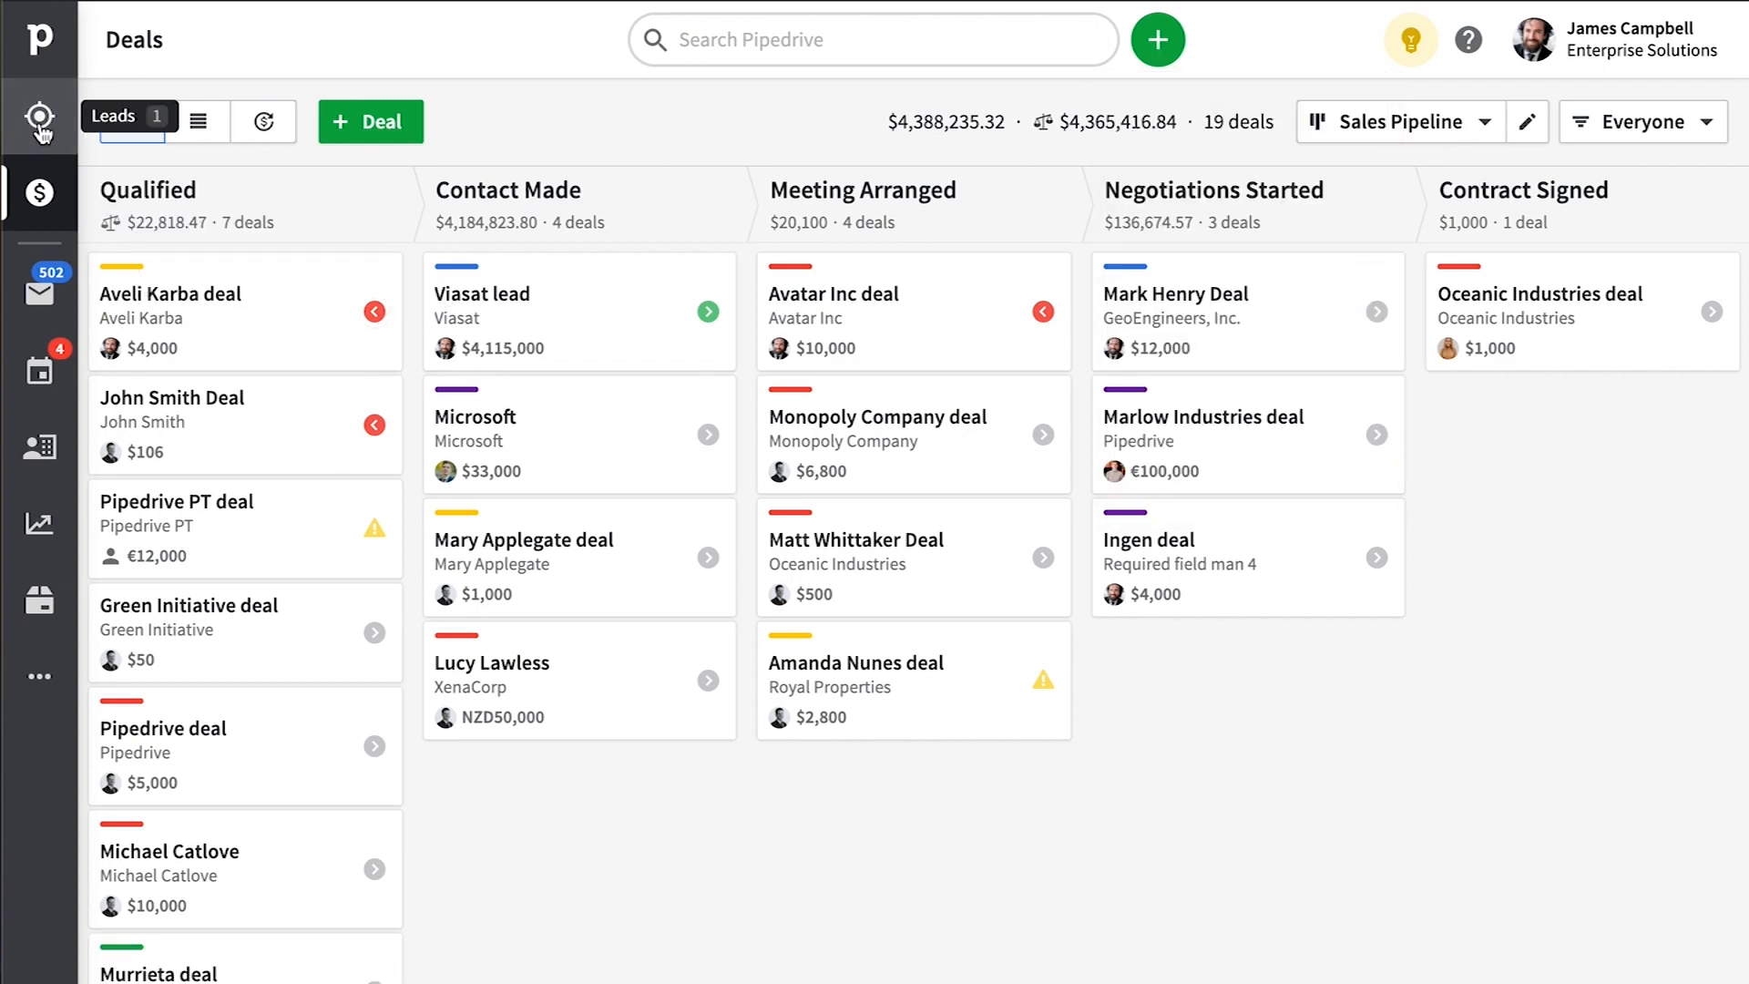
# Go to the Leads Inbox with its 74 leads.
pyautogui.click(38, 118)
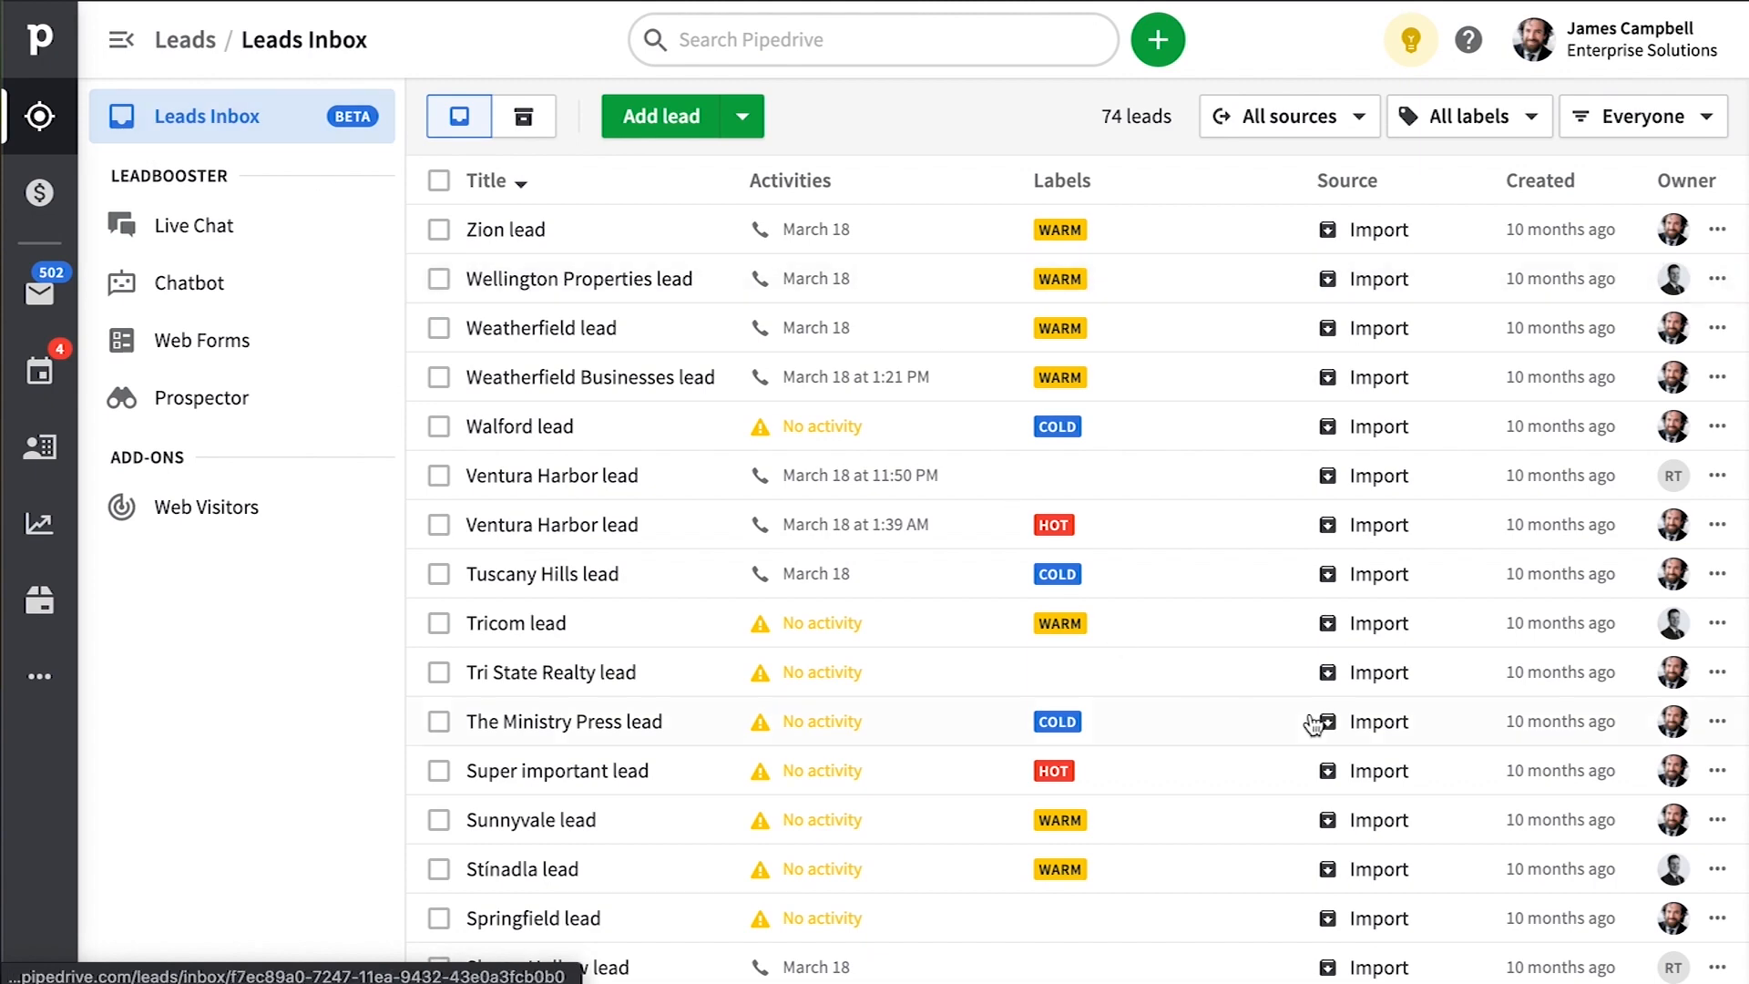
# Open the Zion lead and add a planned call for today at 2:07 AM via the quick schedule option.
pyautogui.click(504, 230)
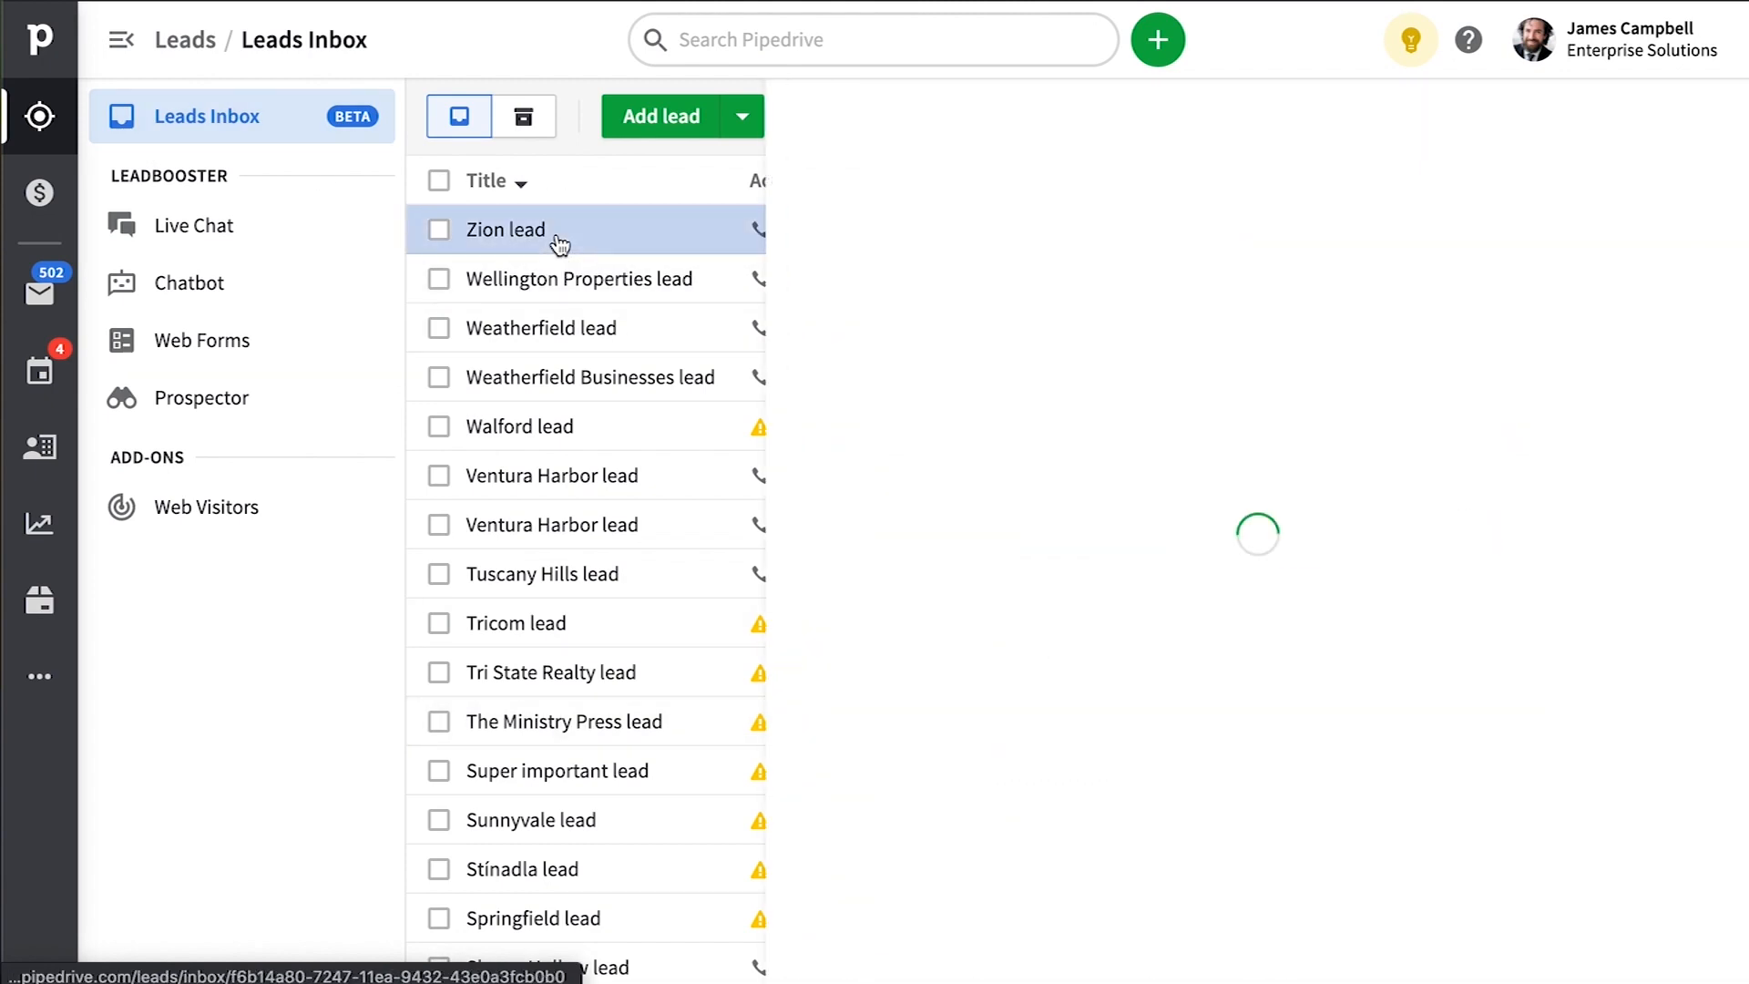
pyautogui.click(504, 230)
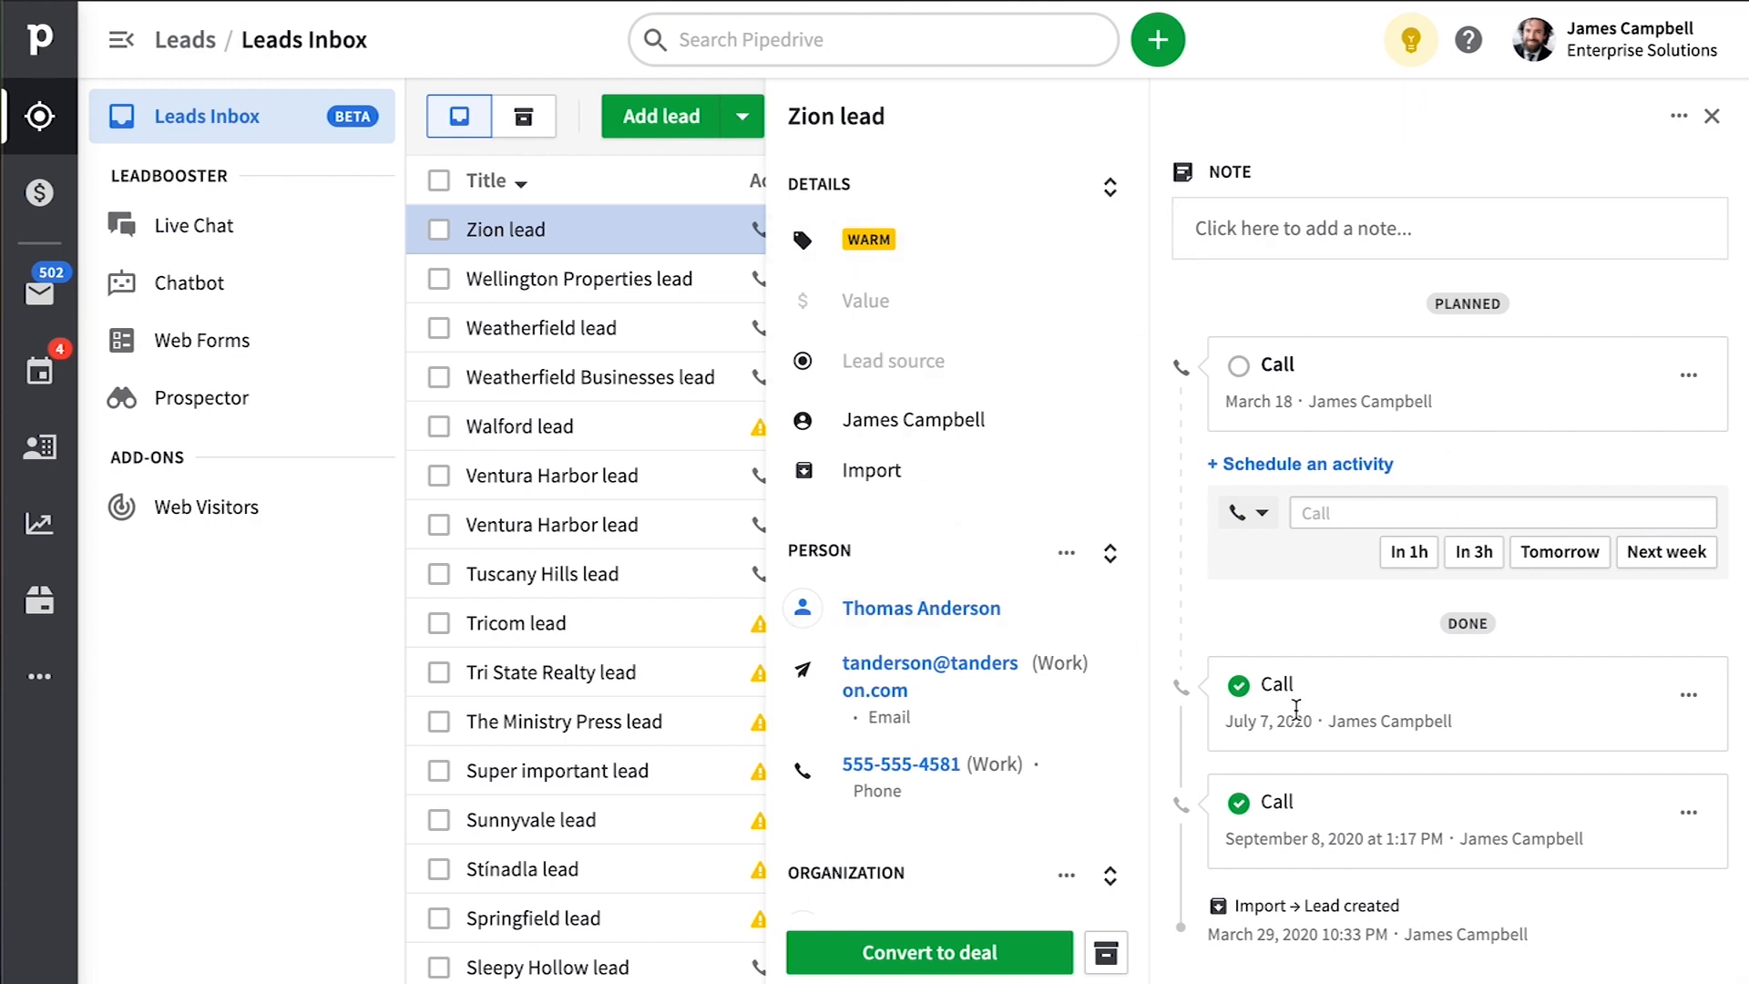
pyautogui.click(1408, 550)
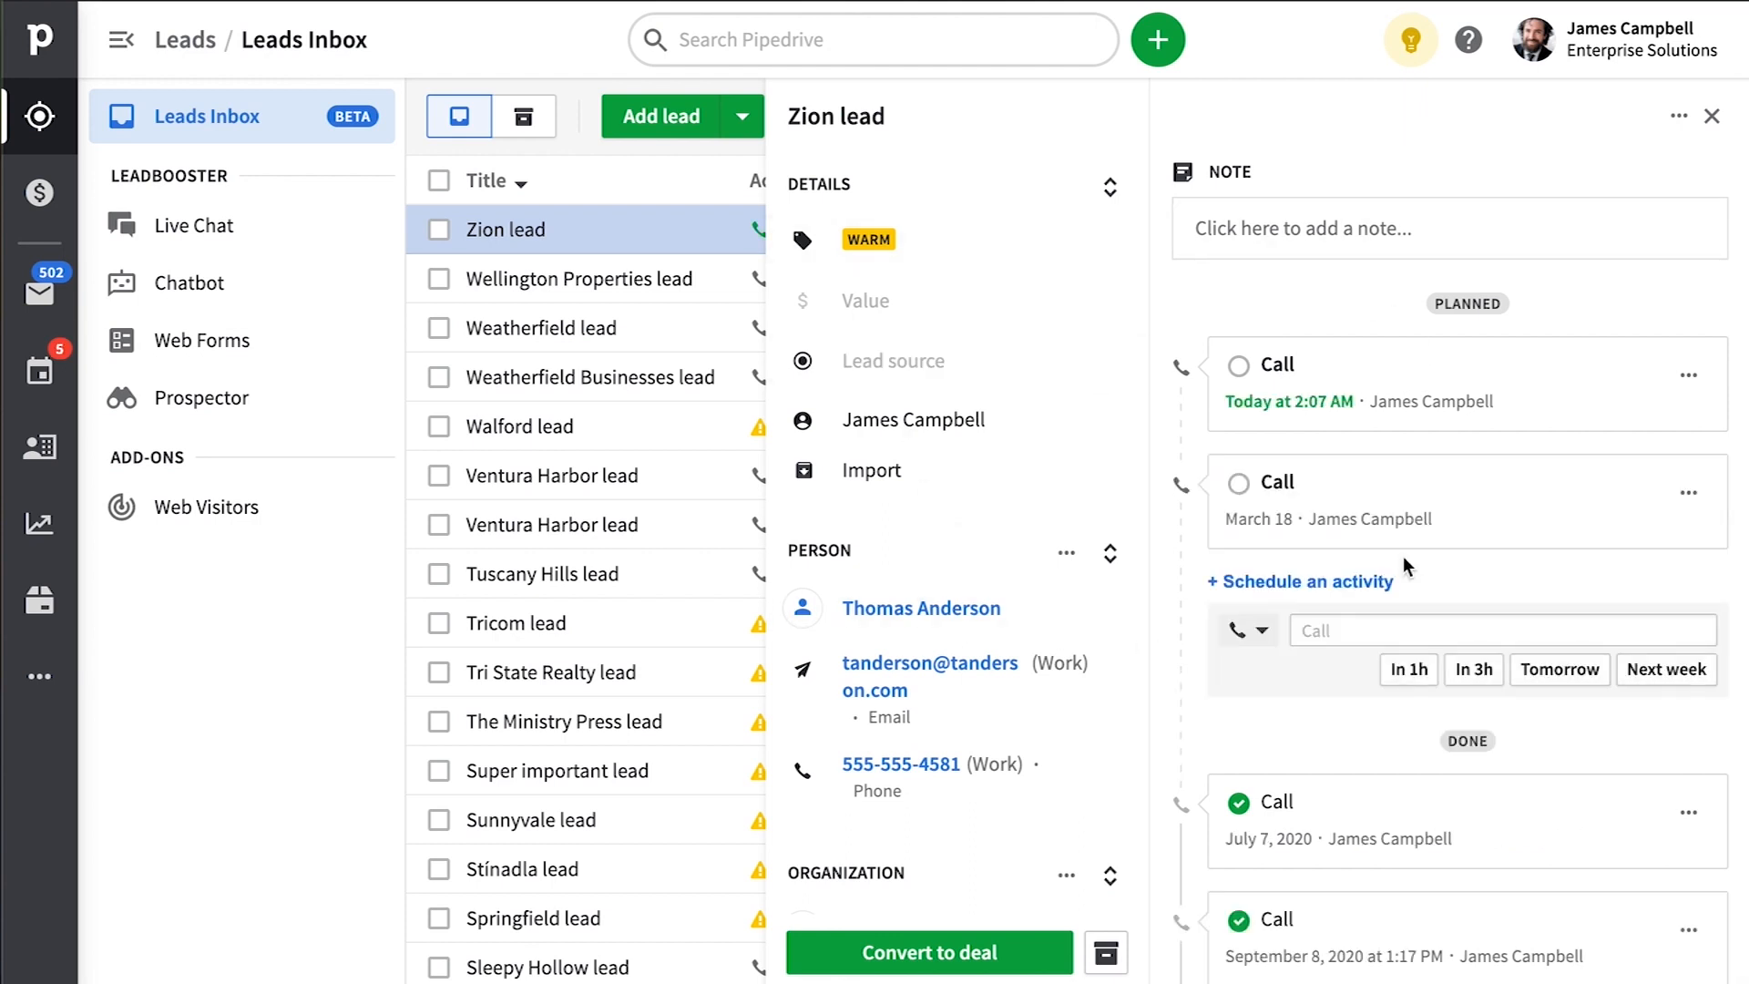
pyautogui.moveTo(40, 191)
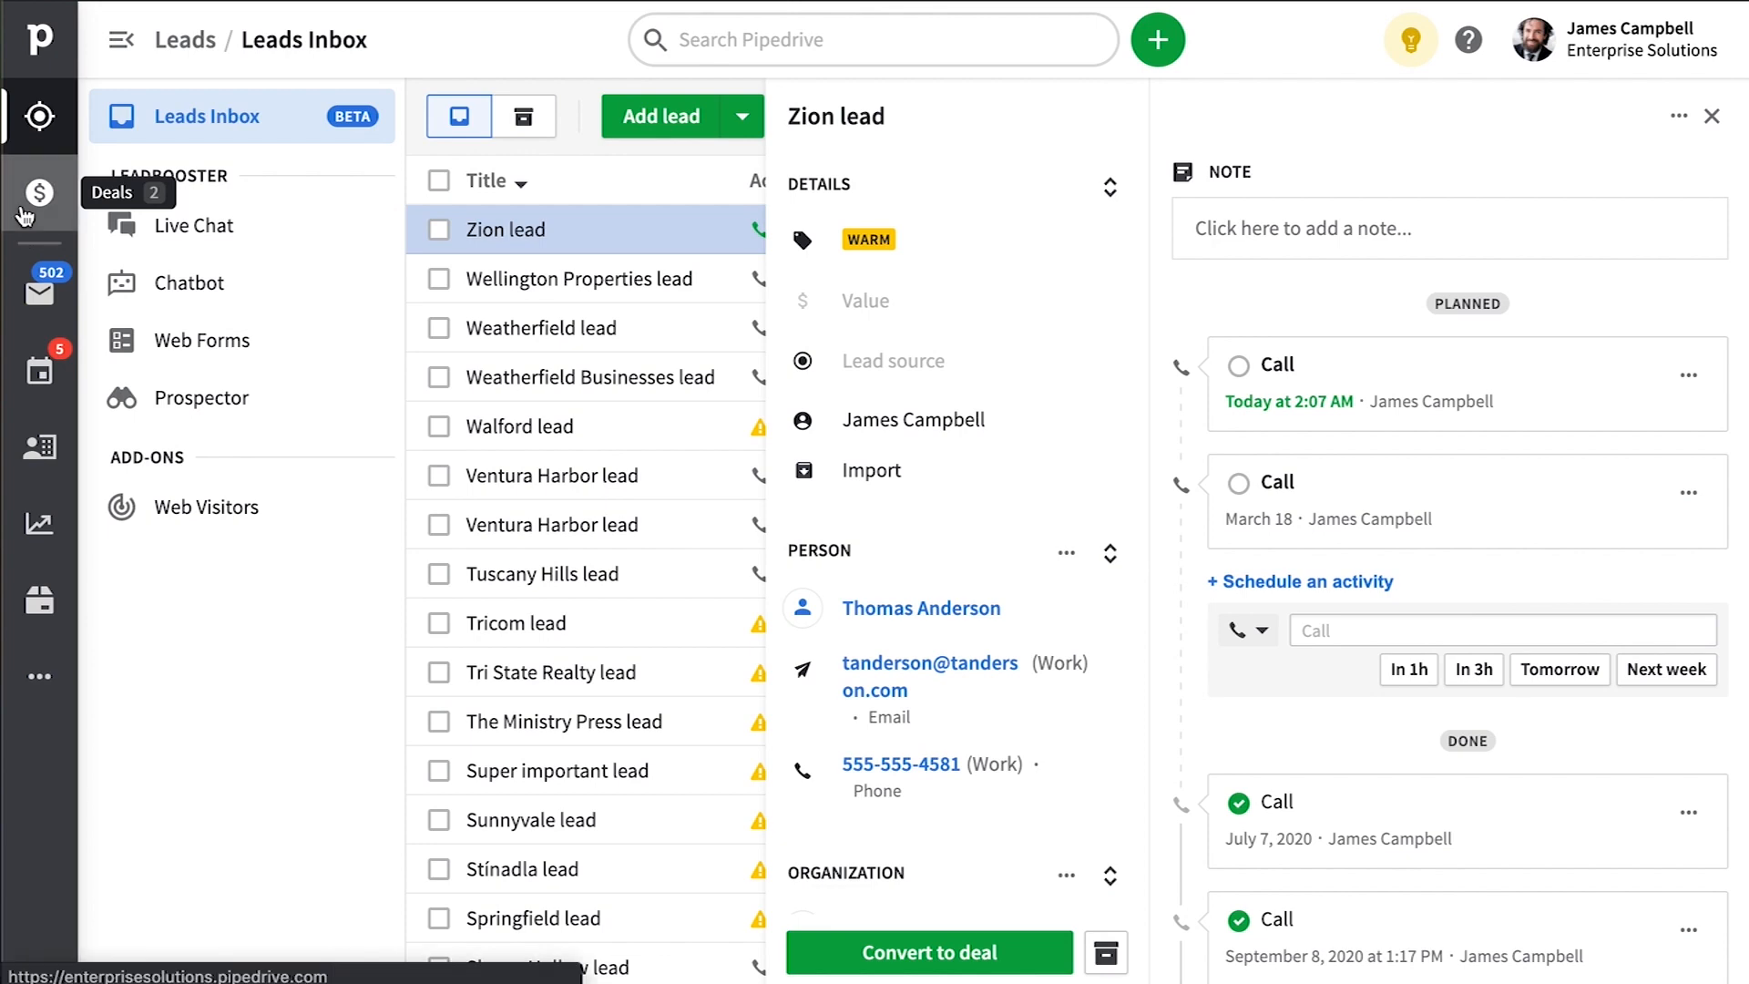
# Move the Amanda Nunes deal card into Negotiations Started on the Deals board and open it.
pyautogui.click(40, 191)
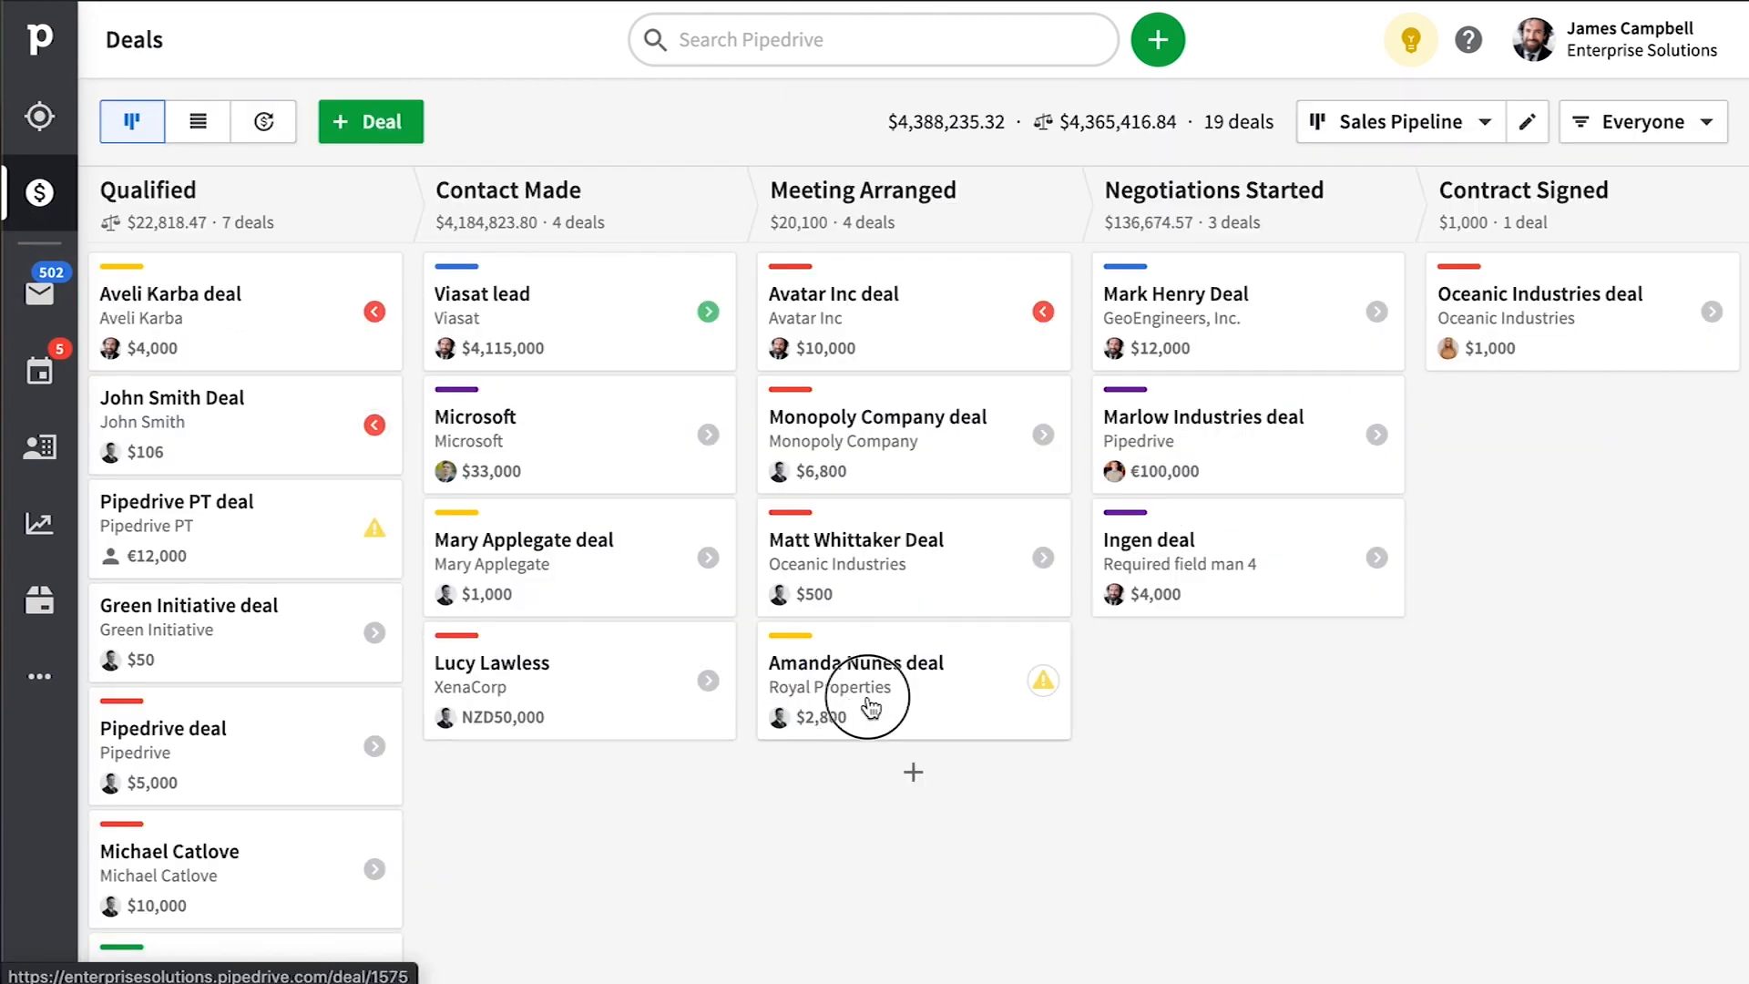
pyautogui.moveTo(864, 683); pyautogui.dragTo(1221, 683)
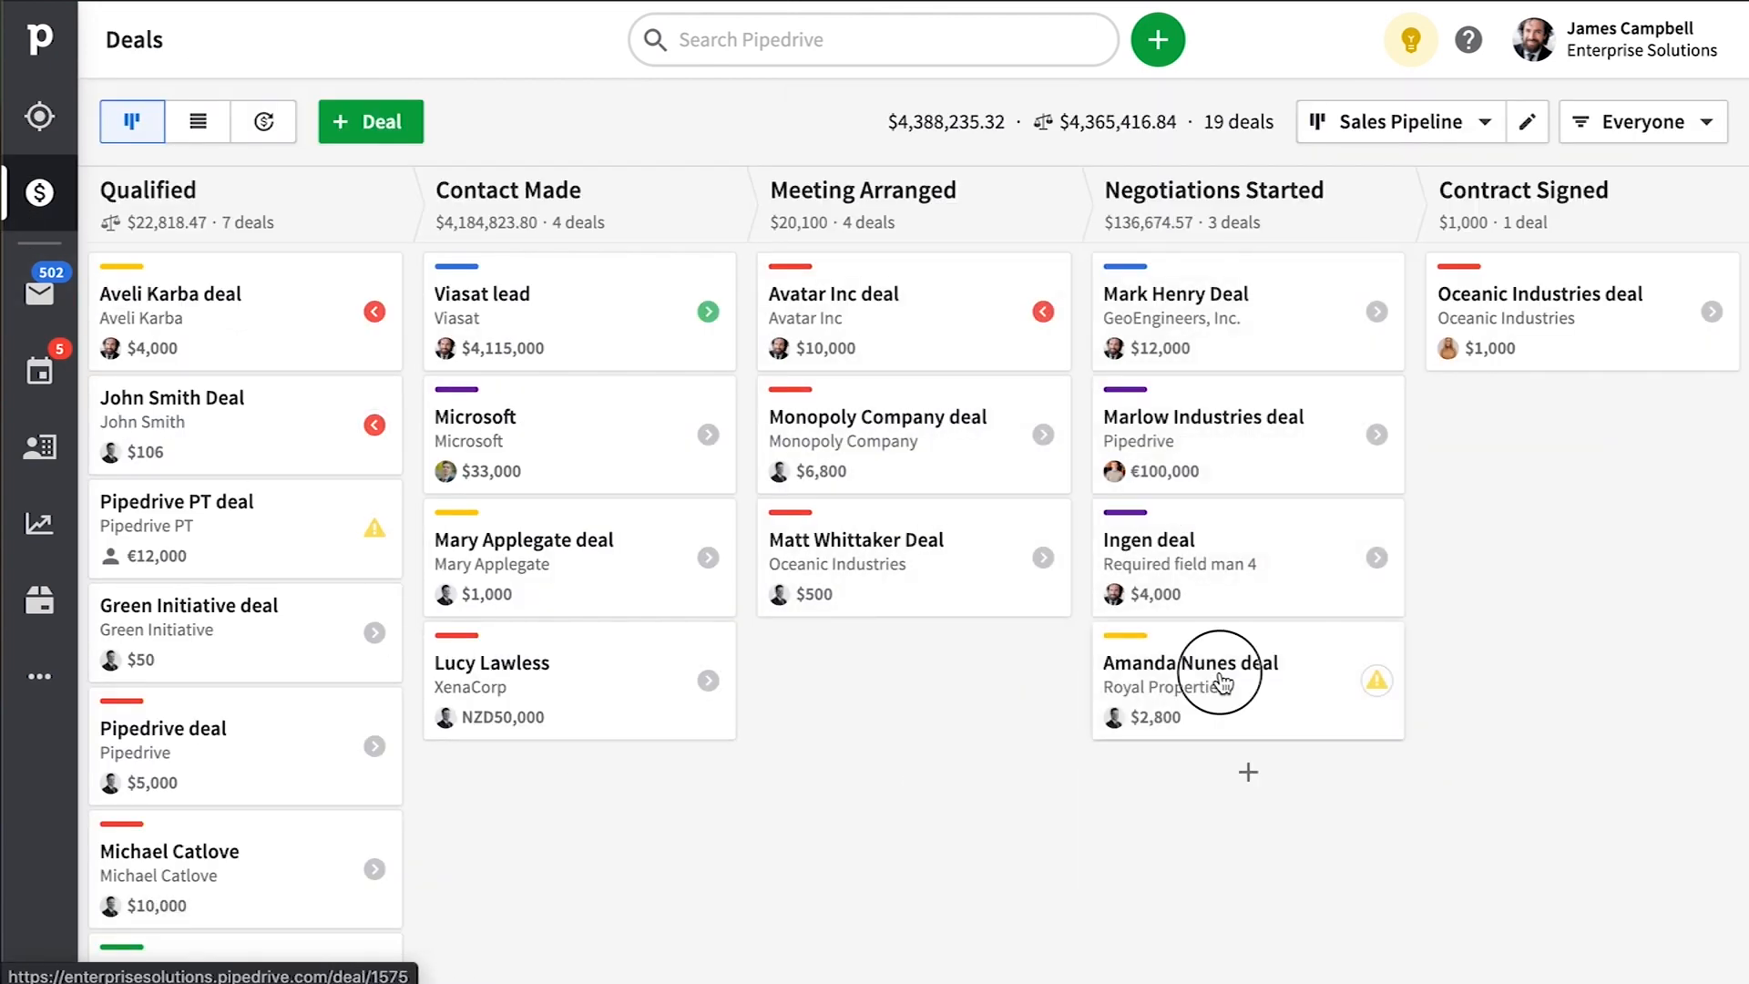
pyautogui.click(1190, 664)
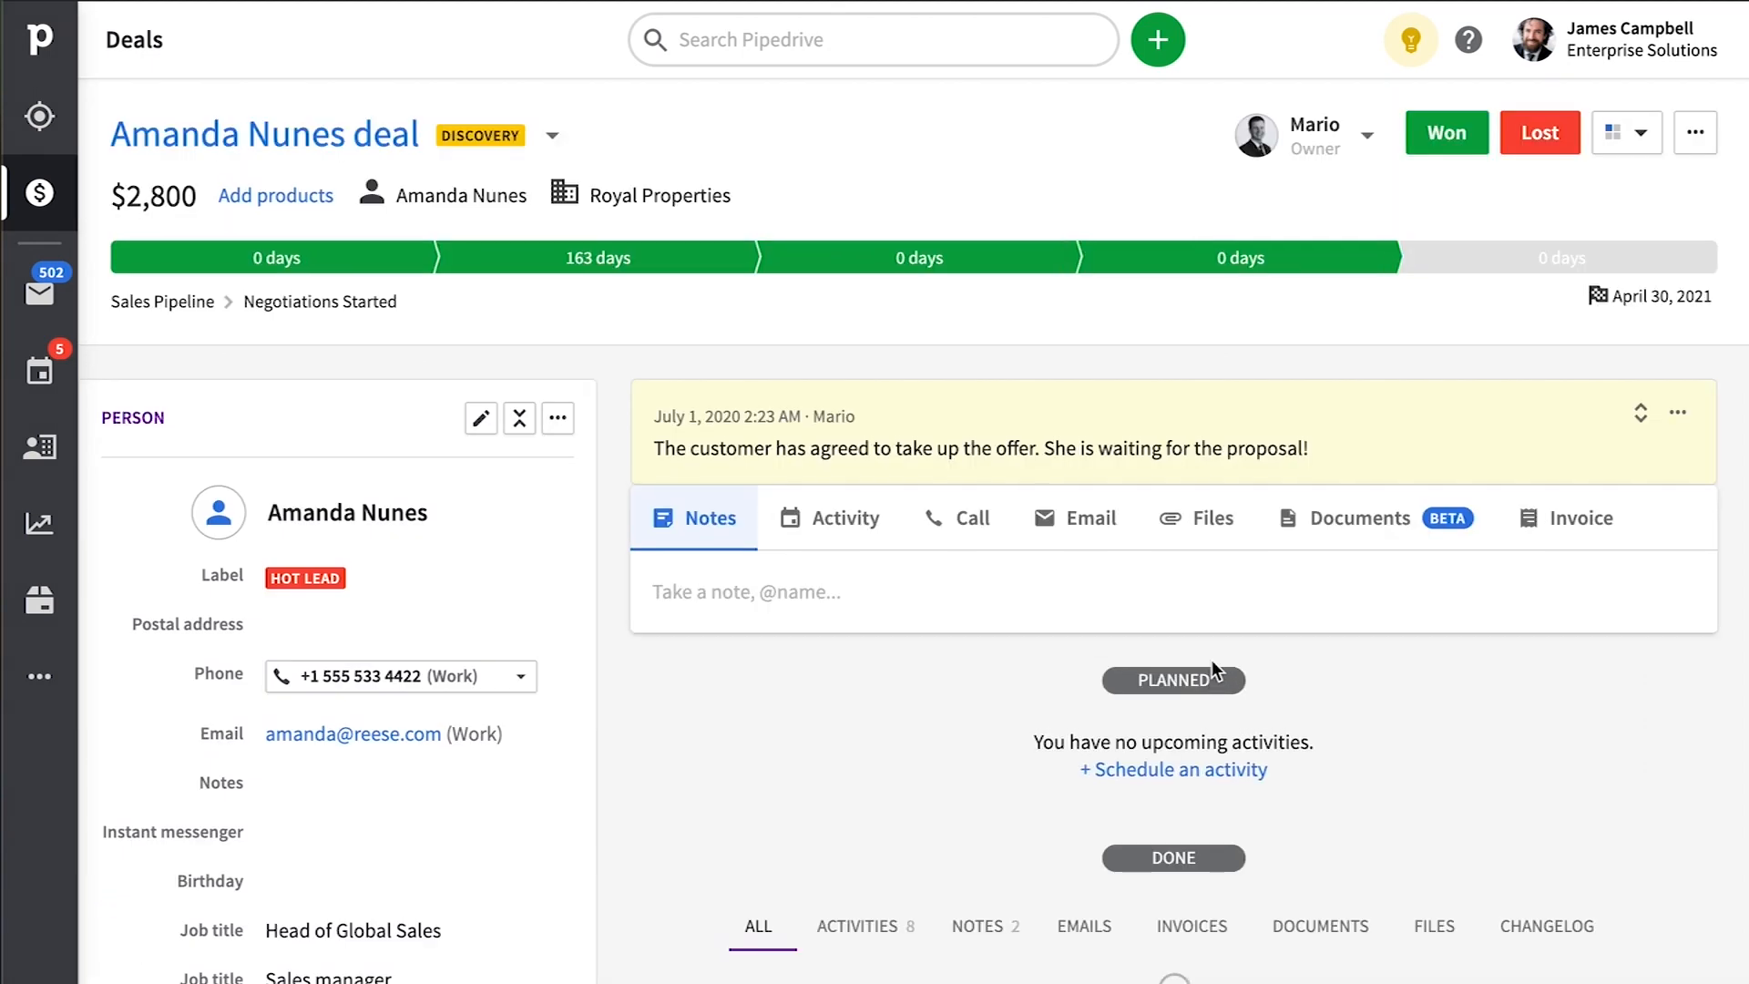
pyautogui.click(1359, 515)
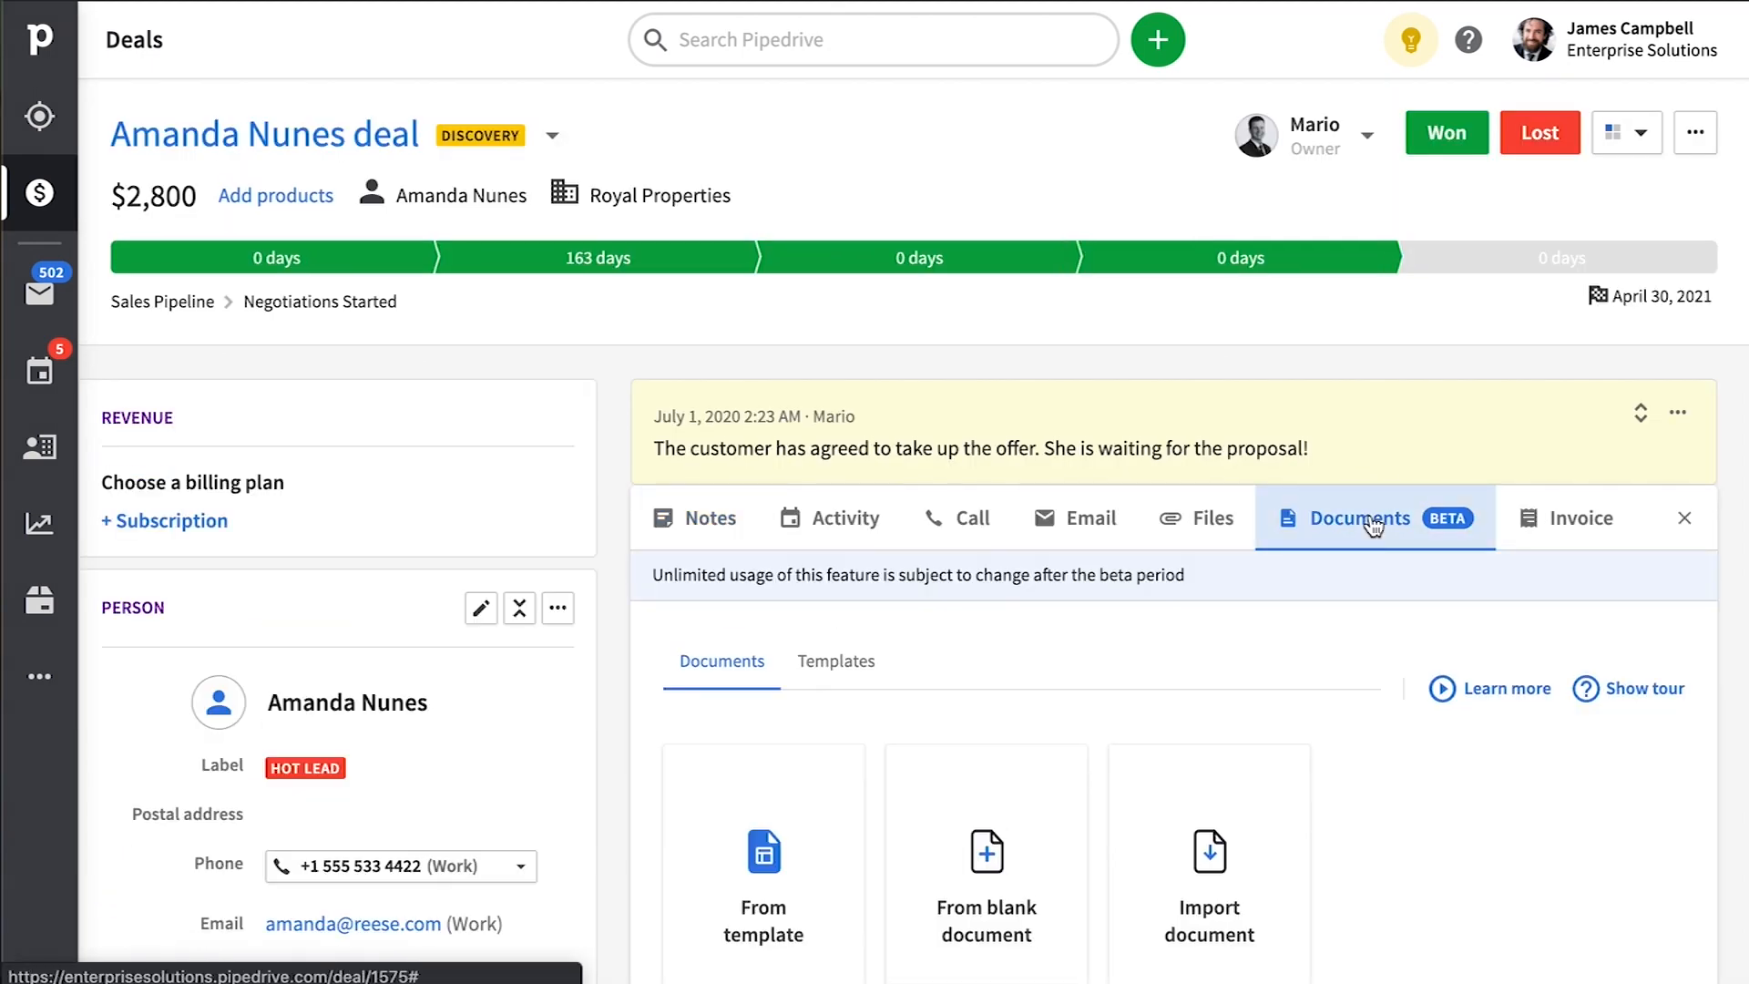
pyautogui.scroll(-3)
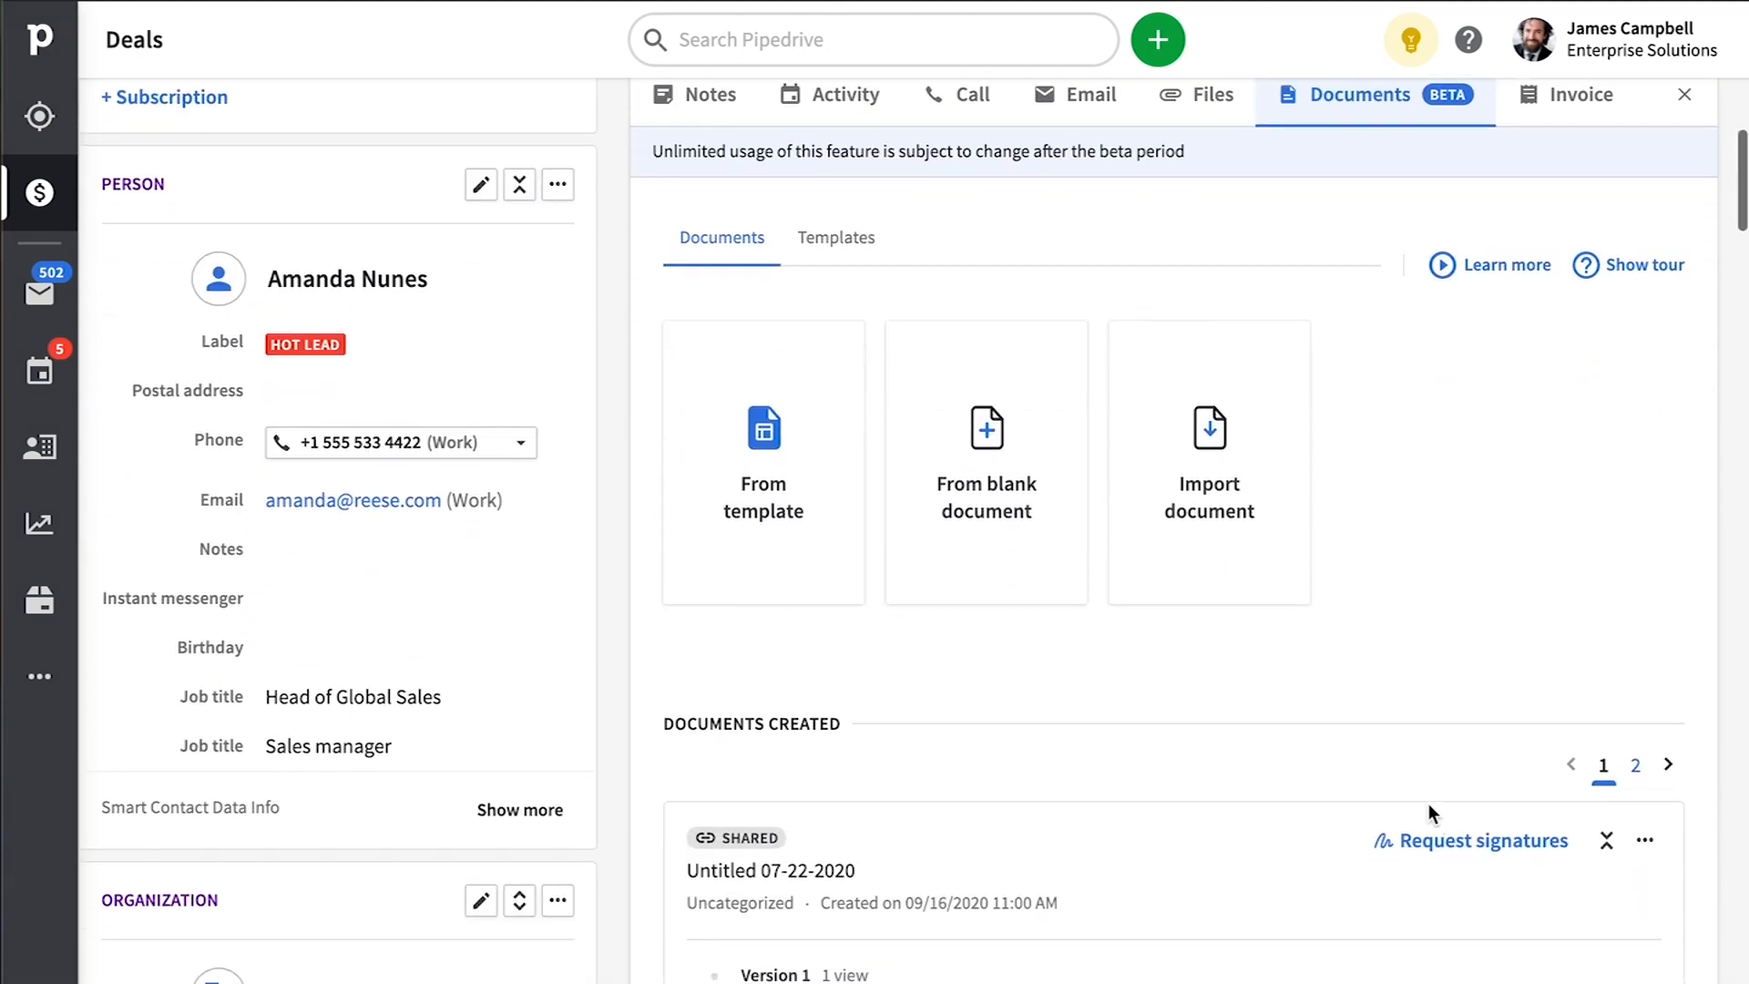
pyautogui.scroll(-3)
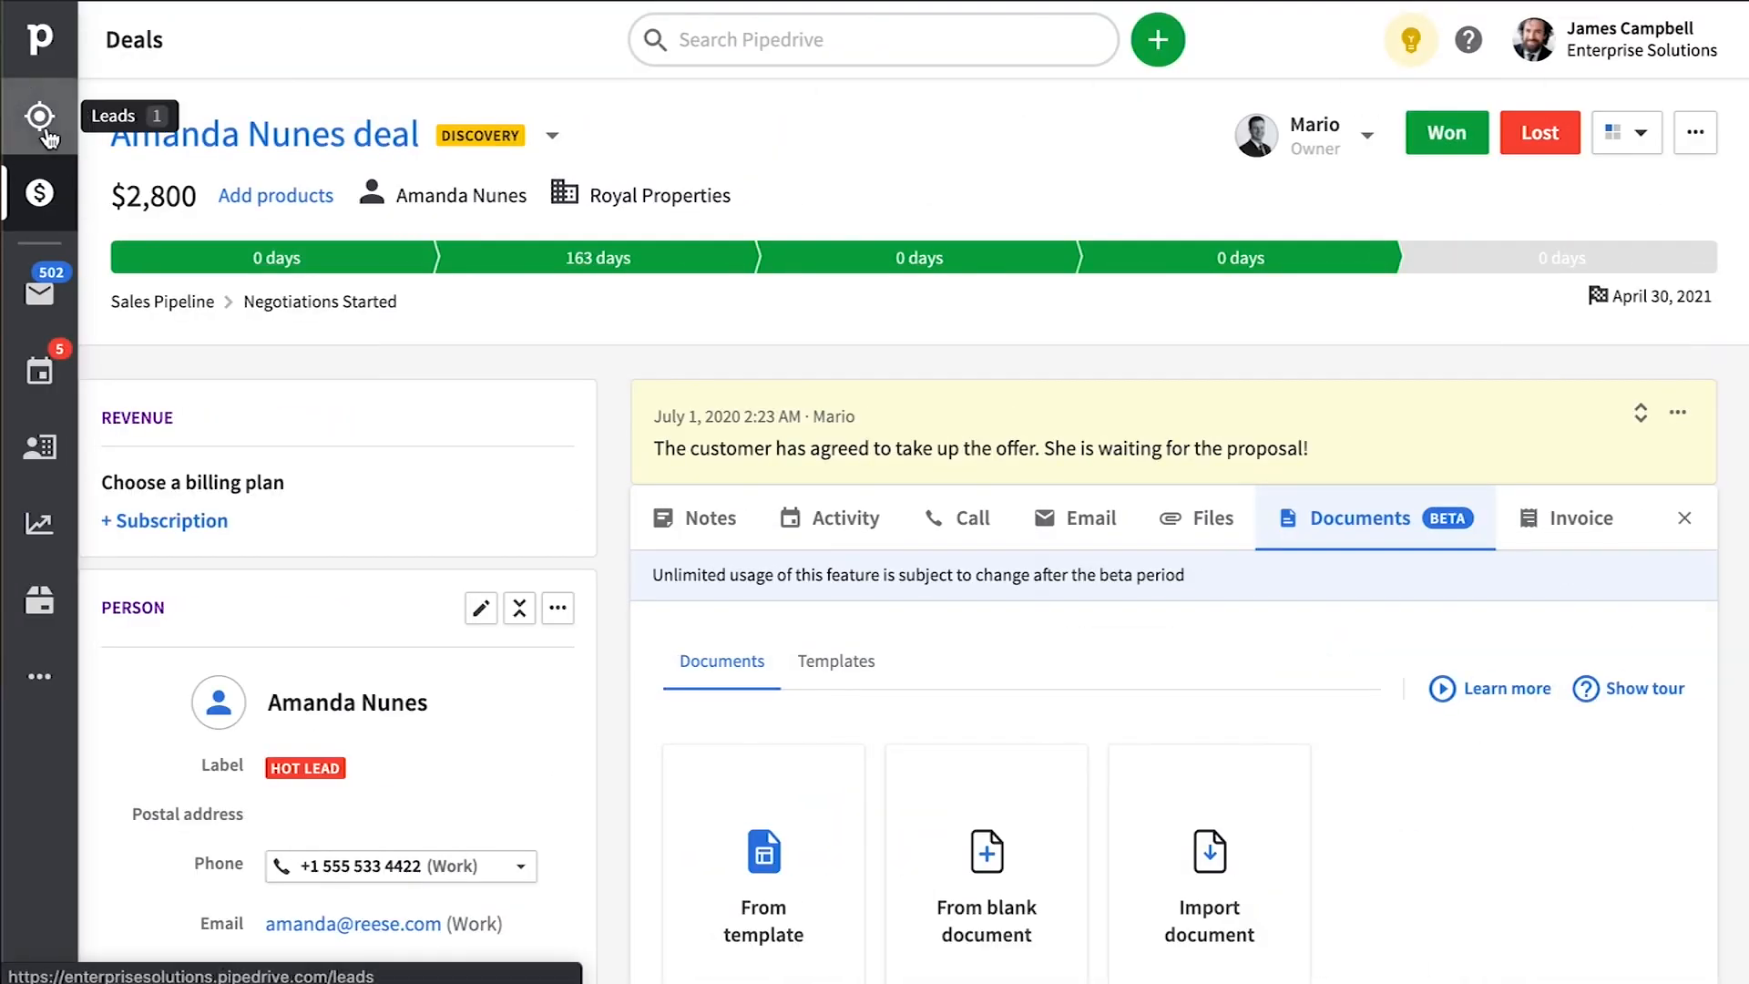
# Continue to Live Chat from the Leads area and send the visitor's name in the website chat widget.
pyautogui.click(38, 117)
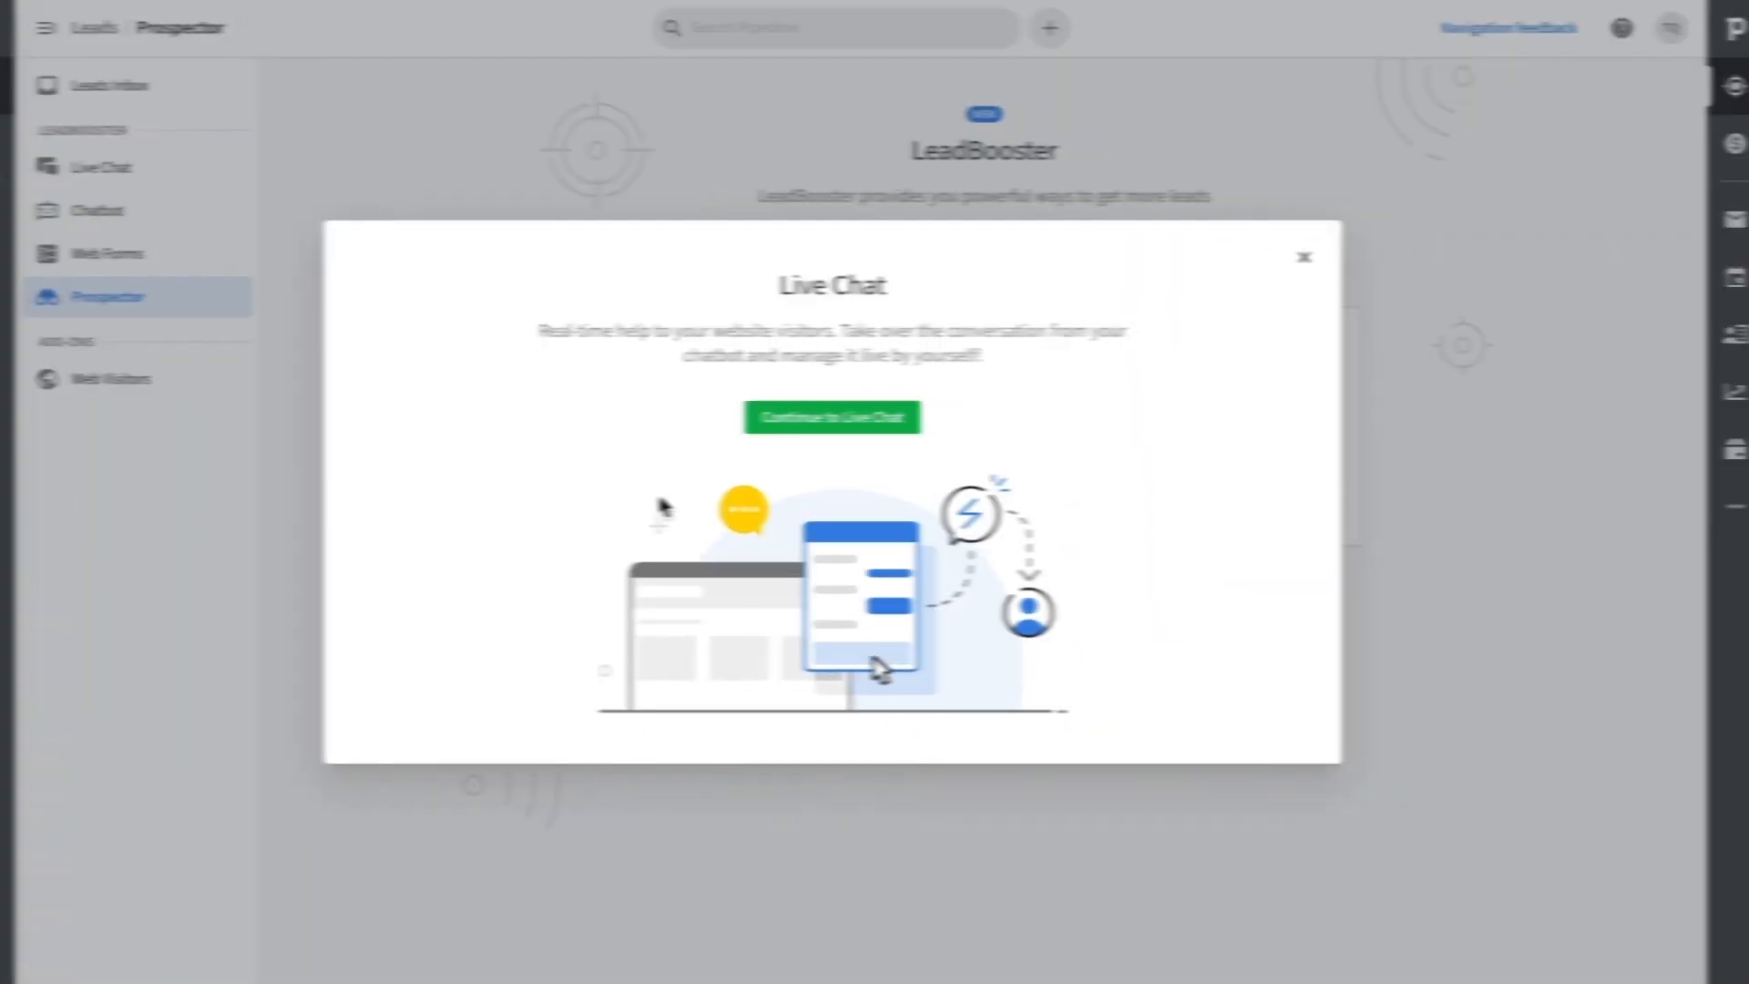
pyautogui.click(1148, 591)
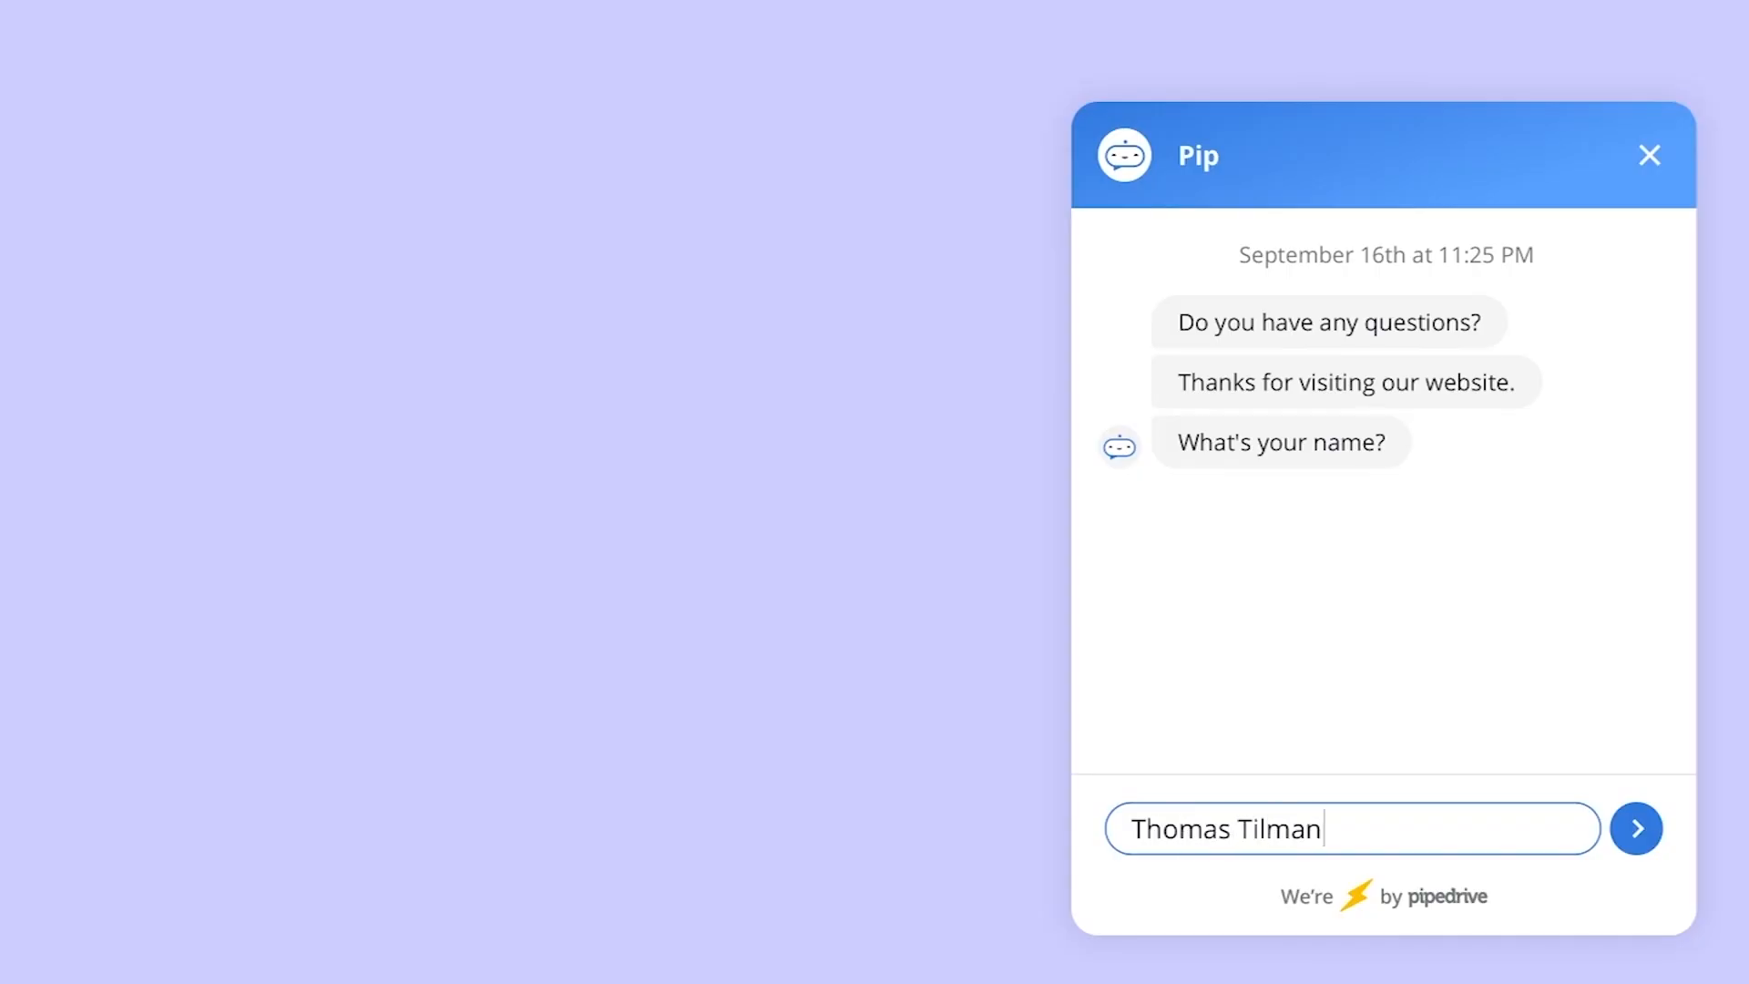
pyautogui.click(1636, 828)
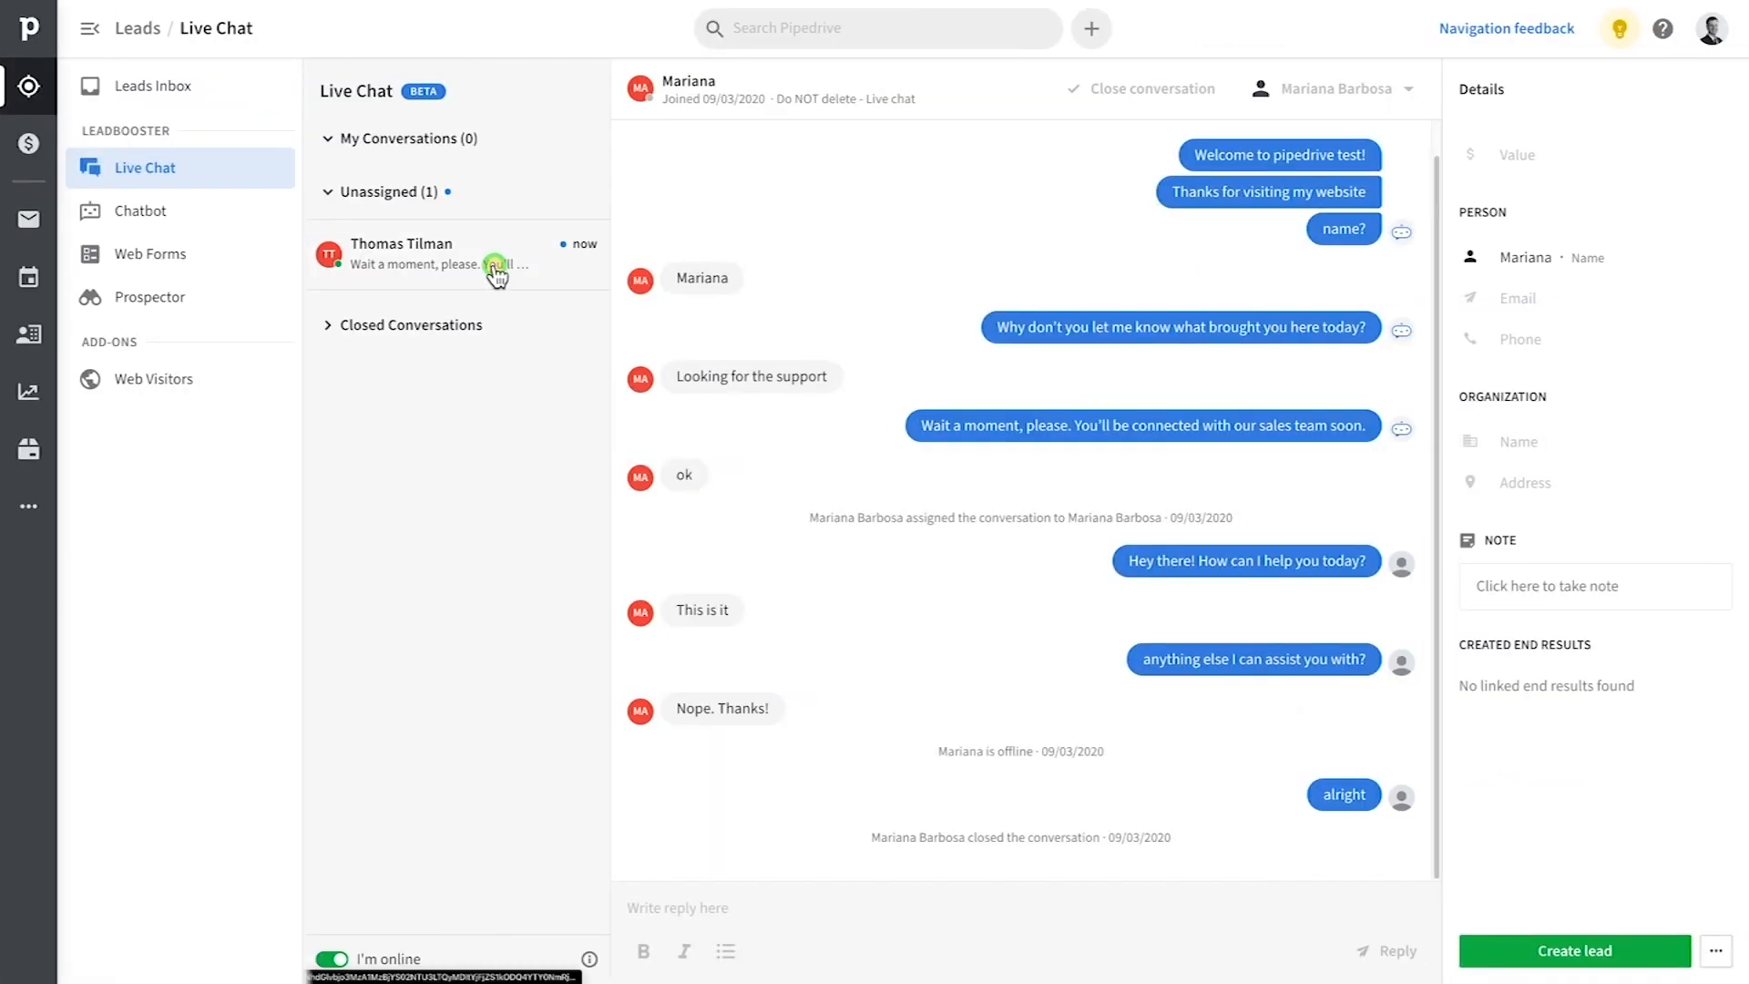
# Assign the unassigned visitor conversation to yourself and send 'I am looking to get more information avout the sp'.
pyautogui.click(446, 253)
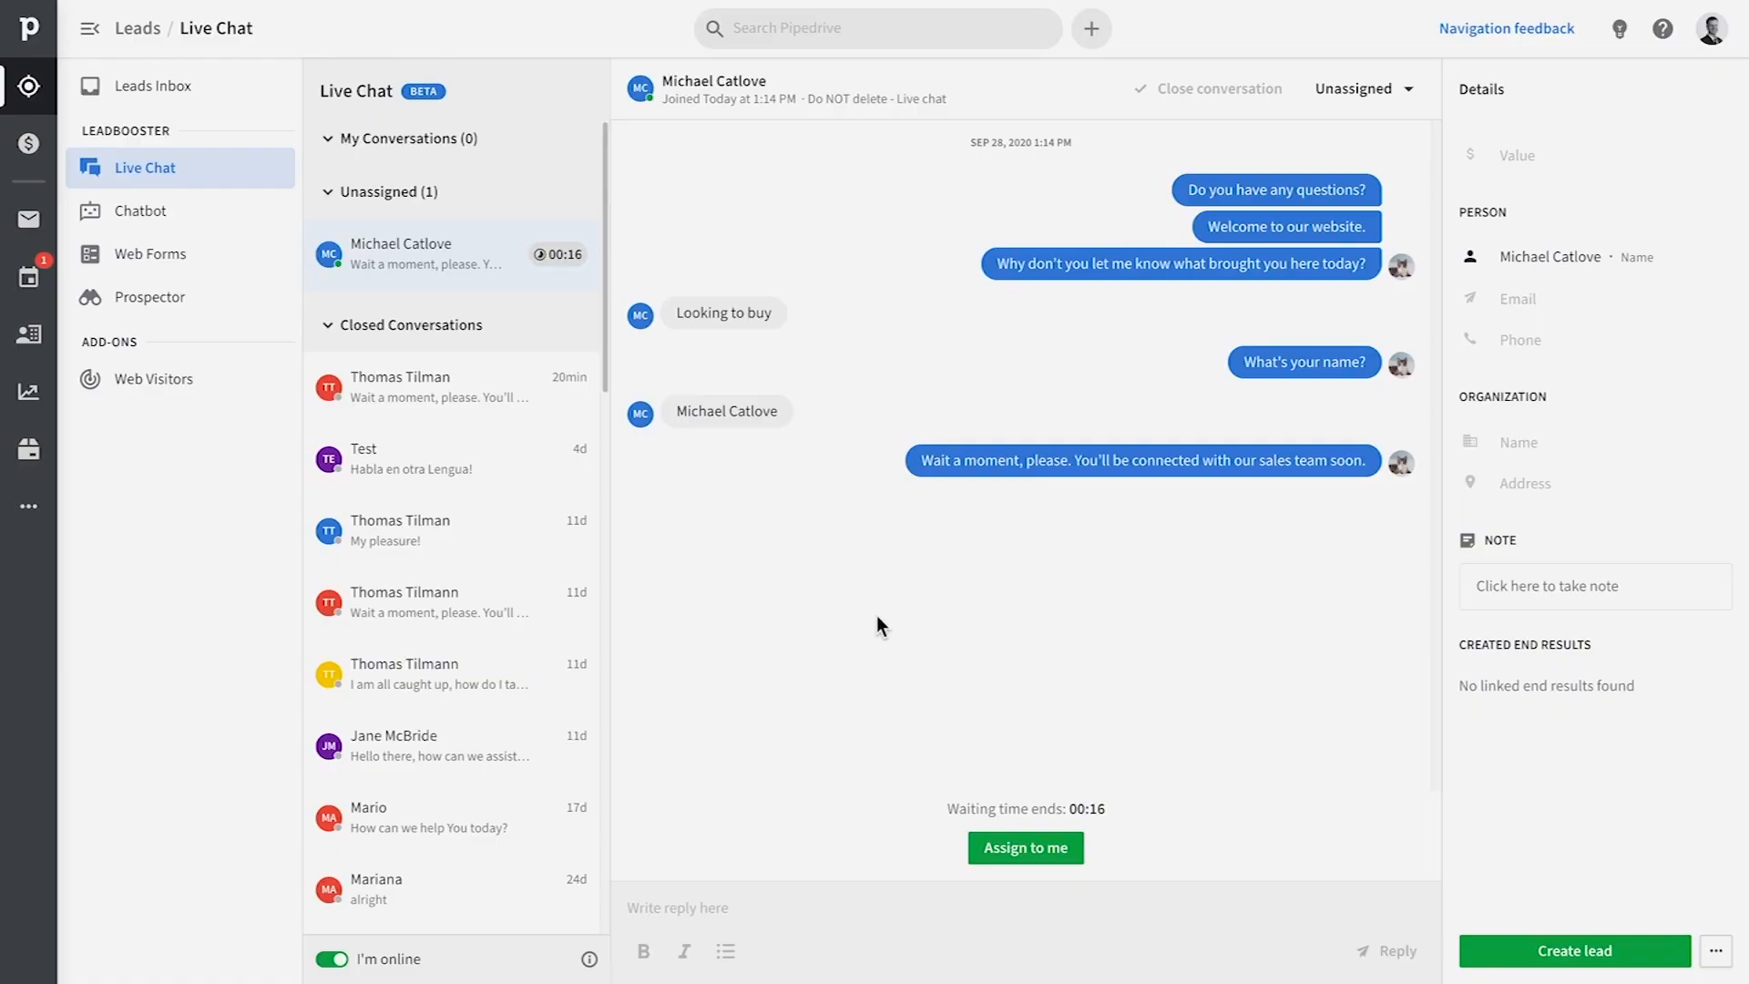
pyautogui.click(1024, 848)
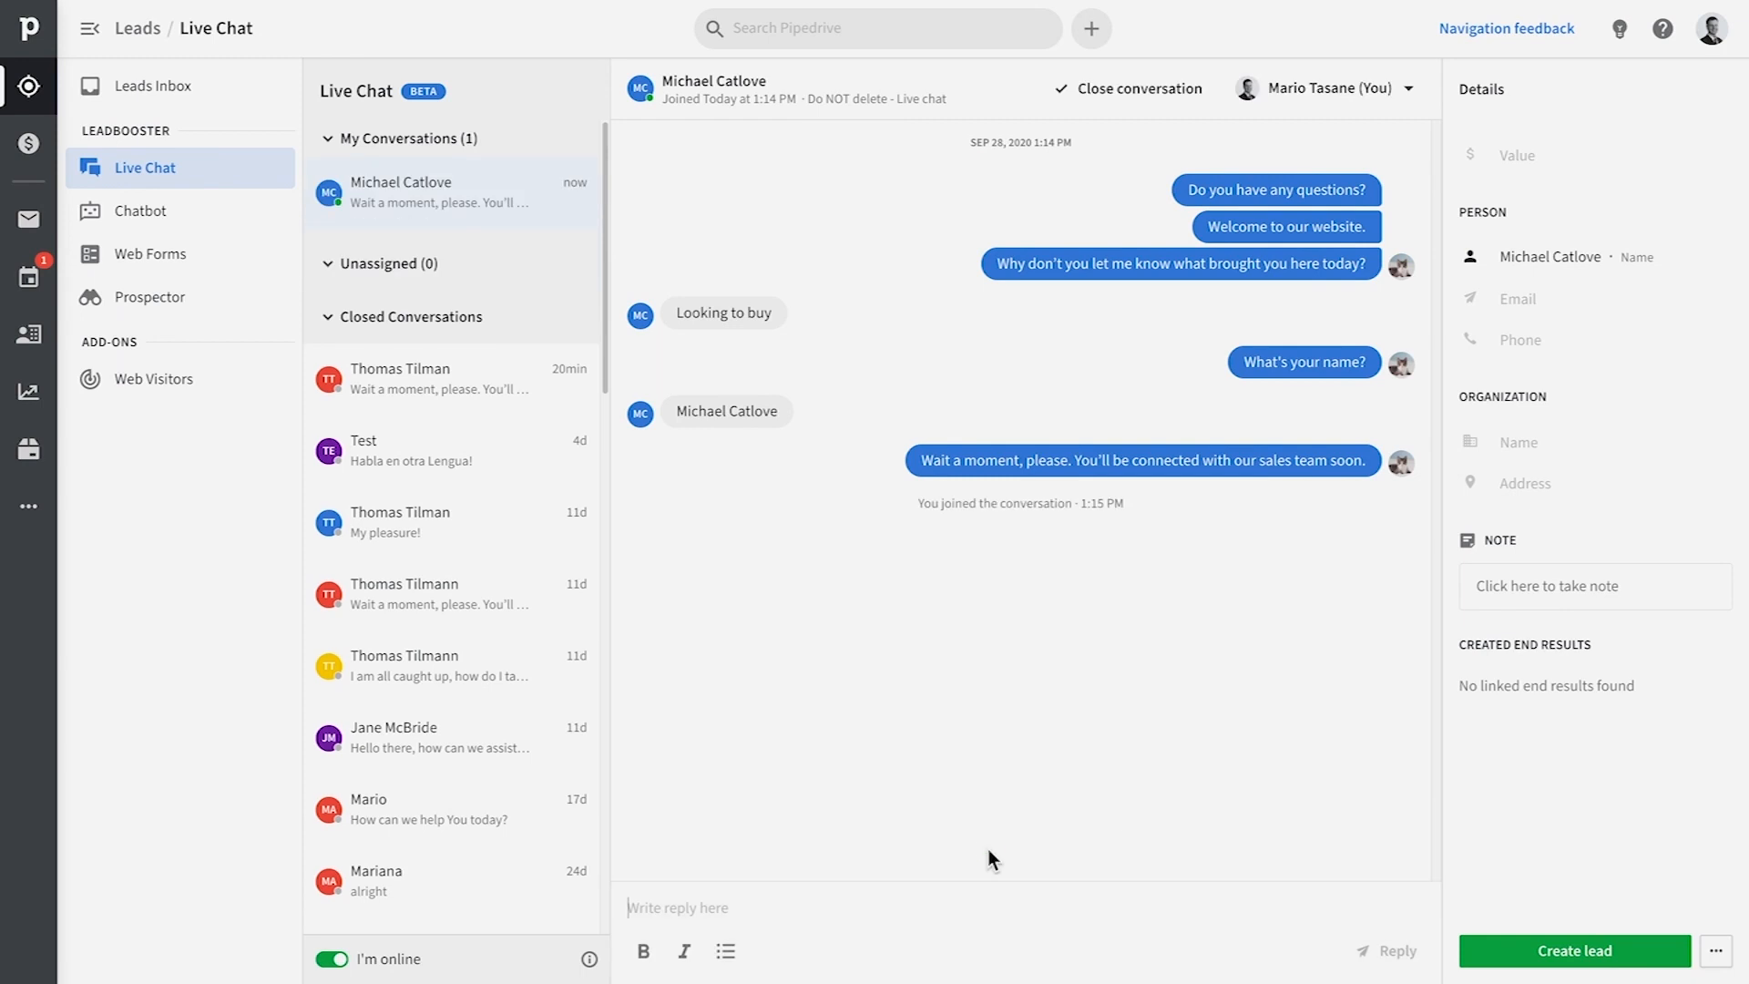
pyautogui.write('I am looking to get more information avout the sp')
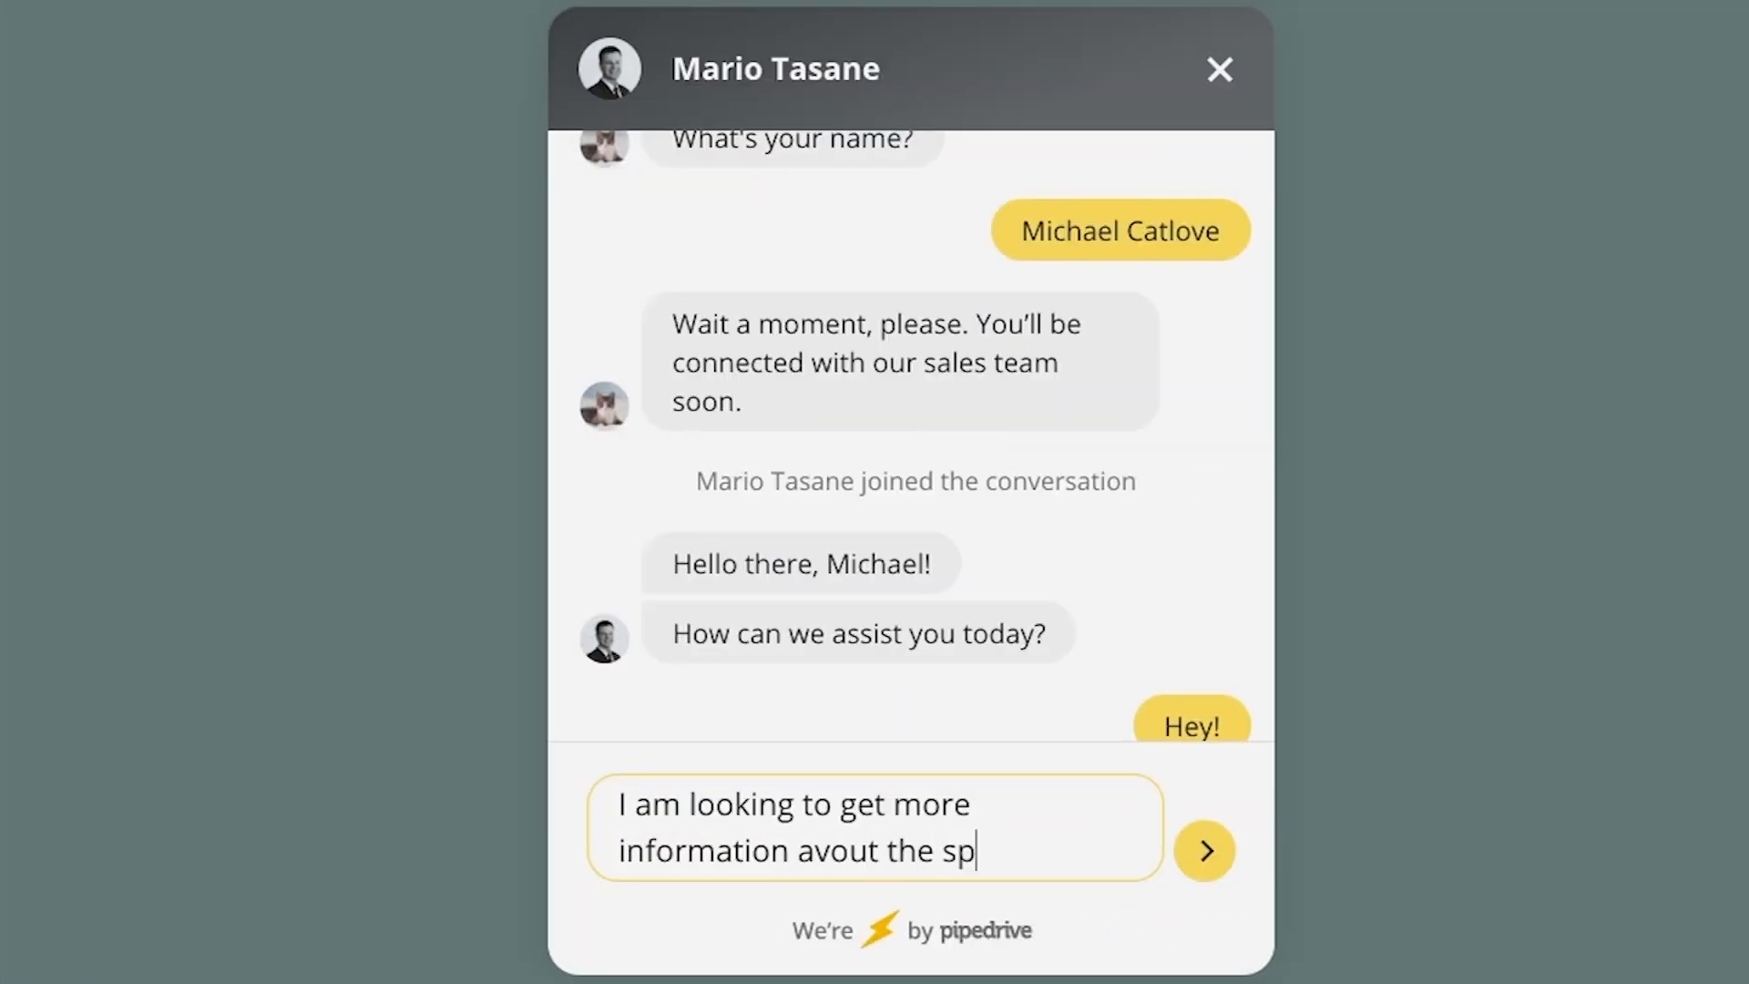
pyautogui.click(1204, 850)
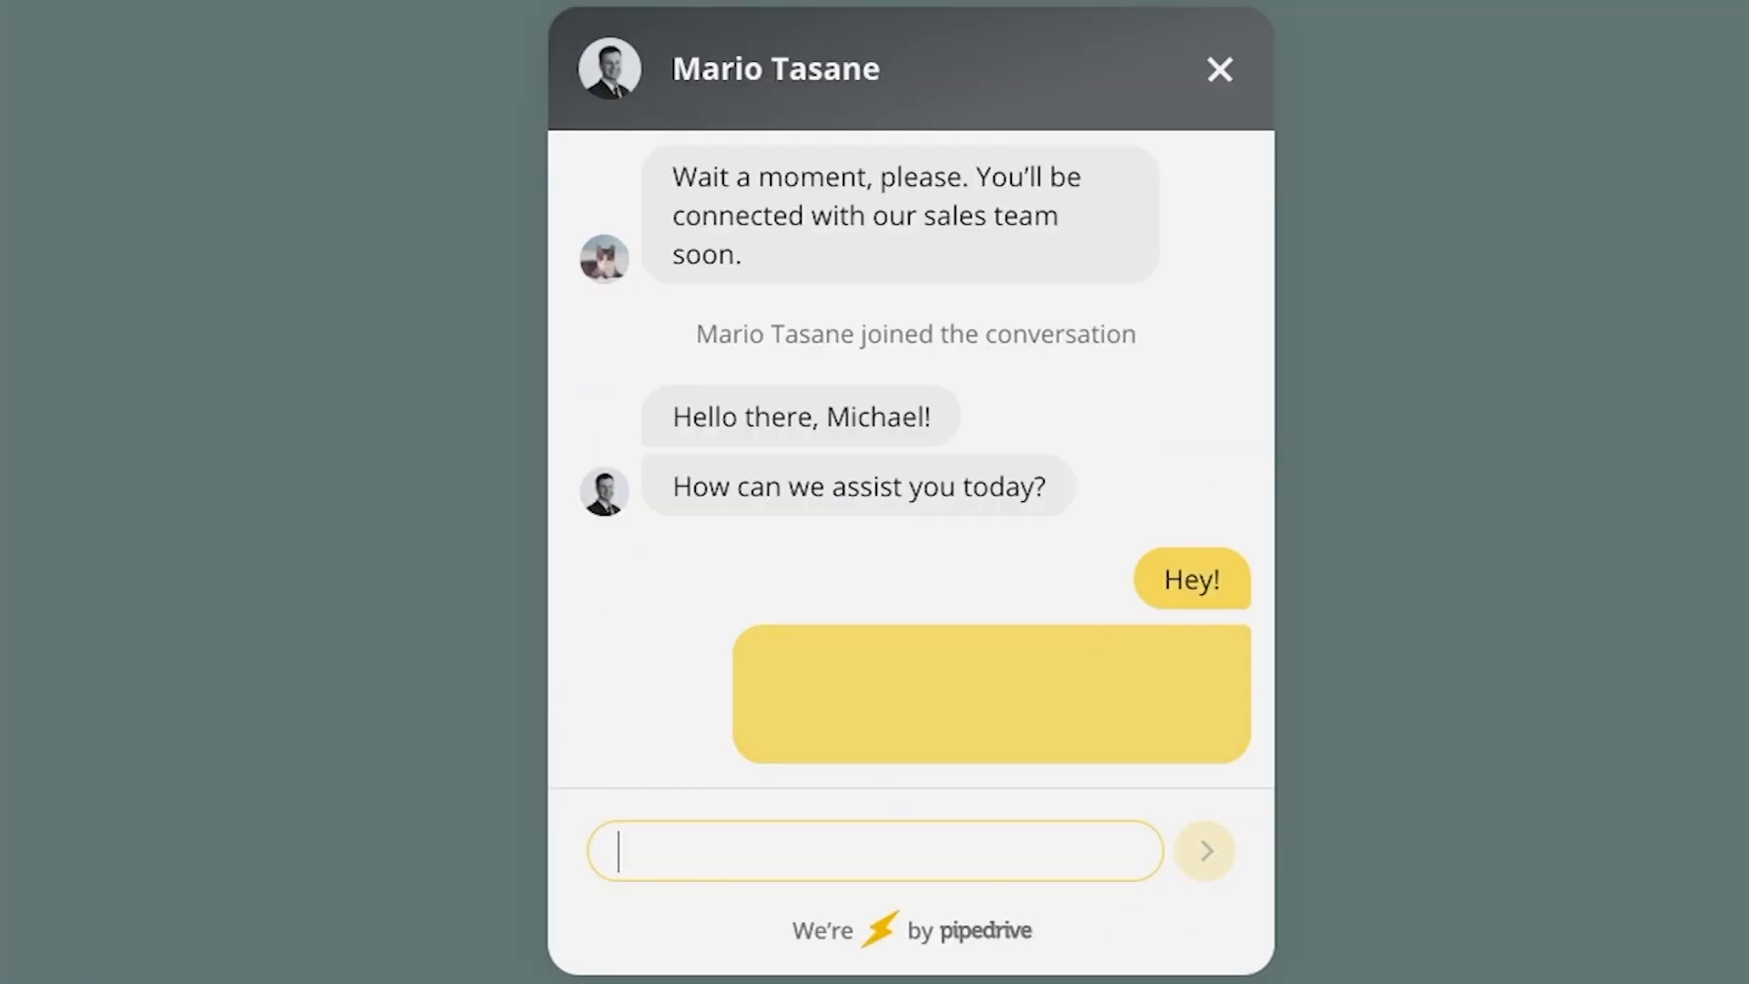
# Choose a chatbot waiting time for handoff and enter the name 'Michael' in the widget.
pyautogui.click(1320, 572)
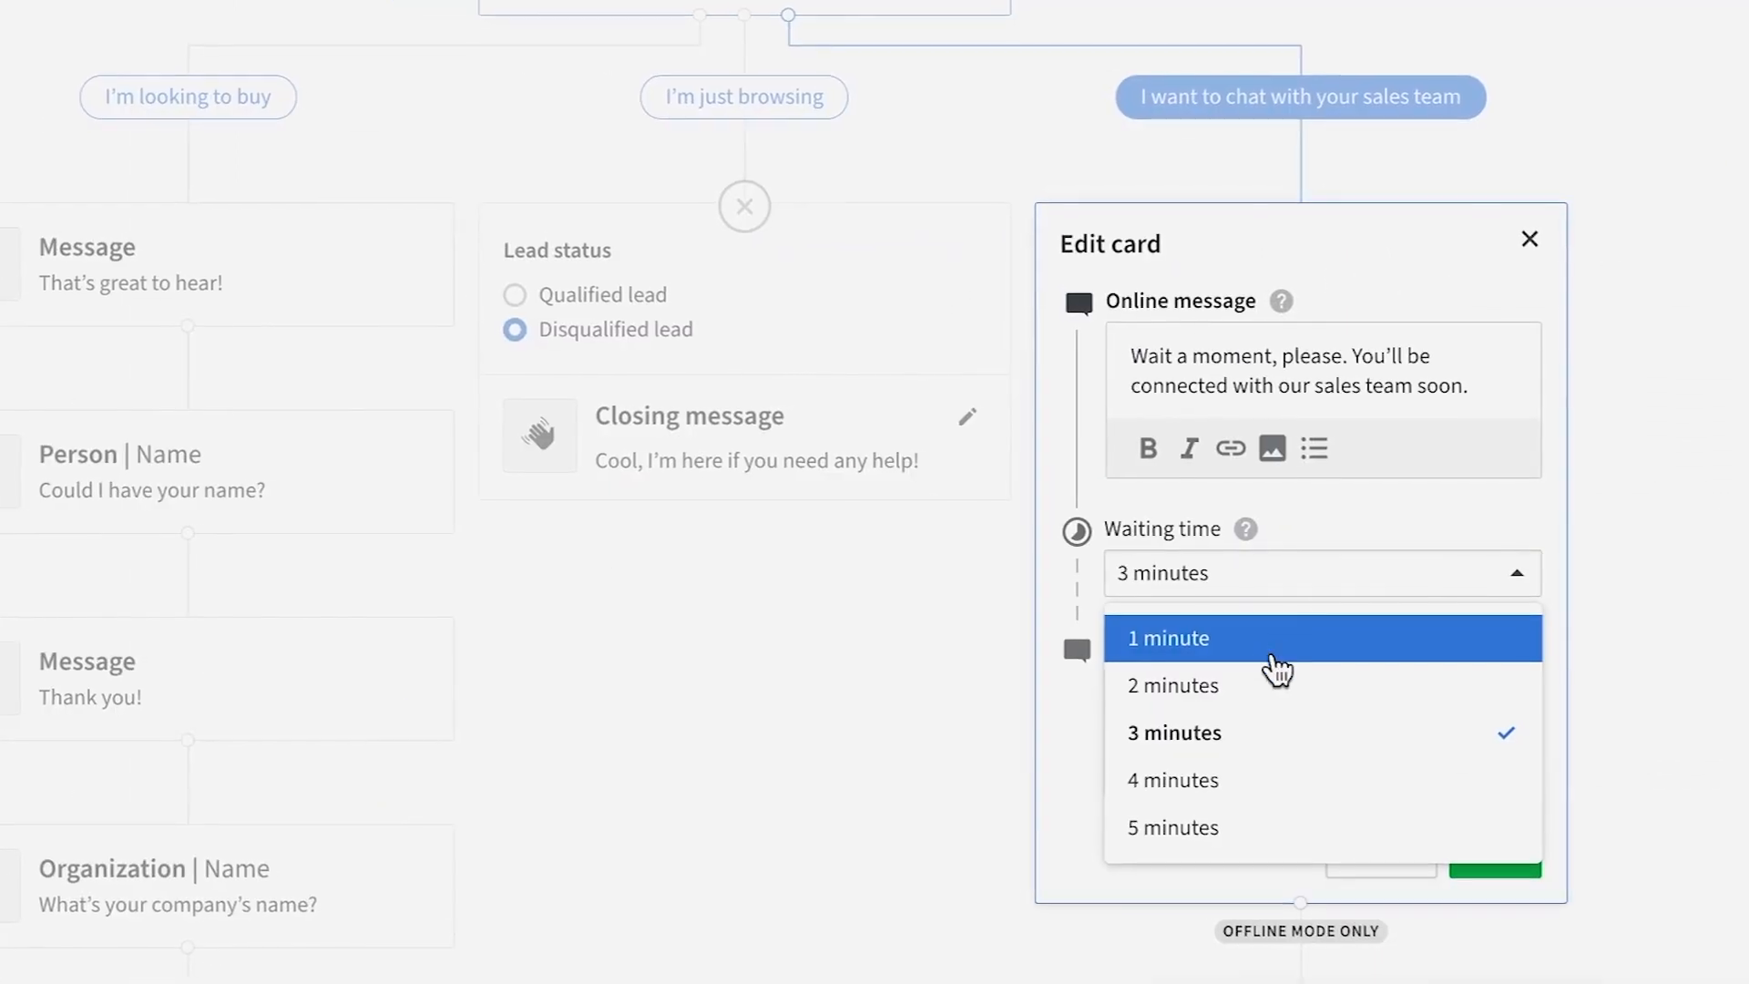
pyautogui.click(1168, 638)
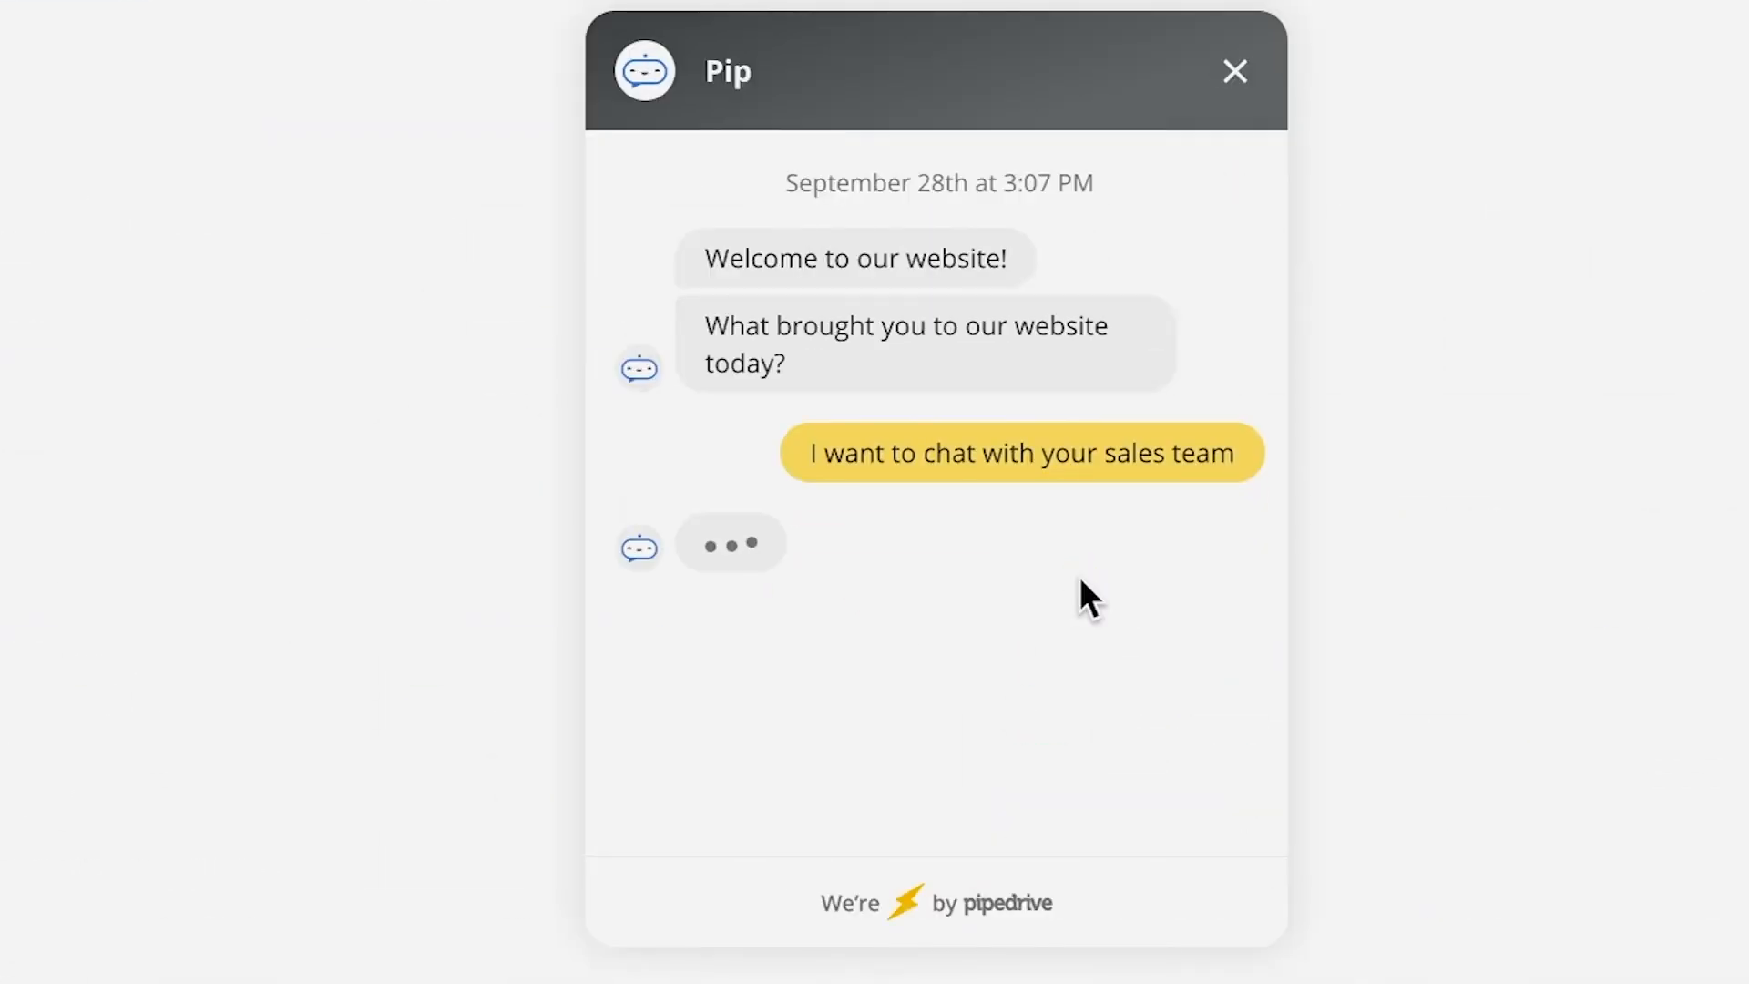
pyautogui.write('Michael')
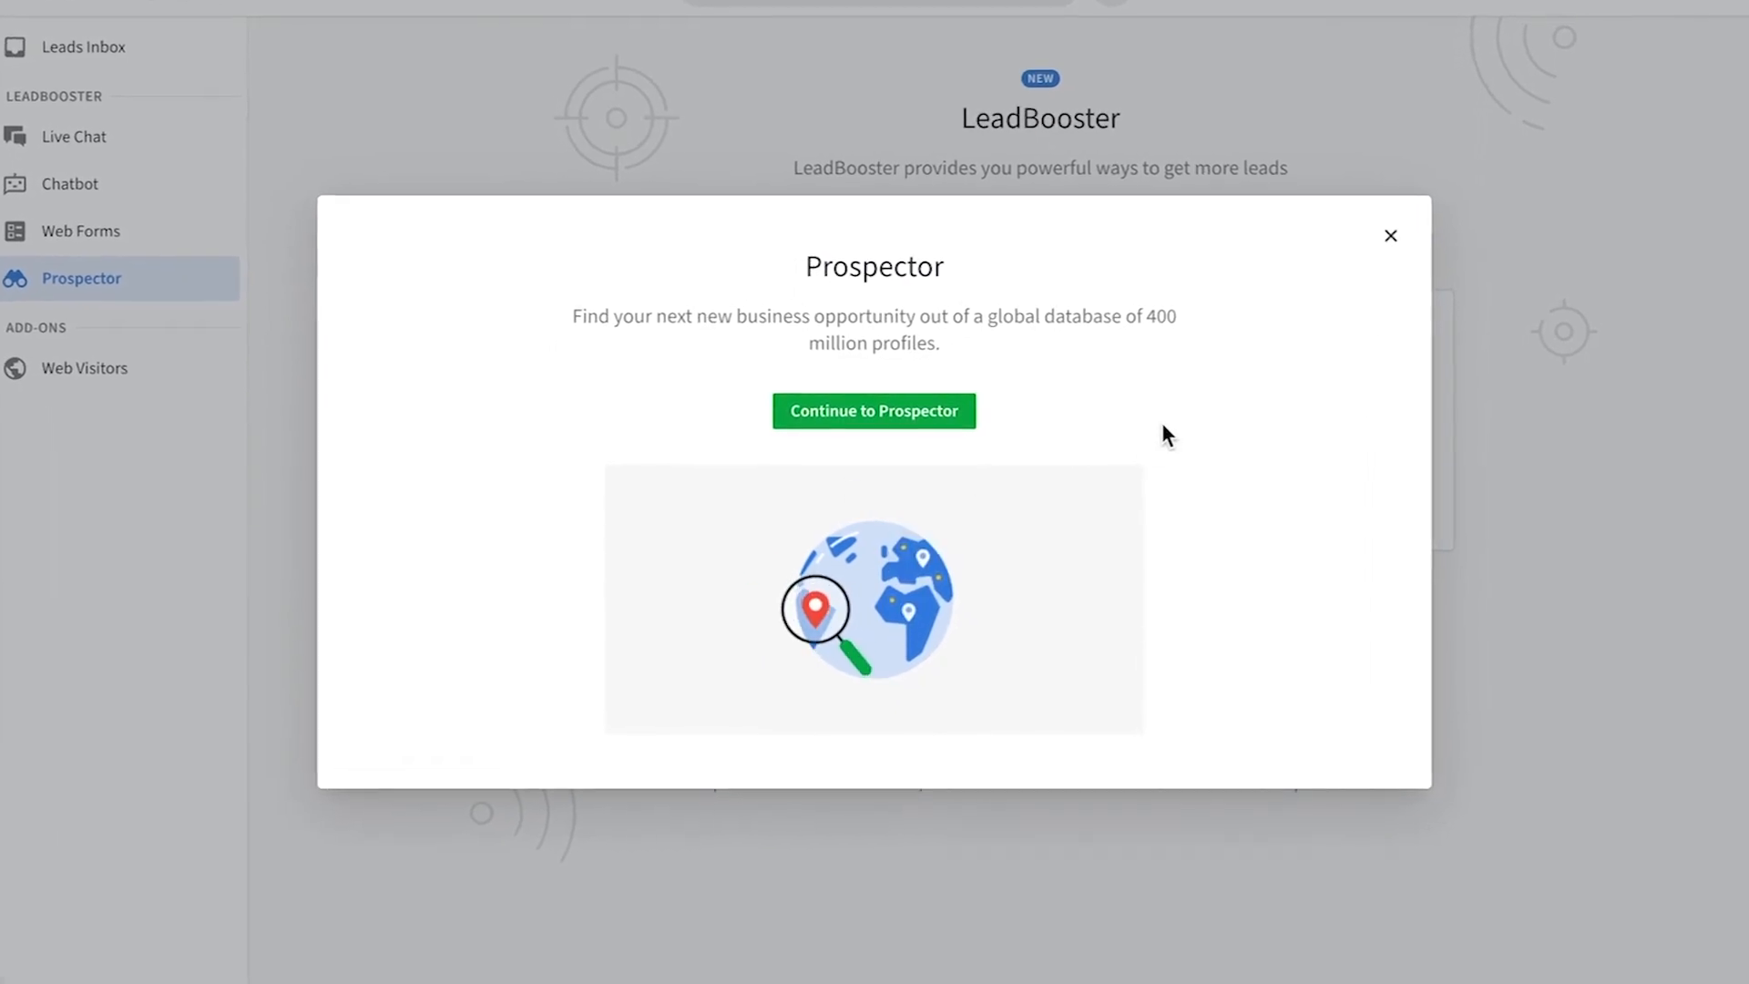
# Search Prospector for Banking organizations sized 1001 to 5000 and add the Customer Success Manager as a lead.
pyautogui.click(873, 410)
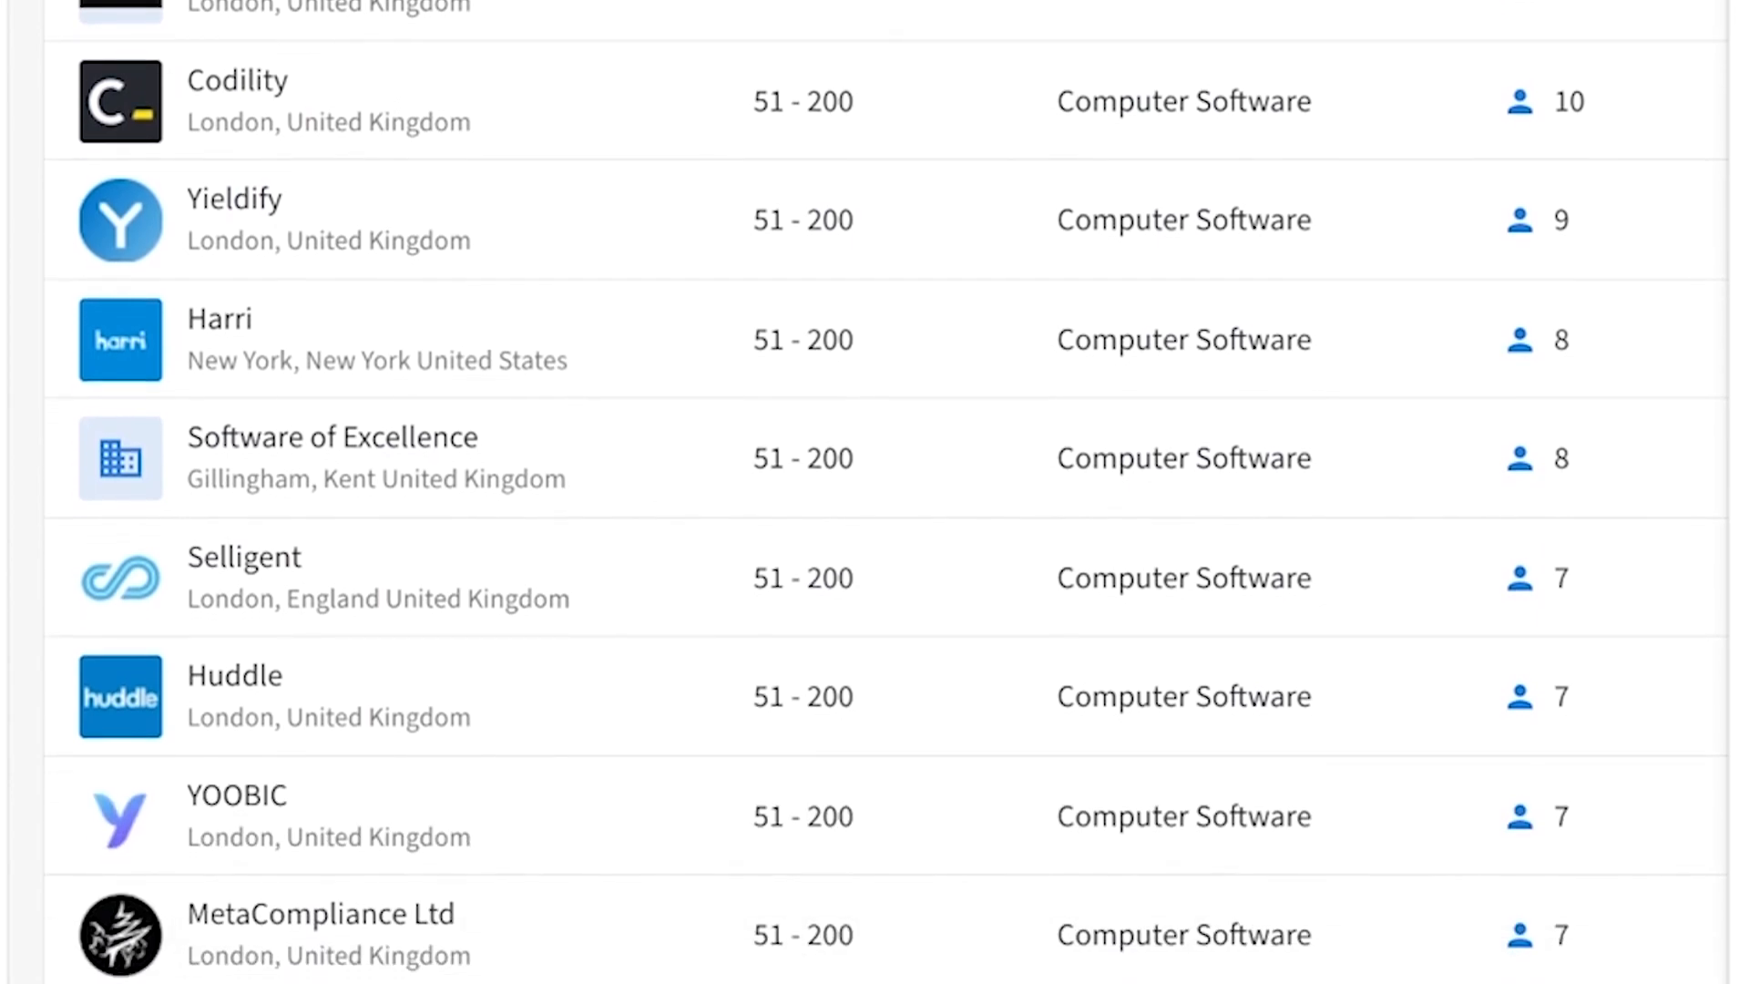
pyautogui.click(881, 311)
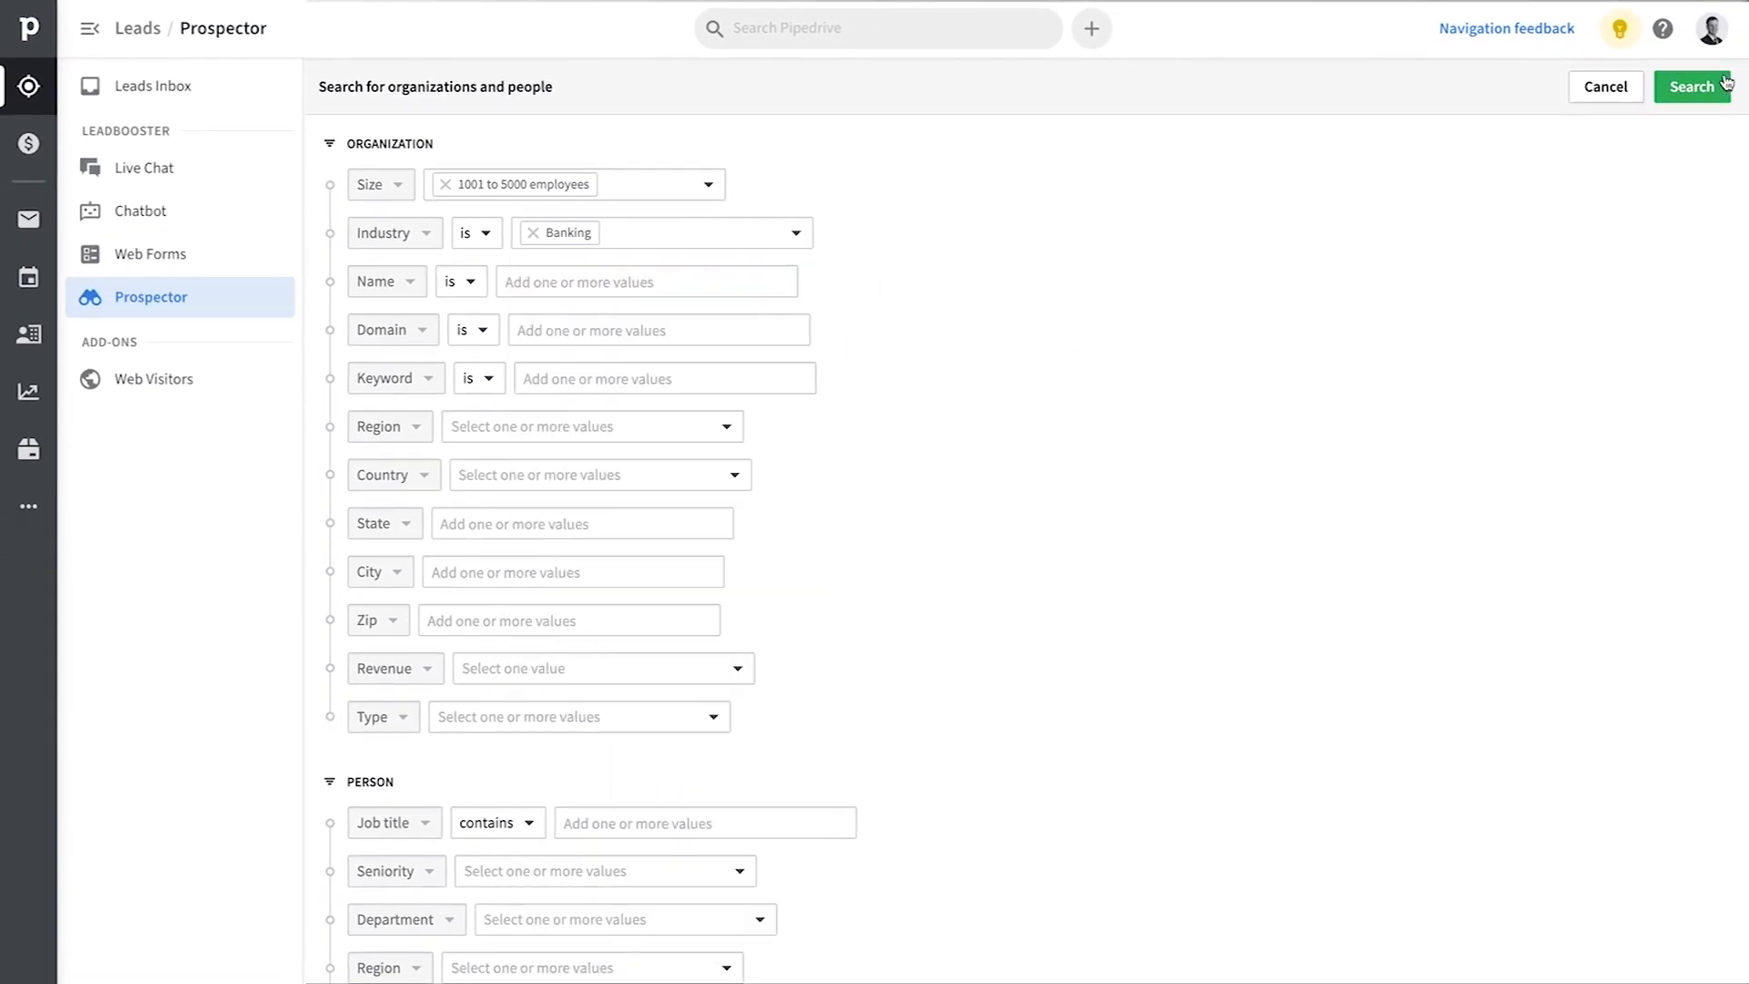
pyautogui.click(1692, 88)
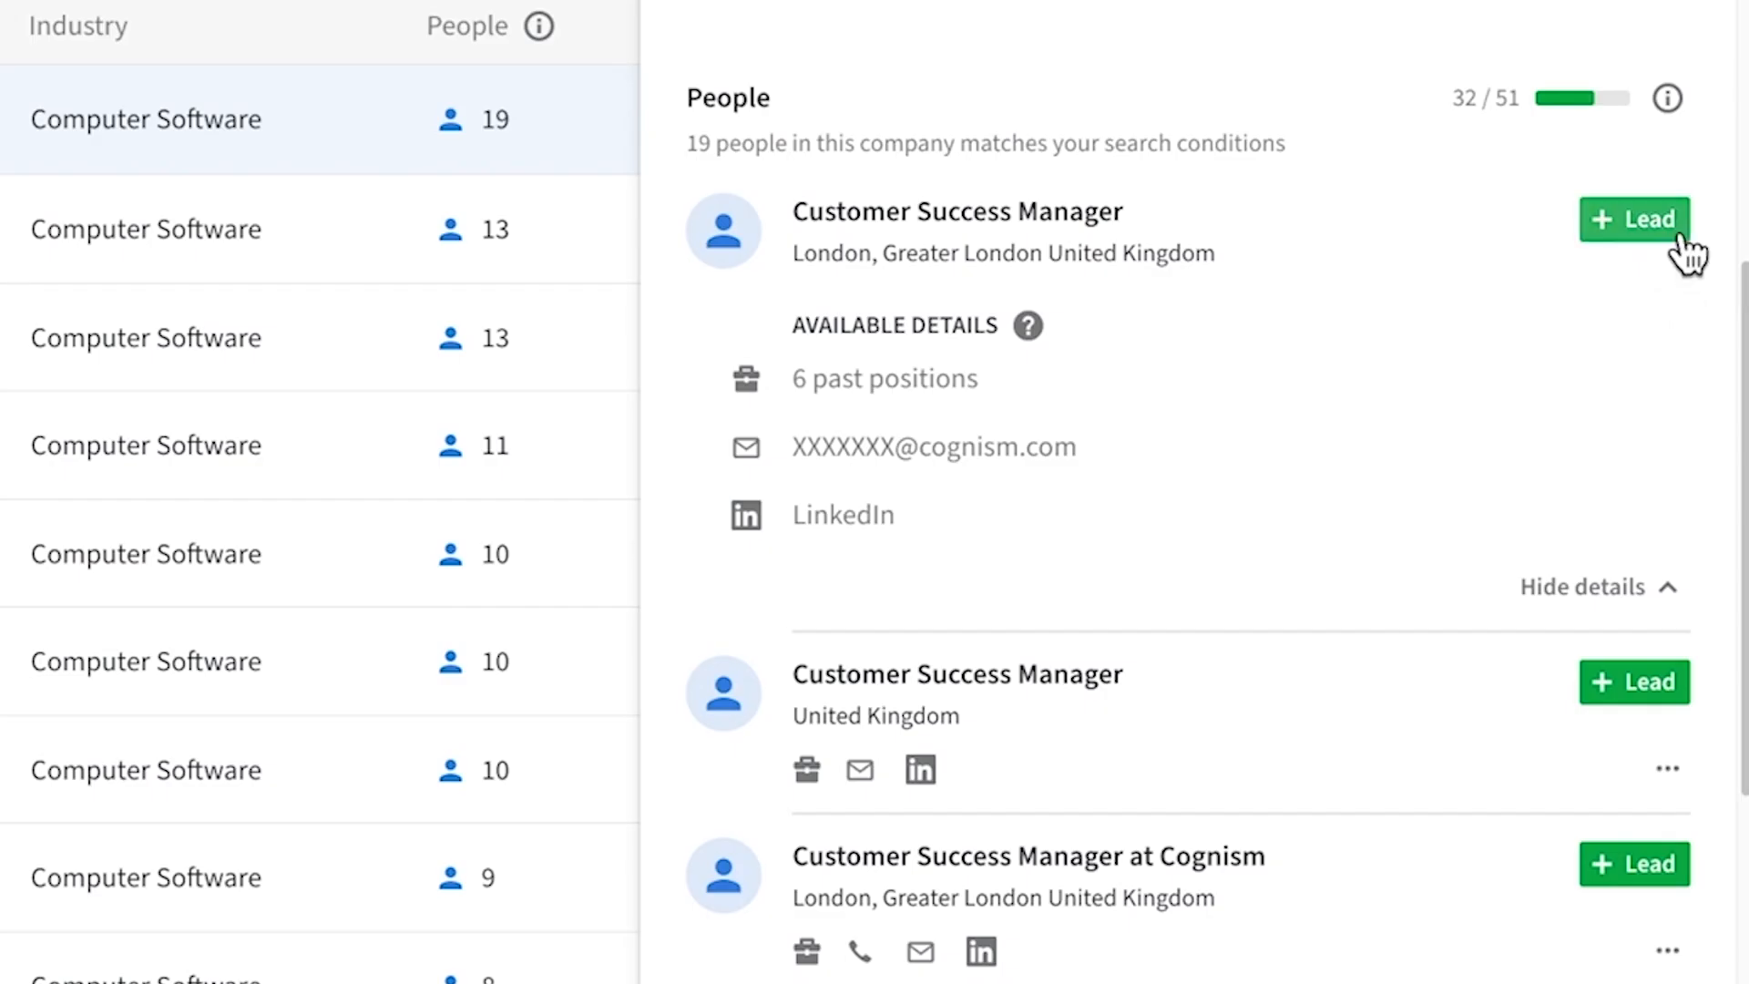
pyautogui.click(1632, 220)
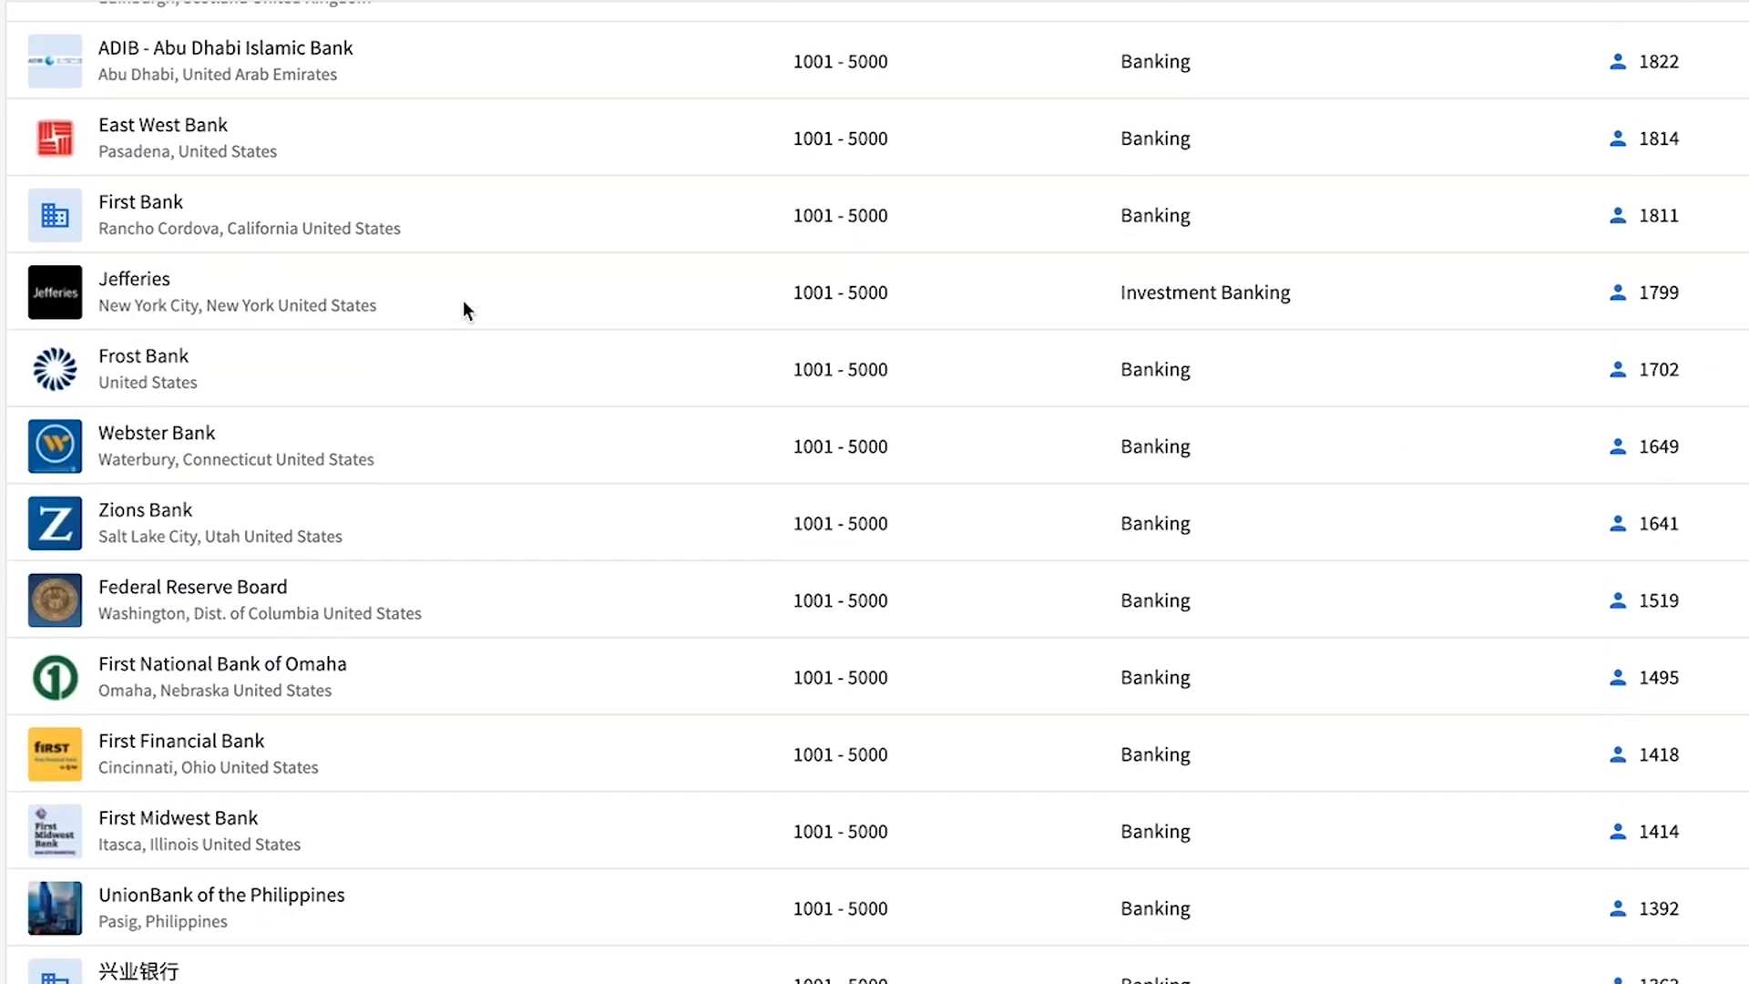
pyautogui.scroll(-3)
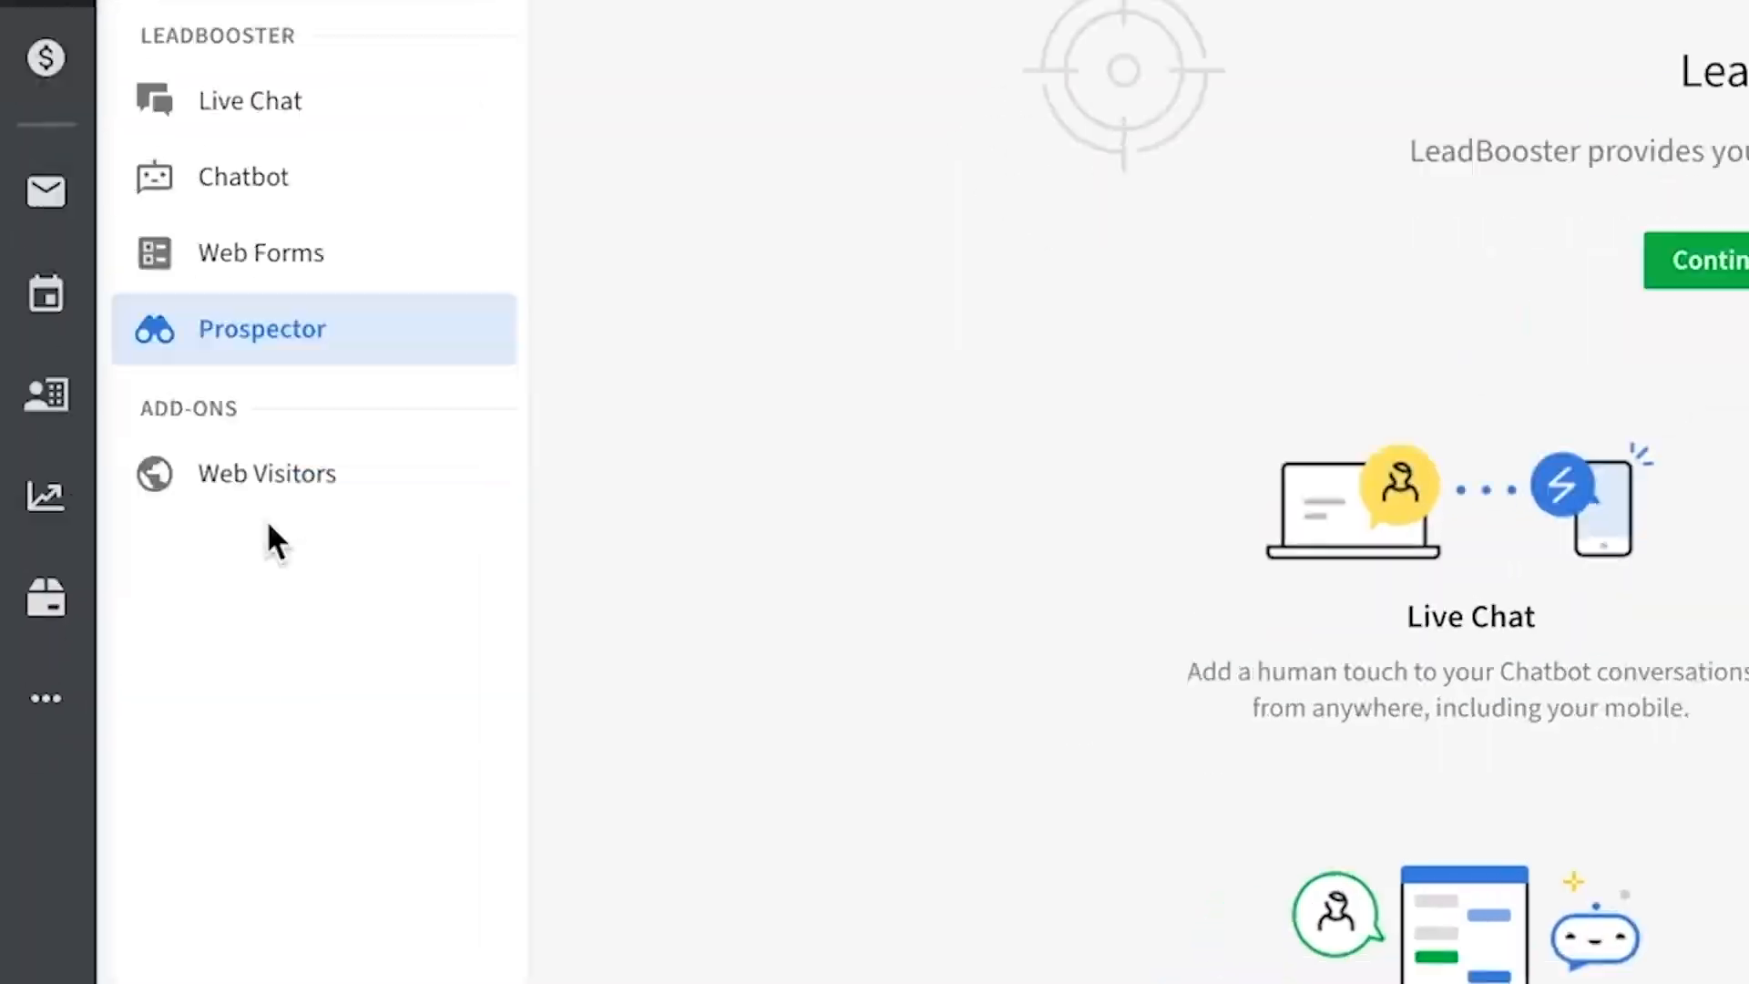
# Browse Web Visitors, expand a visit's pages, view Spark's visitor details, then go to Deals.
pyautogui.click(266, 474)
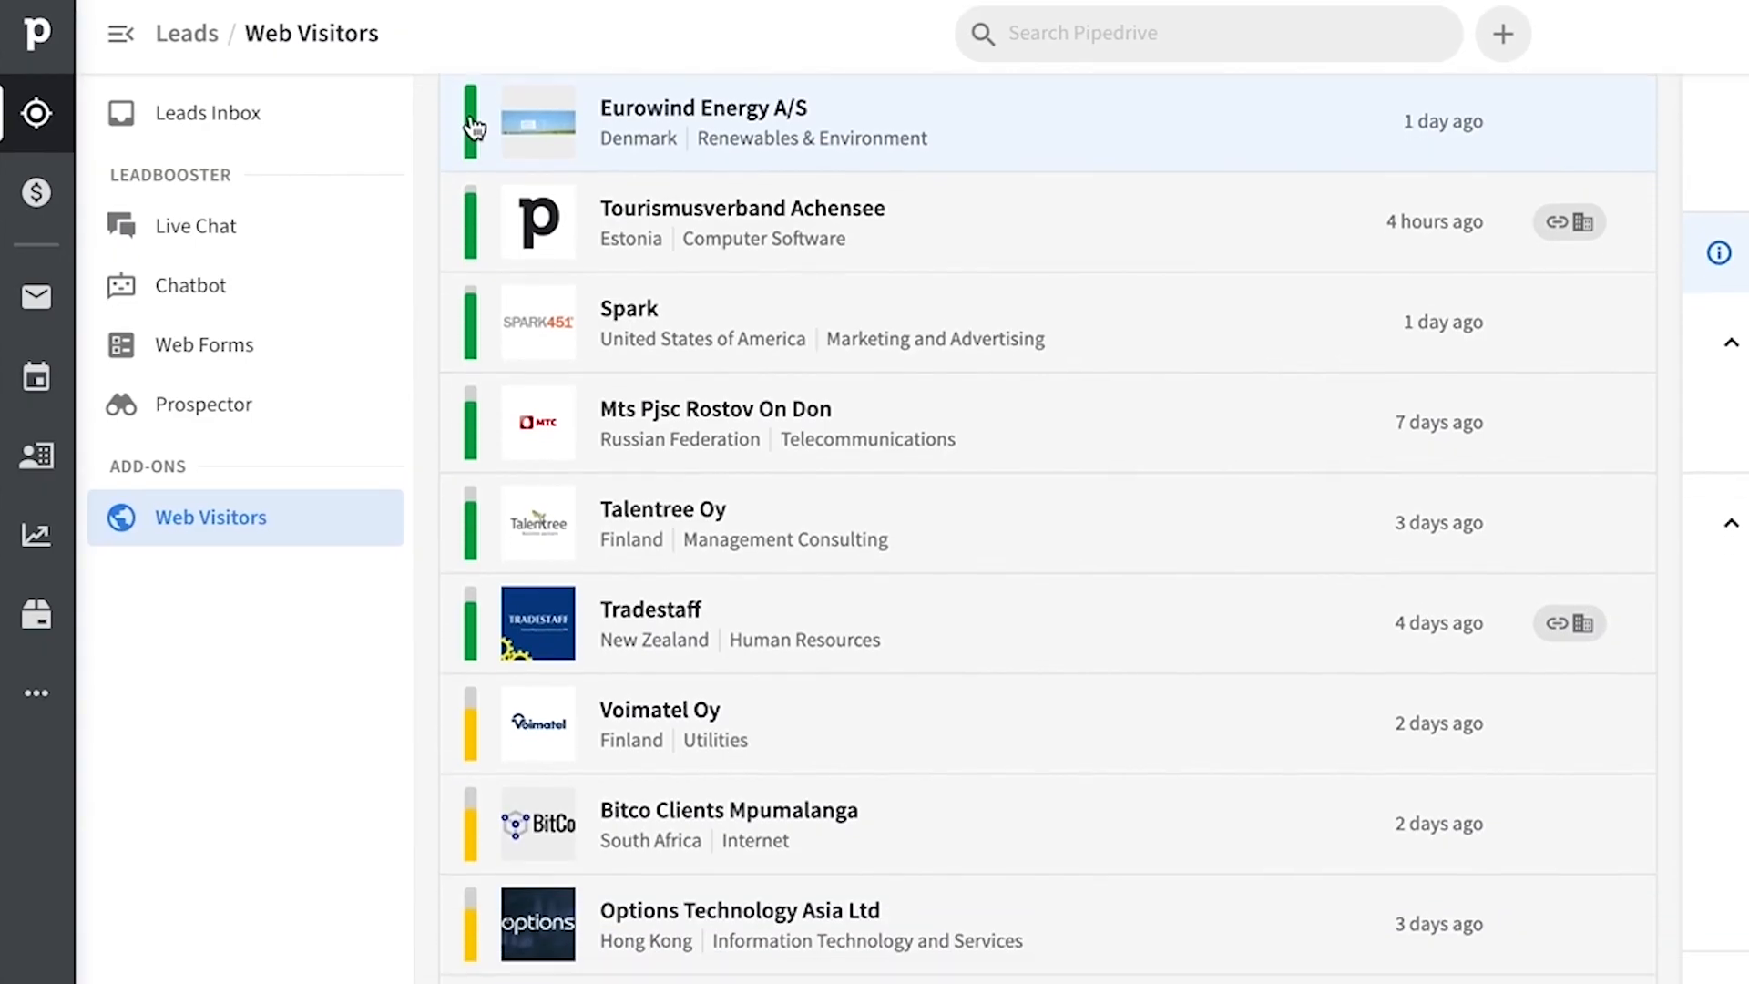
pyautogui.scroll(-3)
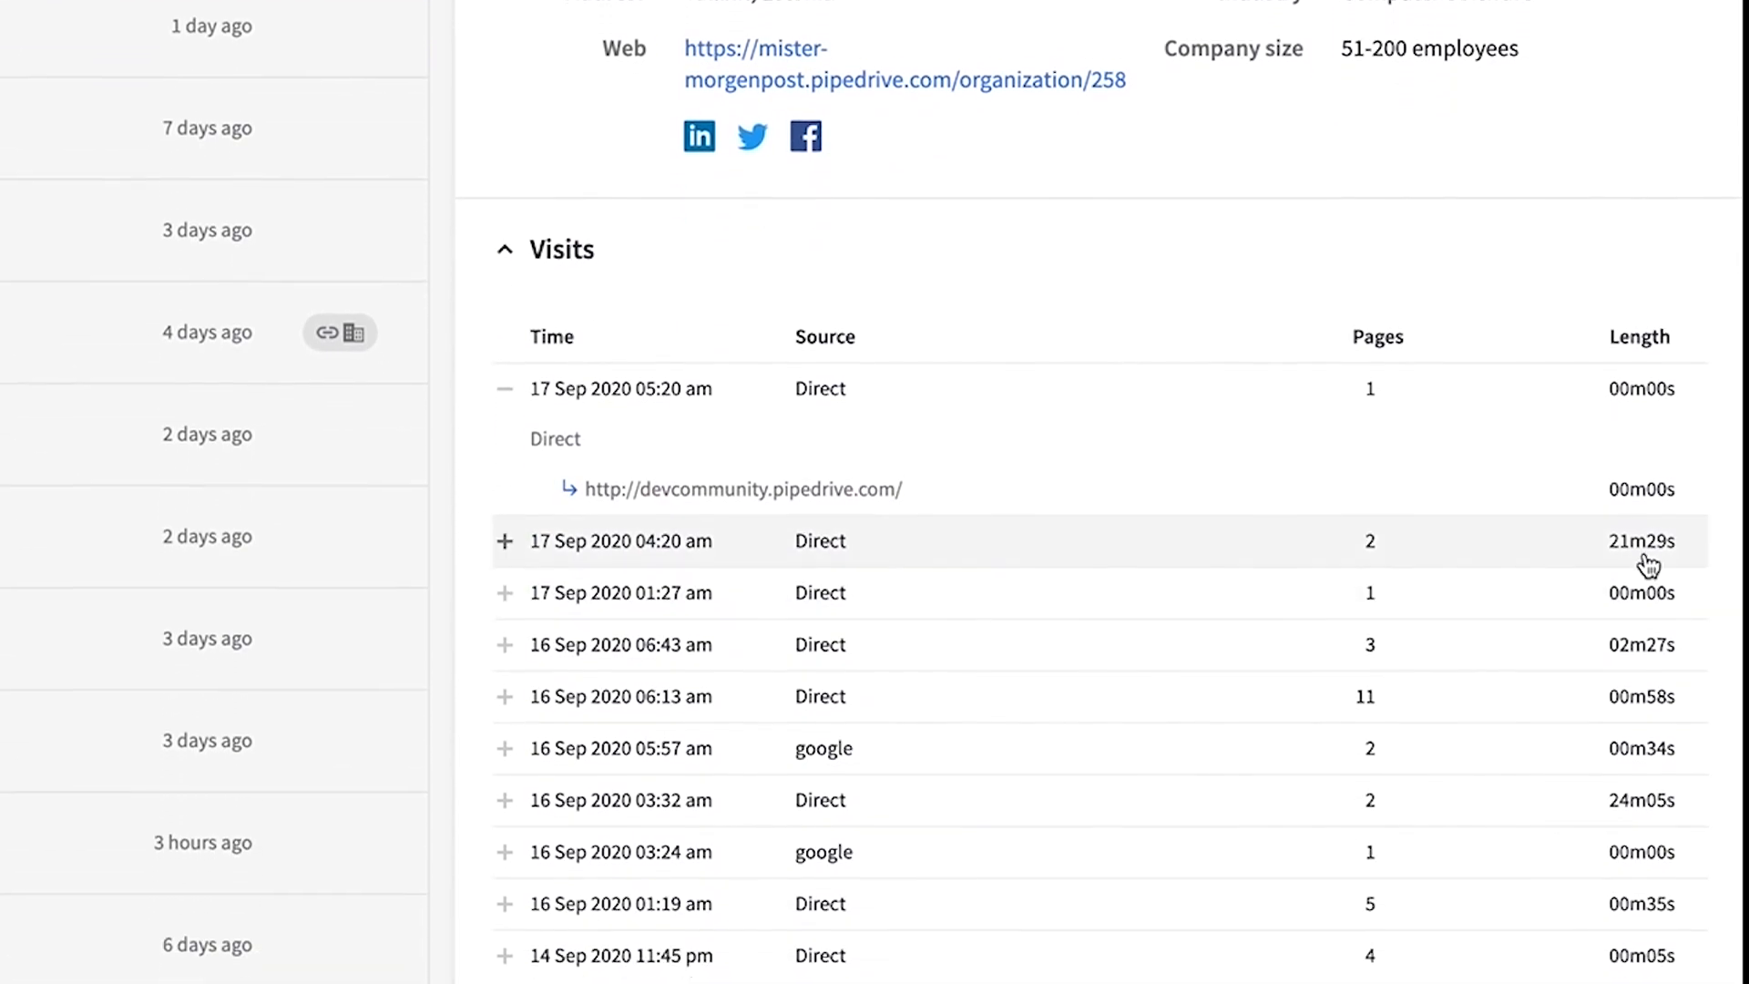
pyautogui.click(505, 541)
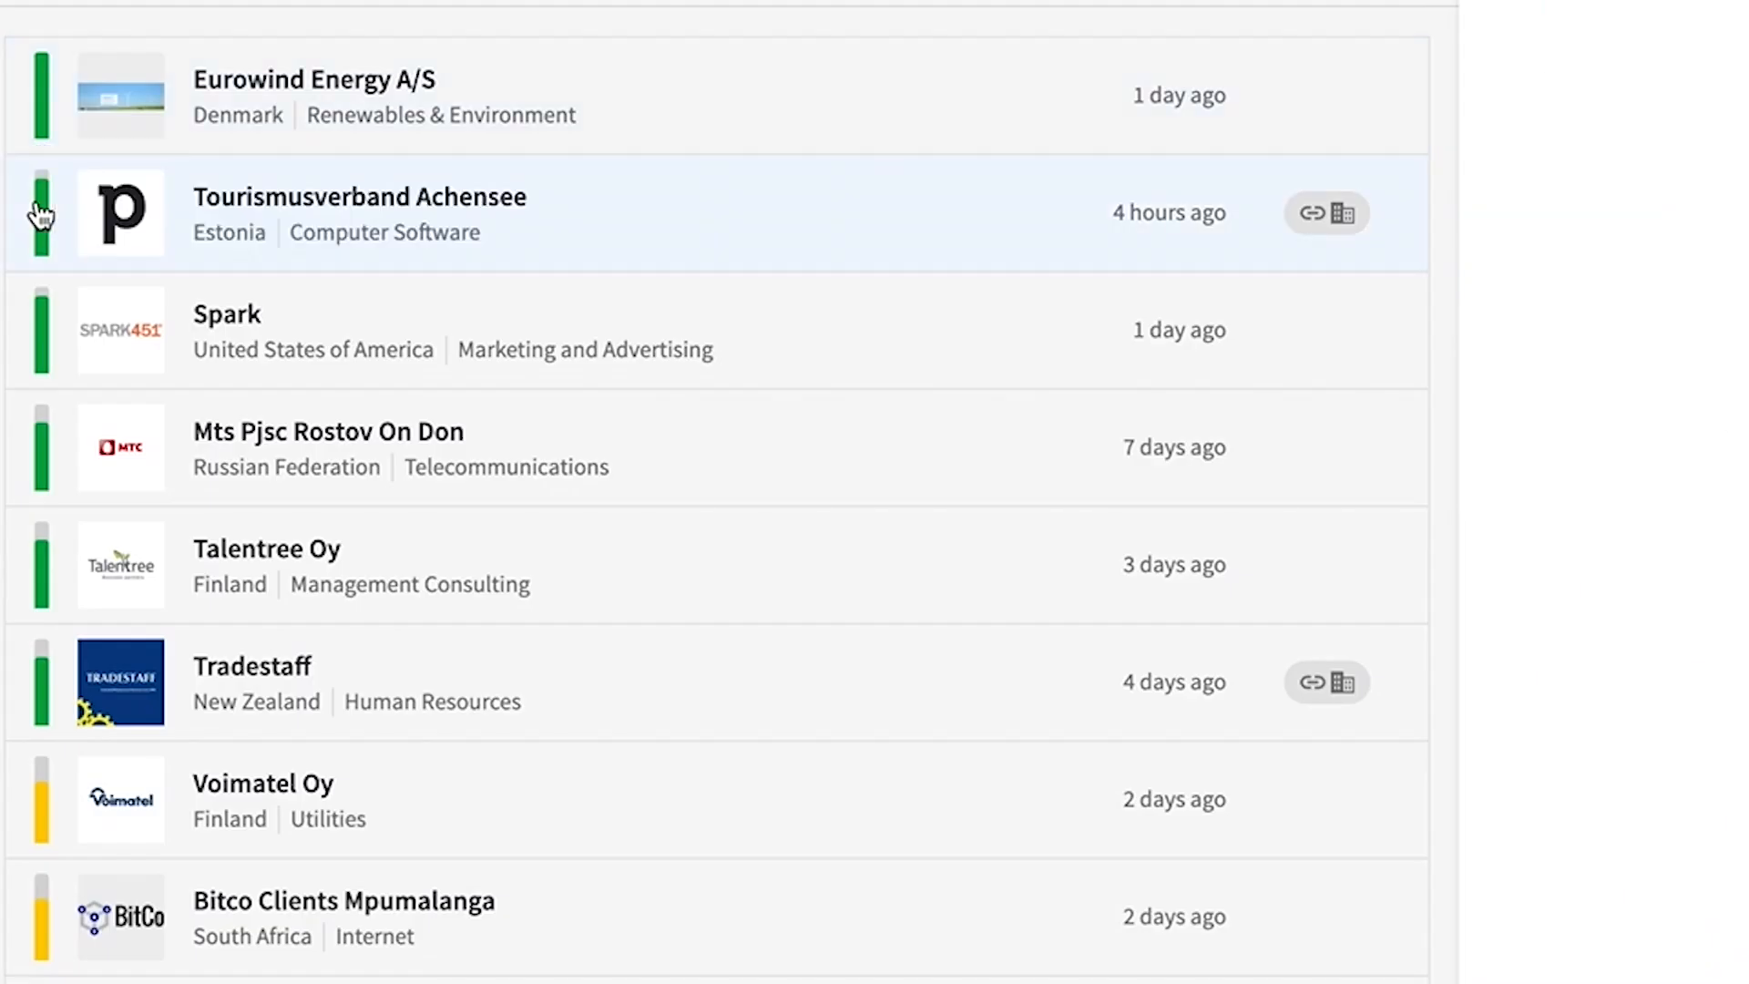
pyautogui.click(358, 211)
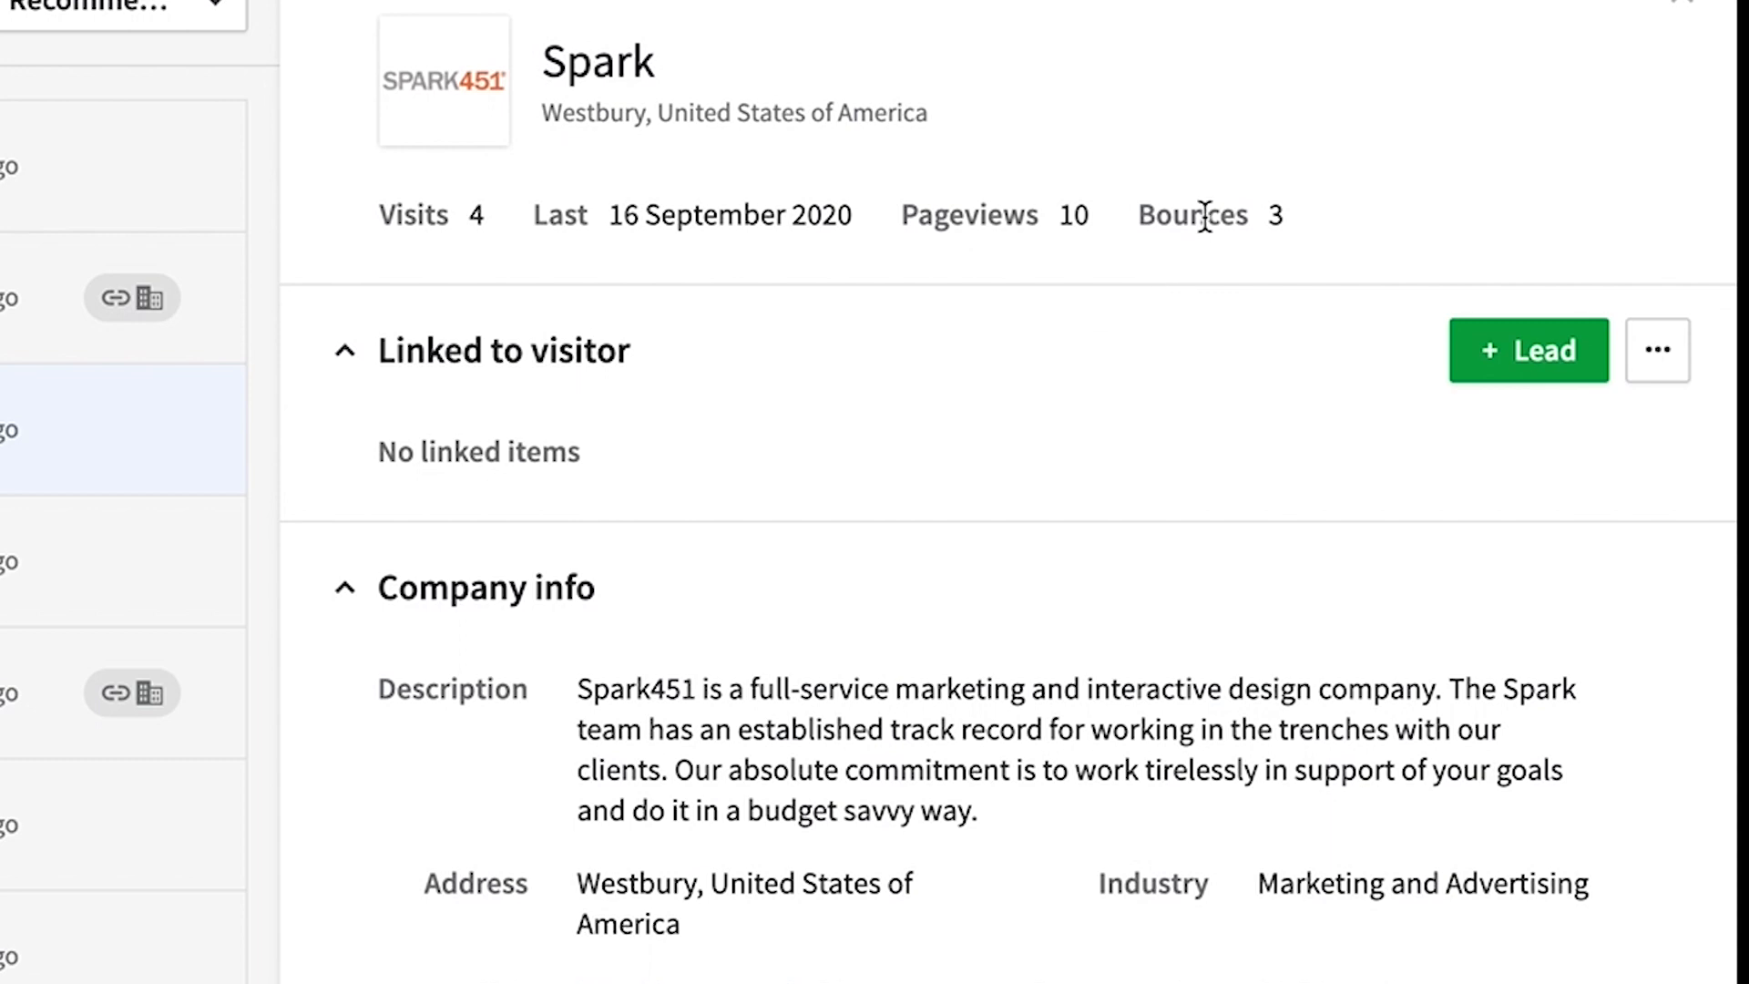
pyautogui.moveTo(1554, 470)
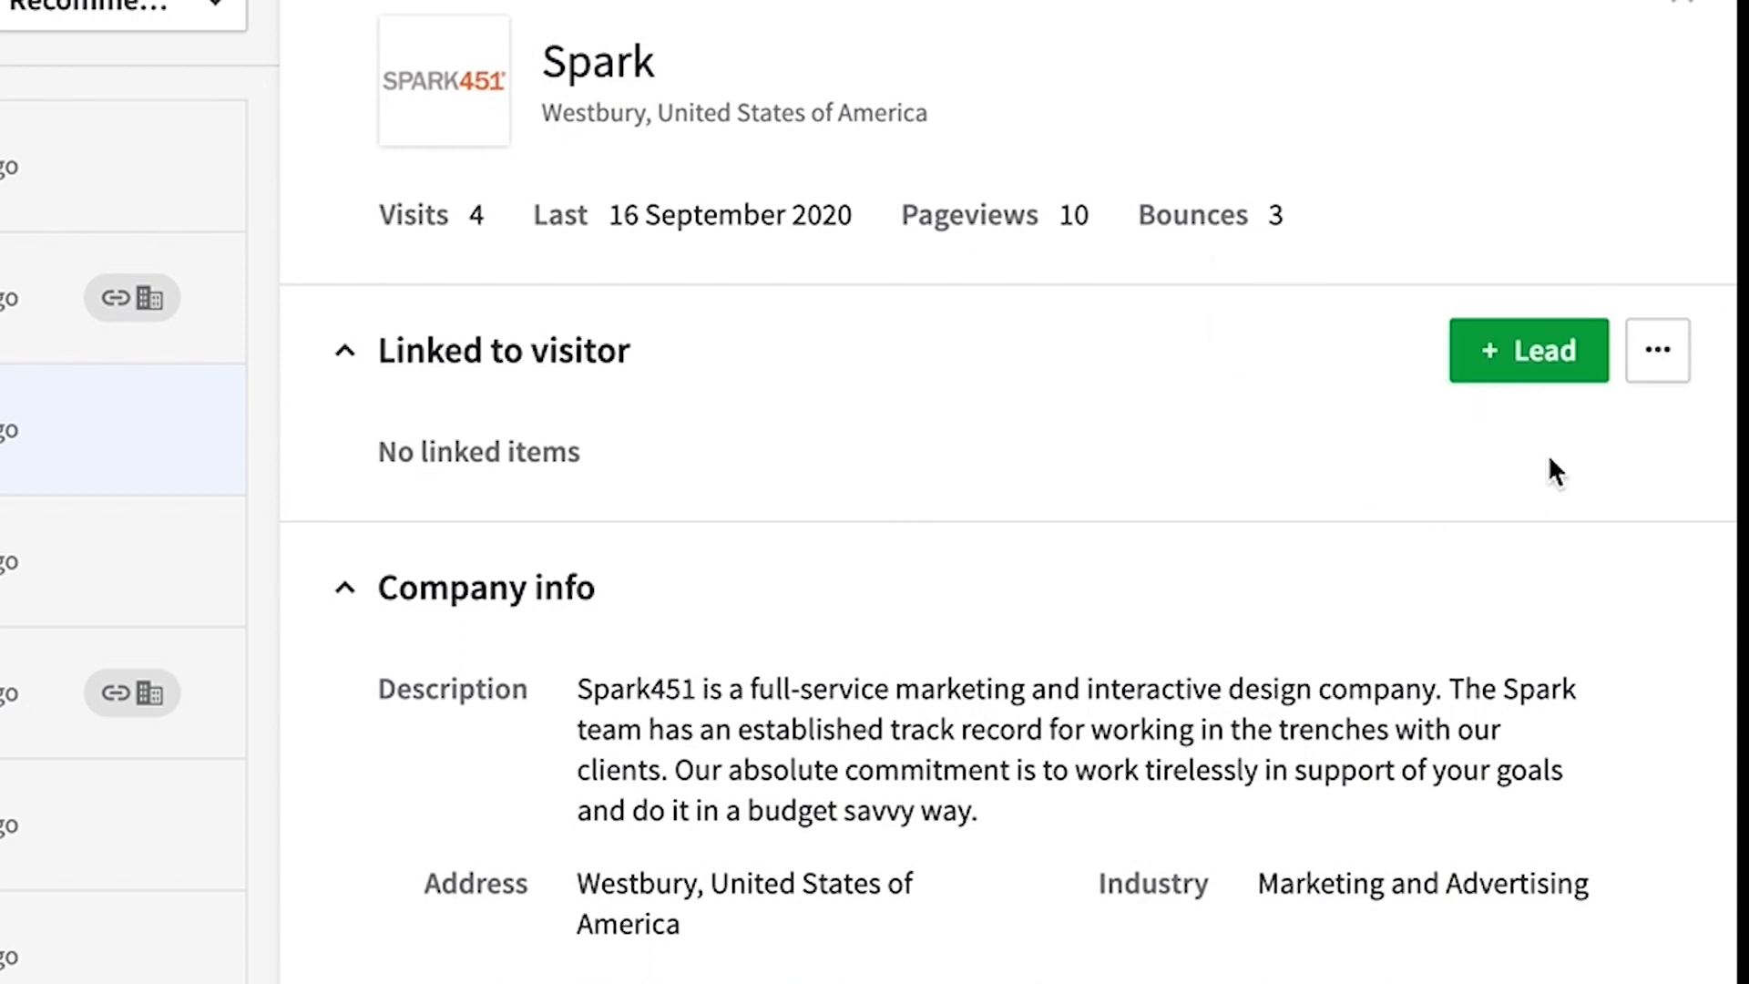
pyautogui.click(1528, 349)
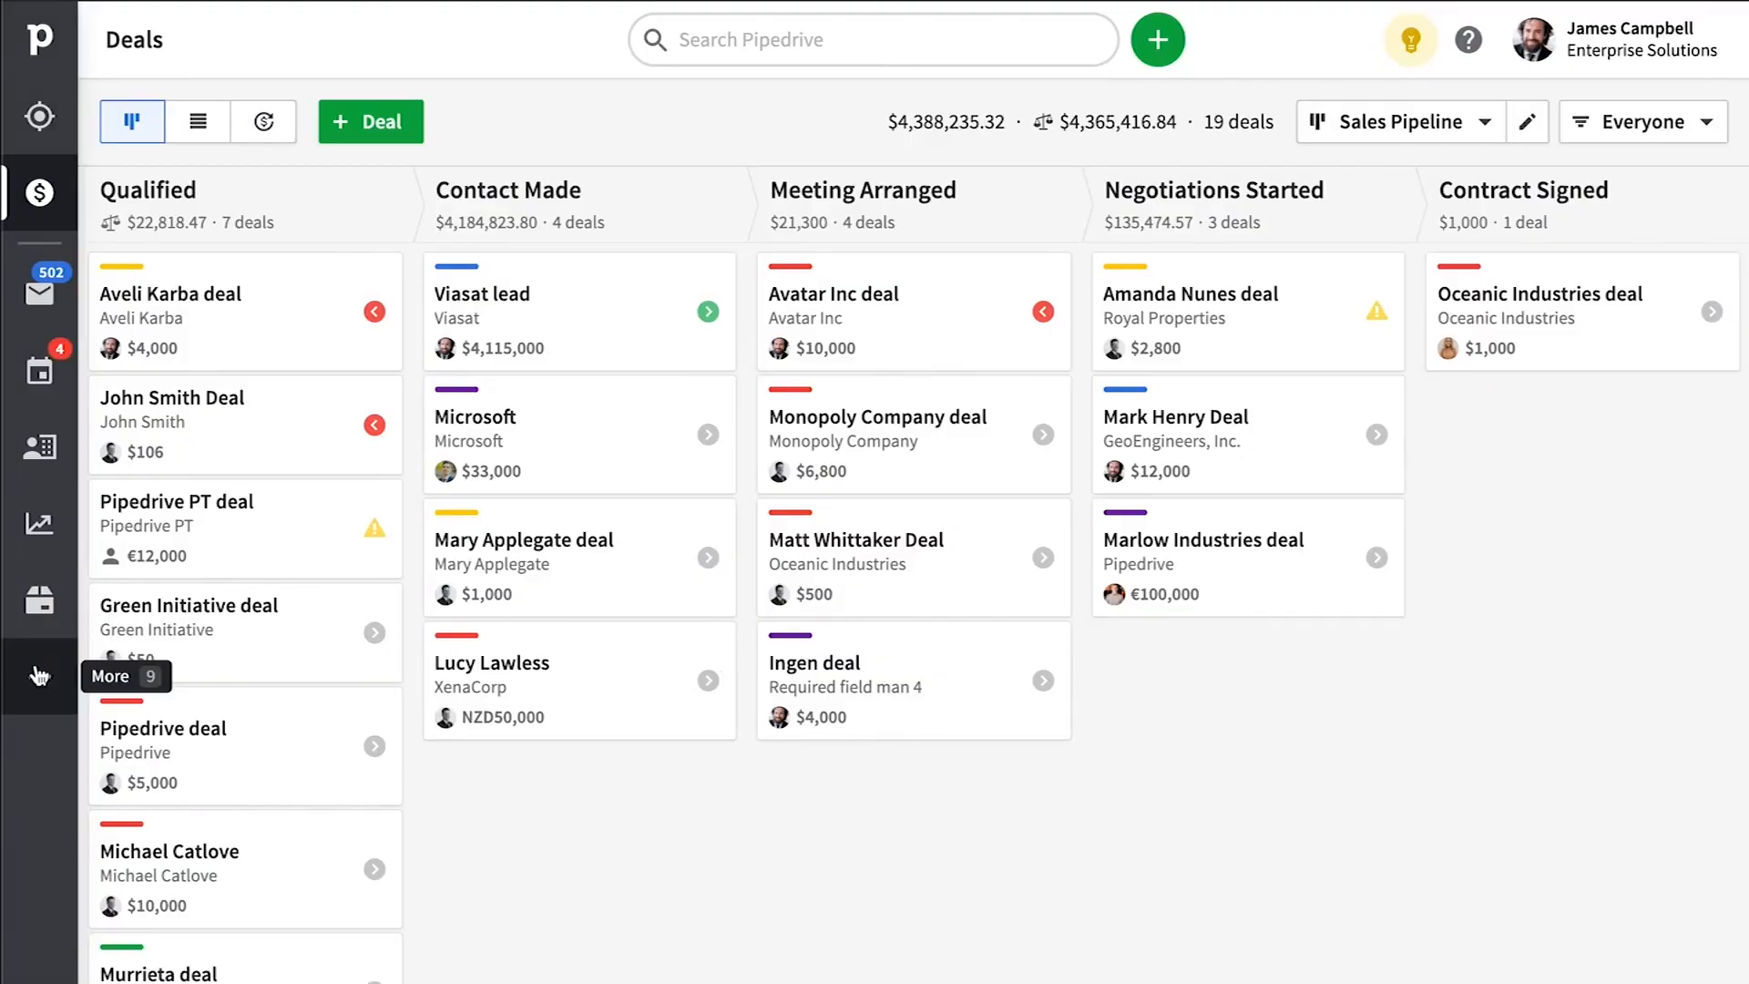
# Reach the Marketplace home from the More menu and browse its featured app collections.
pyautogui.click(40, 676)
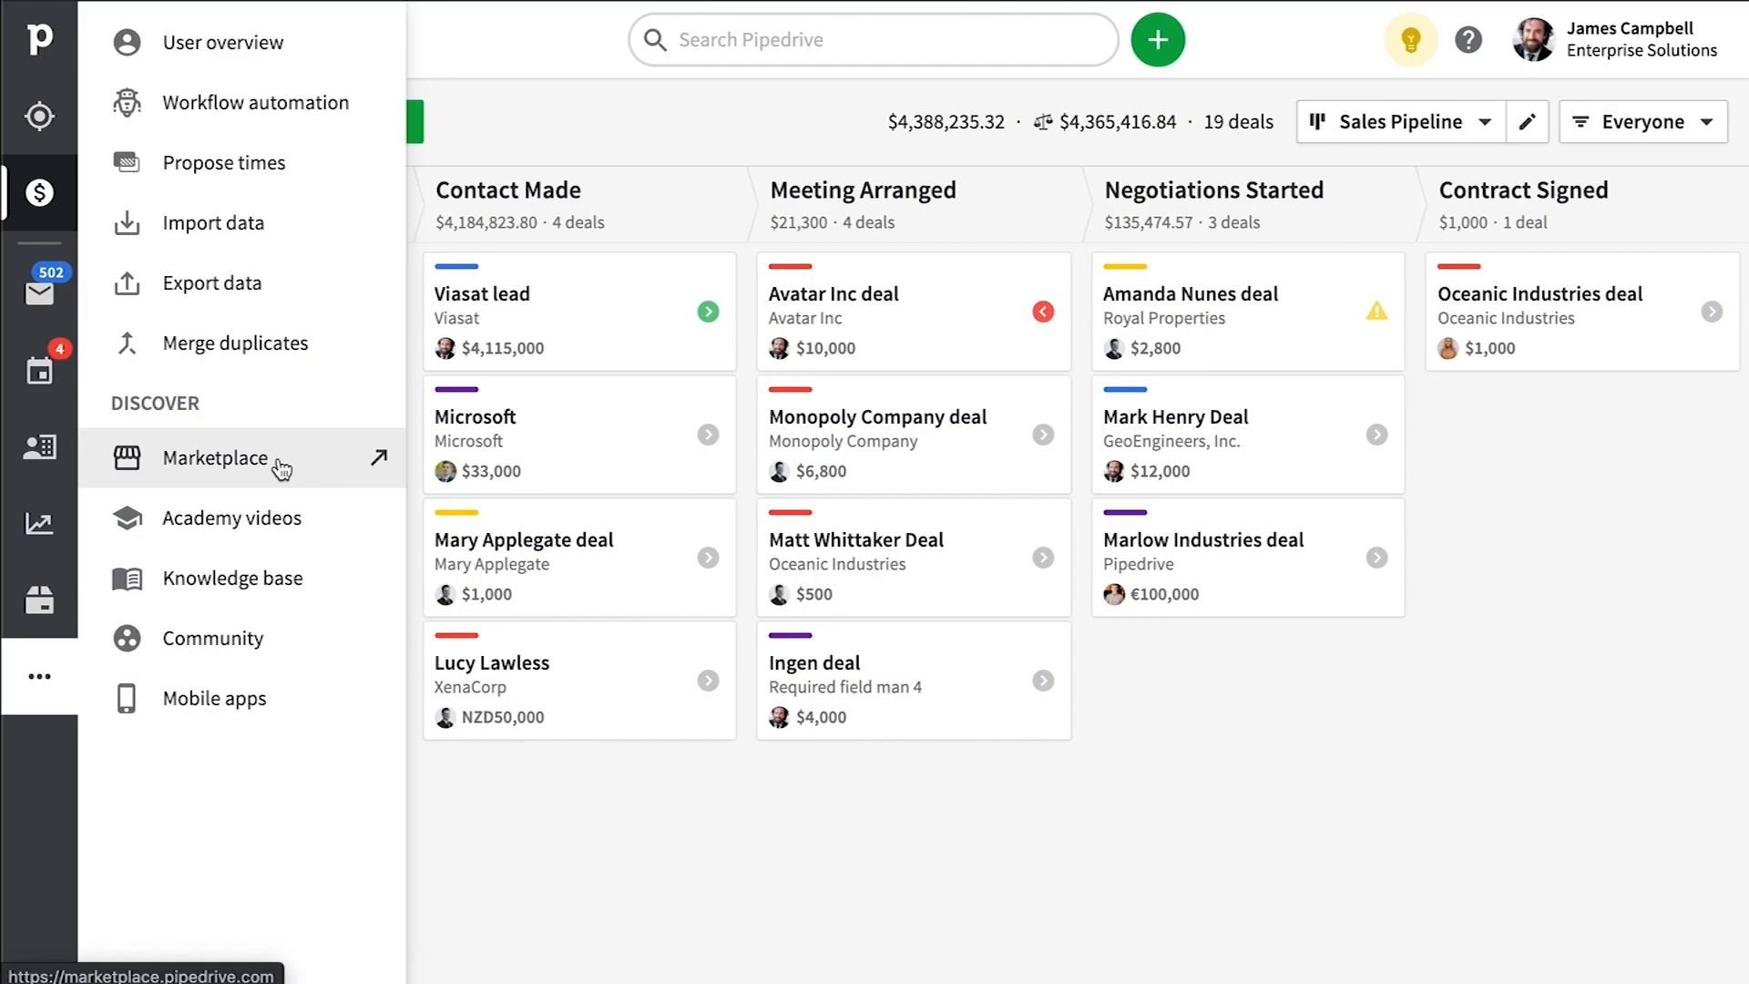
pyautogui.click(216, 458)
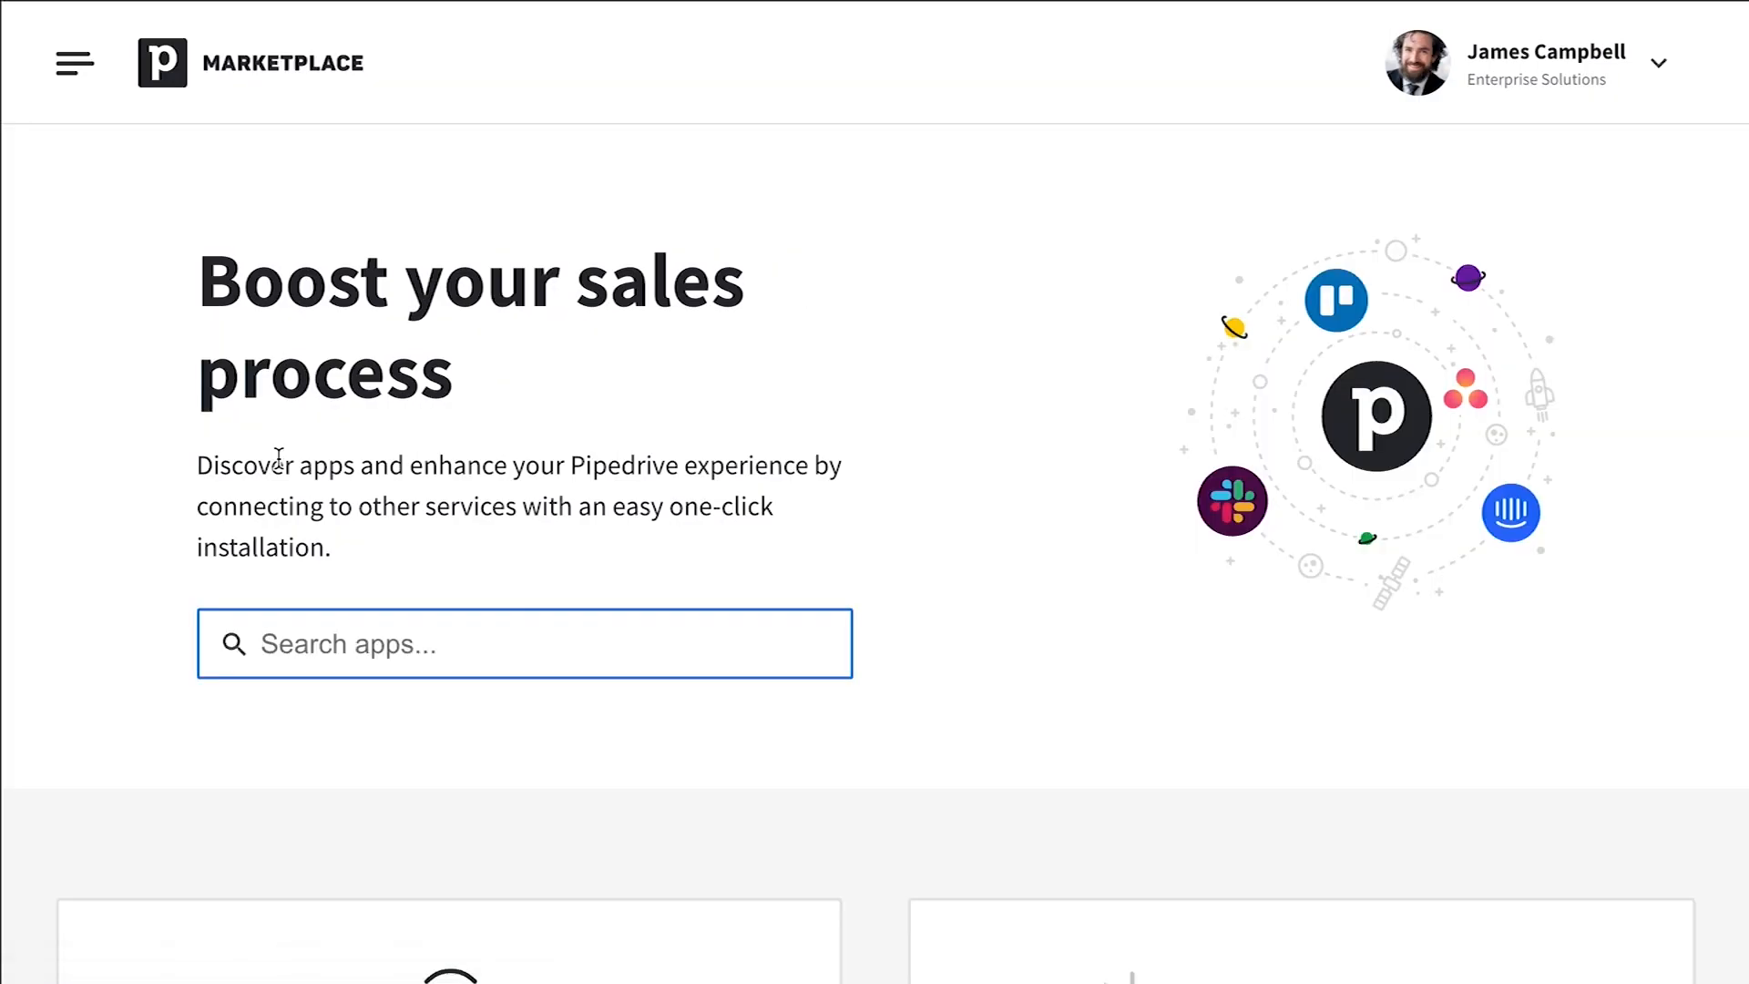
pyautogui.scroll(-3)
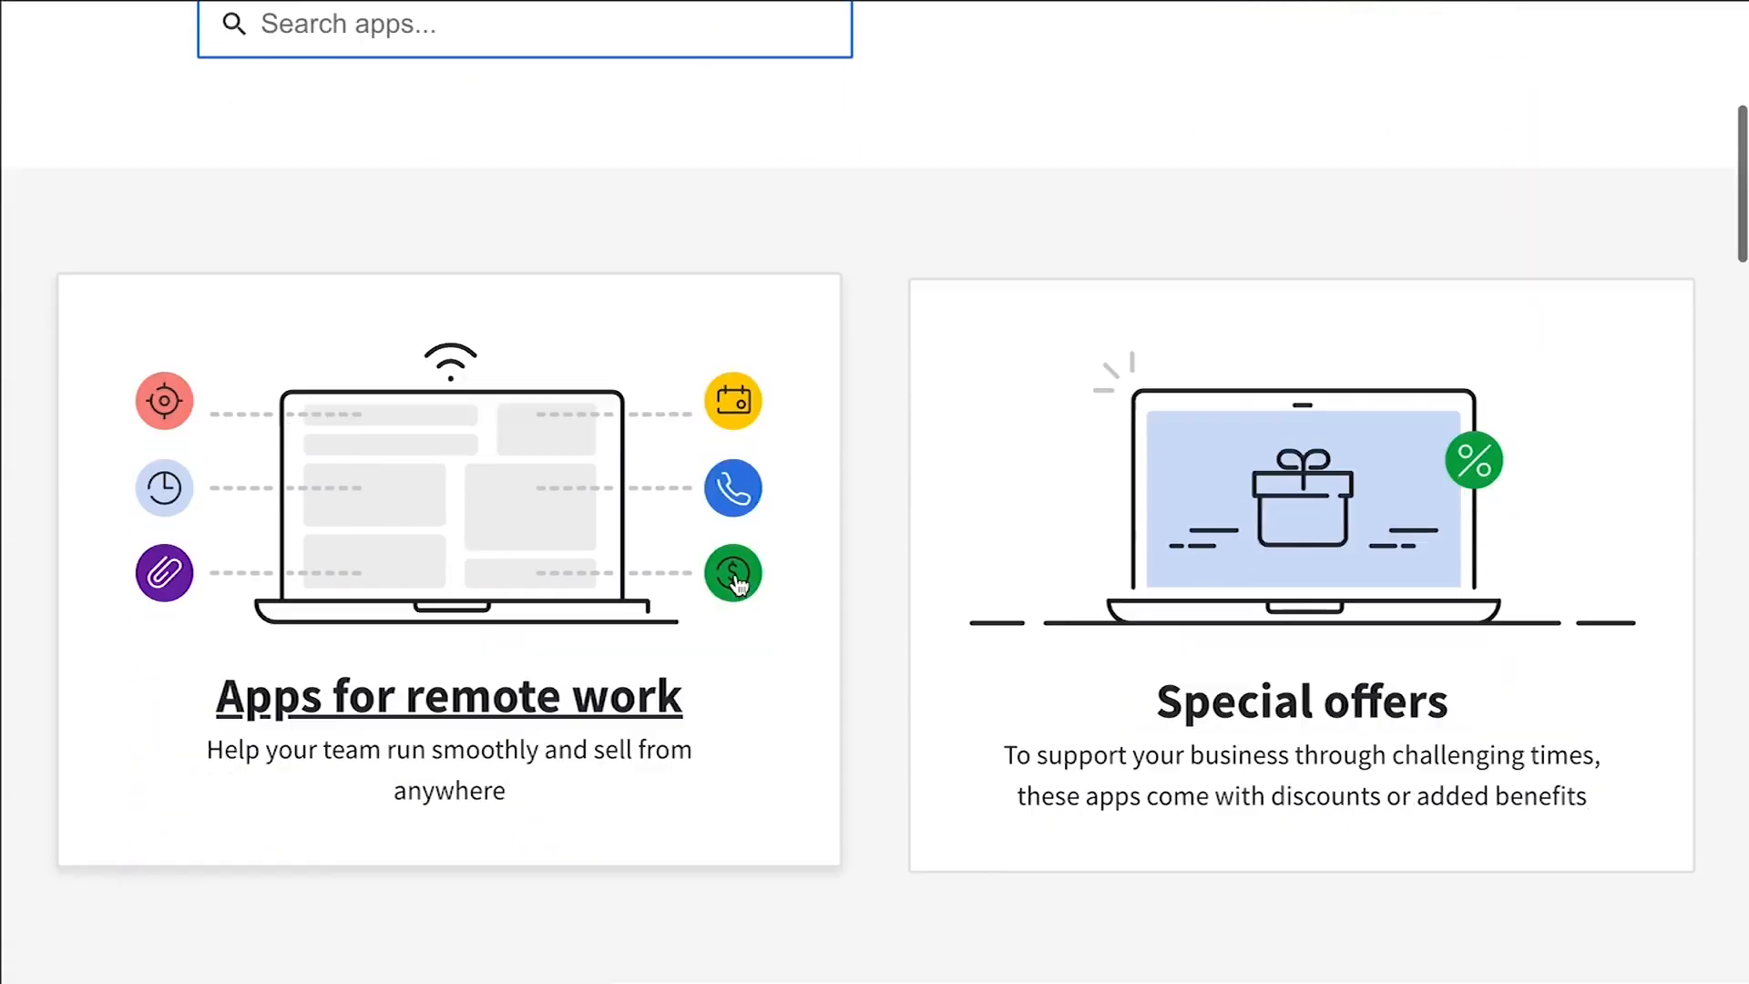